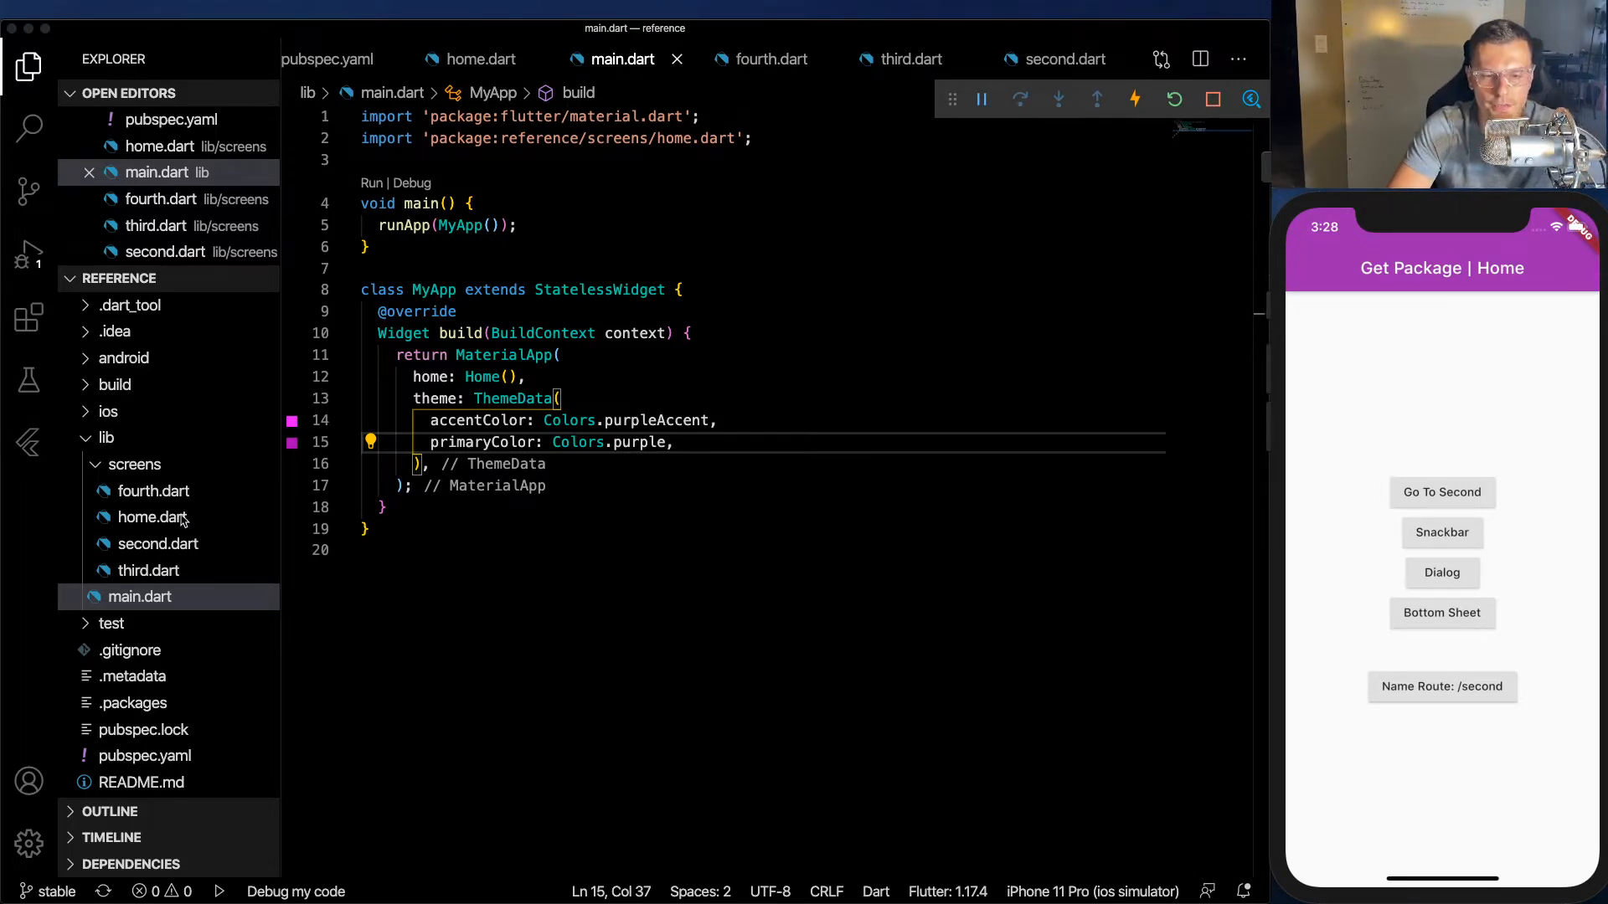
# - Review fourth.dart and home.dart, then navigate to the Second Screen and back in the simulator
pyautogui.click(152, 517)
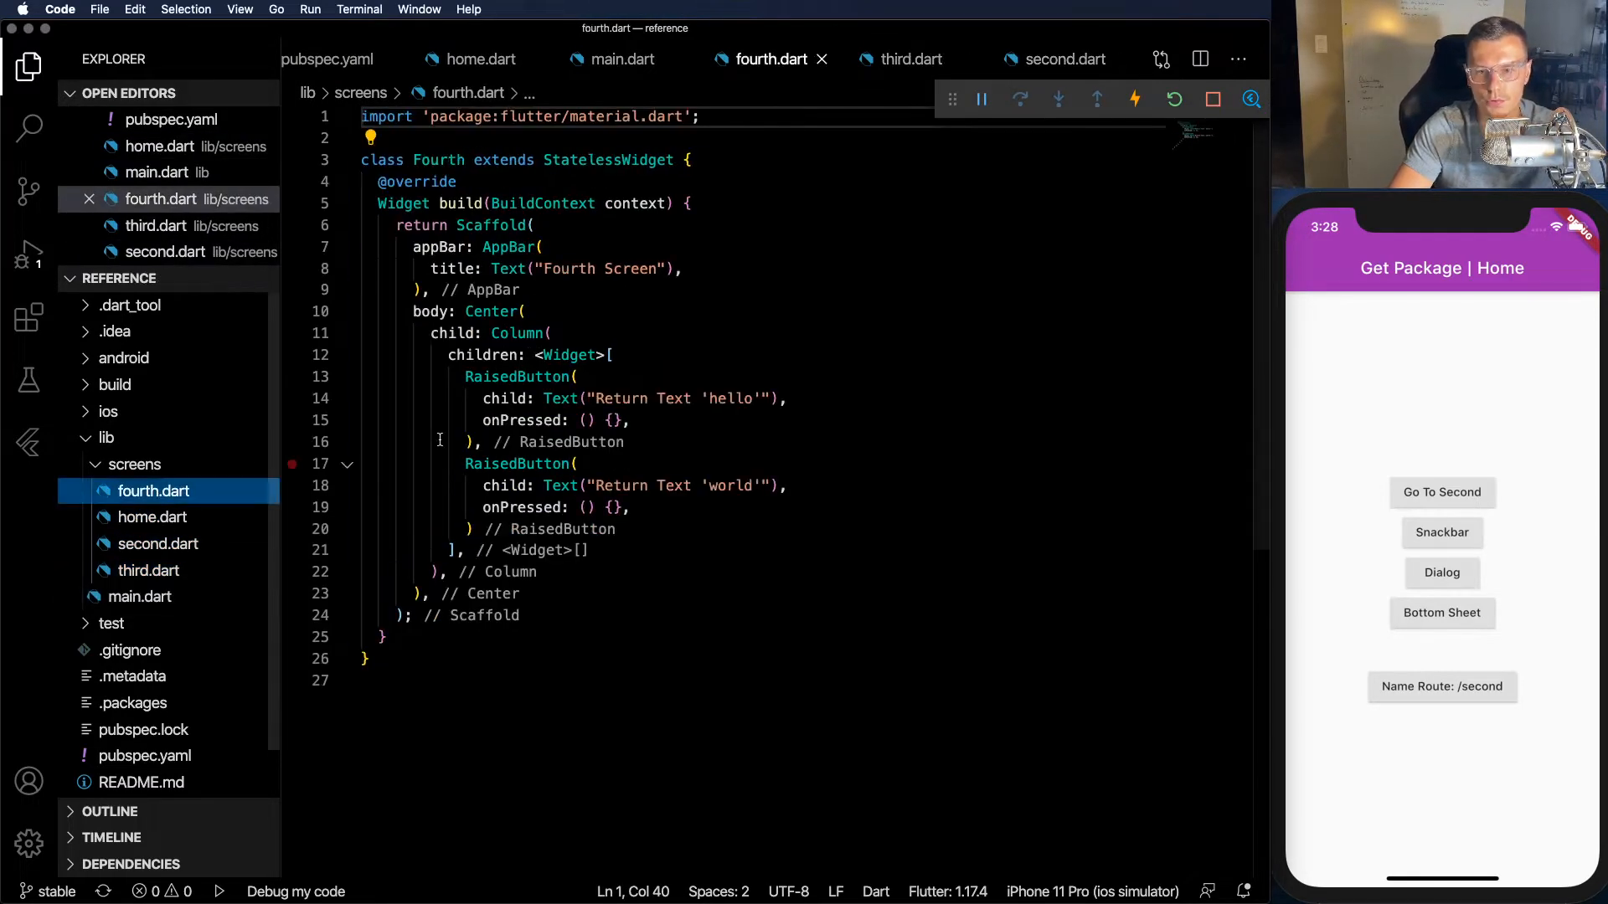
pyautogui.click(159, 543)
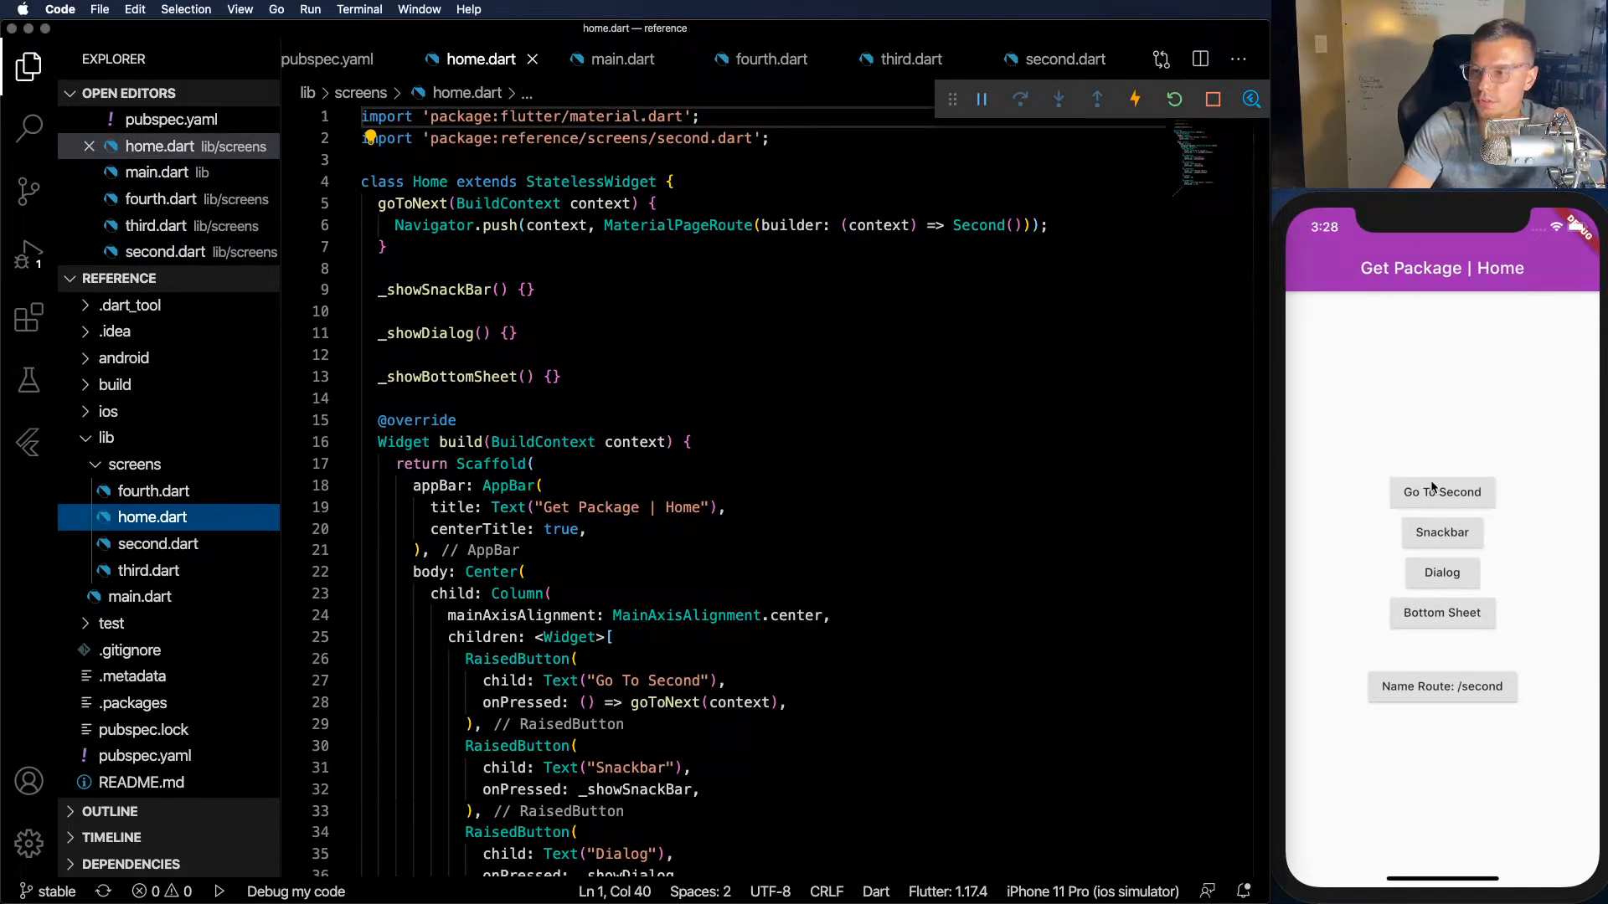
pyautogui.click(1440, 492)
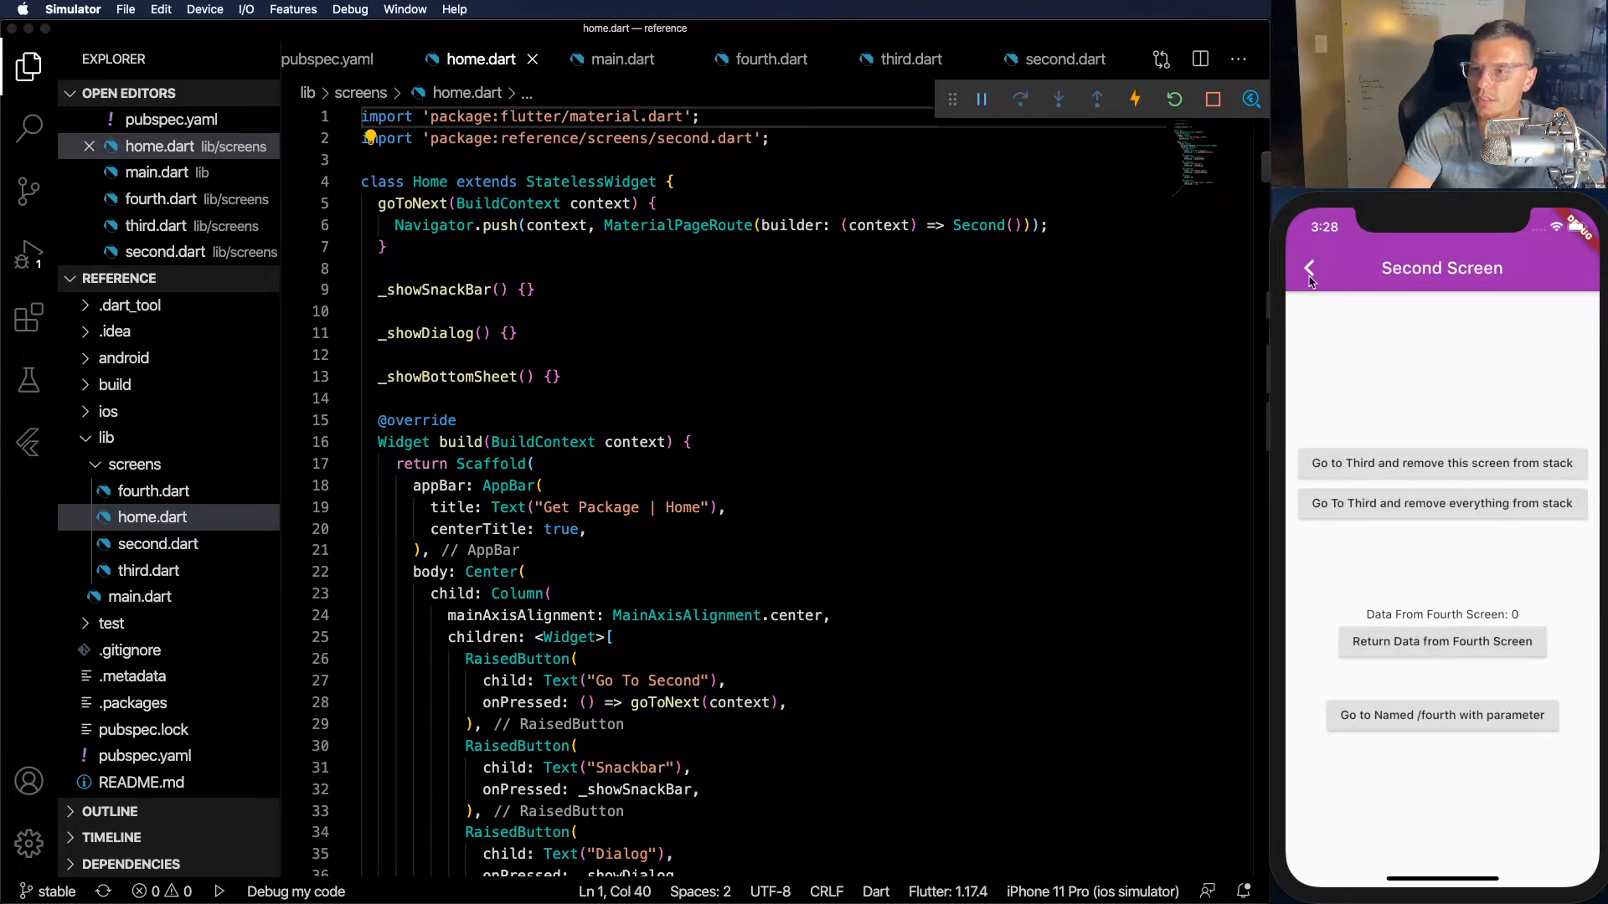
pyautogui.click(1309, 268)
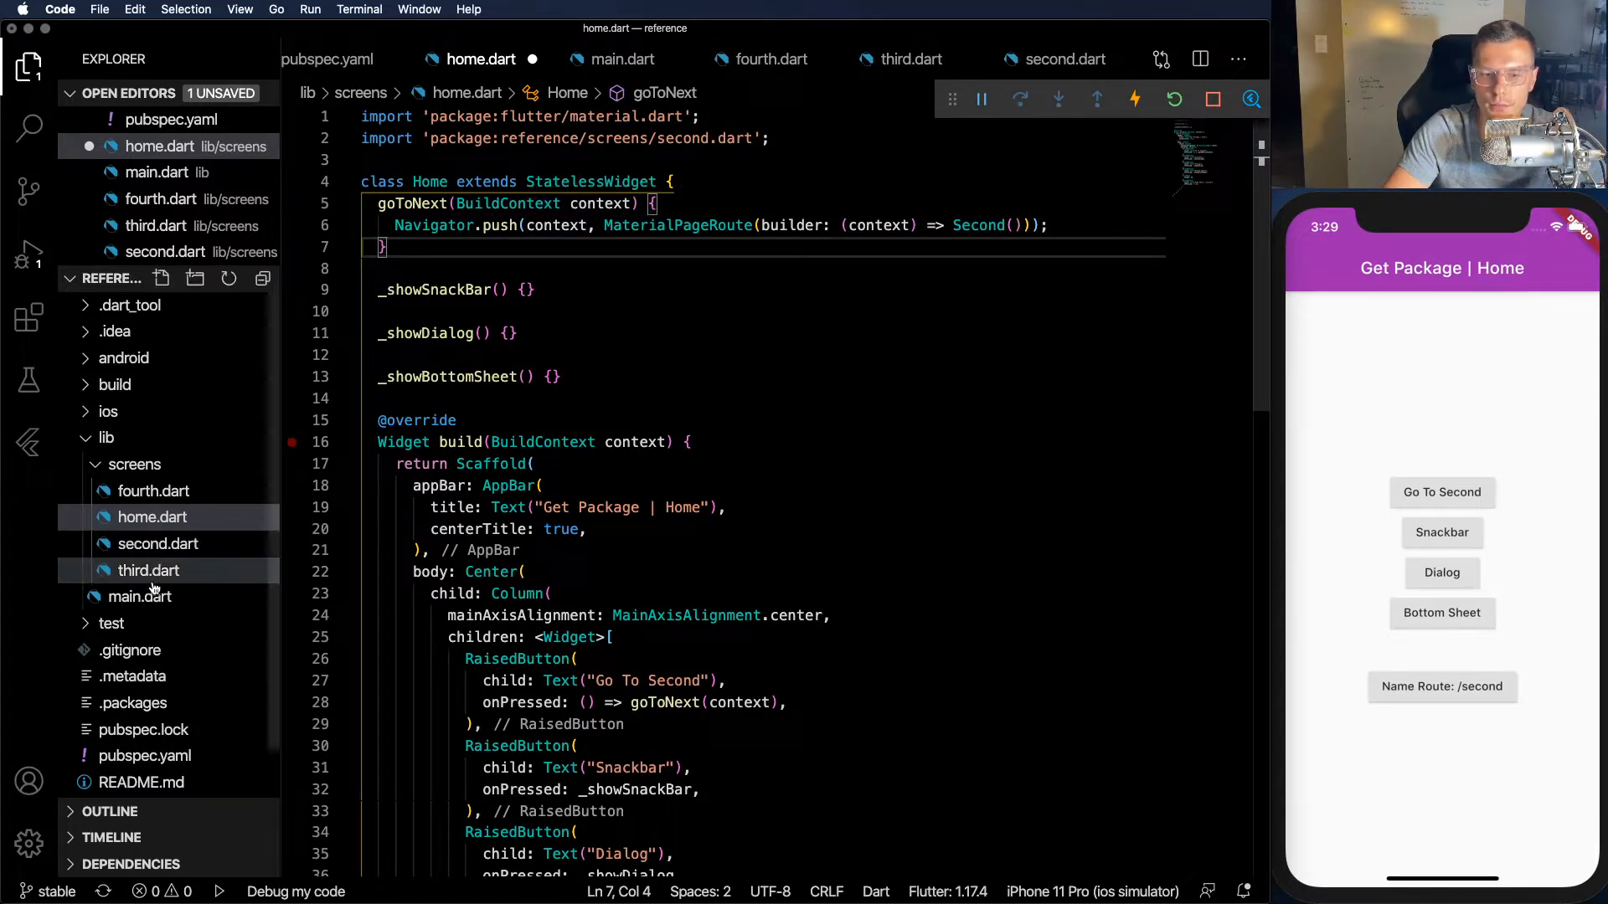
# - Use GetMaterialApp in main.dart, import get, and call Get.to(Second()) in goToNext
pyautogui.click(140, 597)
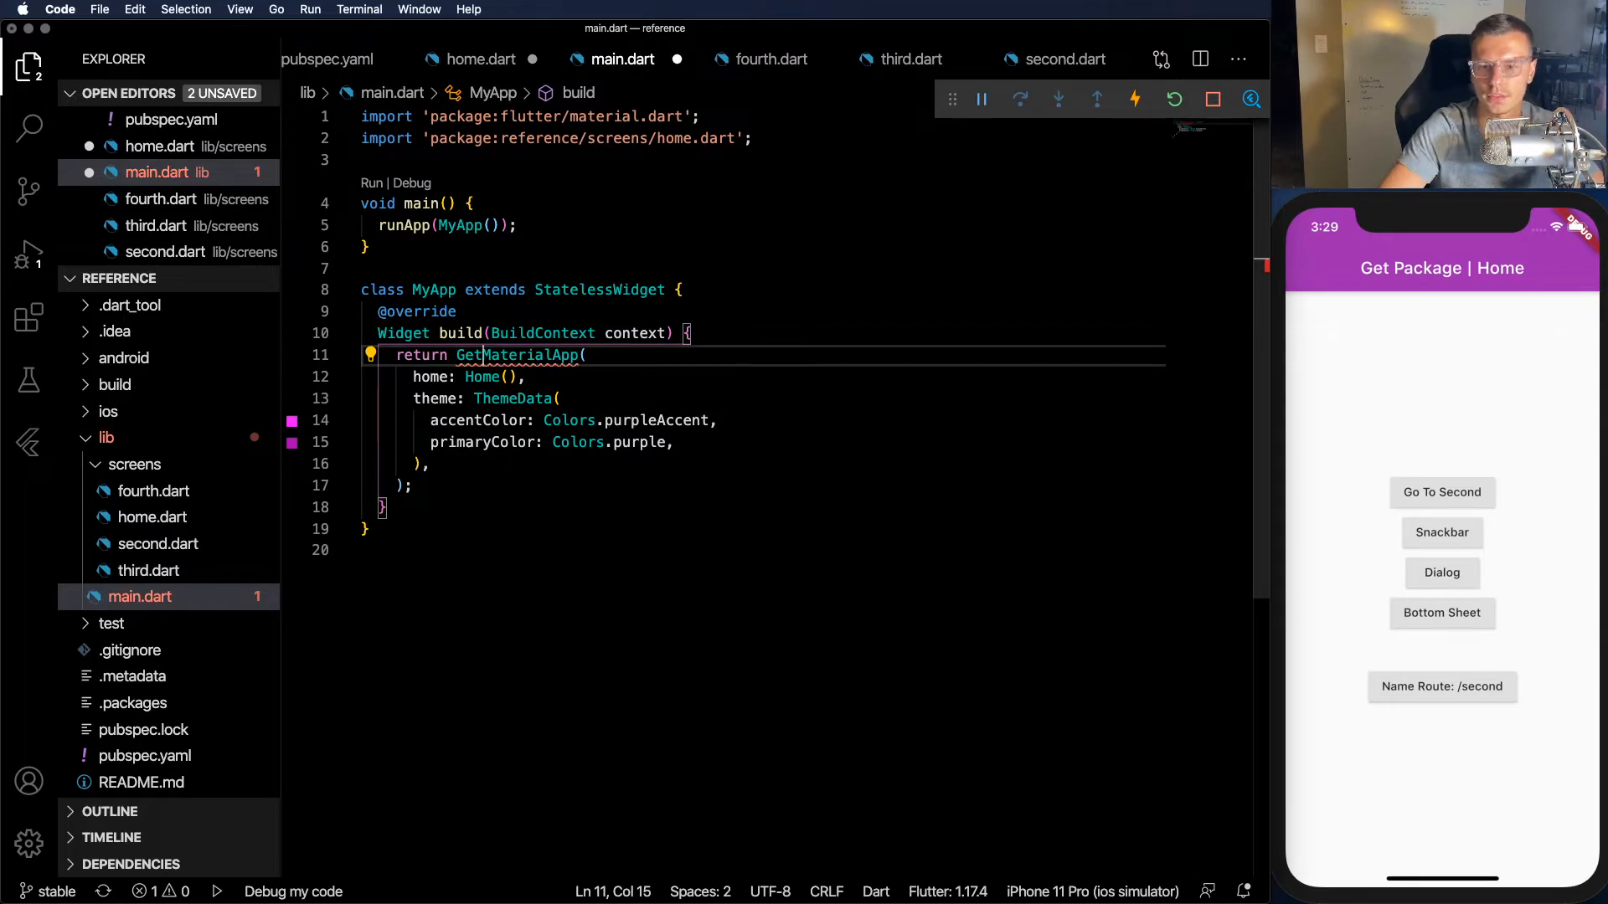
pyautogui.write("import 'package:get/get.dart';")
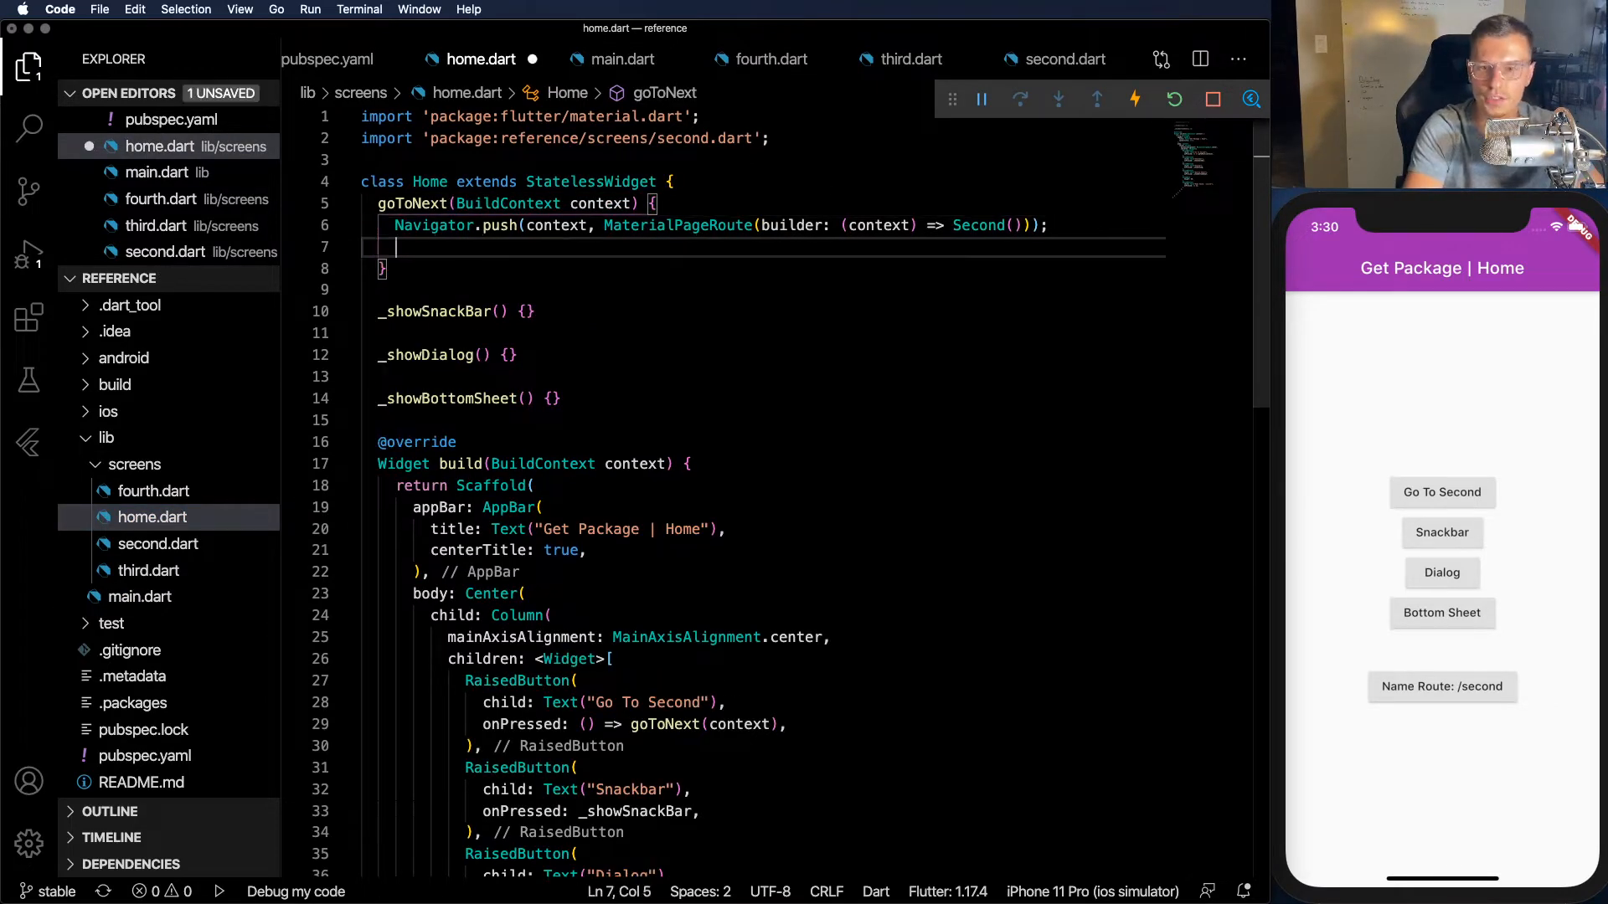
pyautogui.write('Get.to(')
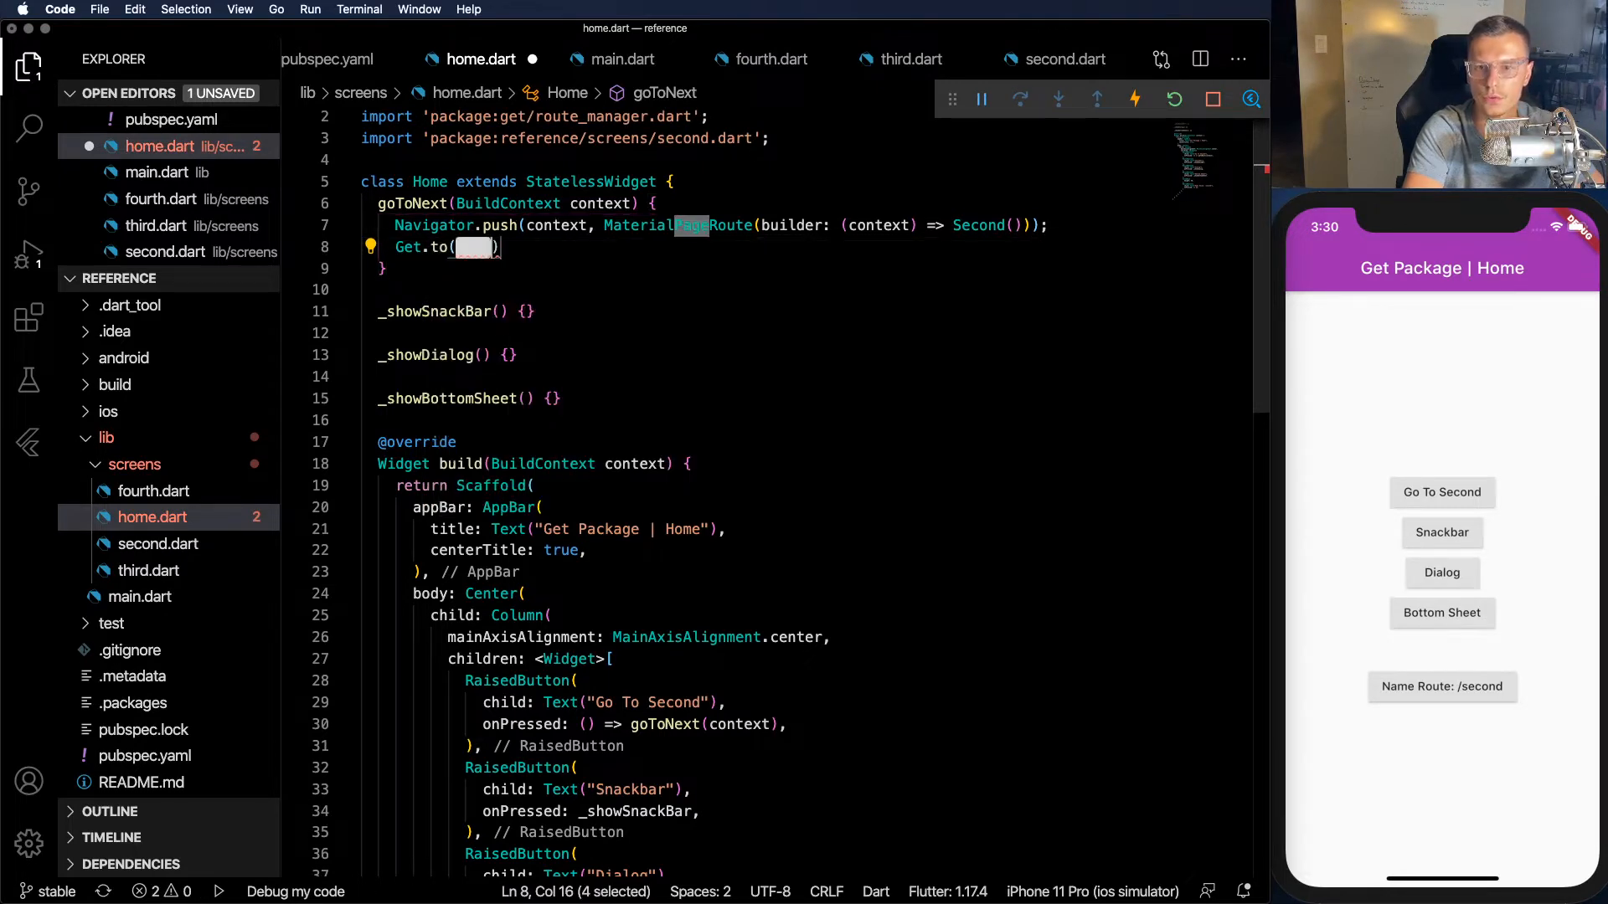
pyautogui.write('Second')
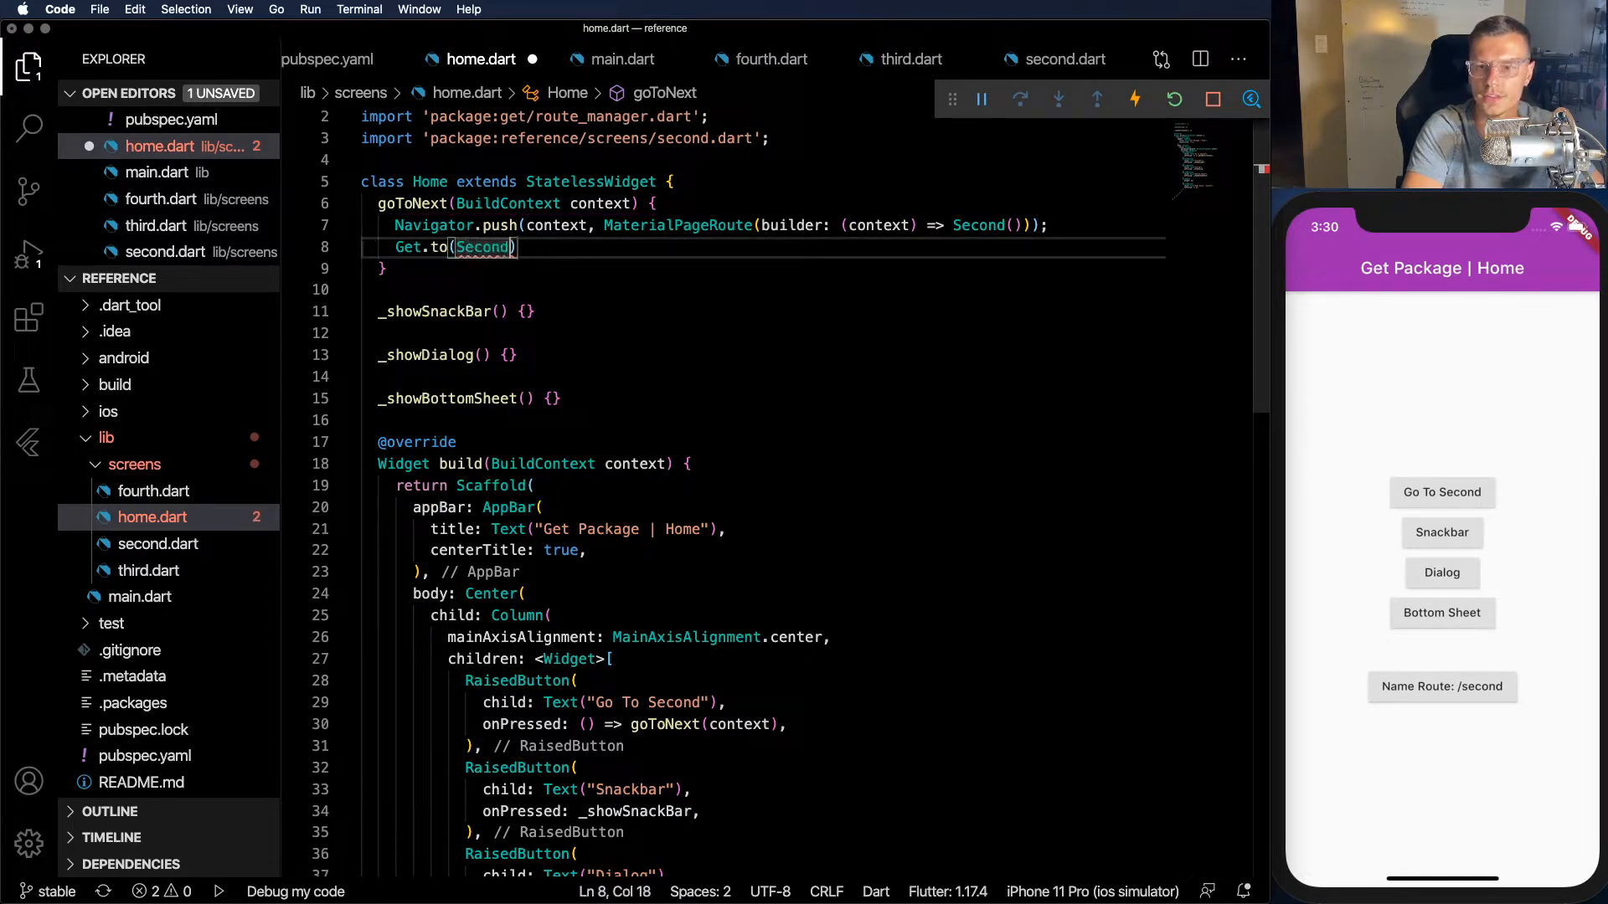
pyautogui.write('();')
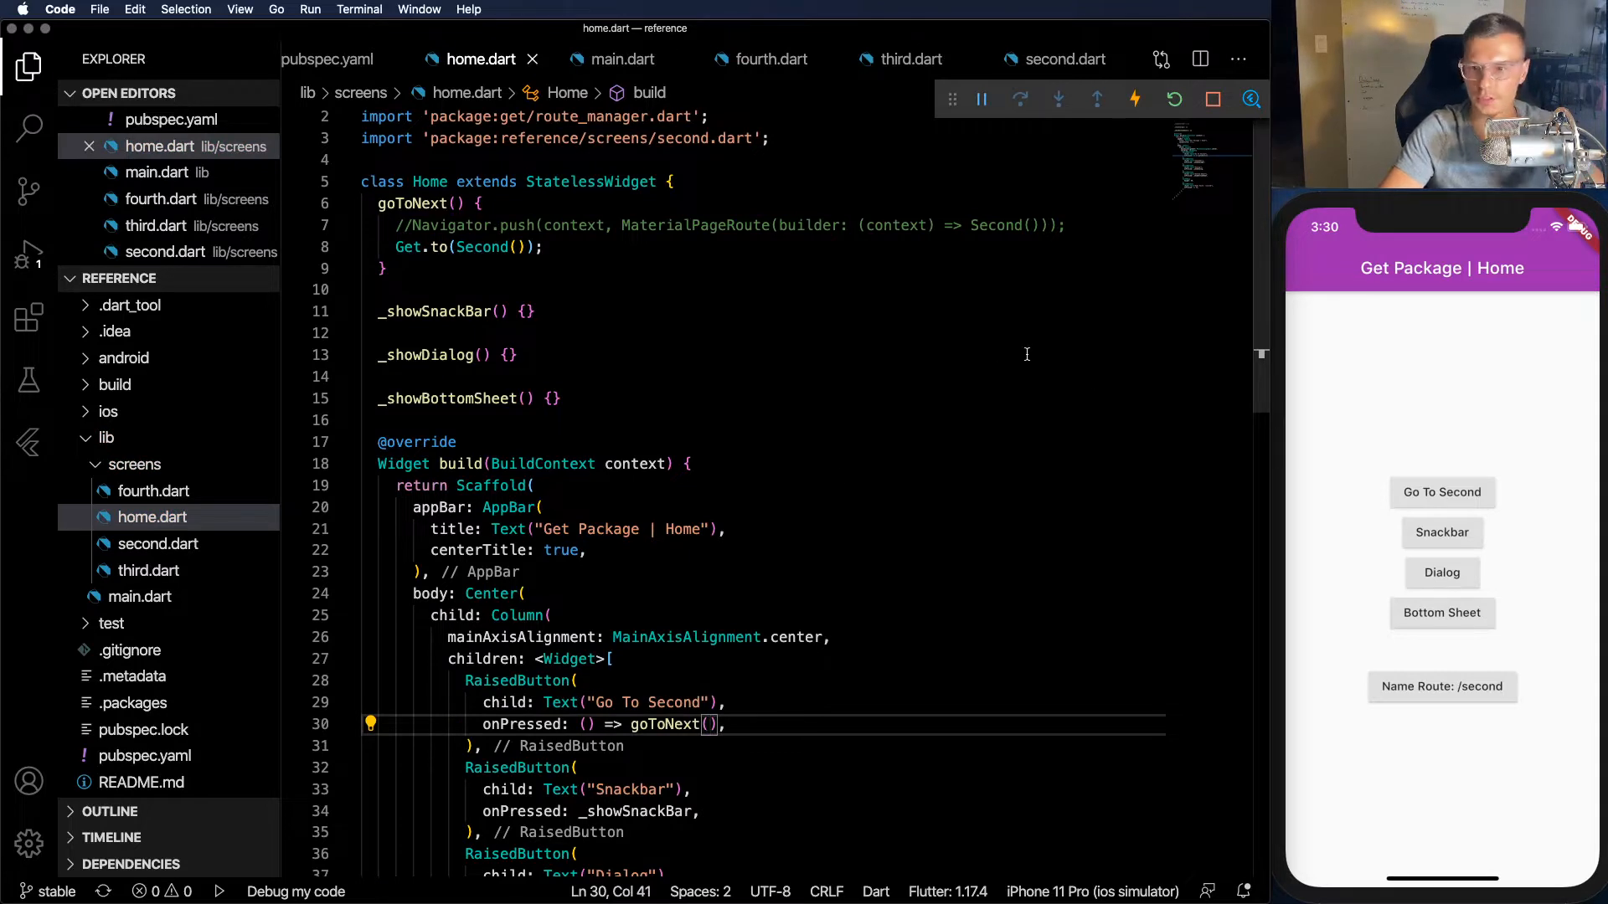
pyautogui.click(1440, 493)
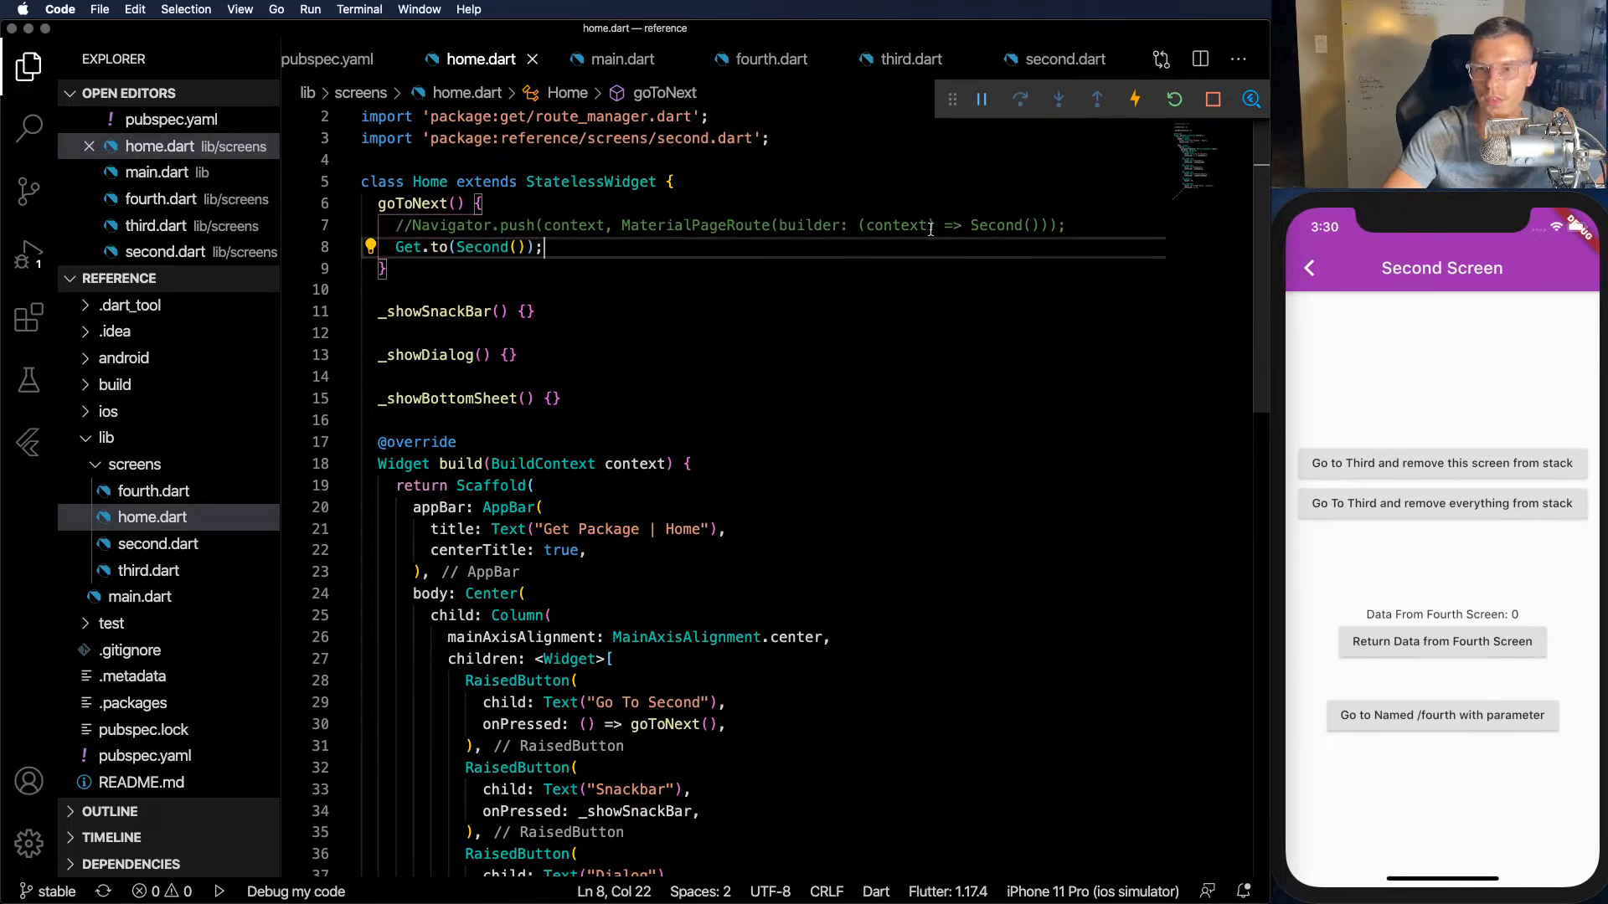
pyautogui.moveTo(1289, 349)
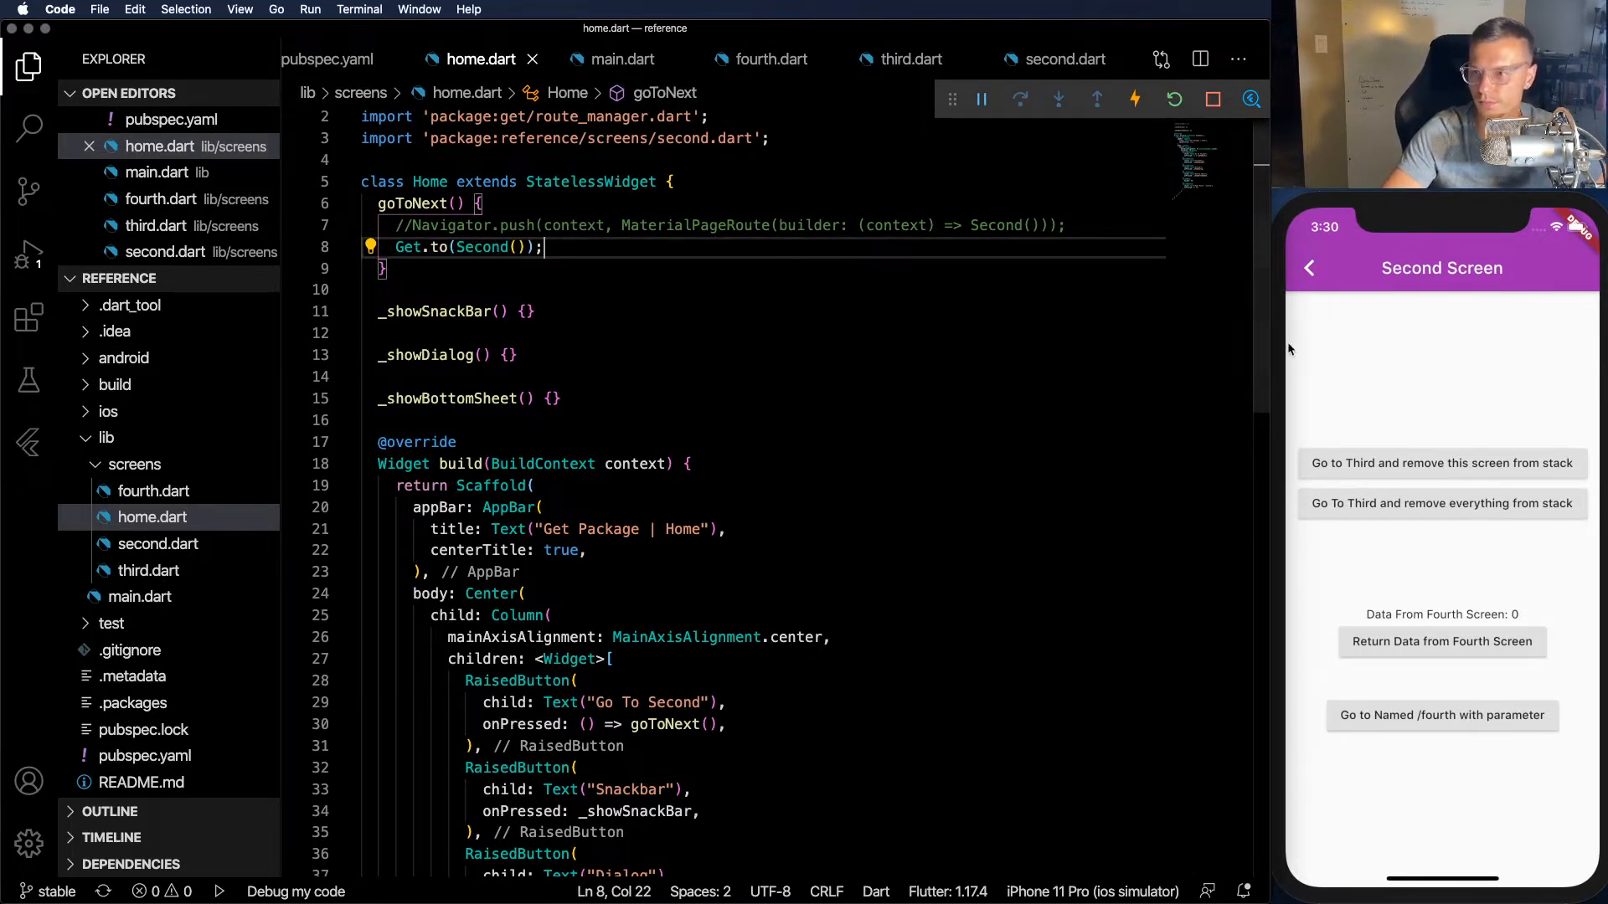
pyautogui.click(1310, 268)
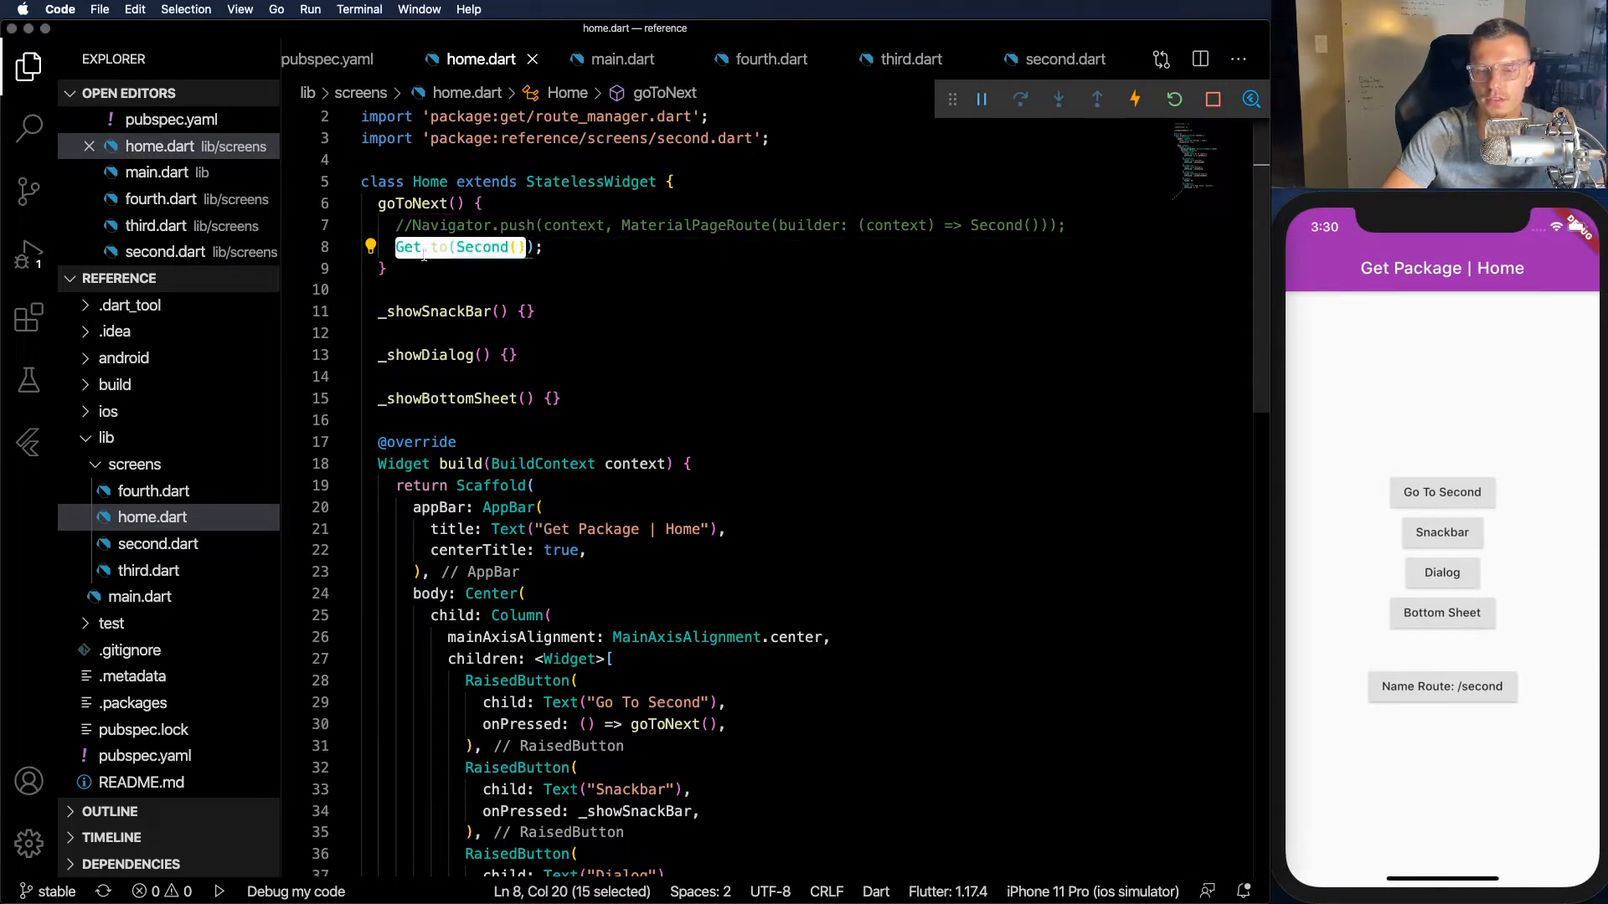
pyautogui.click(554, 249)
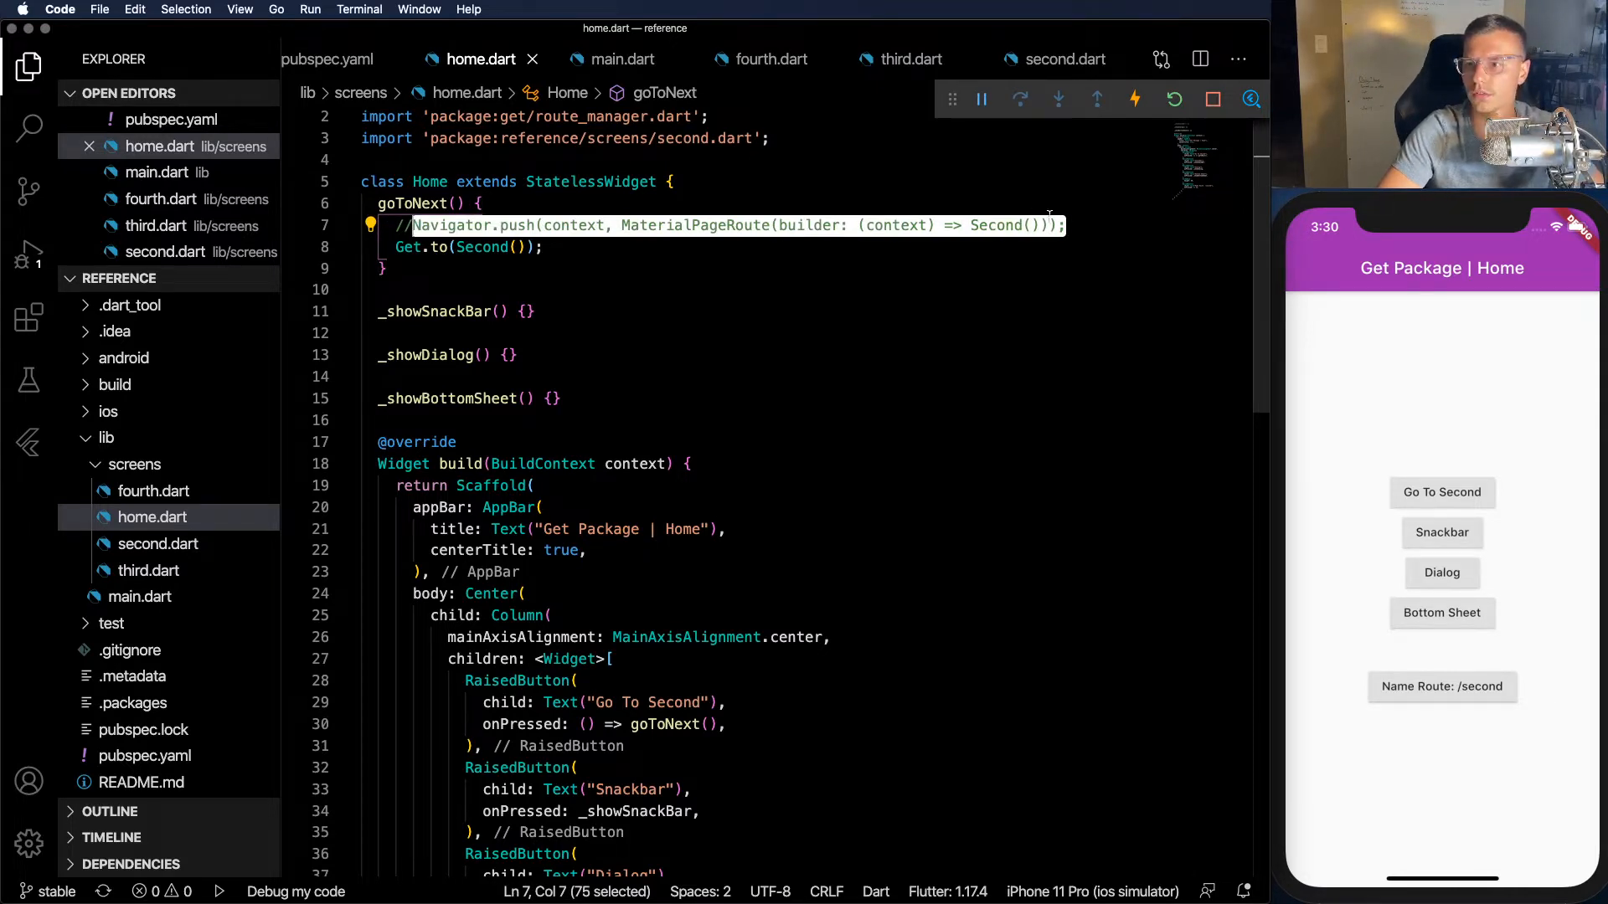
# - Write navigator.push(MaterialPageRoute(builder: (context) => Second())) in goToNext and test Go To Second
pyautogui.write('Navigator.push(context, MaterialPageRoute(builder: (context) => Second()));')
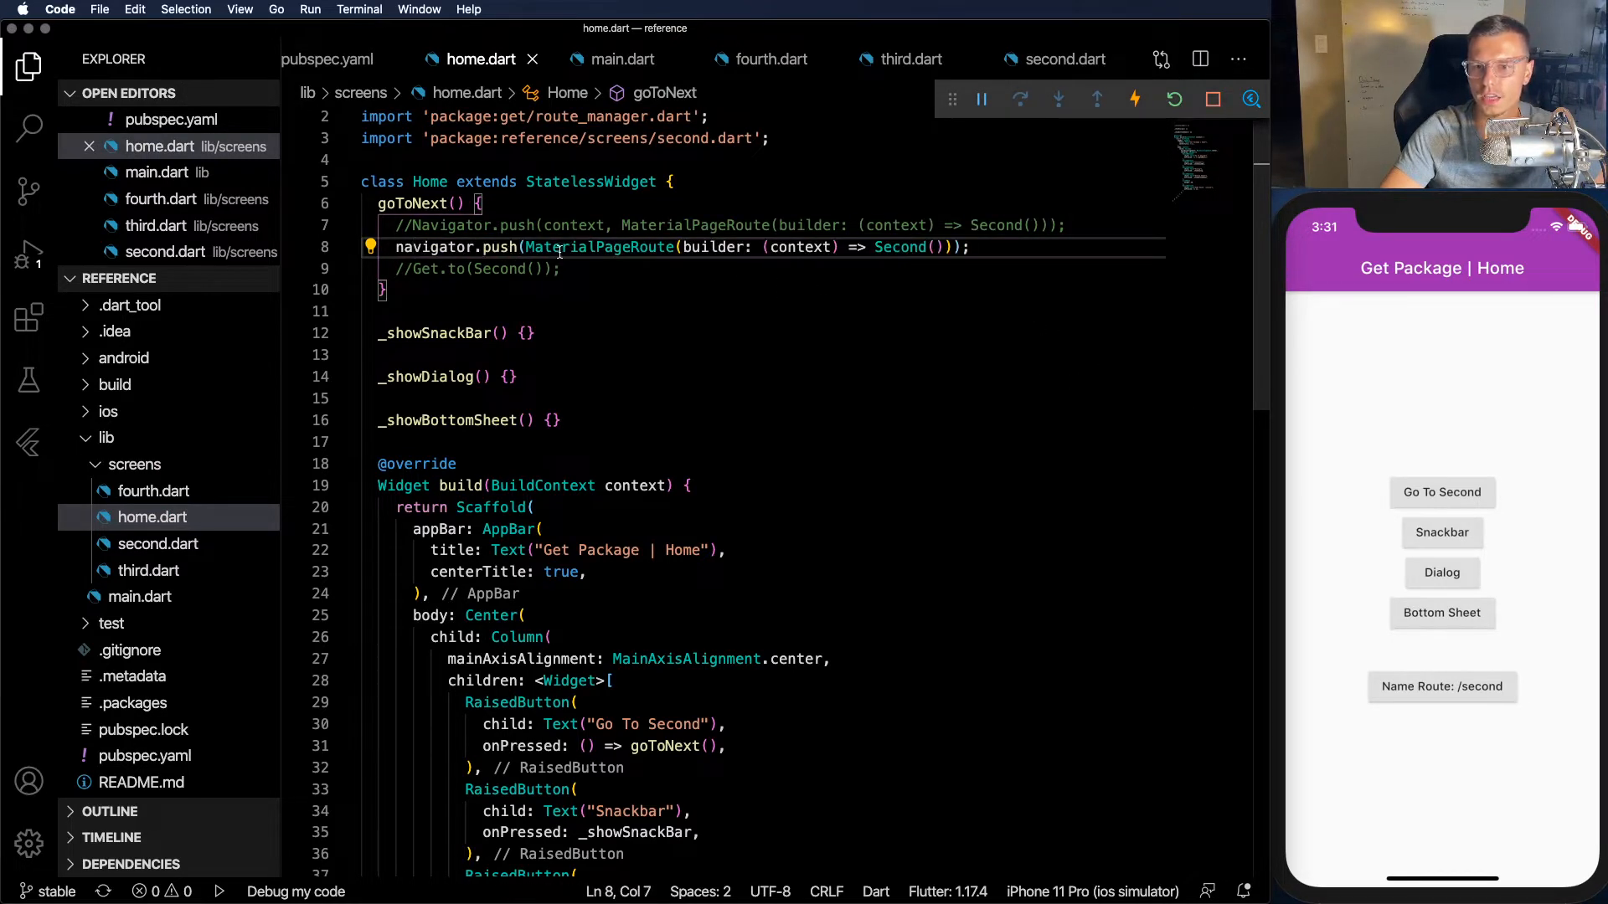
pyautogui.moveTo(1435, 417)
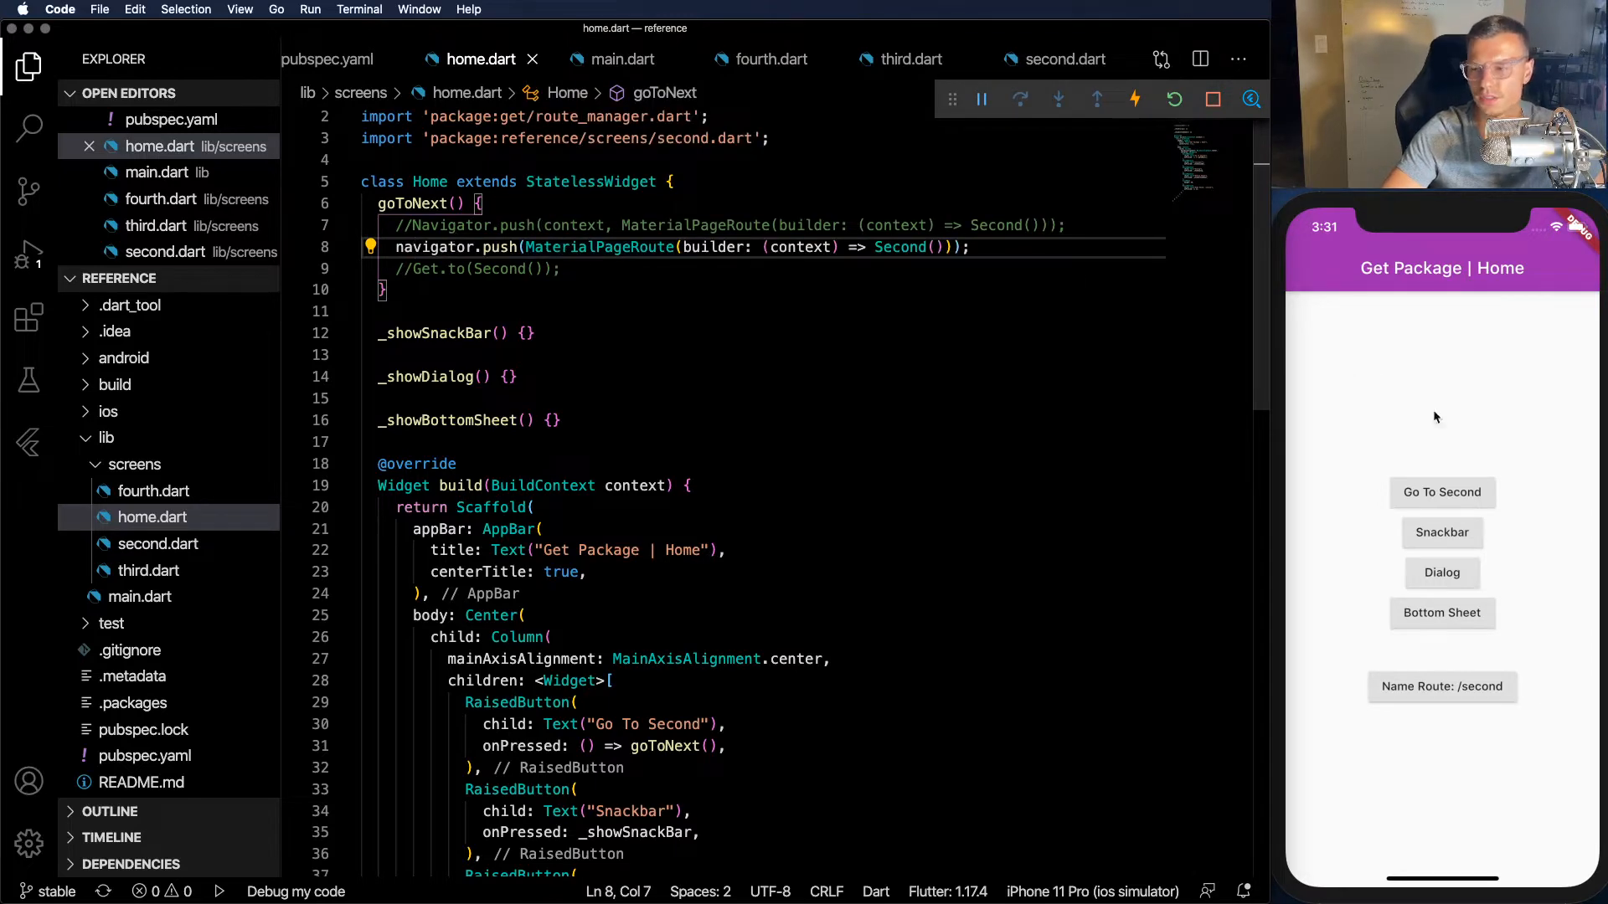
pyautogui.click(1440, 492)
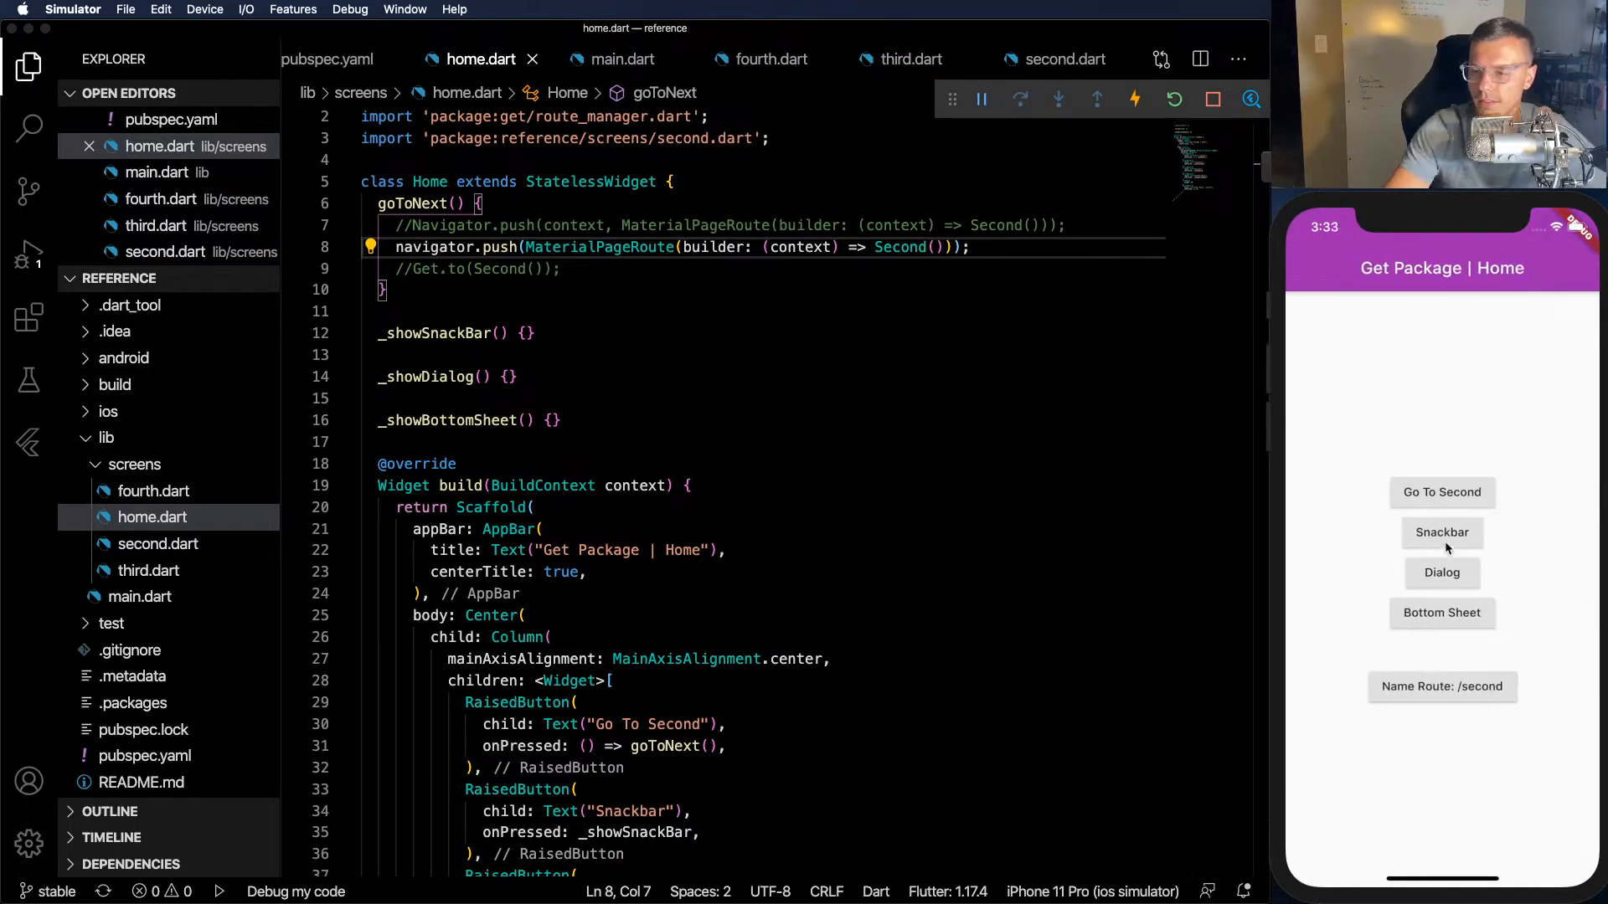
pyautogui.moveTo(1440, 587)
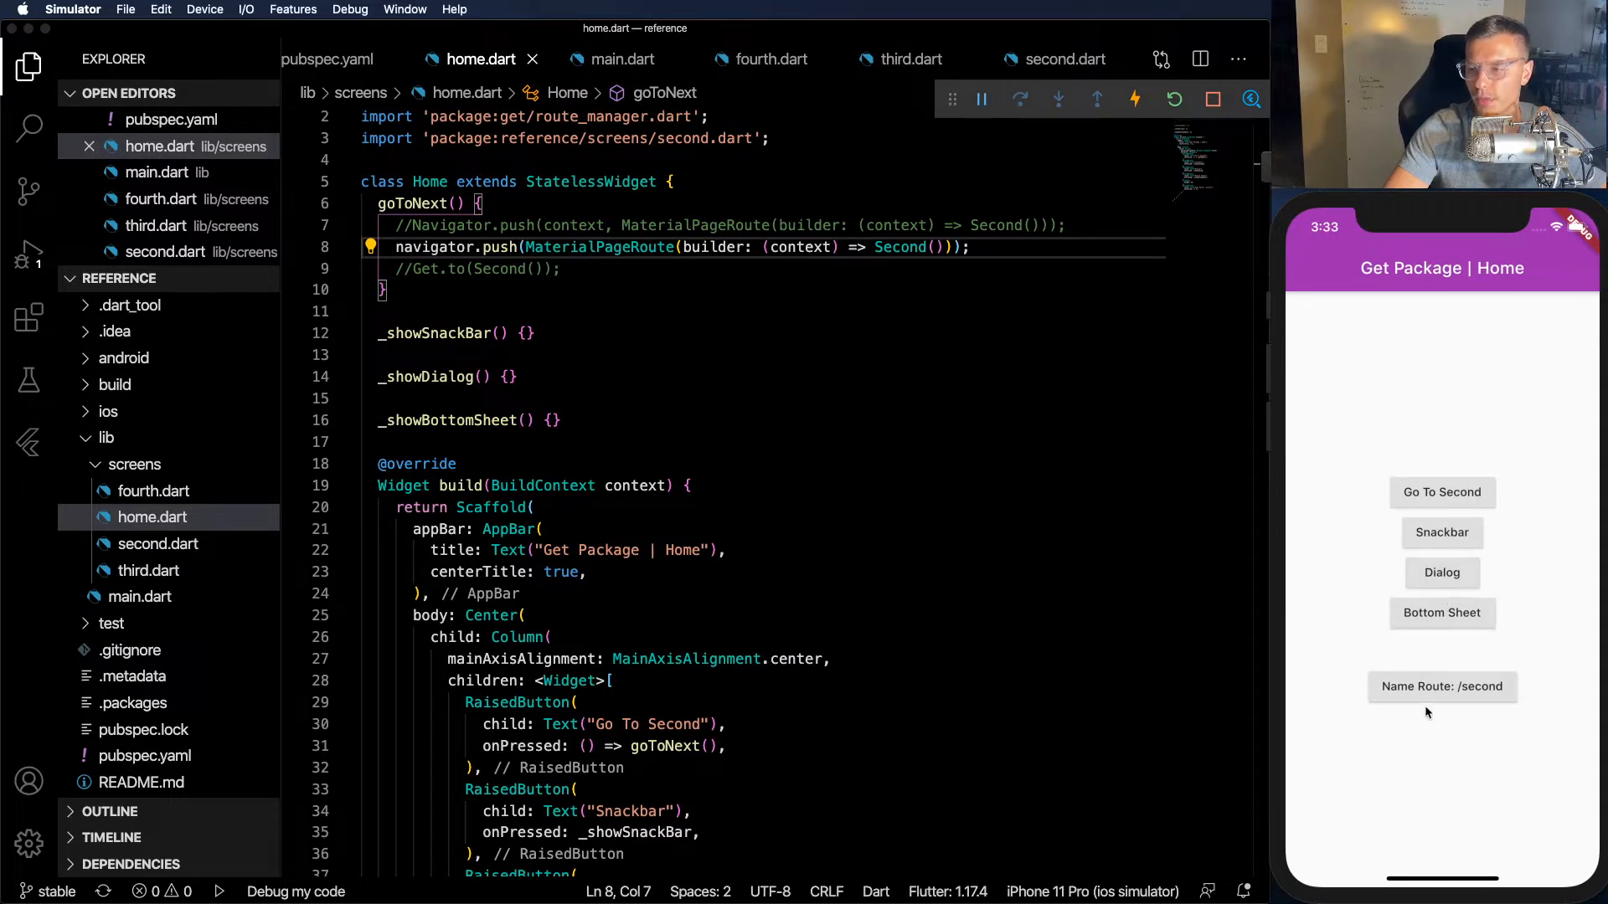
pyautogui.moveTo(1423, 505)
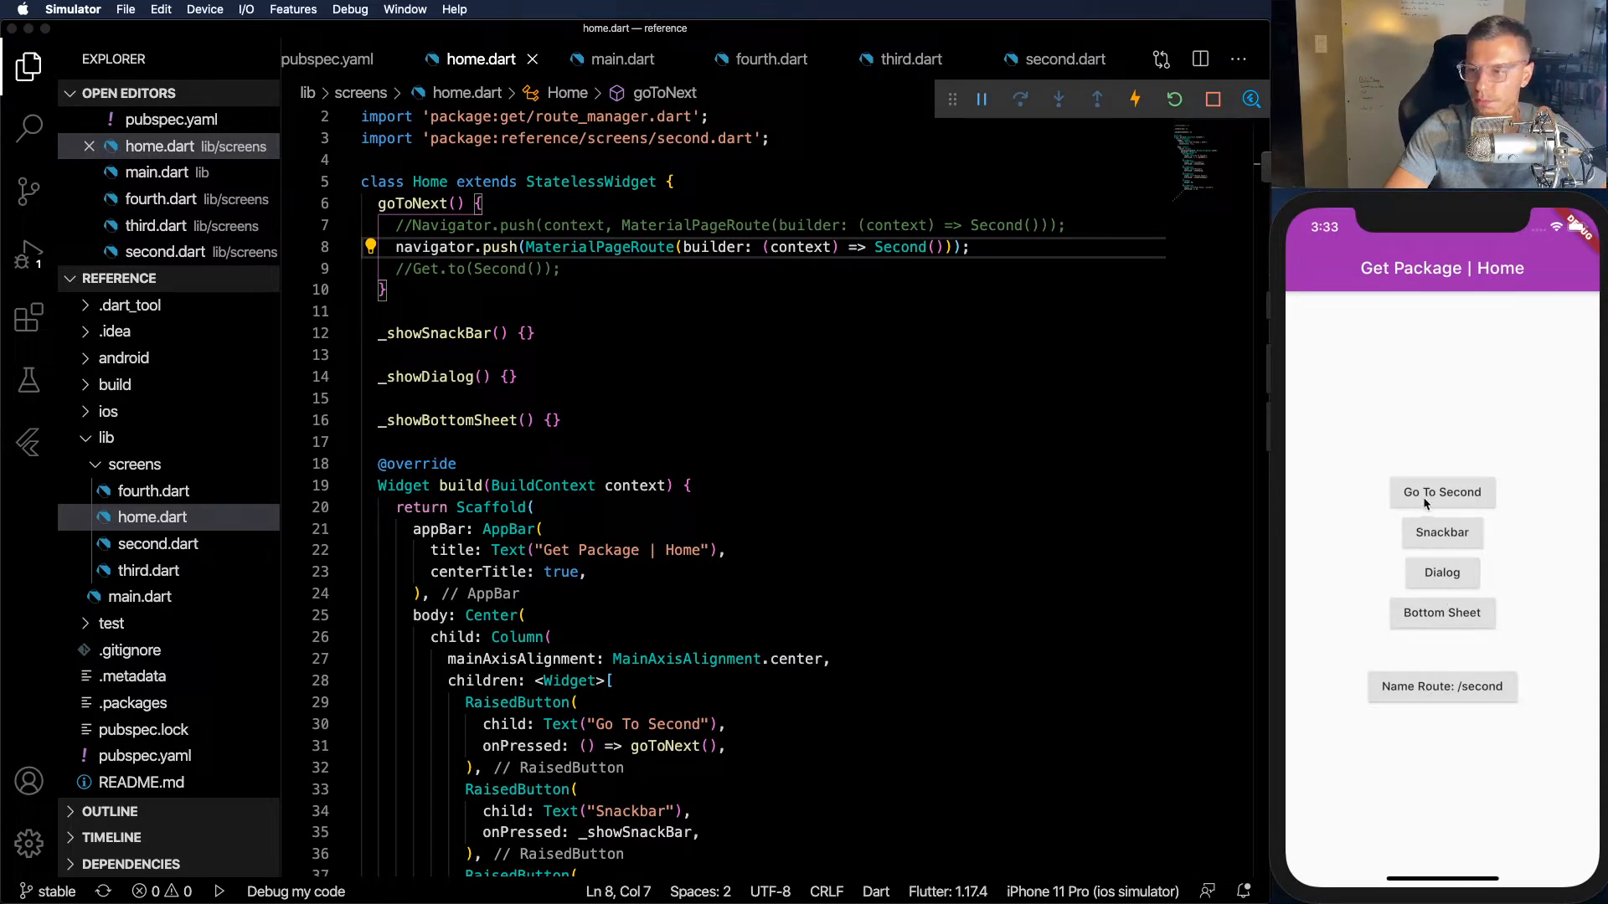
pyautogui.click(1440, 492)
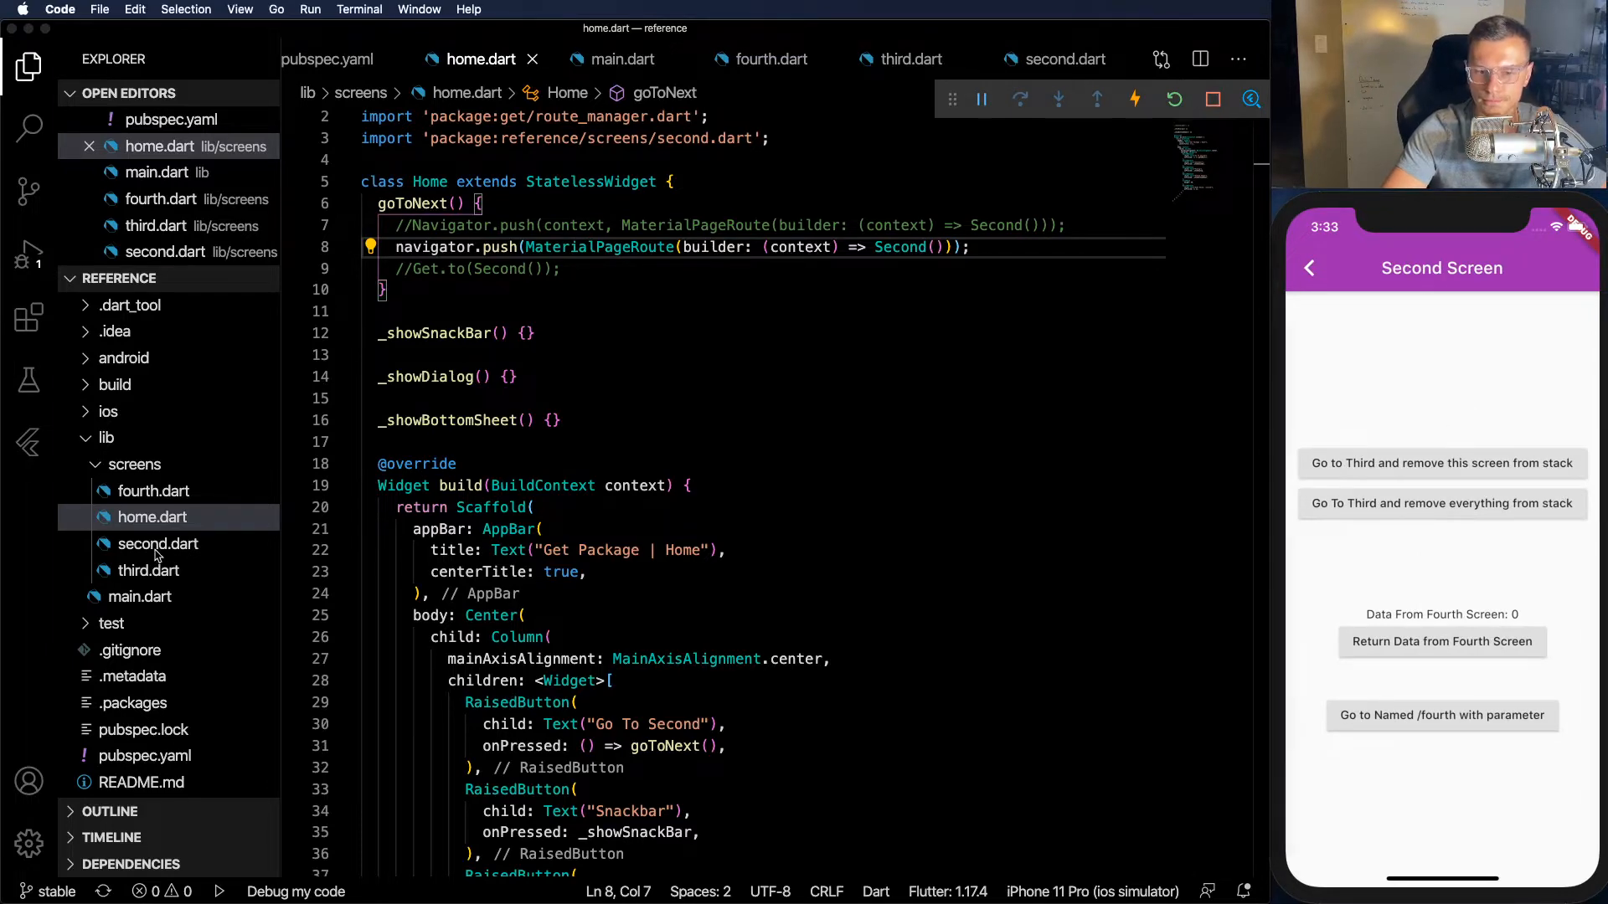
# - In second.dart set the first button's onPressed to () => Get.off(Third())
pyautogui.click(157, 543)
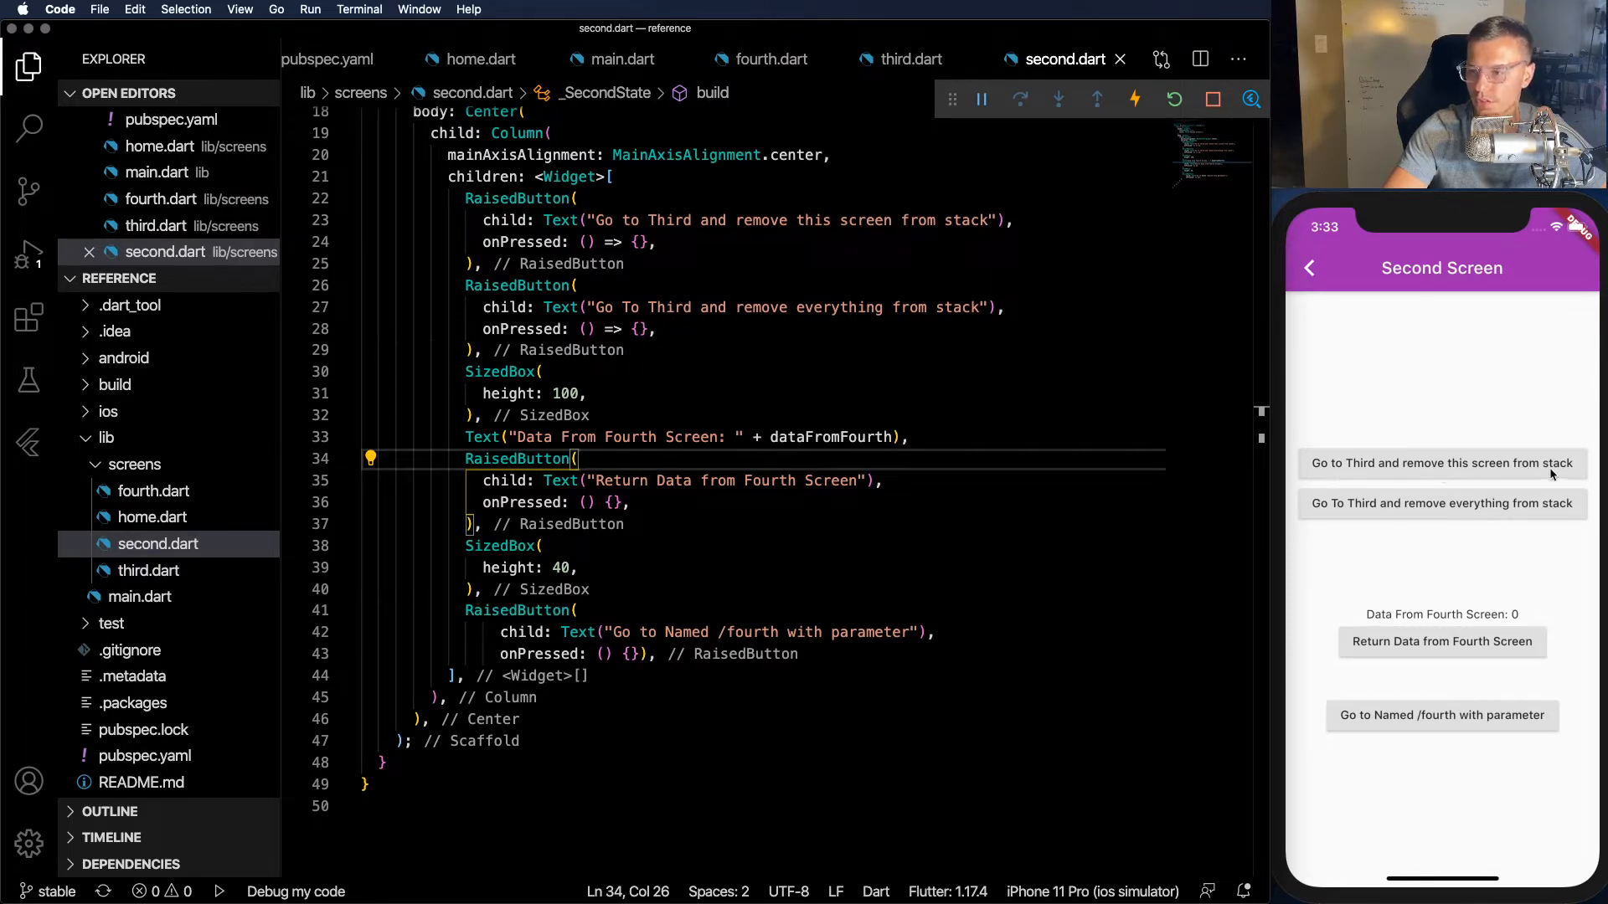
pyautogui.click(640, 241)
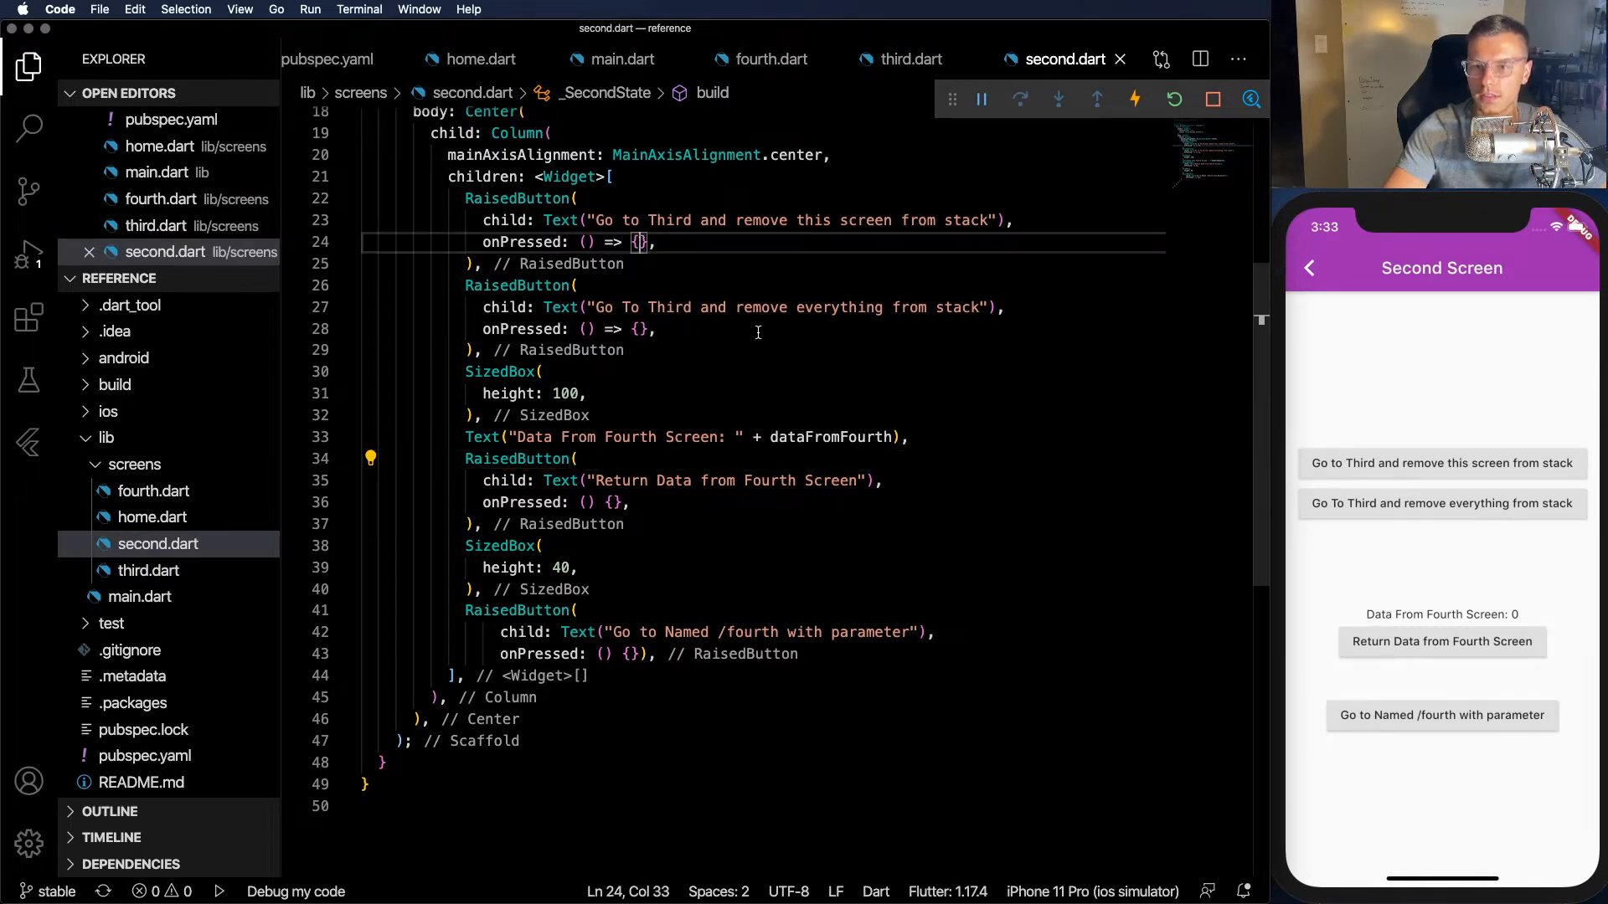
pyautogui.press('Backspace')
pyautogui.write('Get')
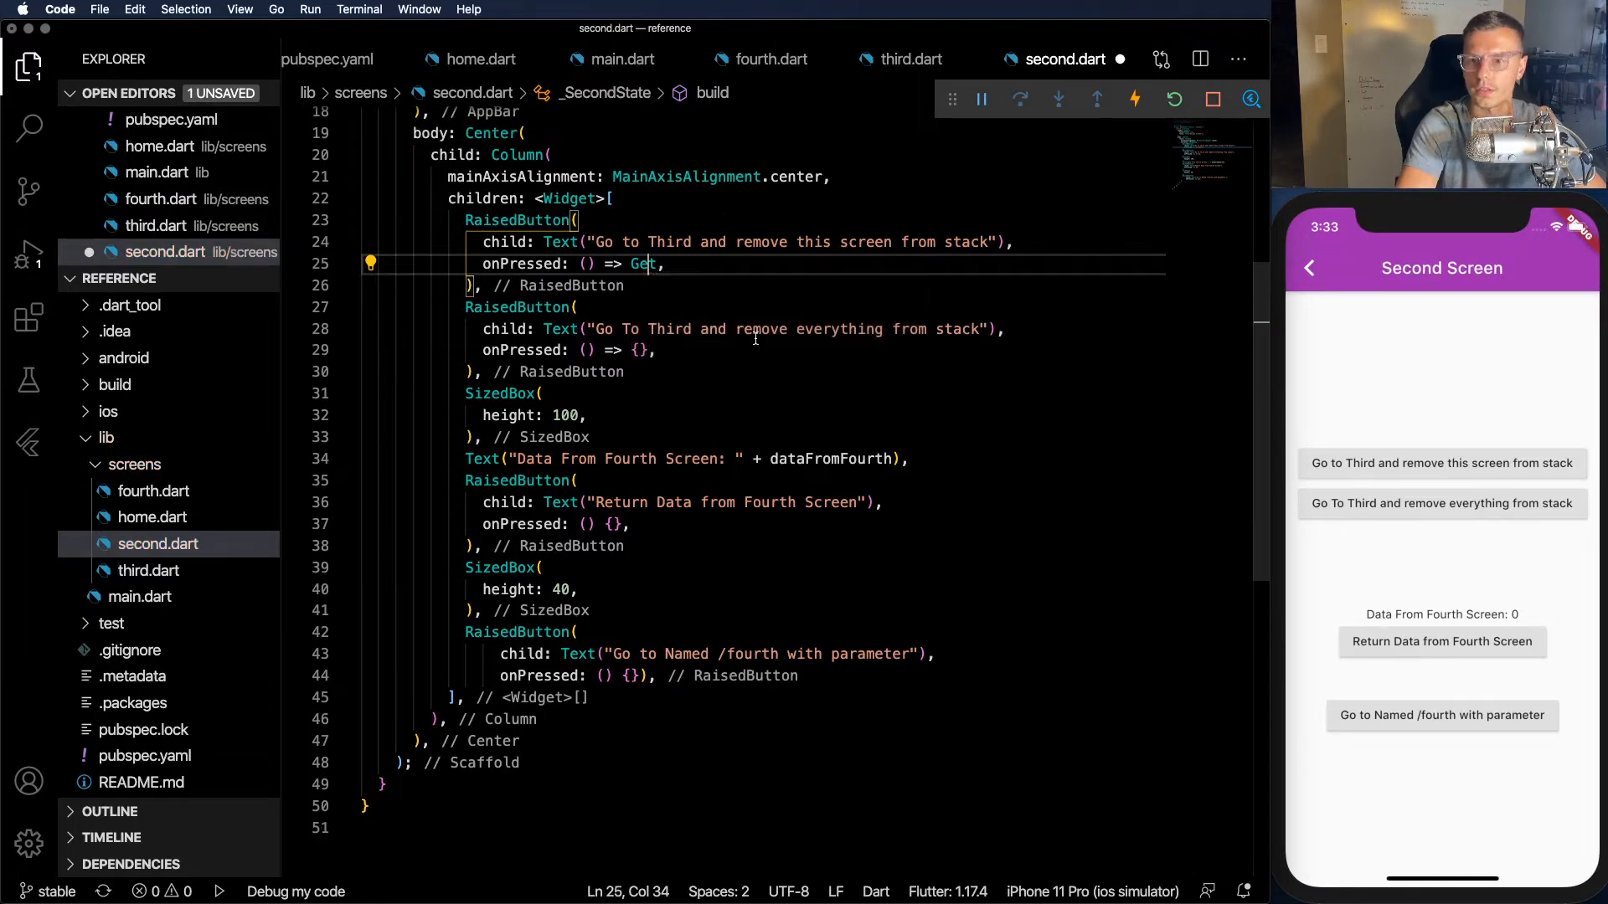
pyautogui.write('off(T')
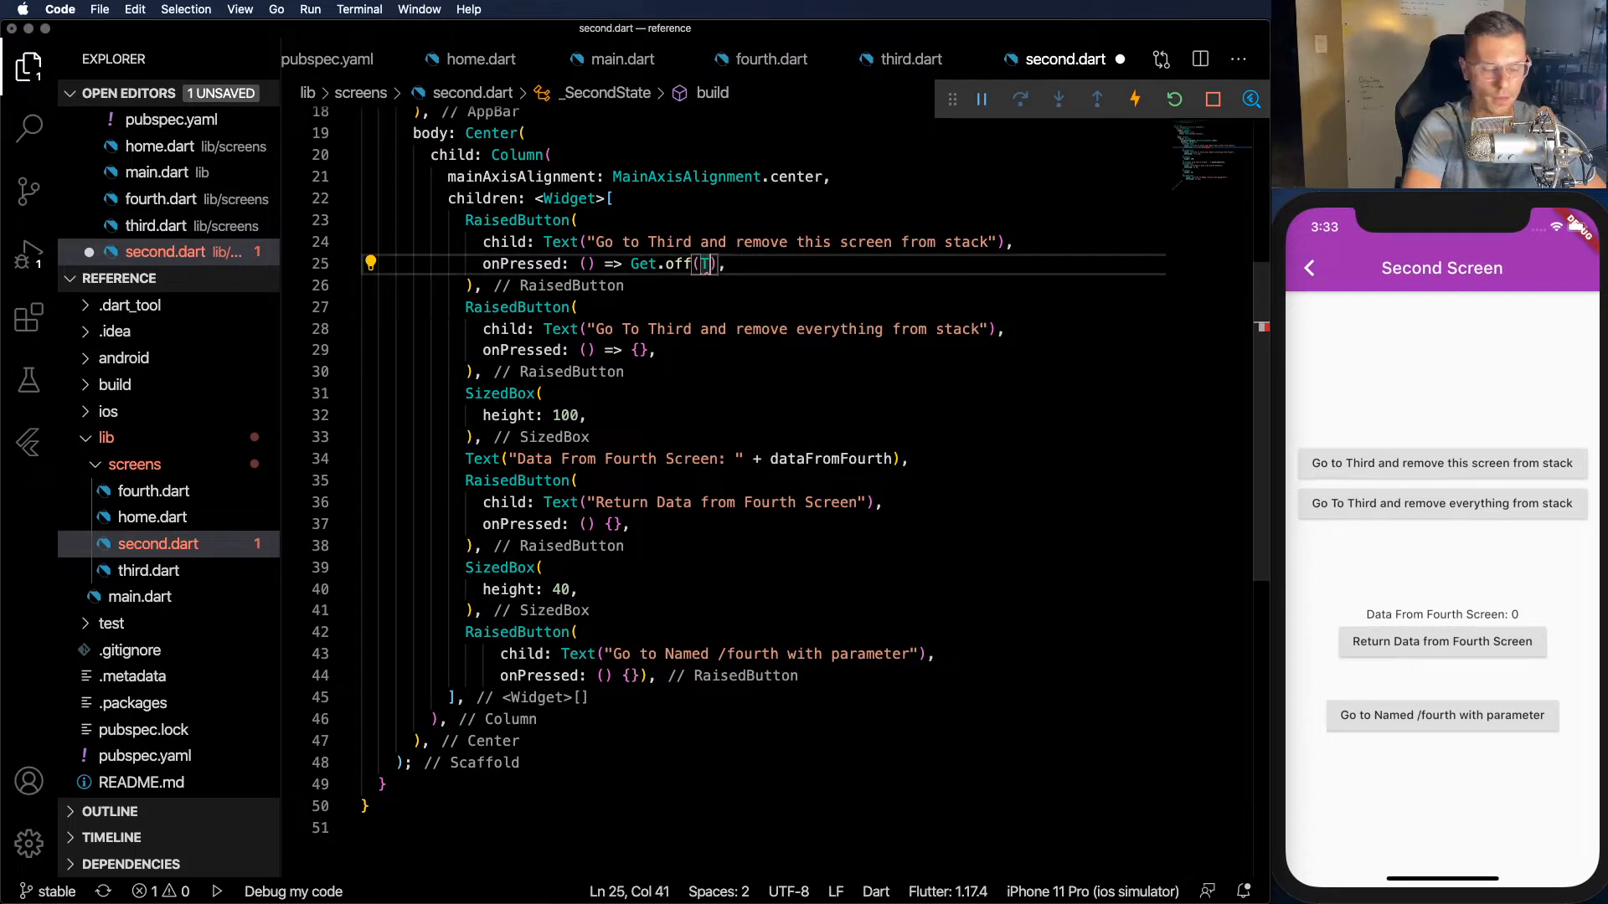
pyautogui.write('Third()')
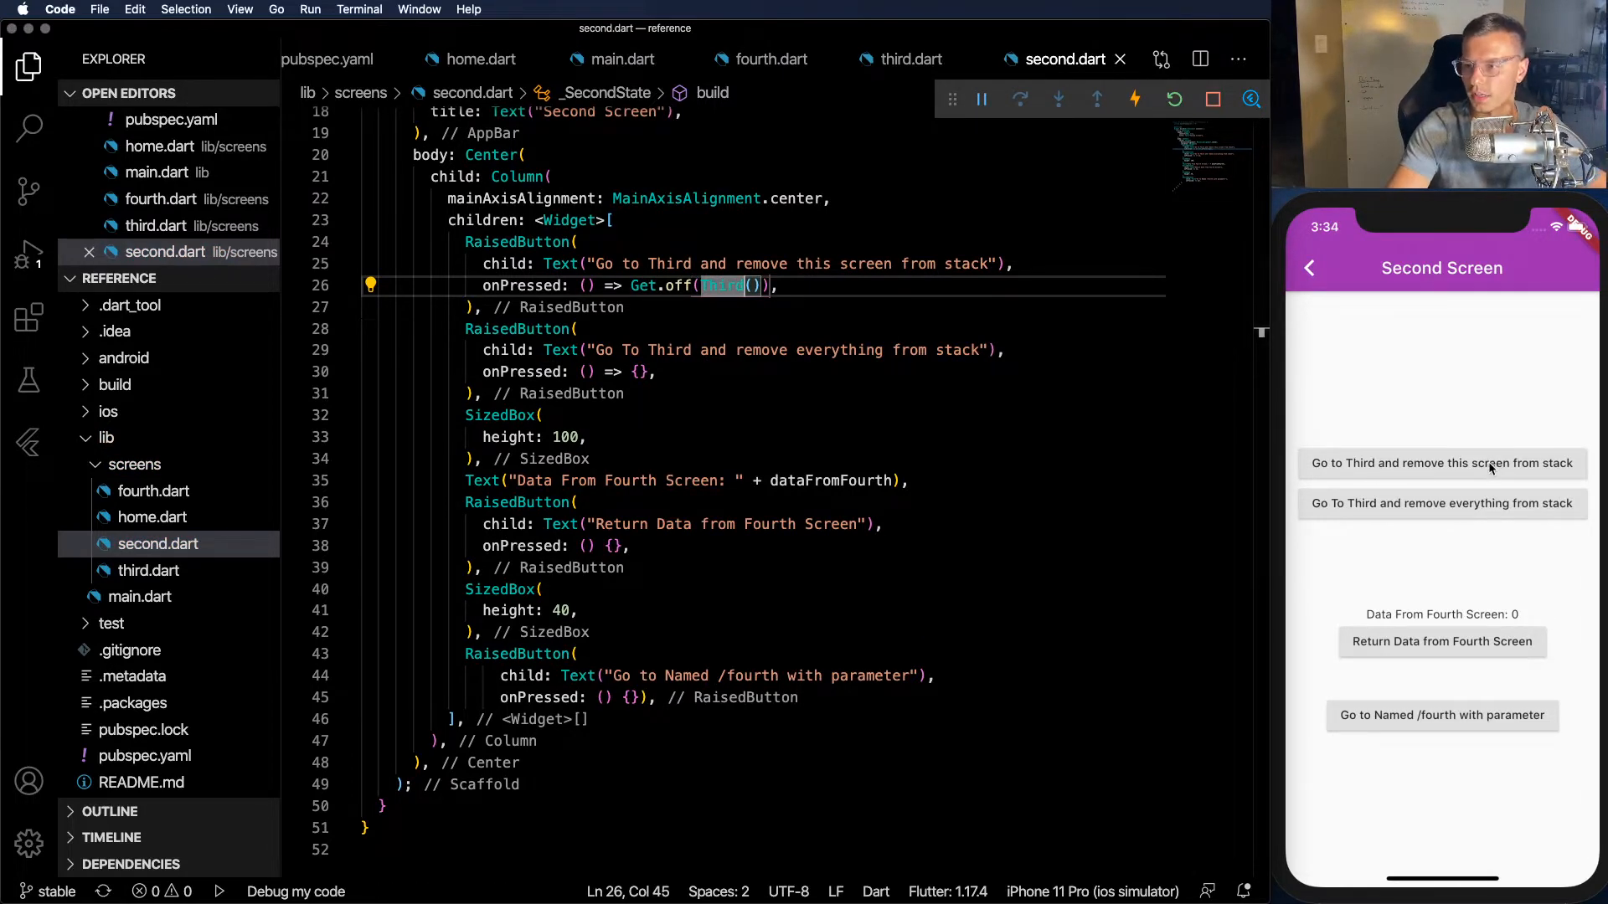
# - Test in the simulator that going to Third drops Second from the stack, twice
pyautogui.click(1441, 462)
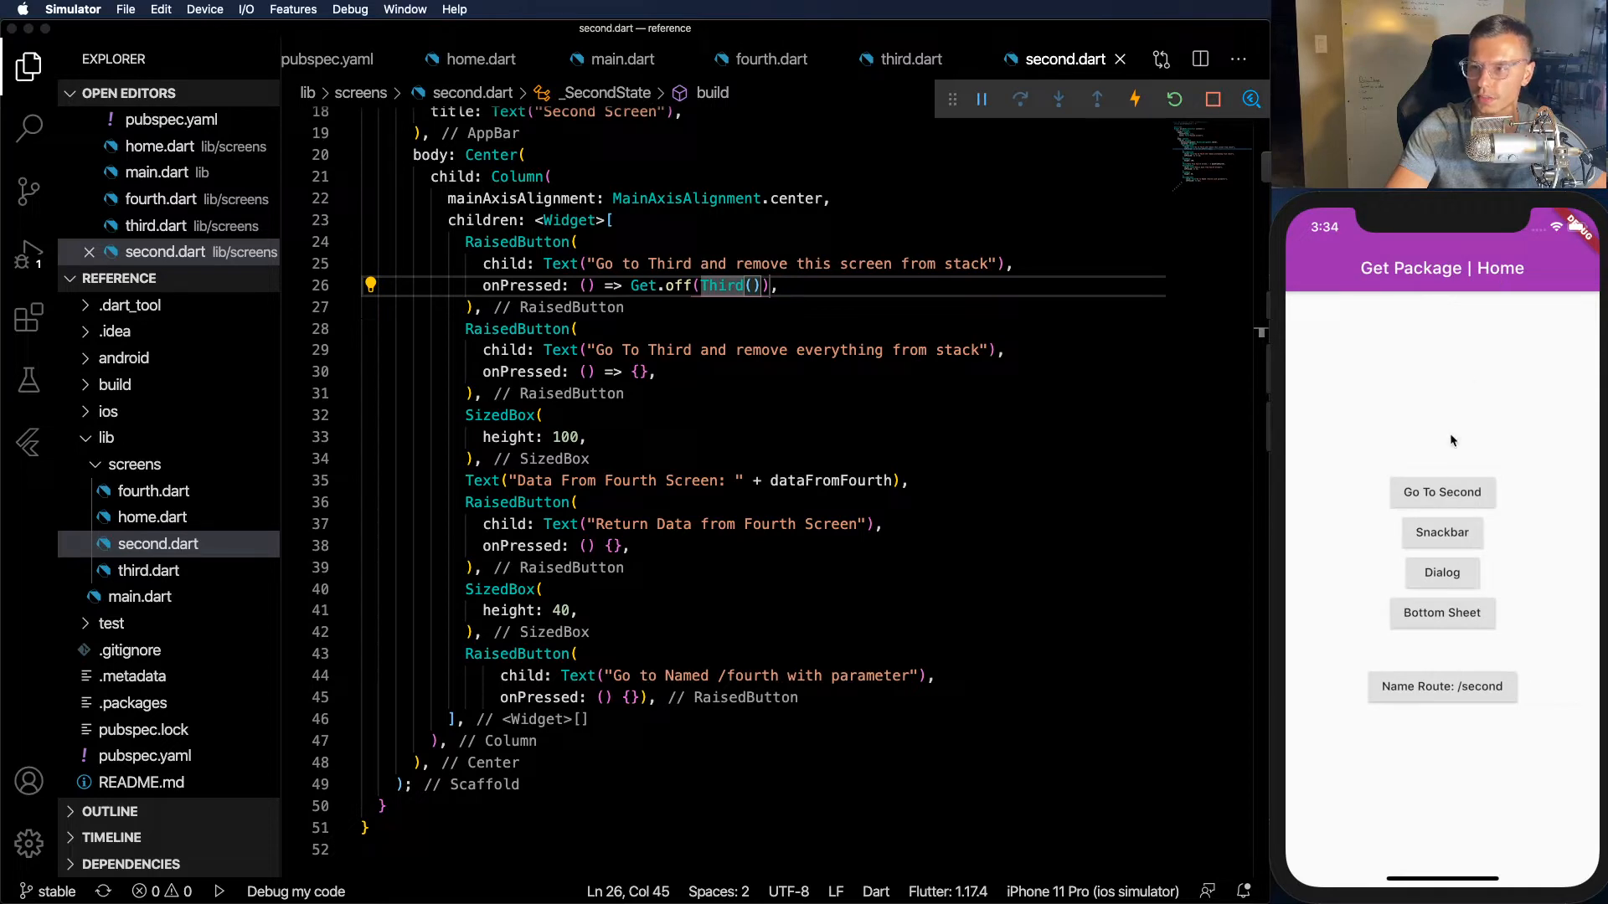
pyautogui.click(1440, 493)
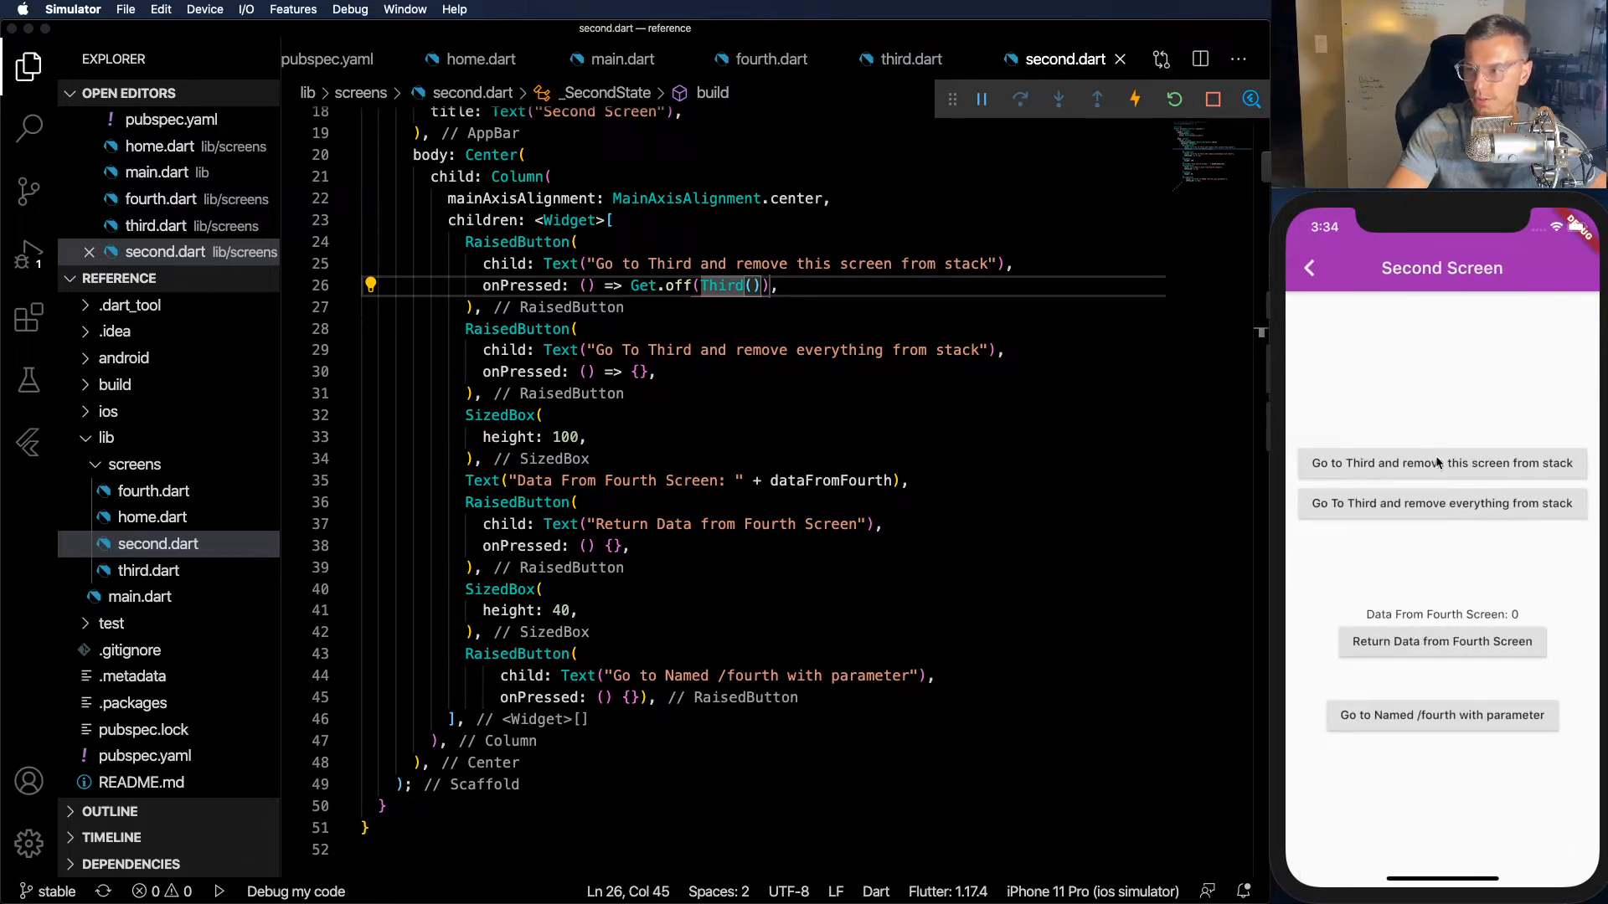
pyautogui.click(1440, 462)
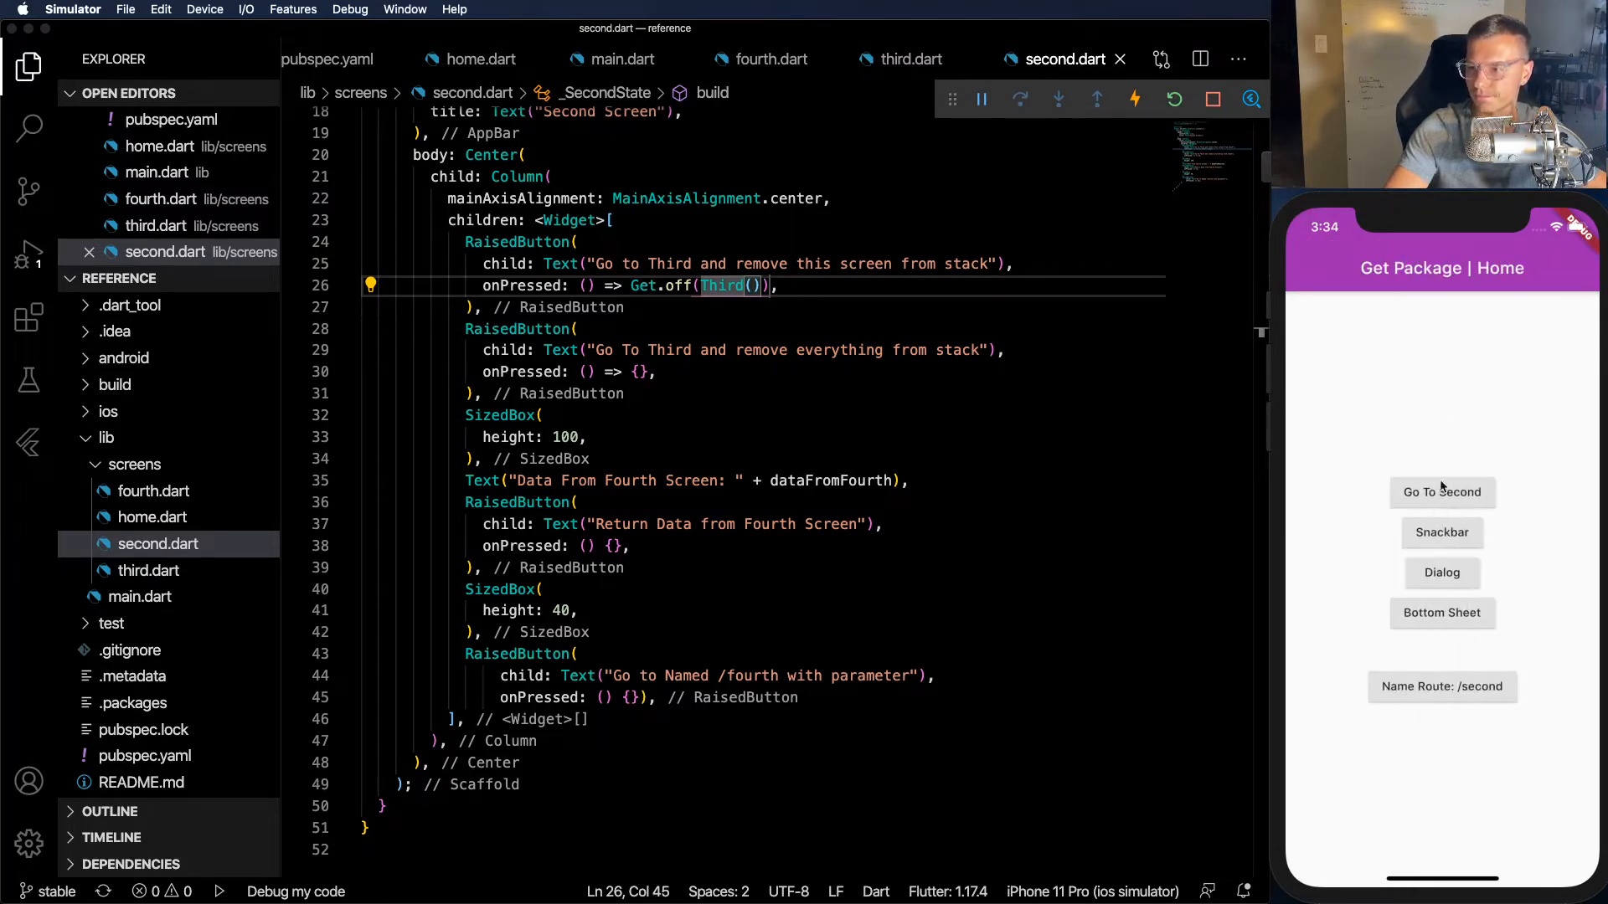
pyautogui.click(1440, 492)
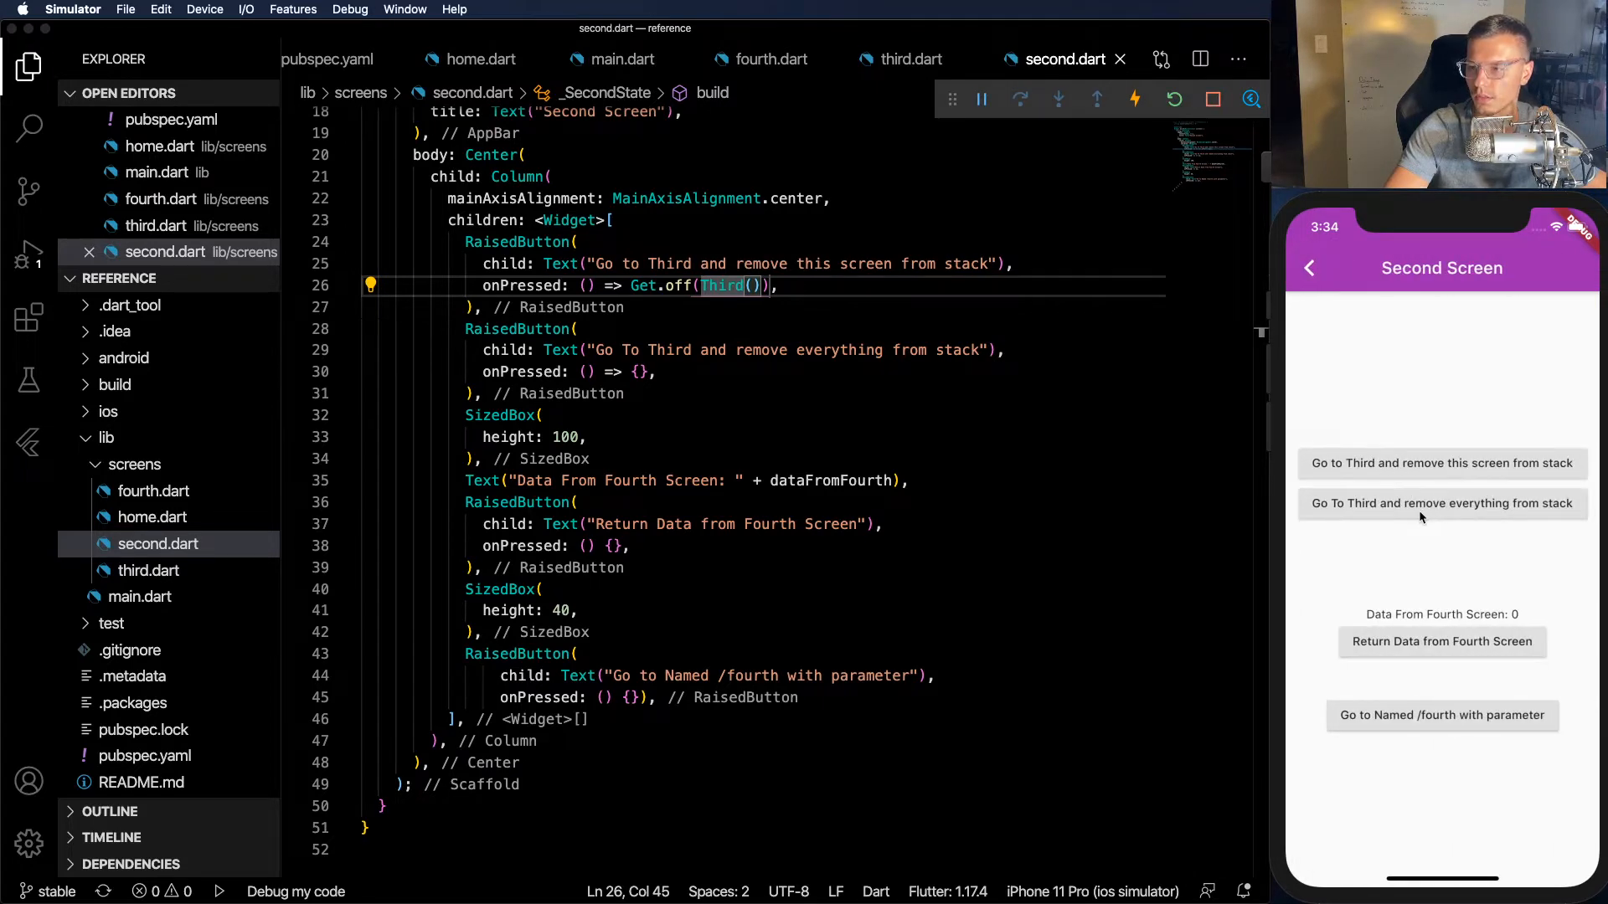
pyautogui.moveTo(1449, 509)
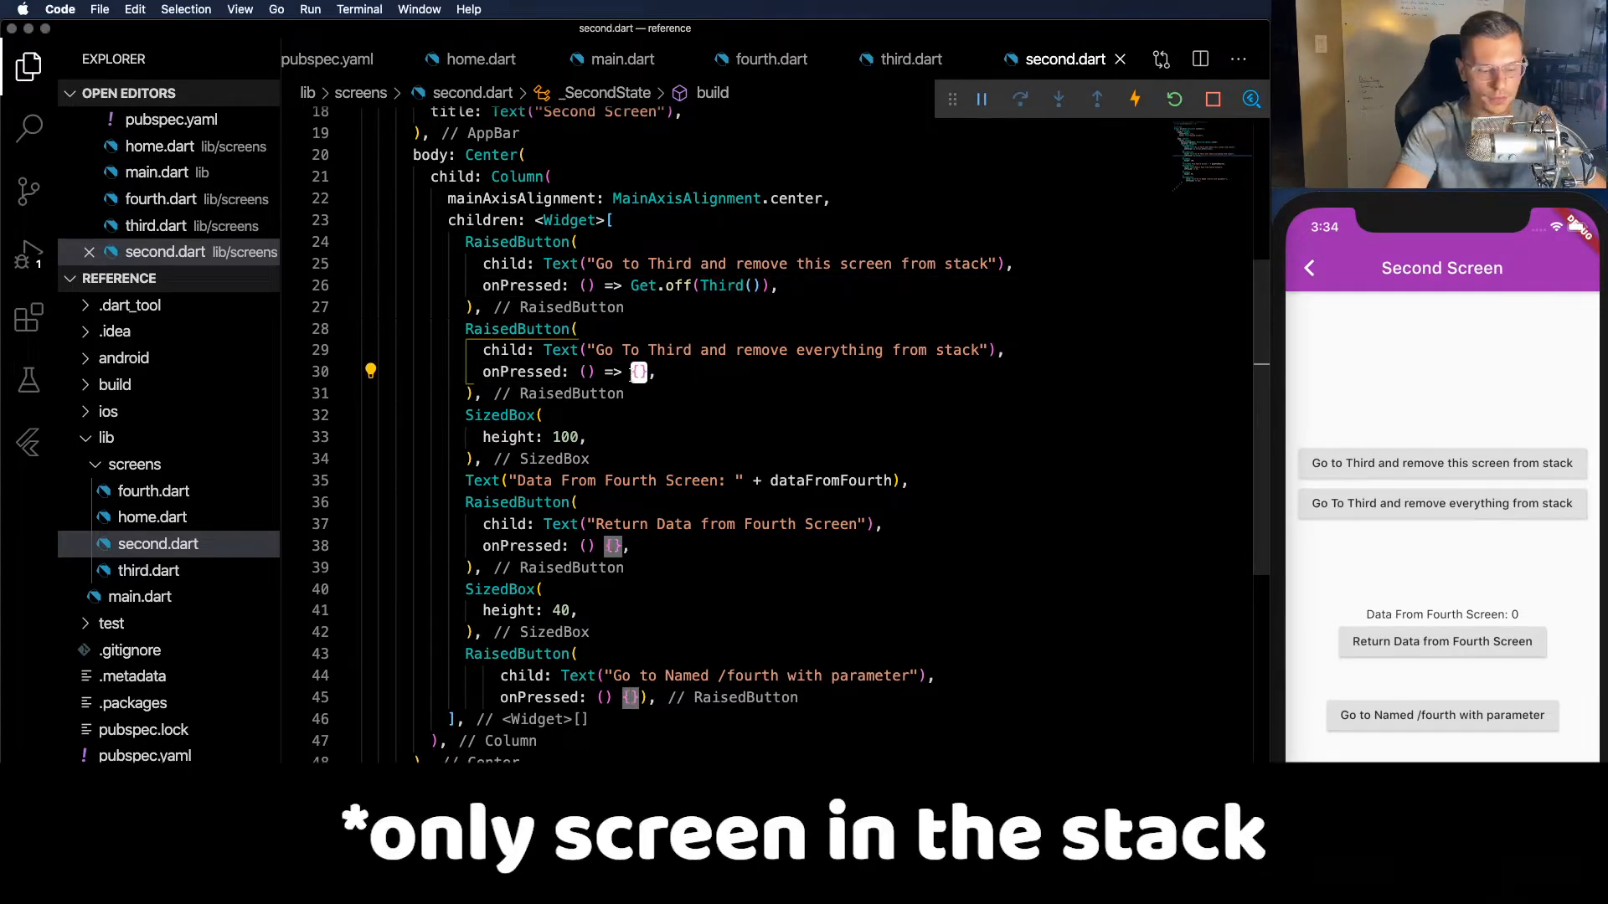
# - Set the second button's onPressed to Get.offAll(Third()) and test it clears the stack
pyautogui.write('g')
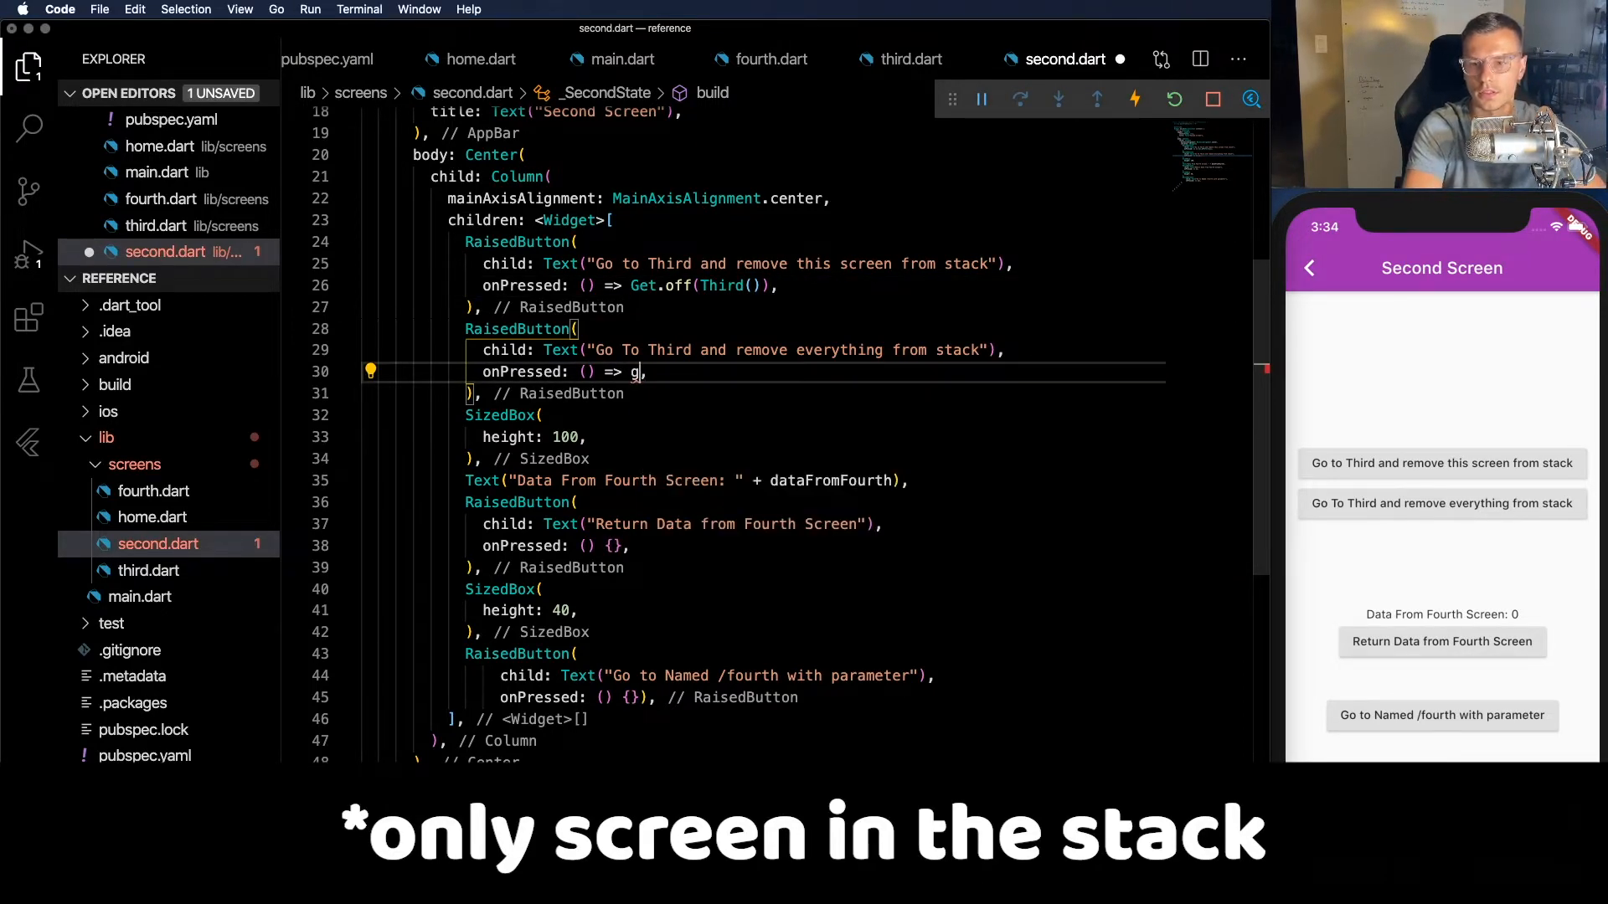
pyautogui.write('et.o')
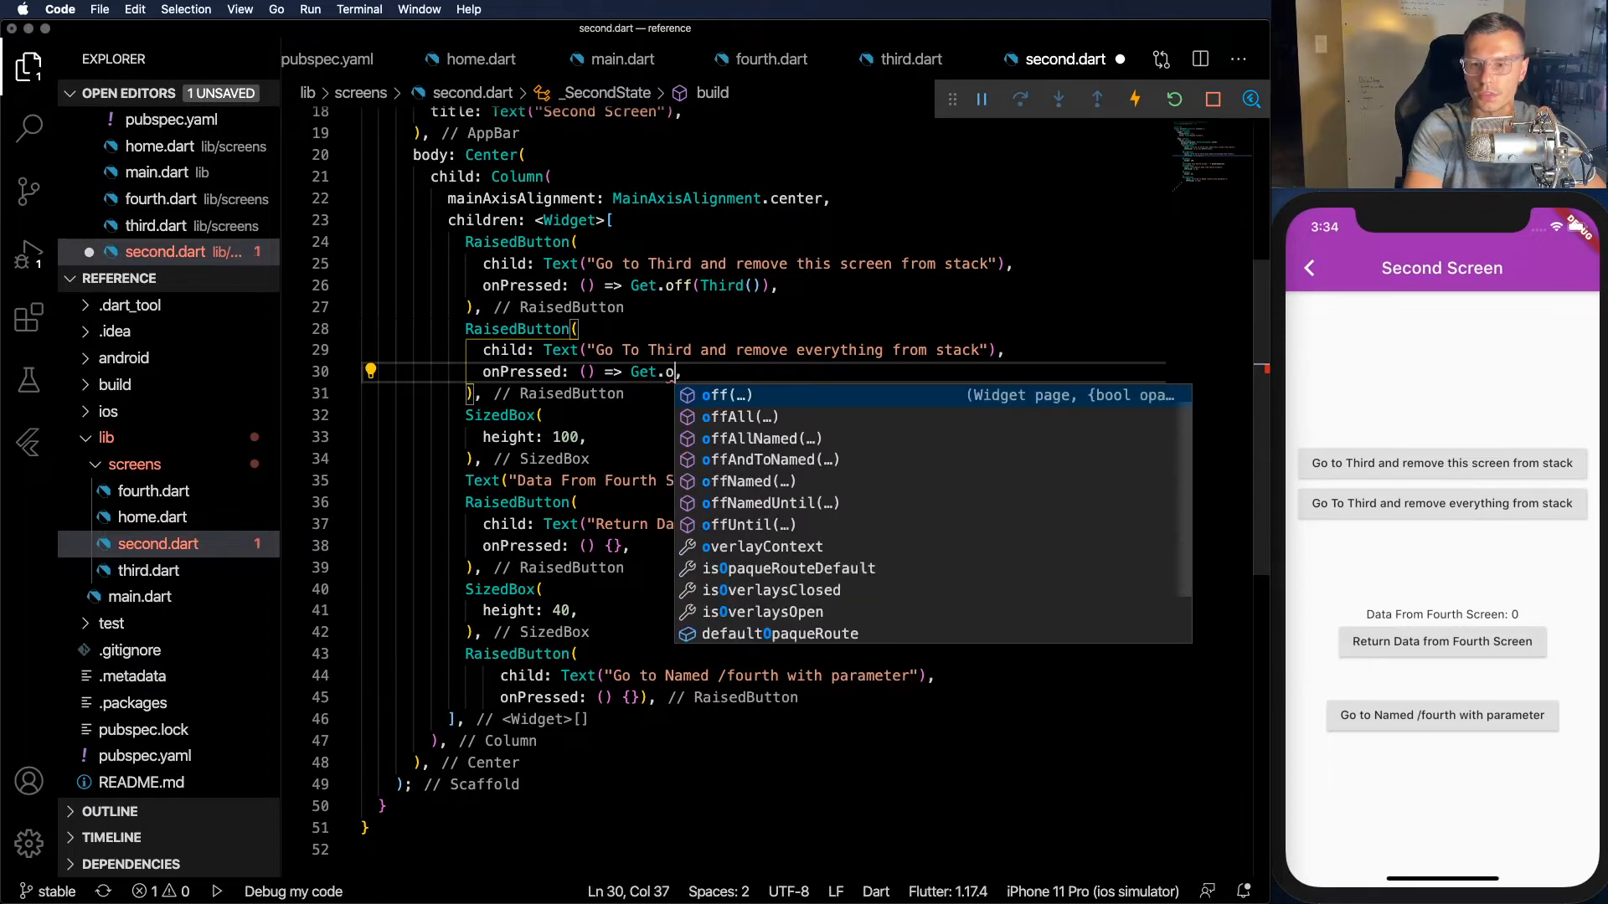
pyautogui.write('ffAll(T')
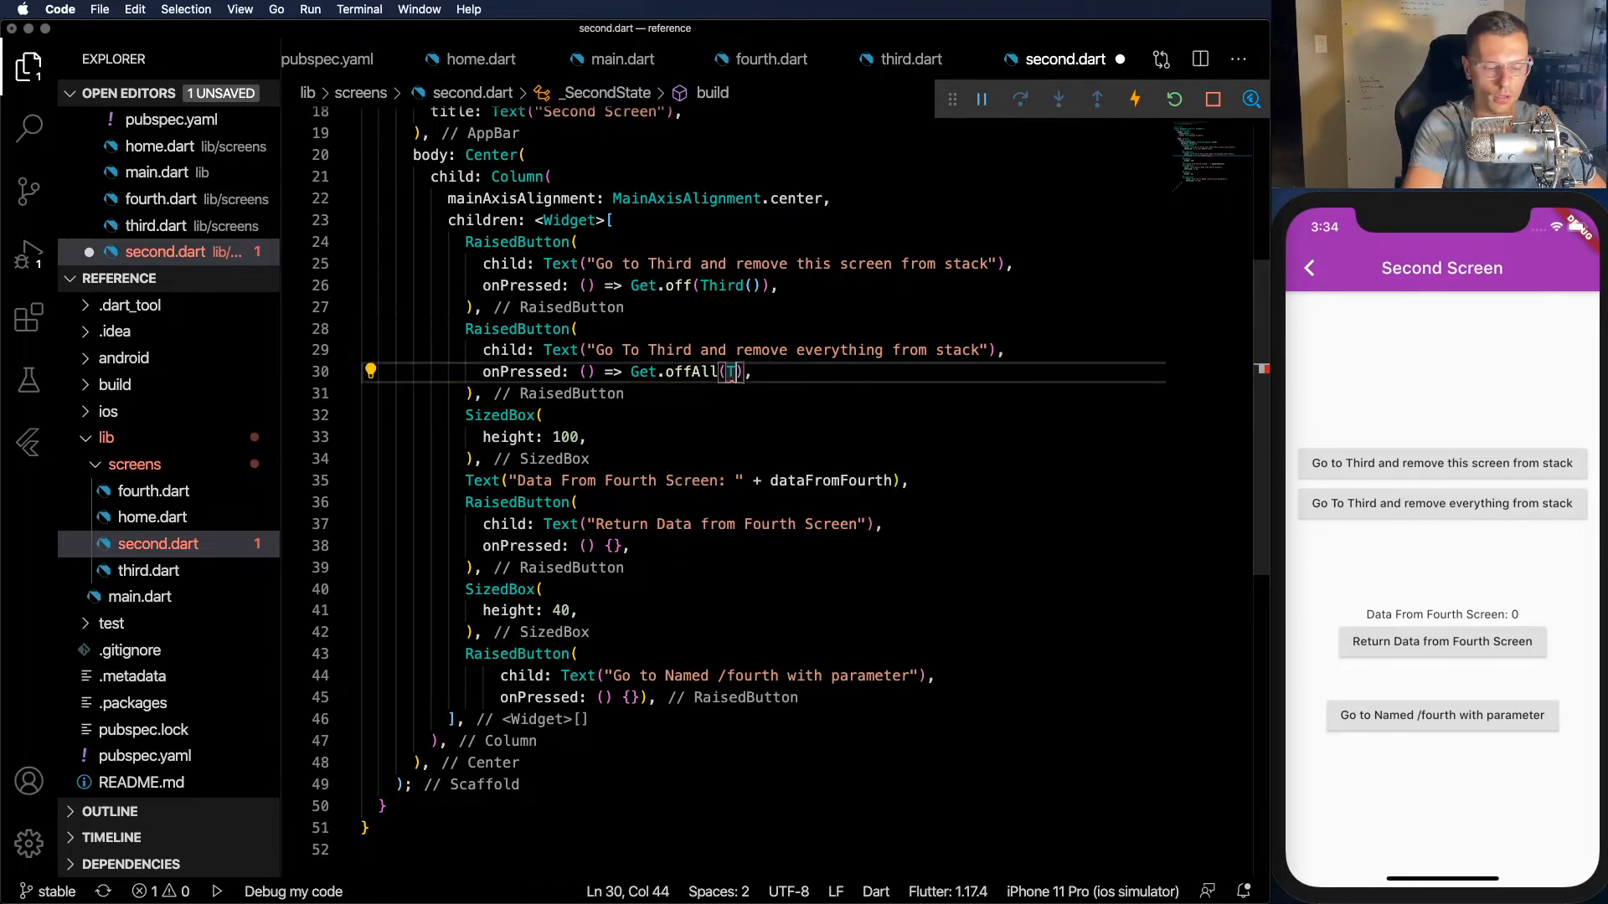
pyautogui.write('hird()')
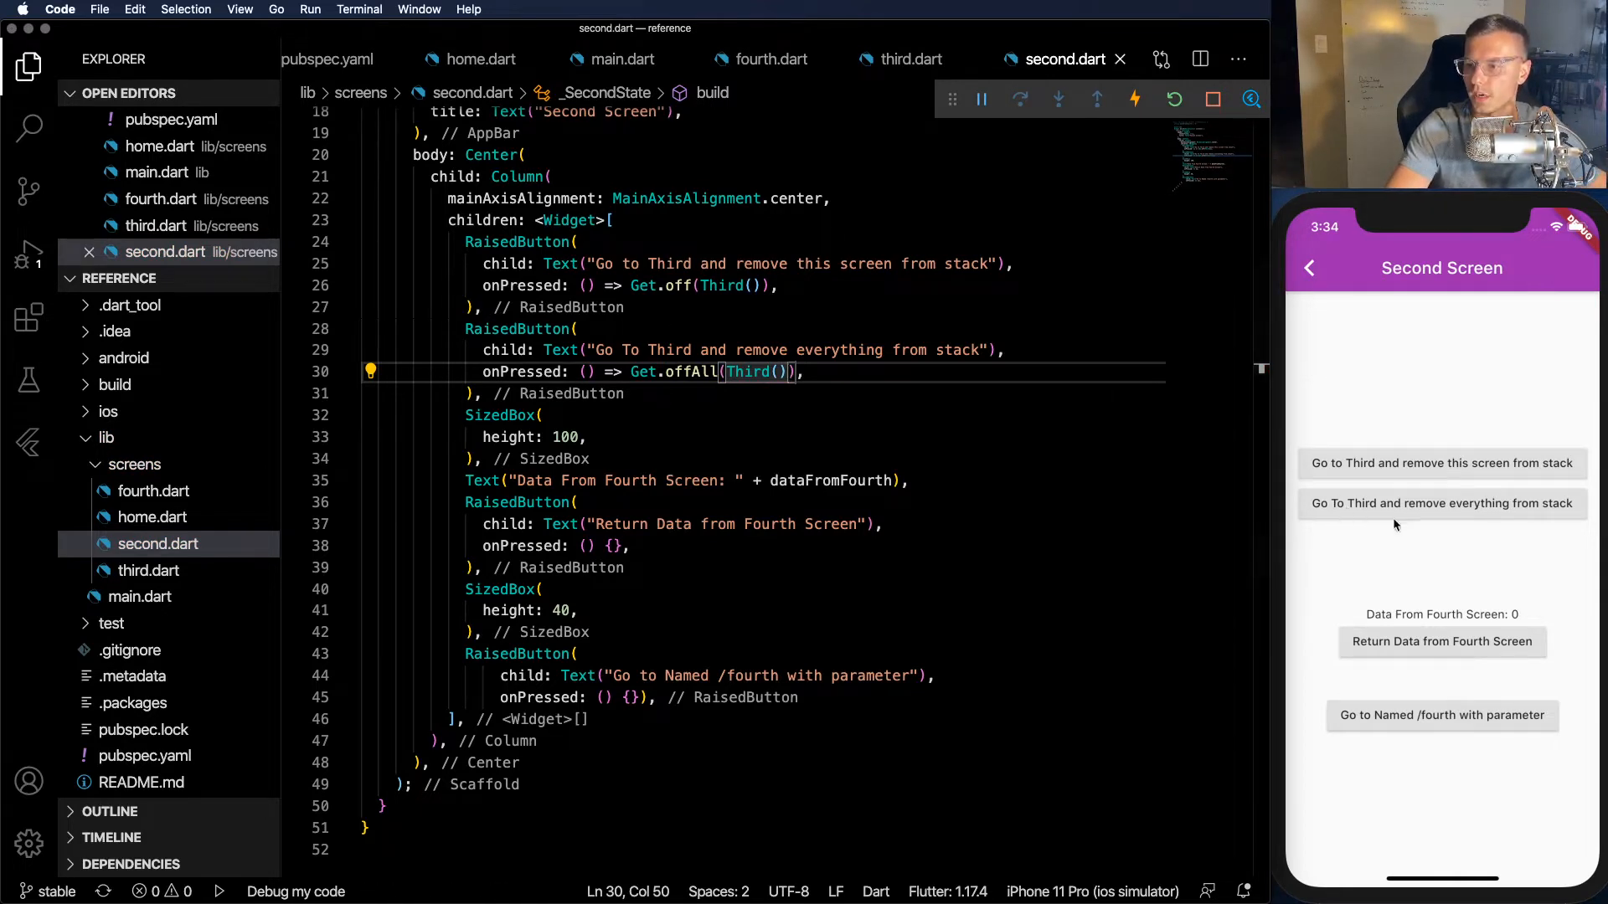
pyautogui.moveTo(1408, 529)
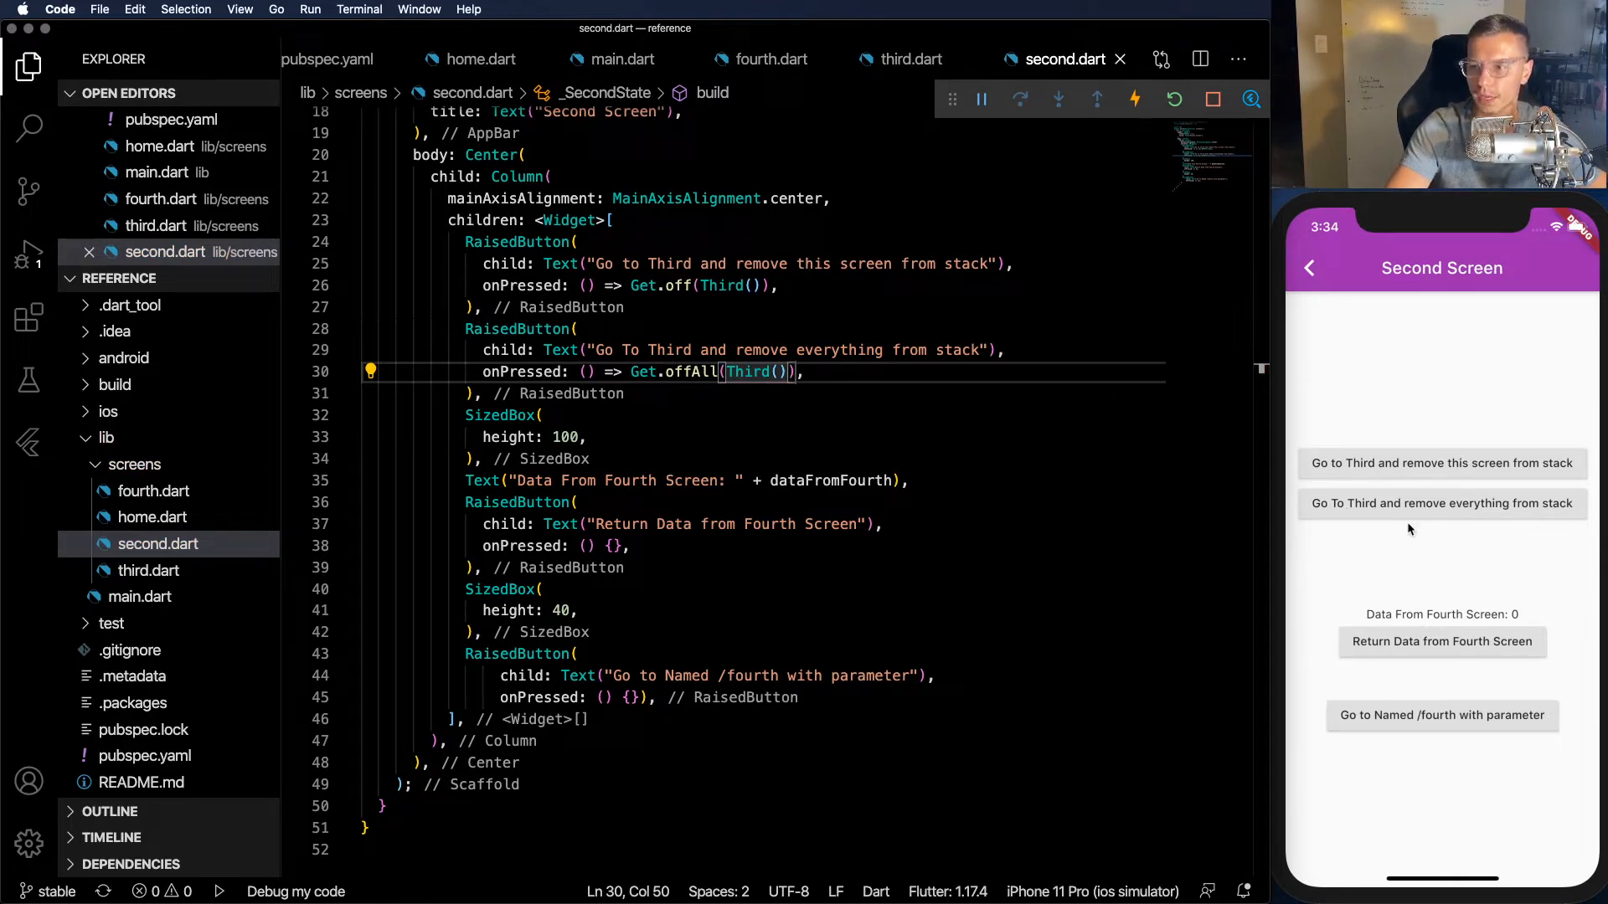
pyautogui.click(1440, 504)
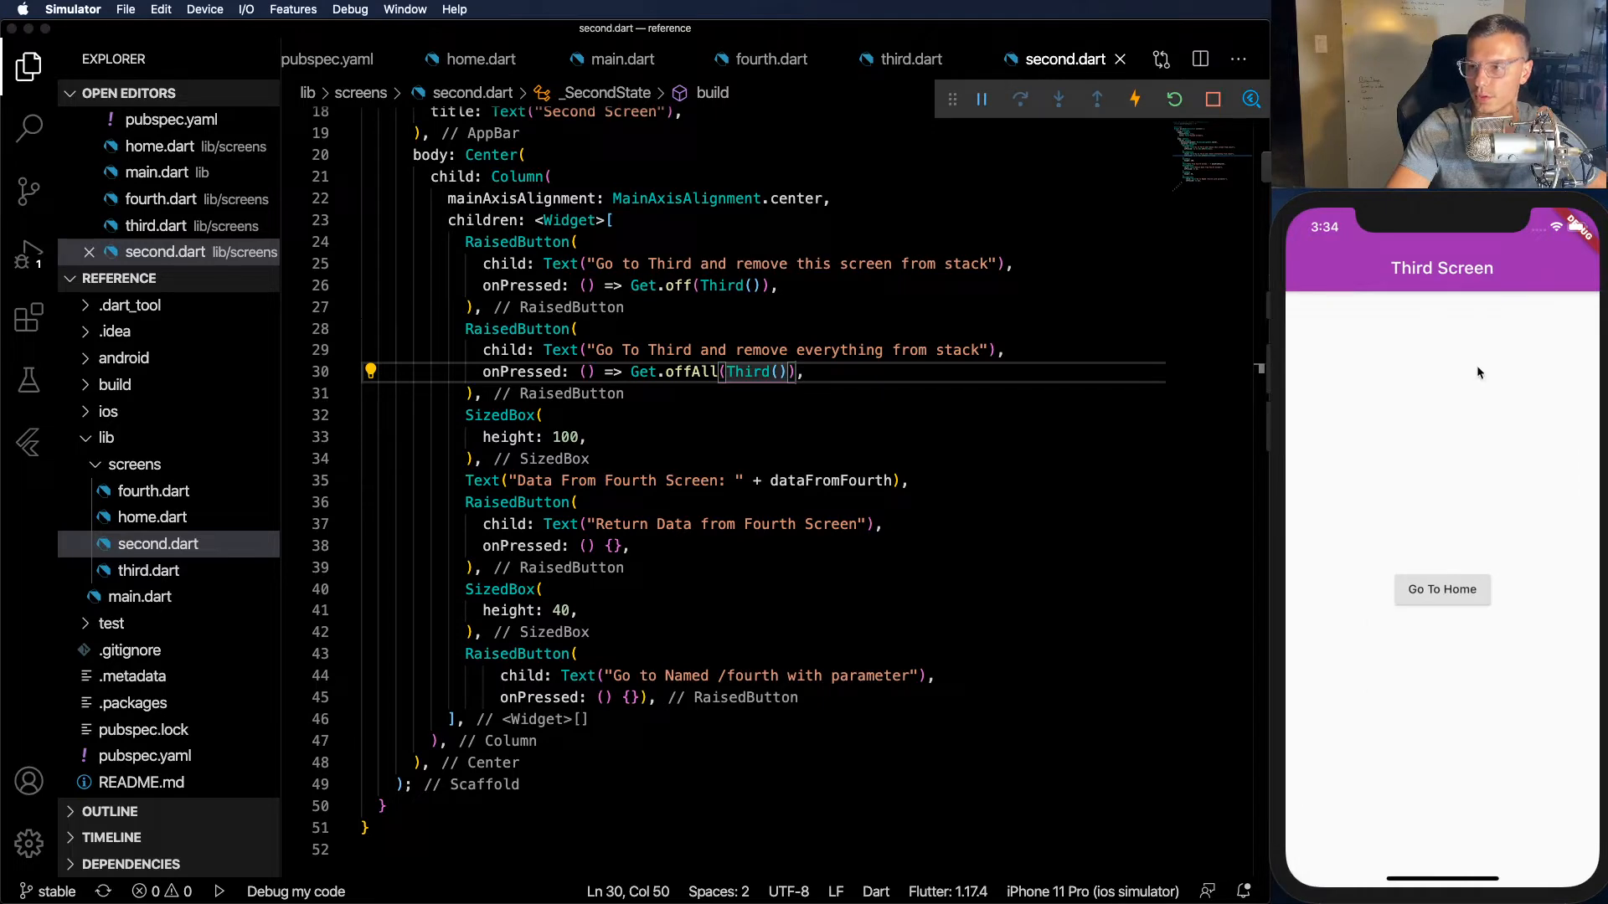
pyautogui.moveTo(1442, 589)
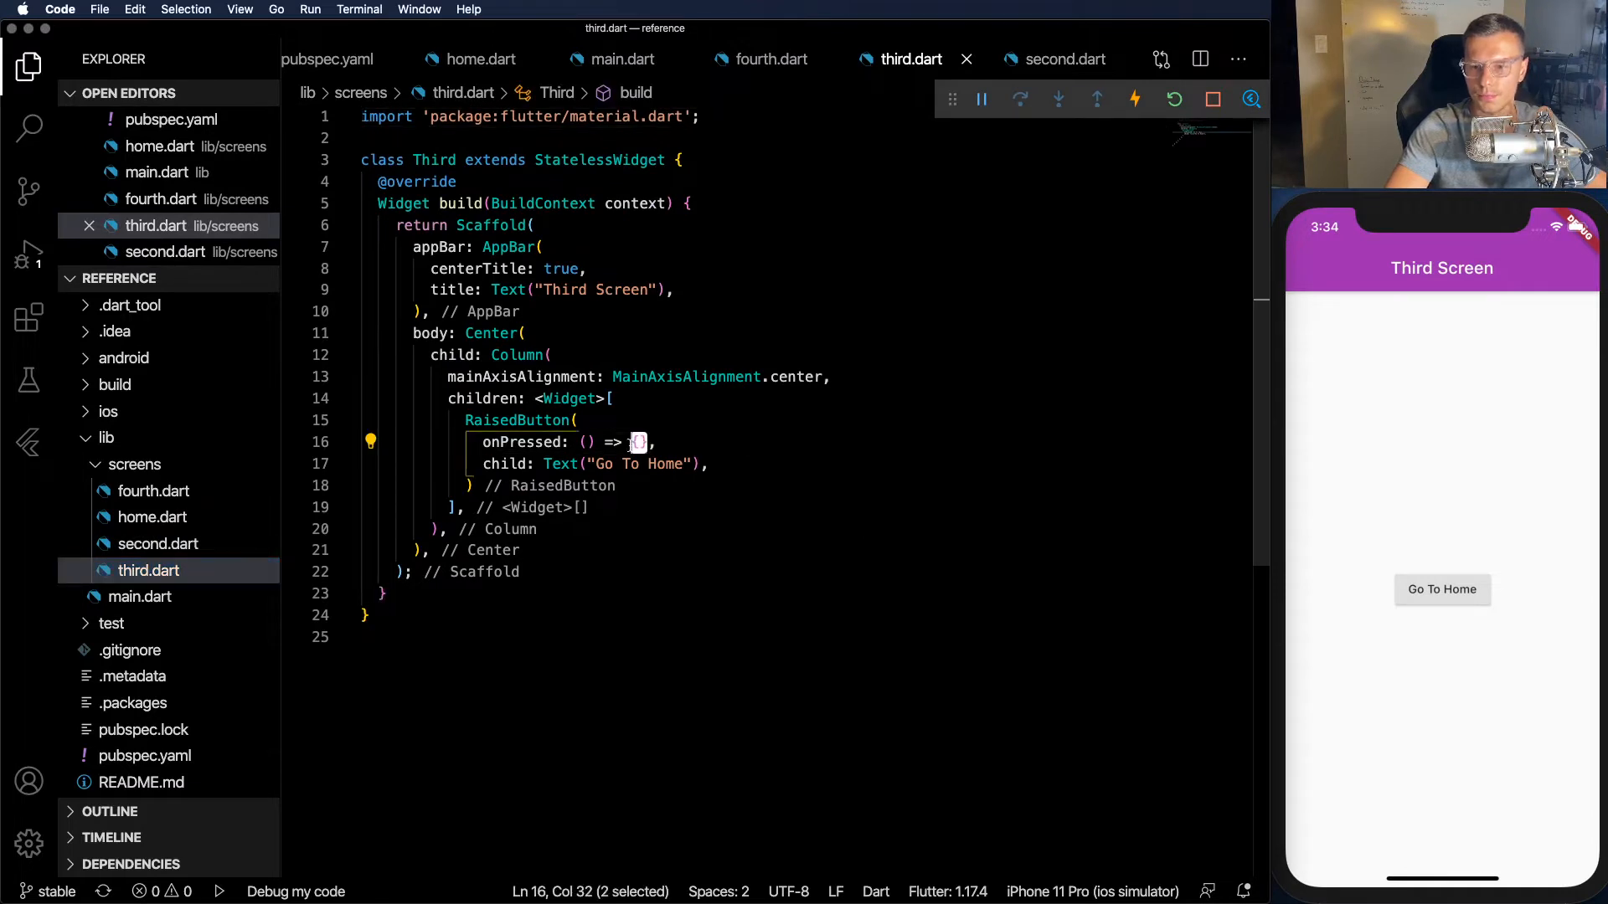
# - Set the Third screen's Go To Home onPressed to Get.offAll(Home())
pyautogui.write('Get.offAll(page')
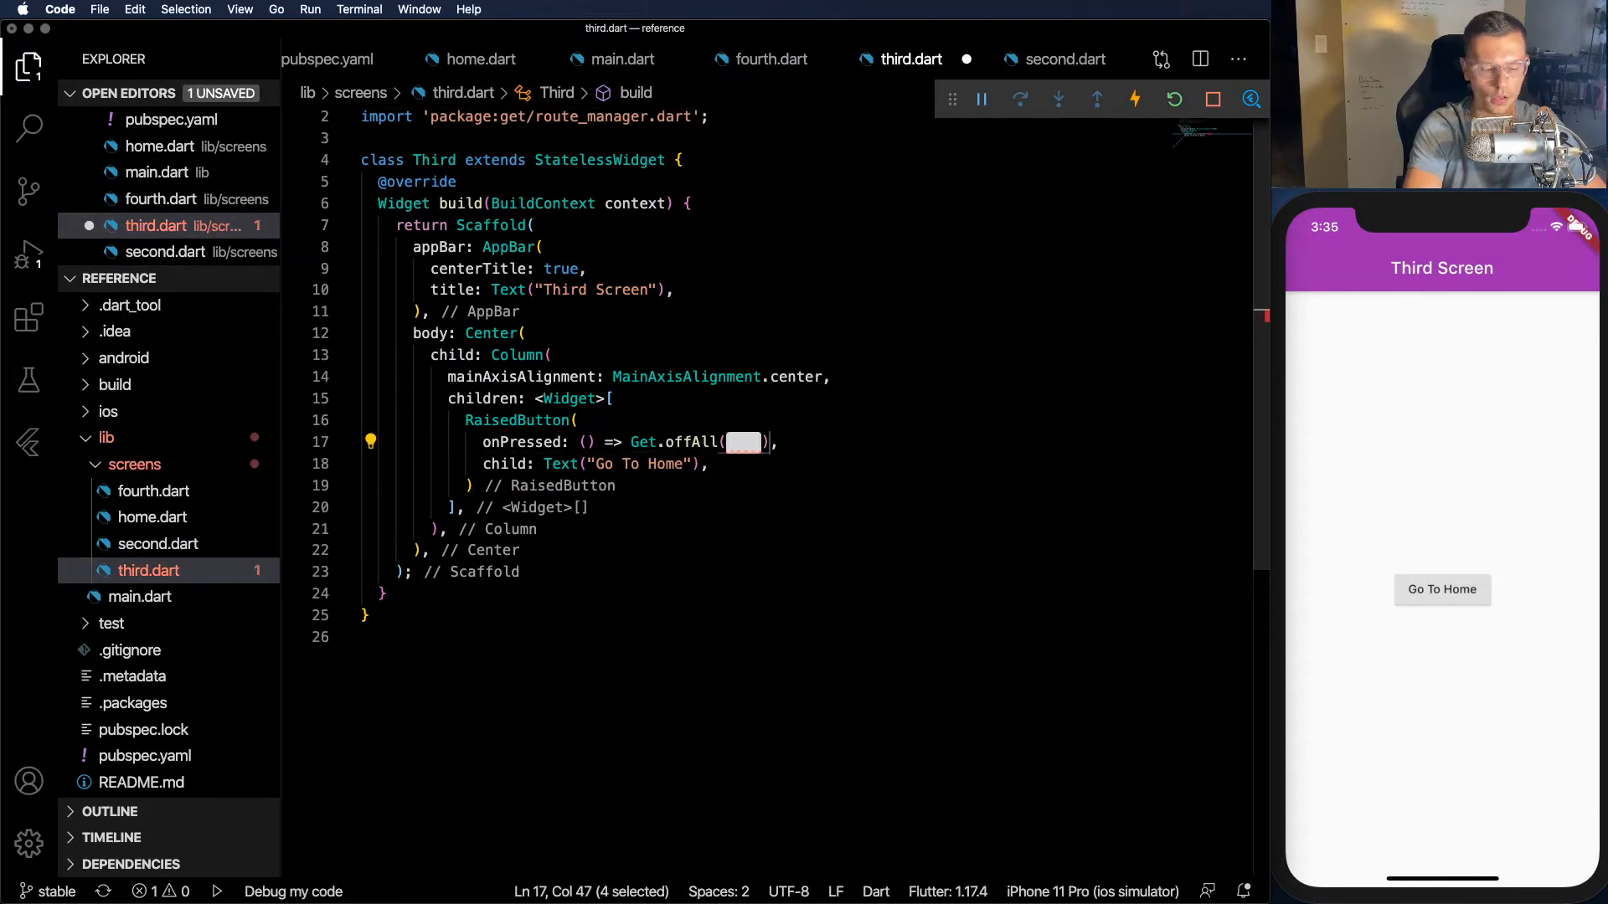
pyautogui.write('Home')
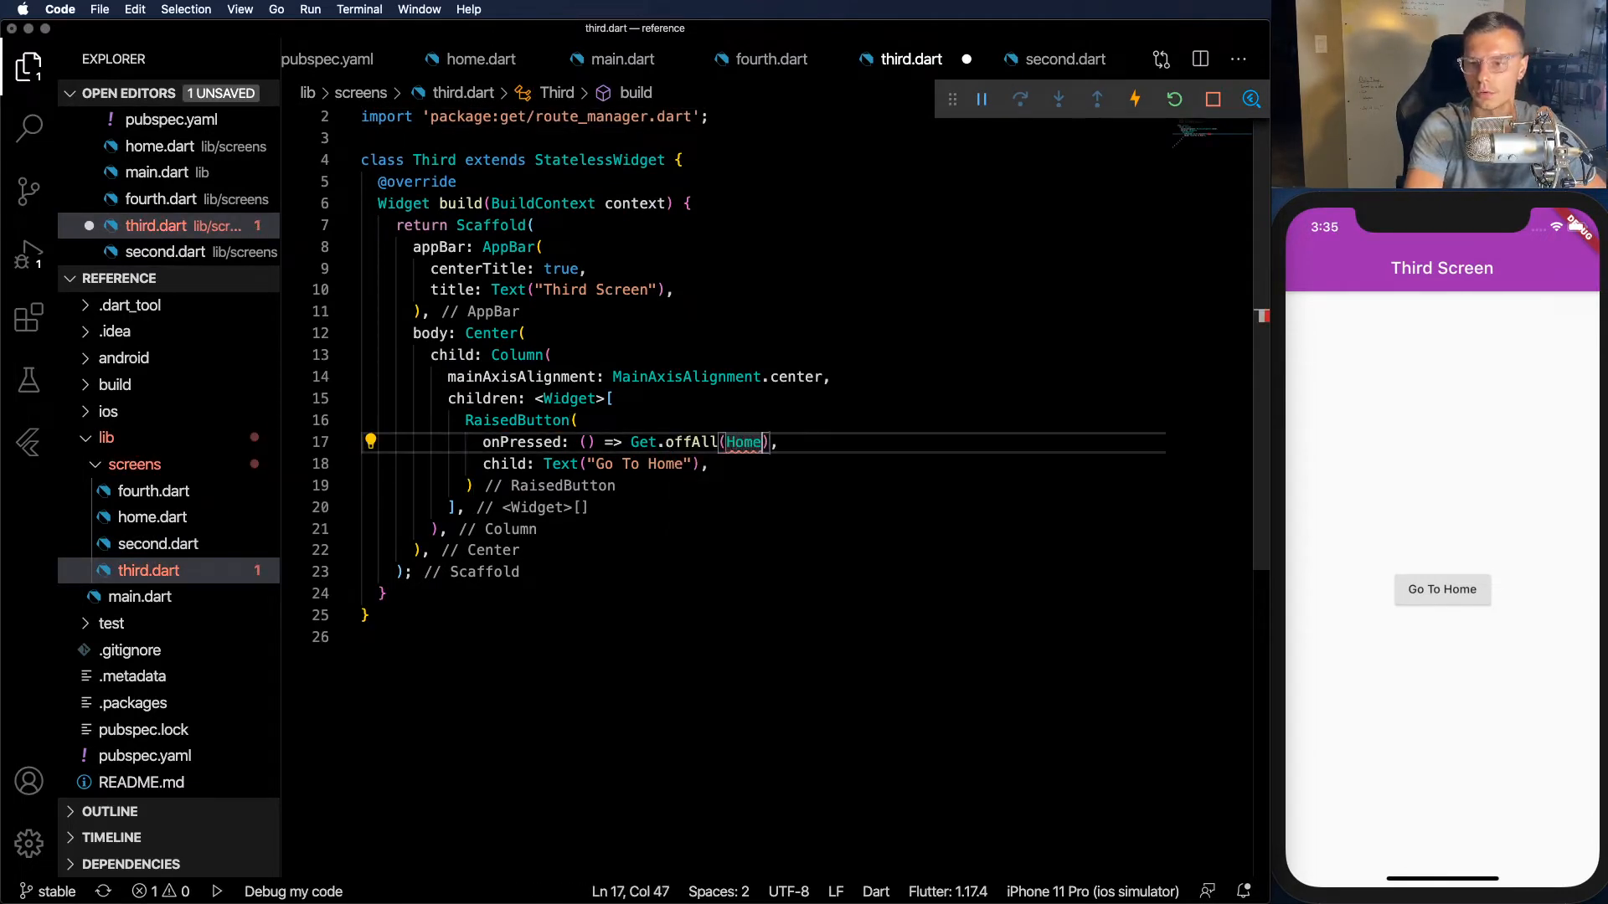
pyautogui.write('()')
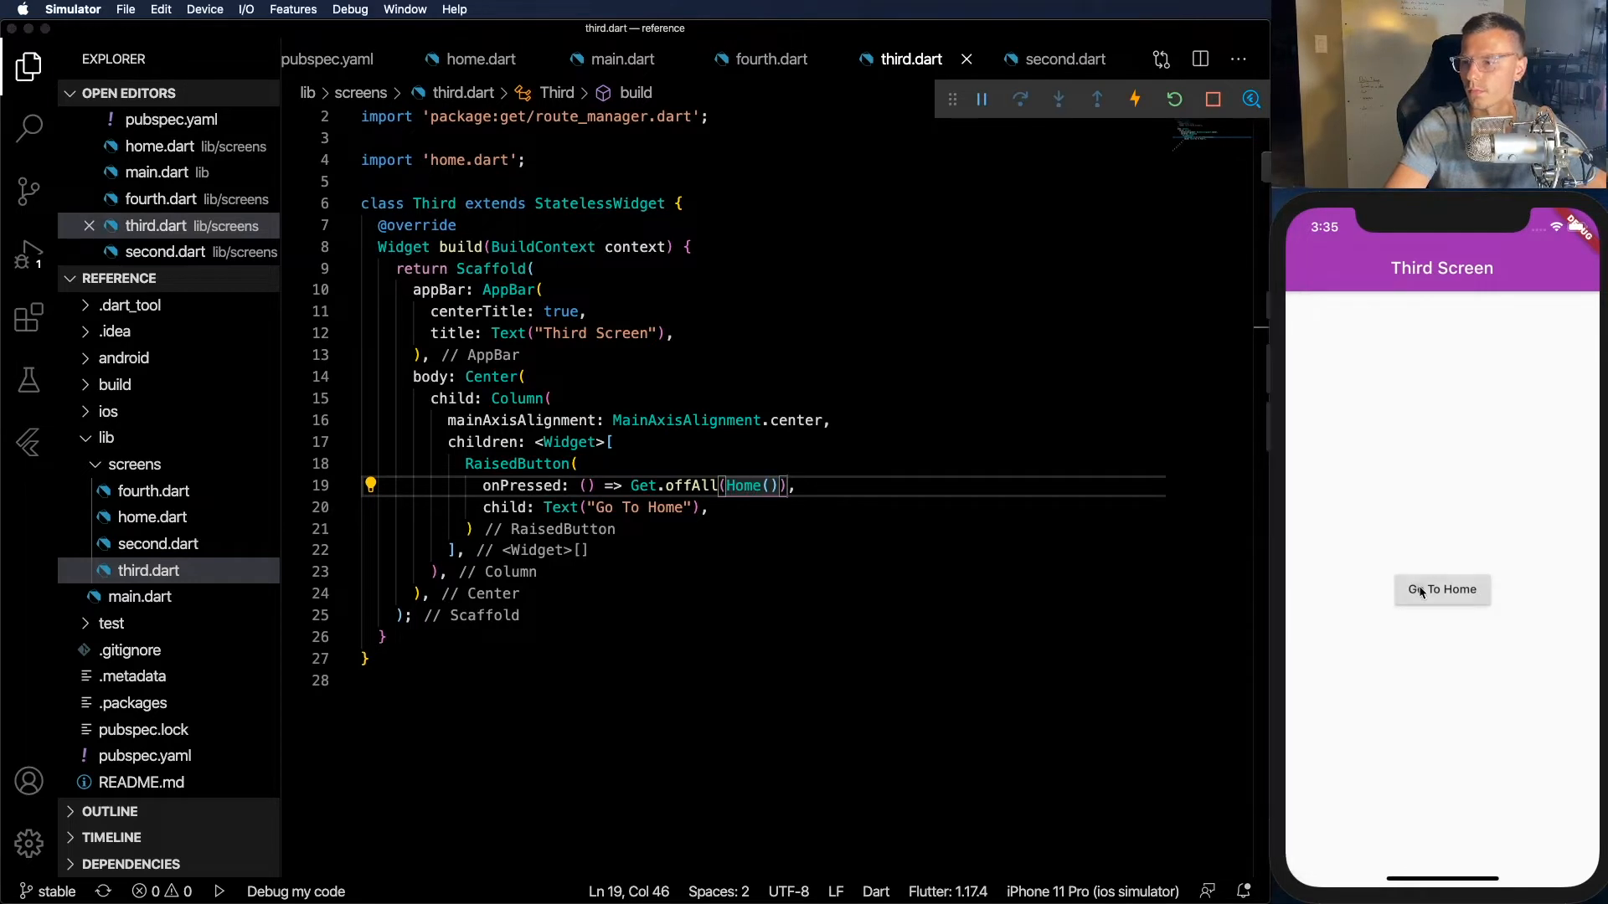
# - Verify Go To Home resets to Home, then navigate to the Second Screen again
pyautogui.click(1440, 590)
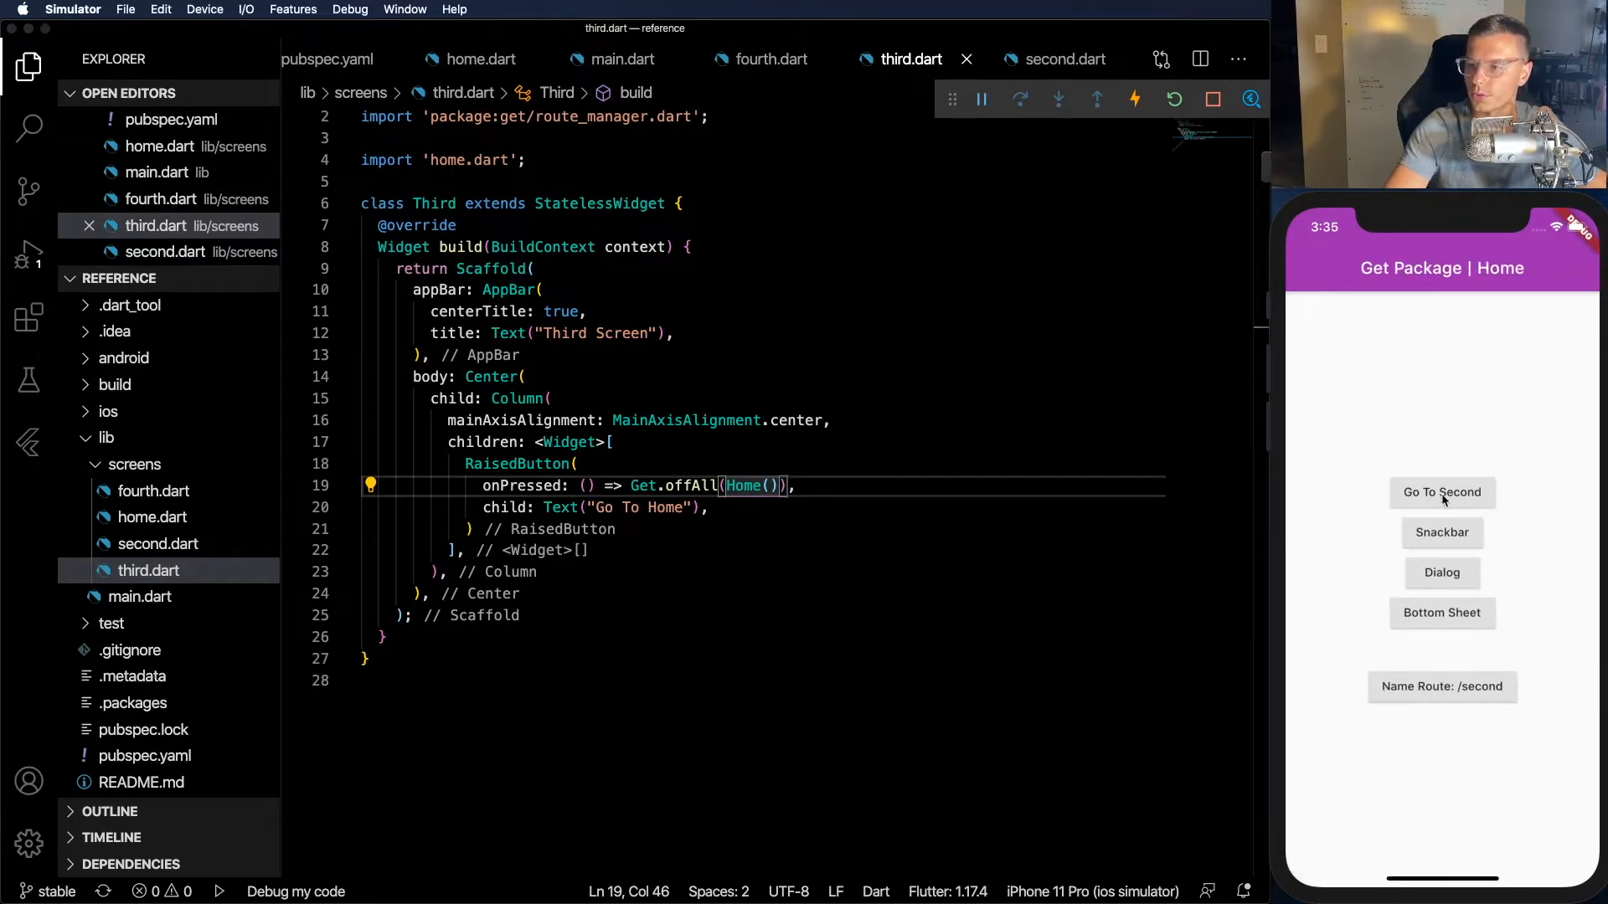
pyautogui.moveTo(1461, 379)
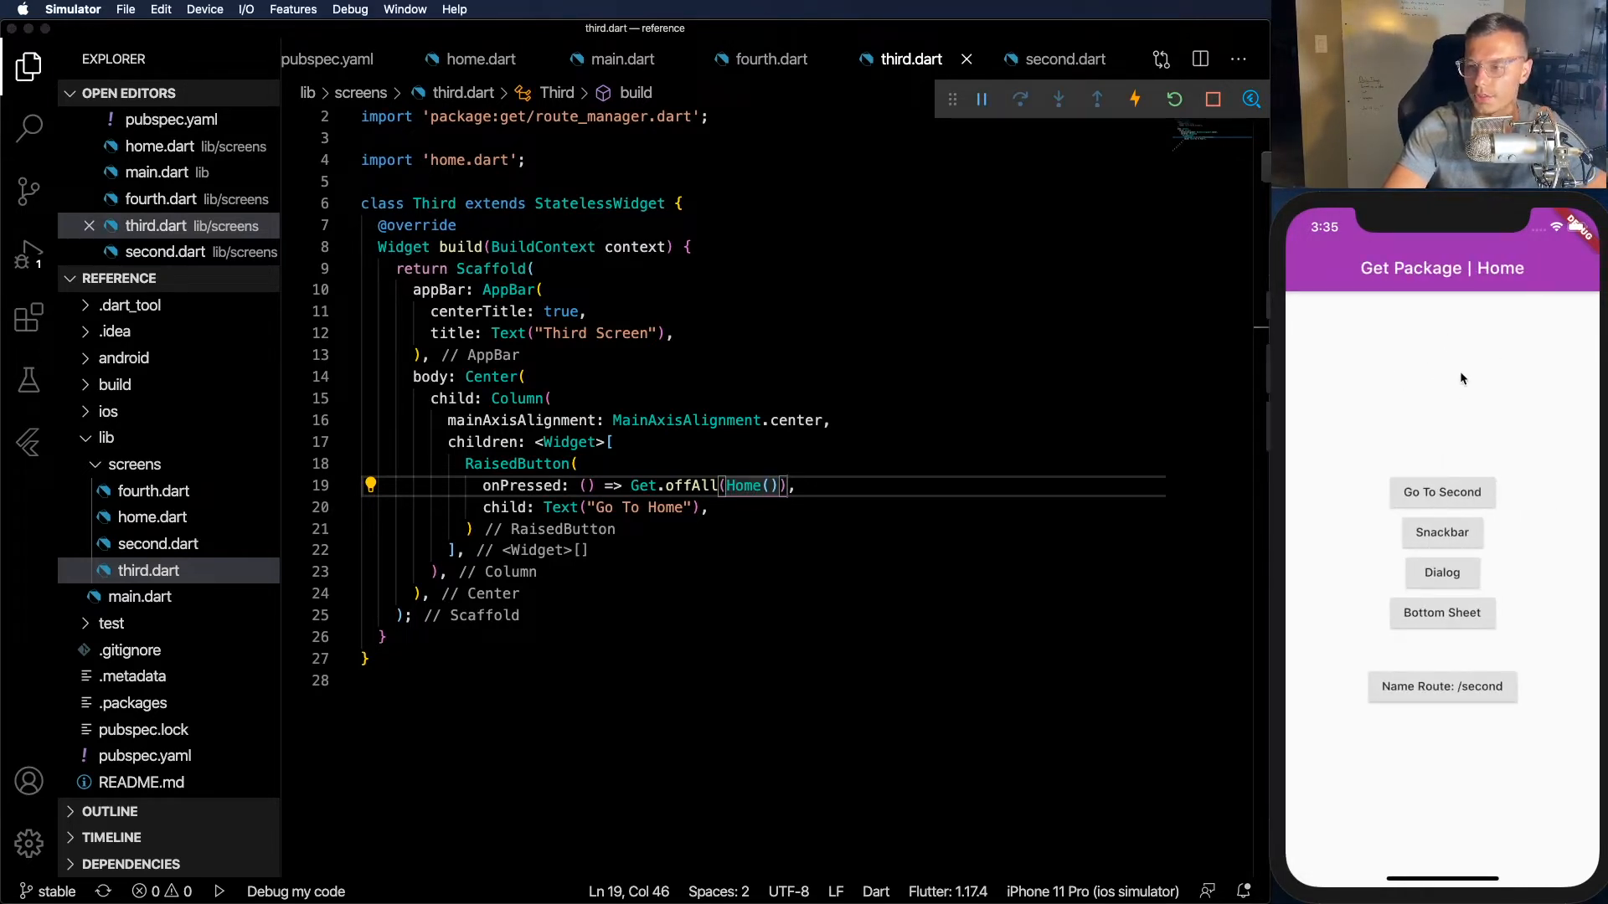
pyautogui.click(1440, 493)
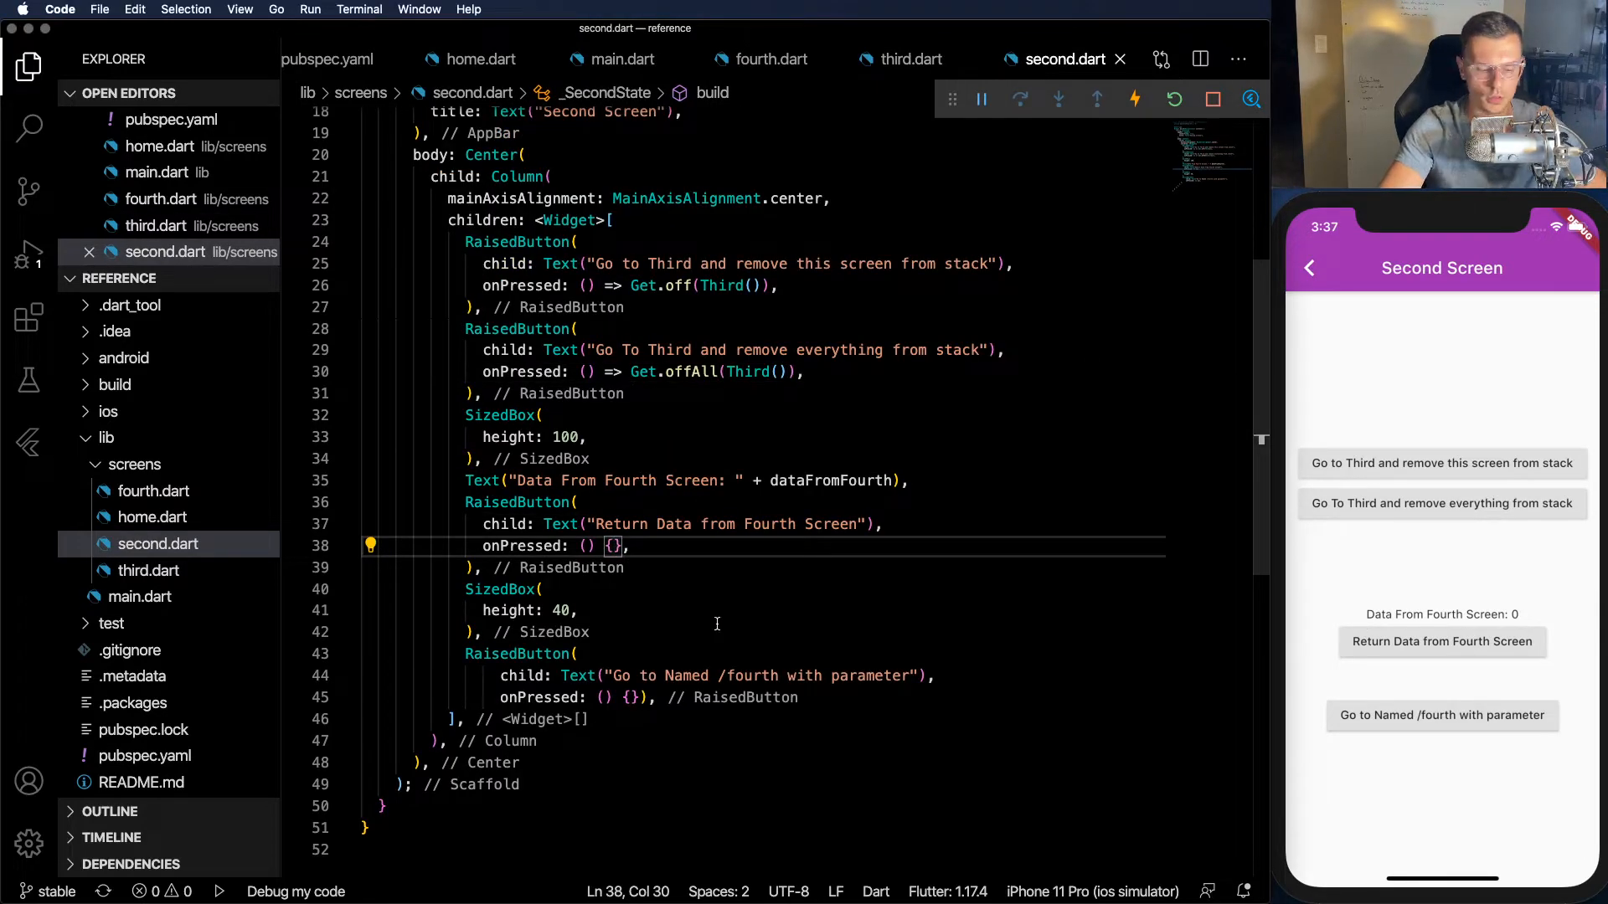
# - Make onPressed async with dataFromFourth = await Get.to(Fourth()) followed by setState(() {})
pyautogui.press('enter')
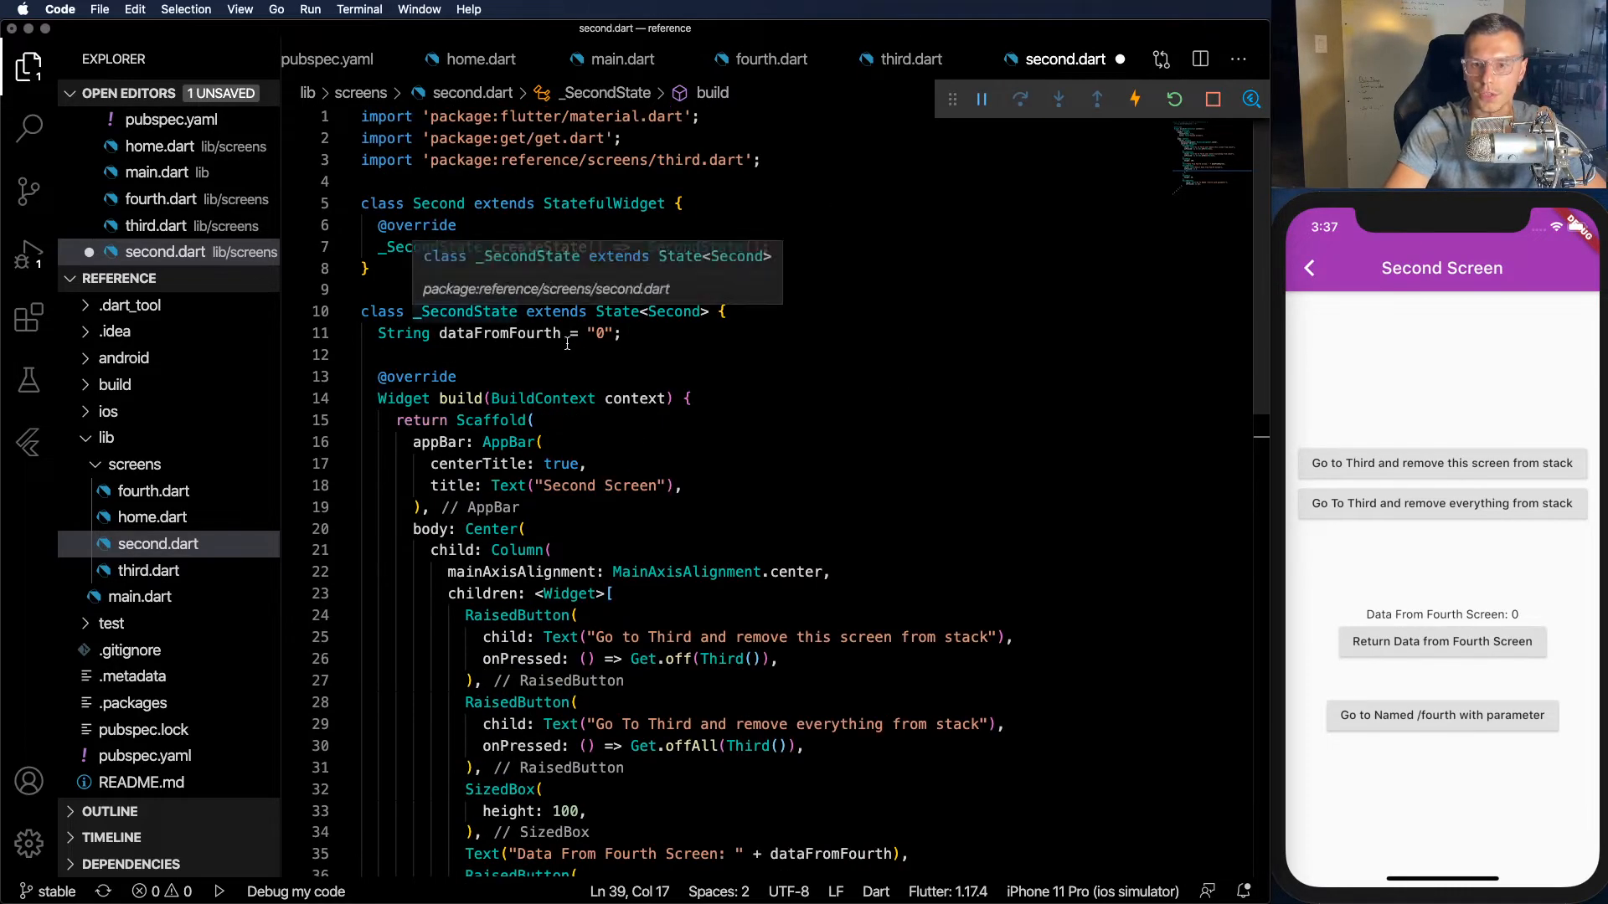
pyautogui.scroll(-3)
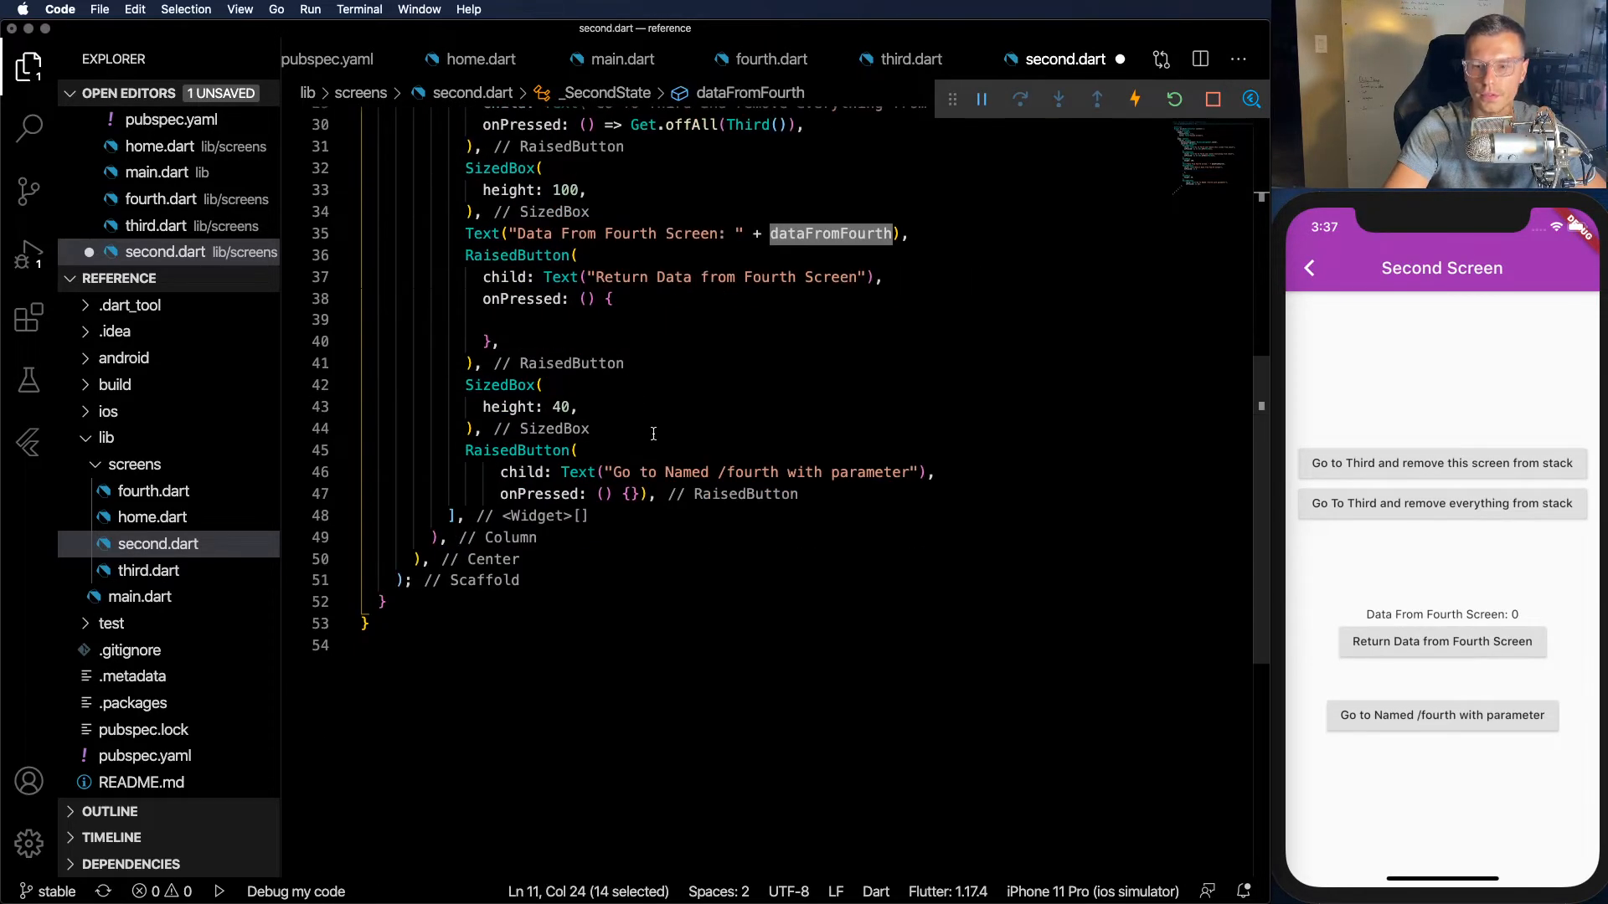
pyautogui.write('dataFromFourth =')
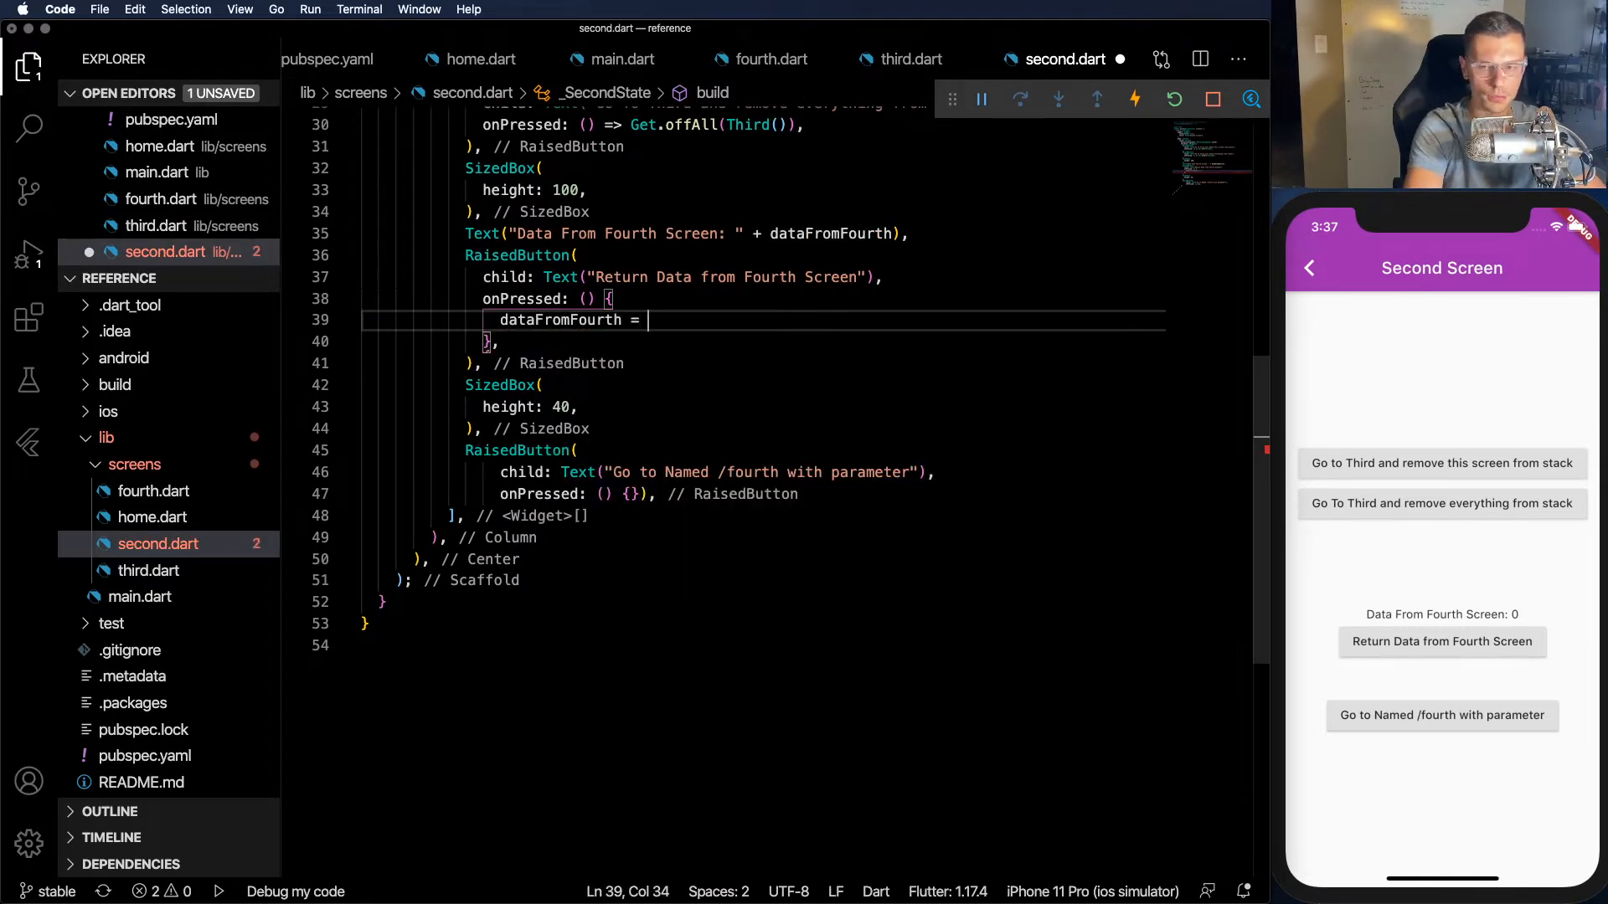
pyautogui.write('await G')
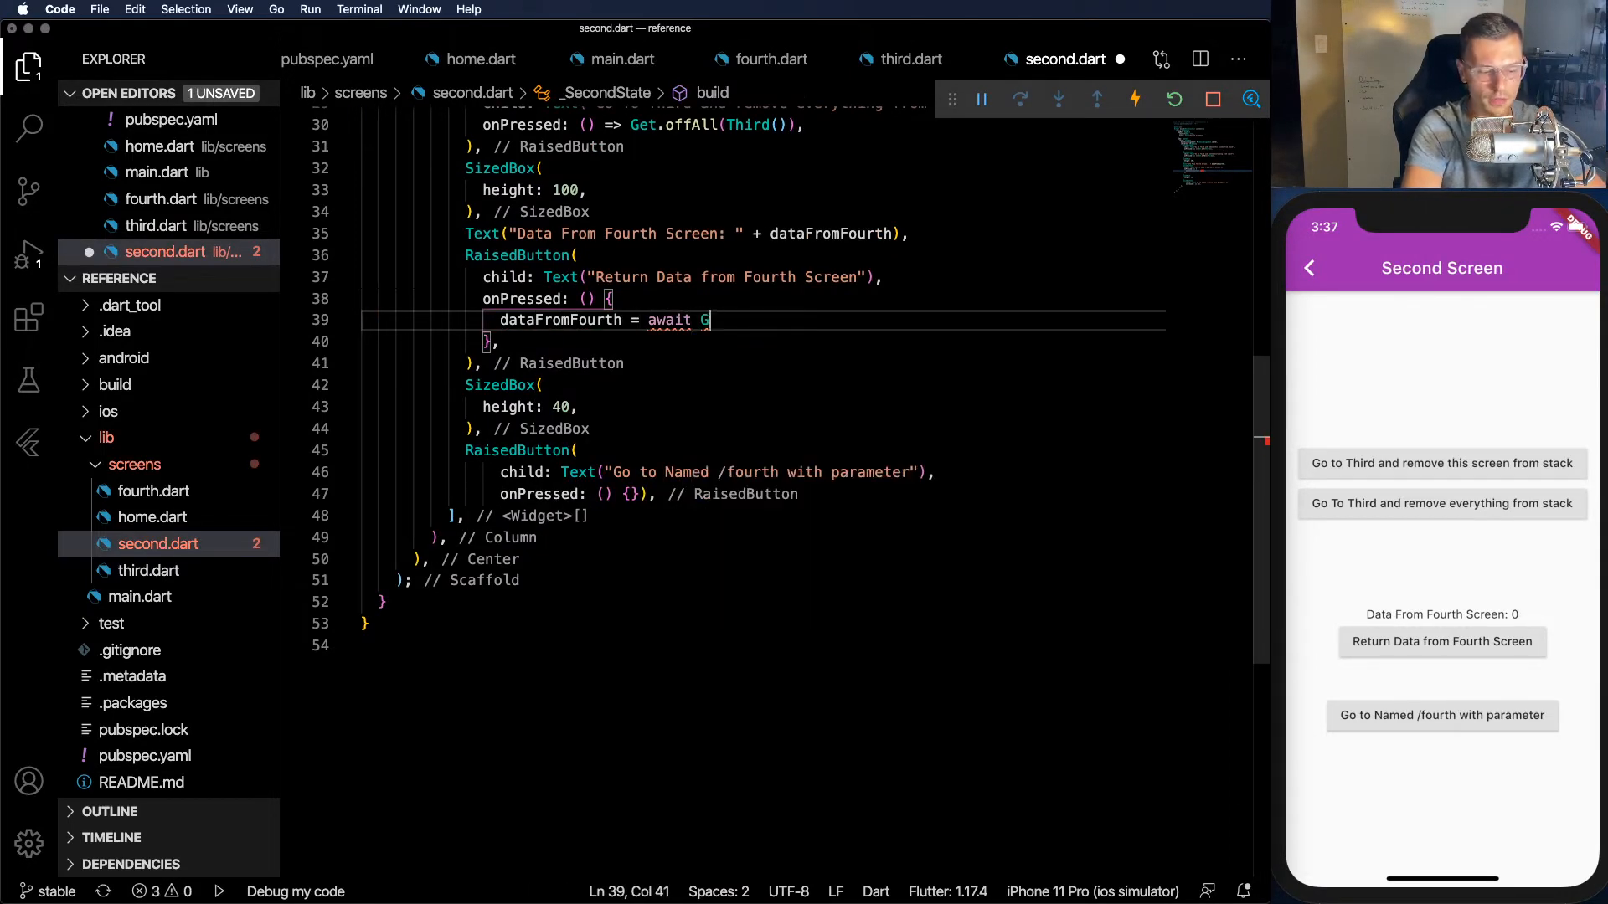
pyautogui.write('to')
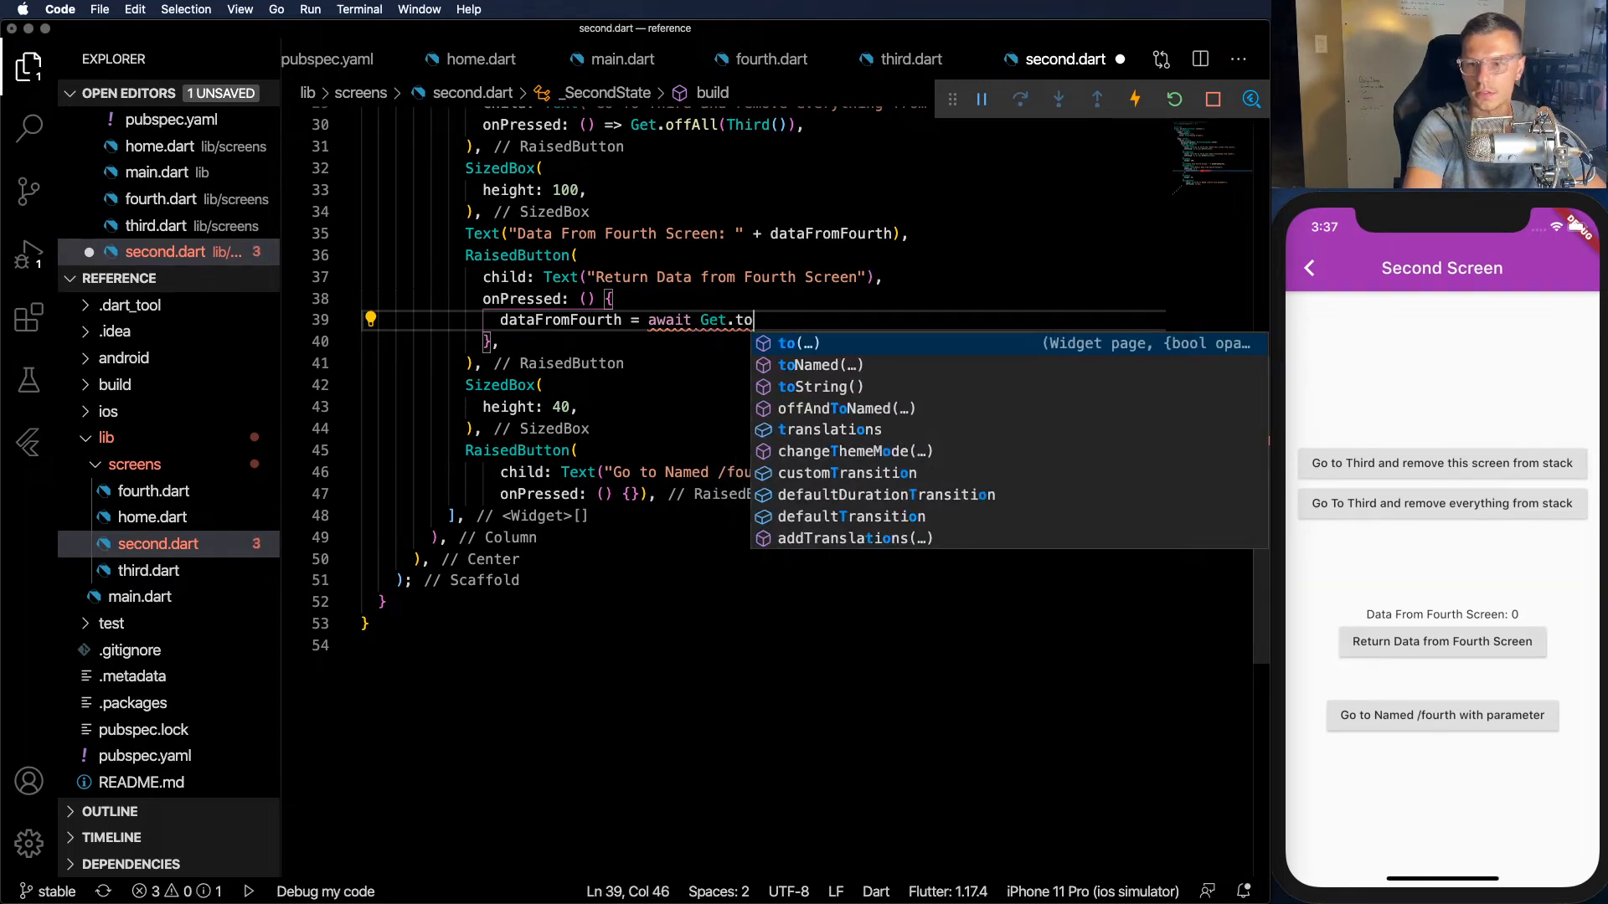
pyautogui.write('(Fourth')
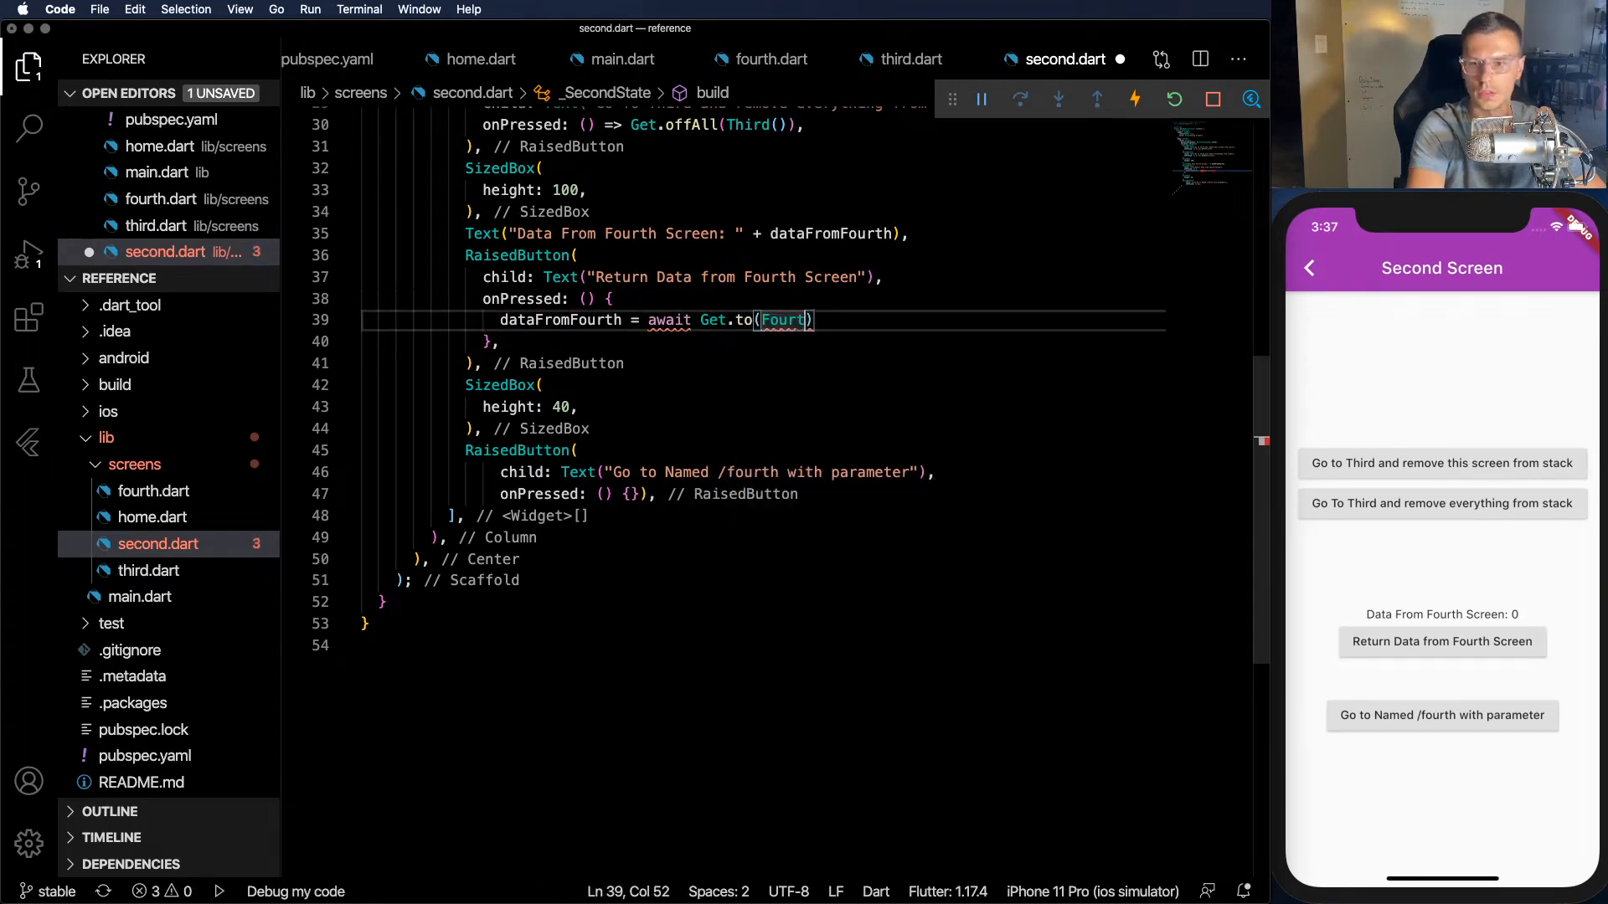
pyautogui.write('()')
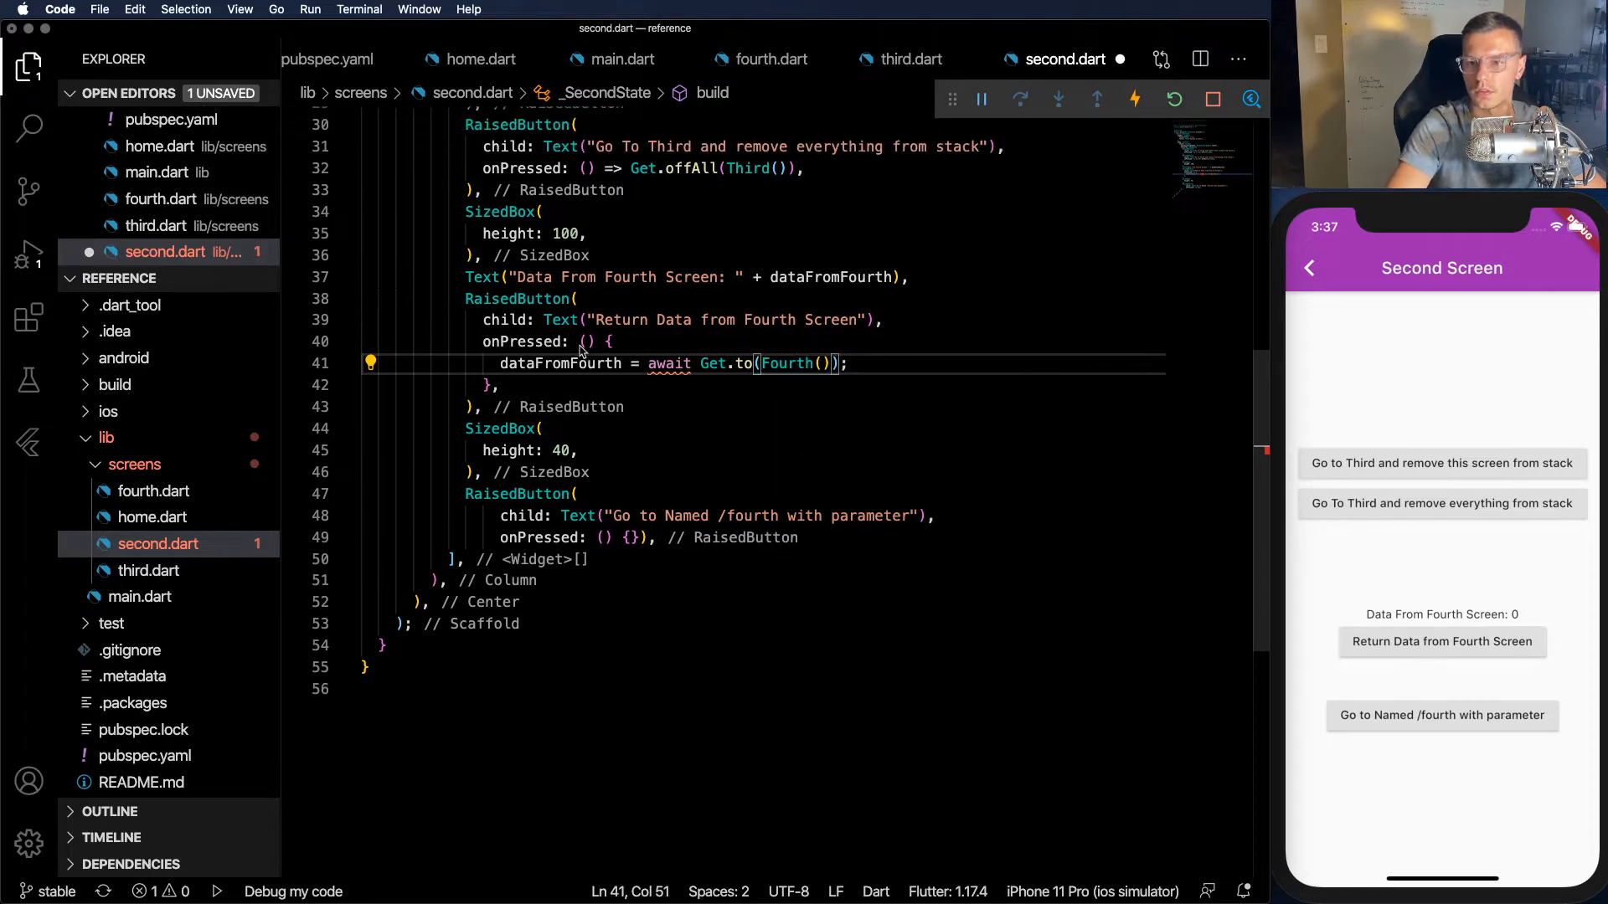
pyautogui.write('async')
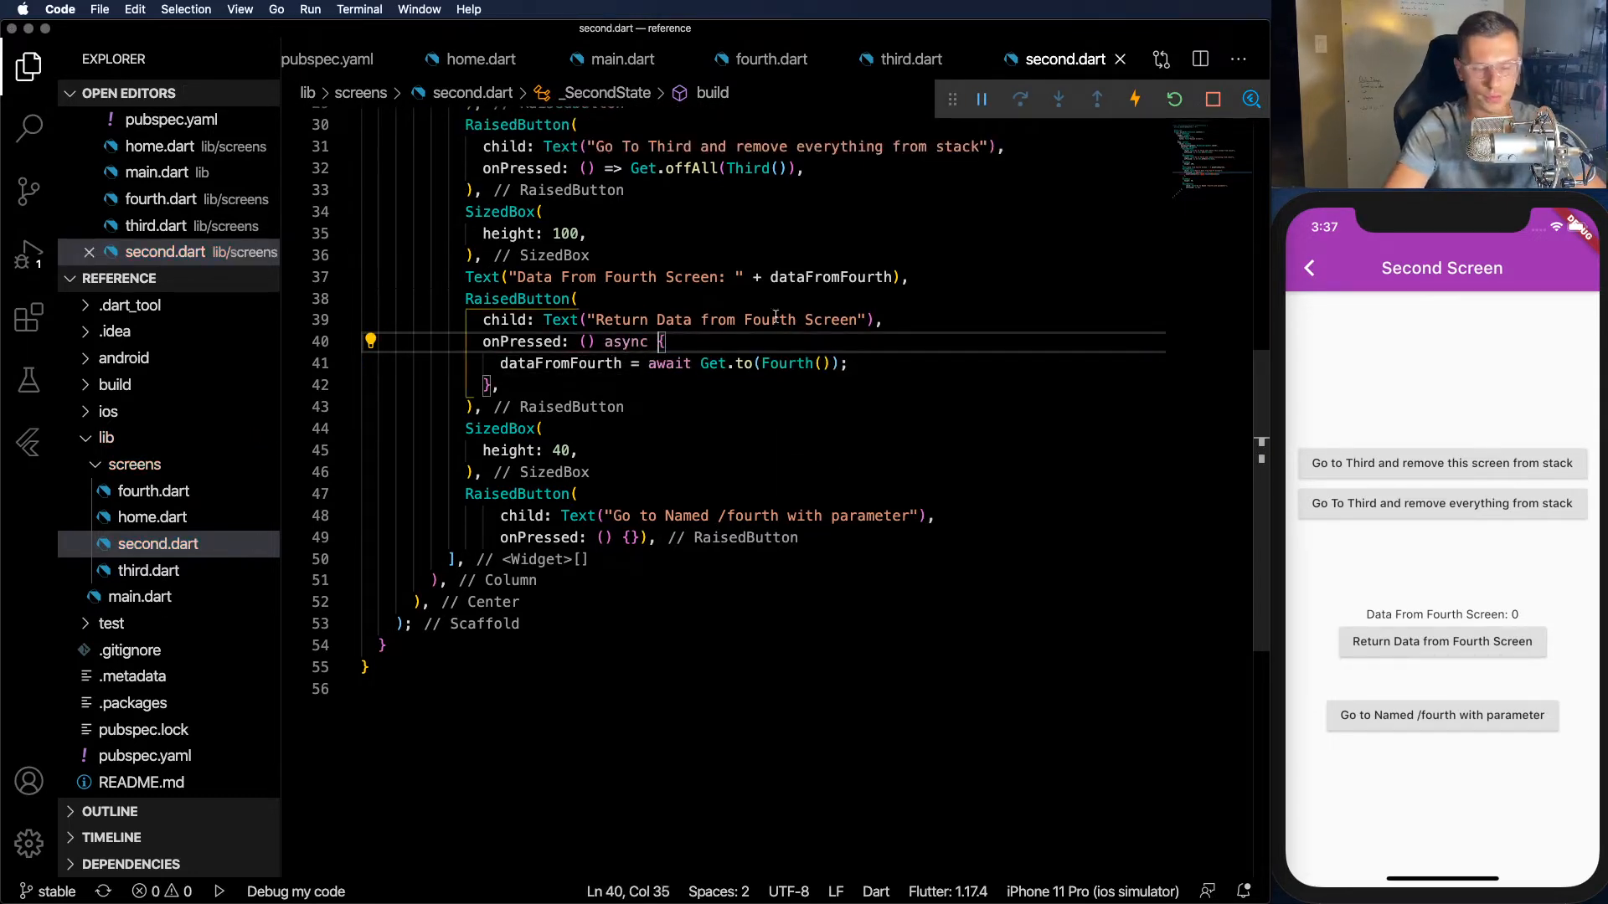
pyautogui.write('setState(() {});')
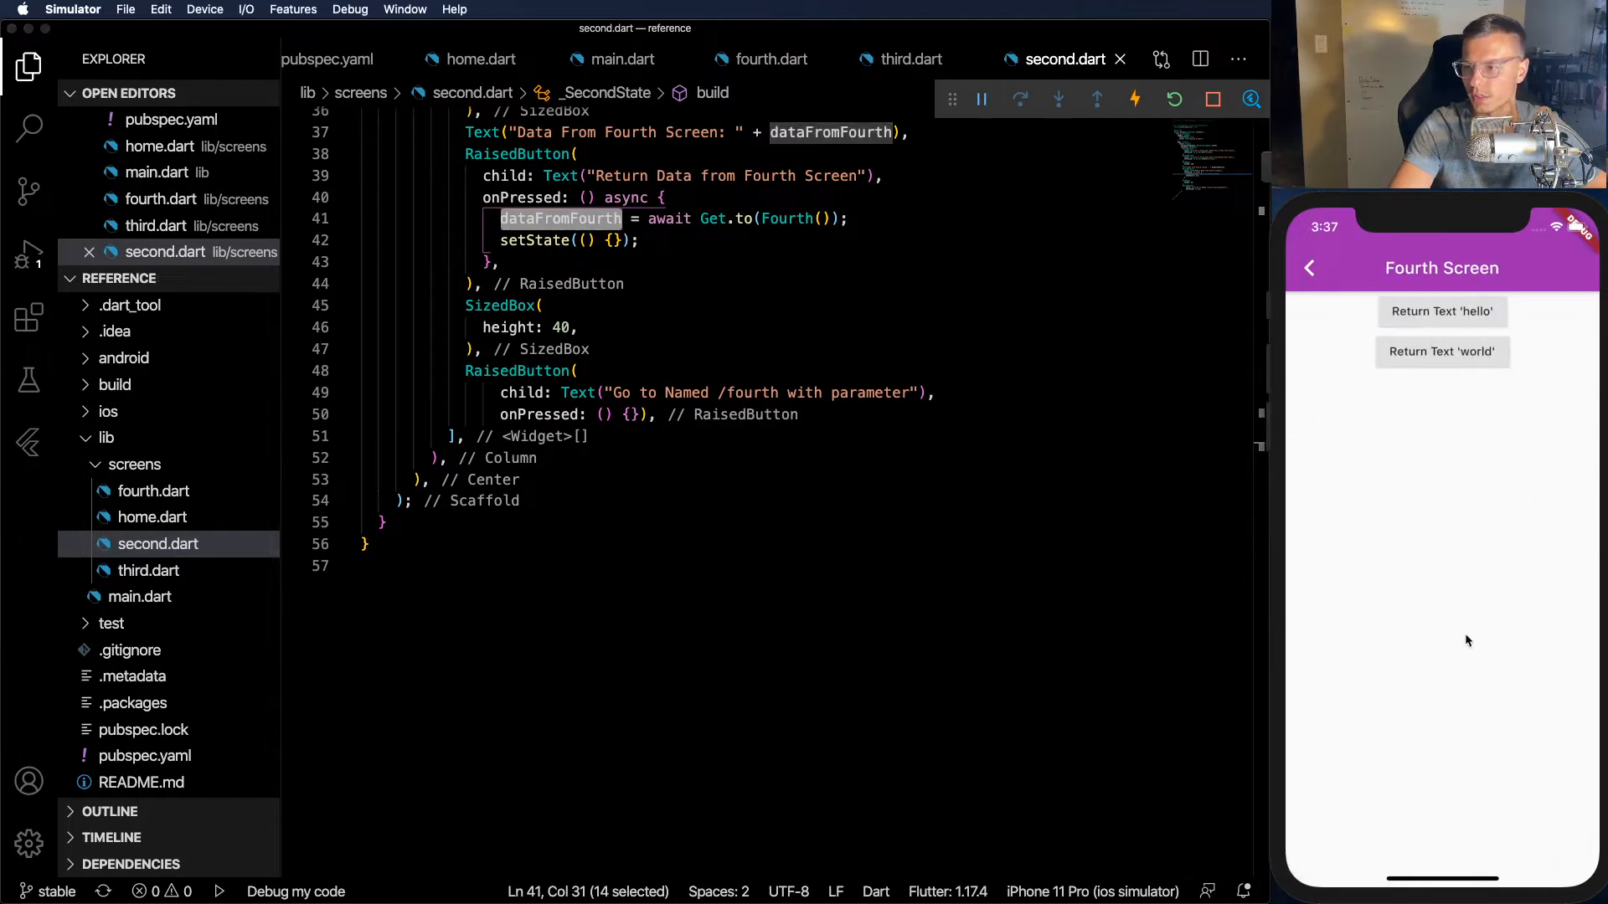
pyautogui.moveTo(1418, 340)
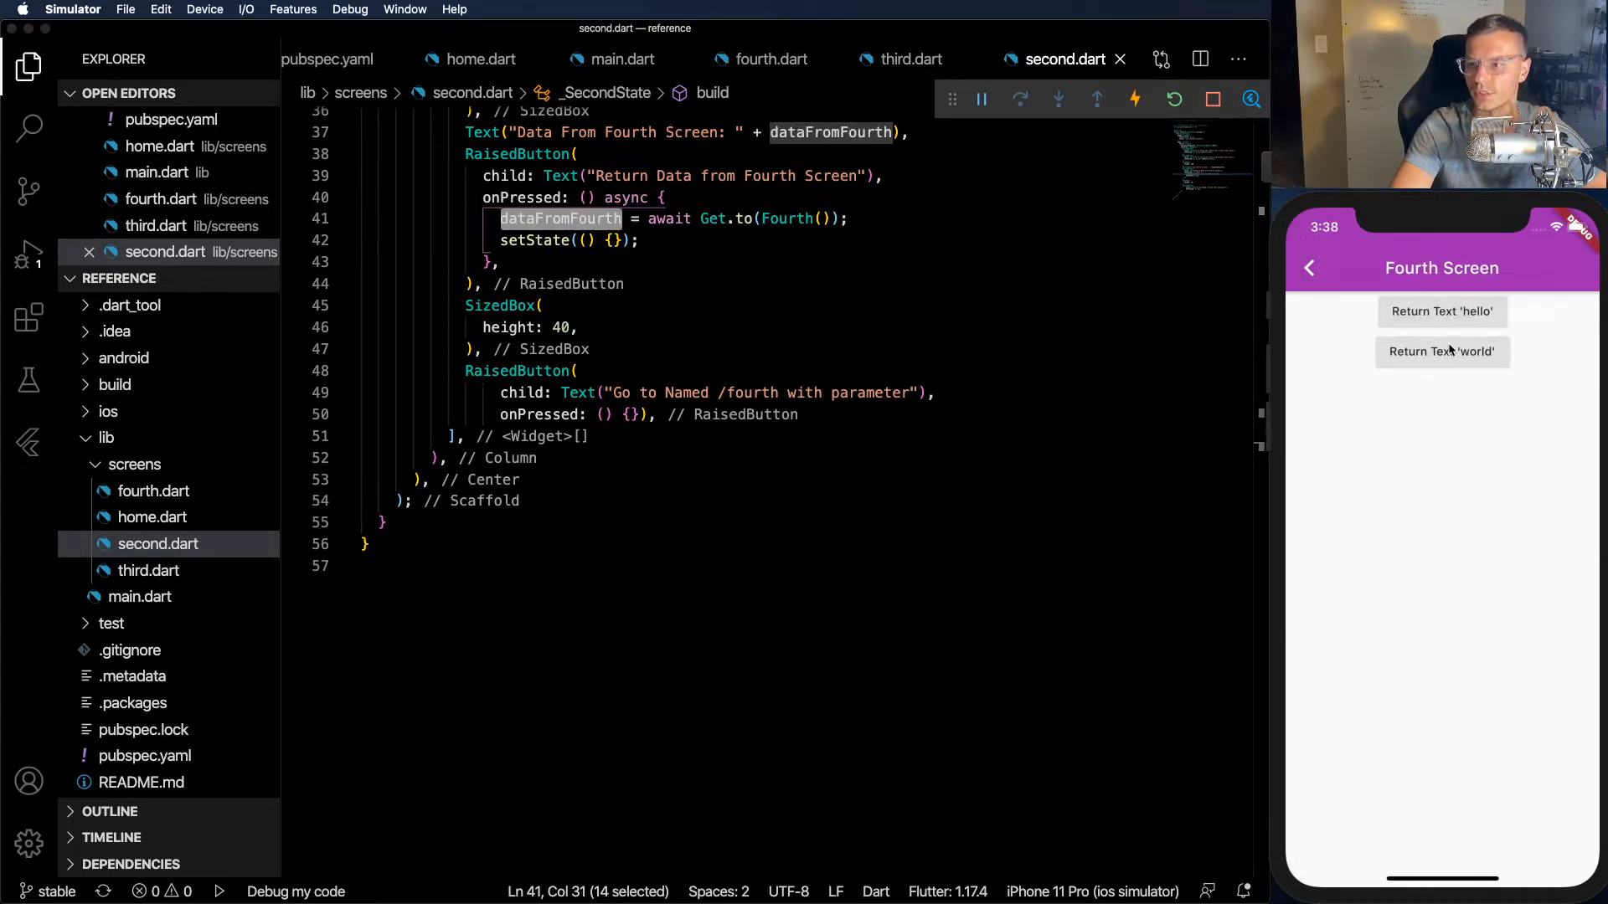
# - Try Return Text 'world' in the simulator and switch to fourth.dart
pyautogui.click(771, 59)
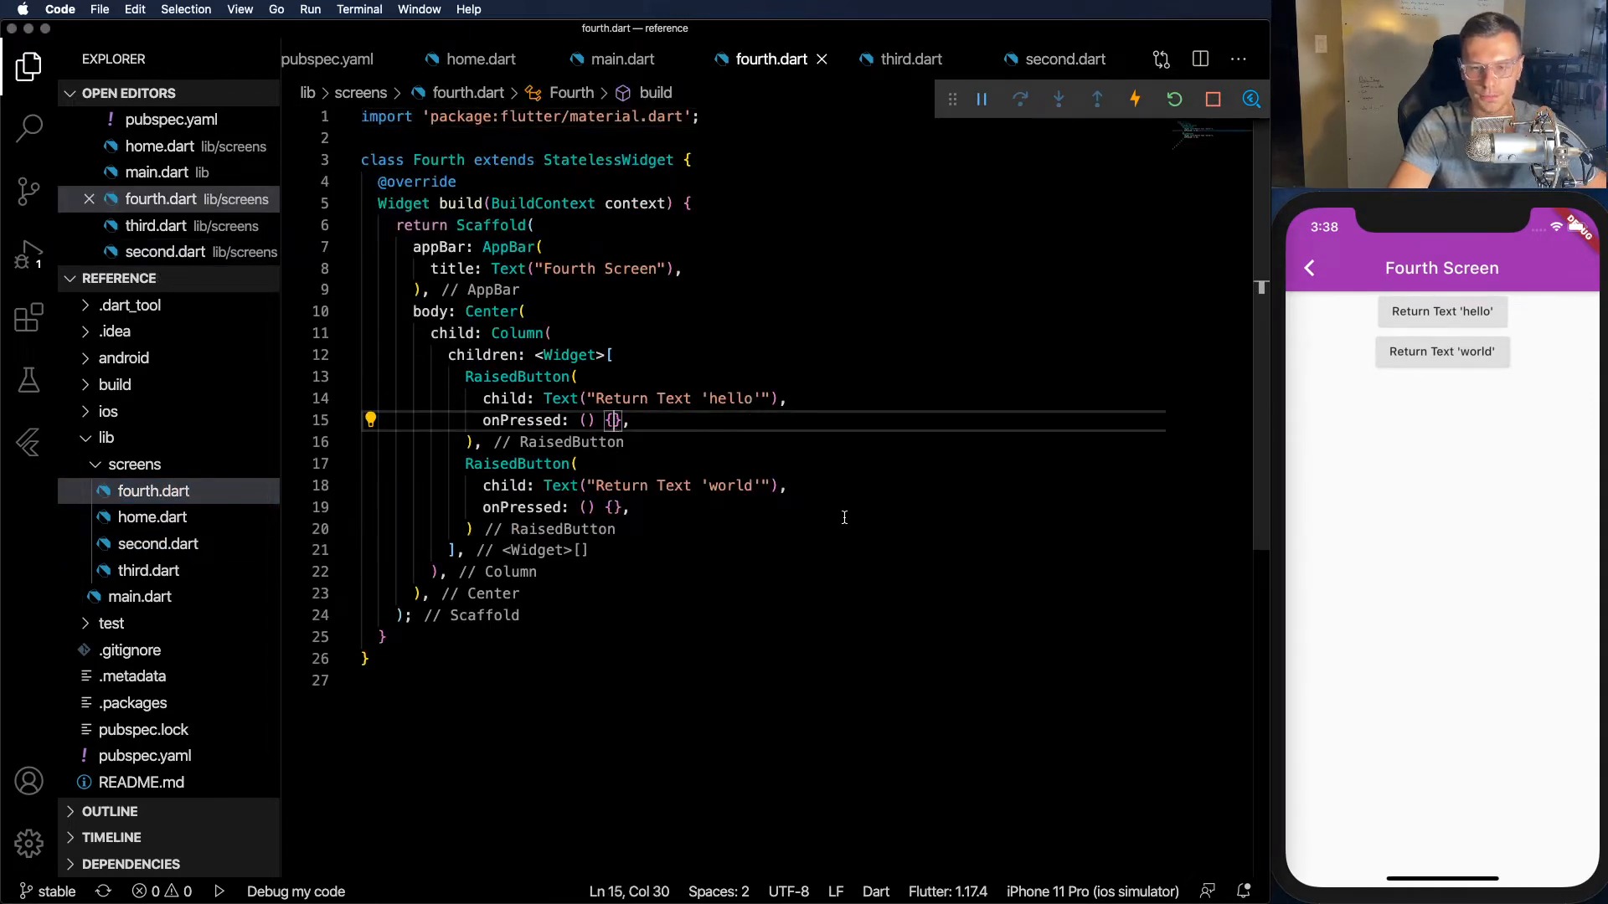
# - Set the two buttons to Get.back(result: "hello") and Get.back(result: "world")
pyautogui.write('Get.back(')
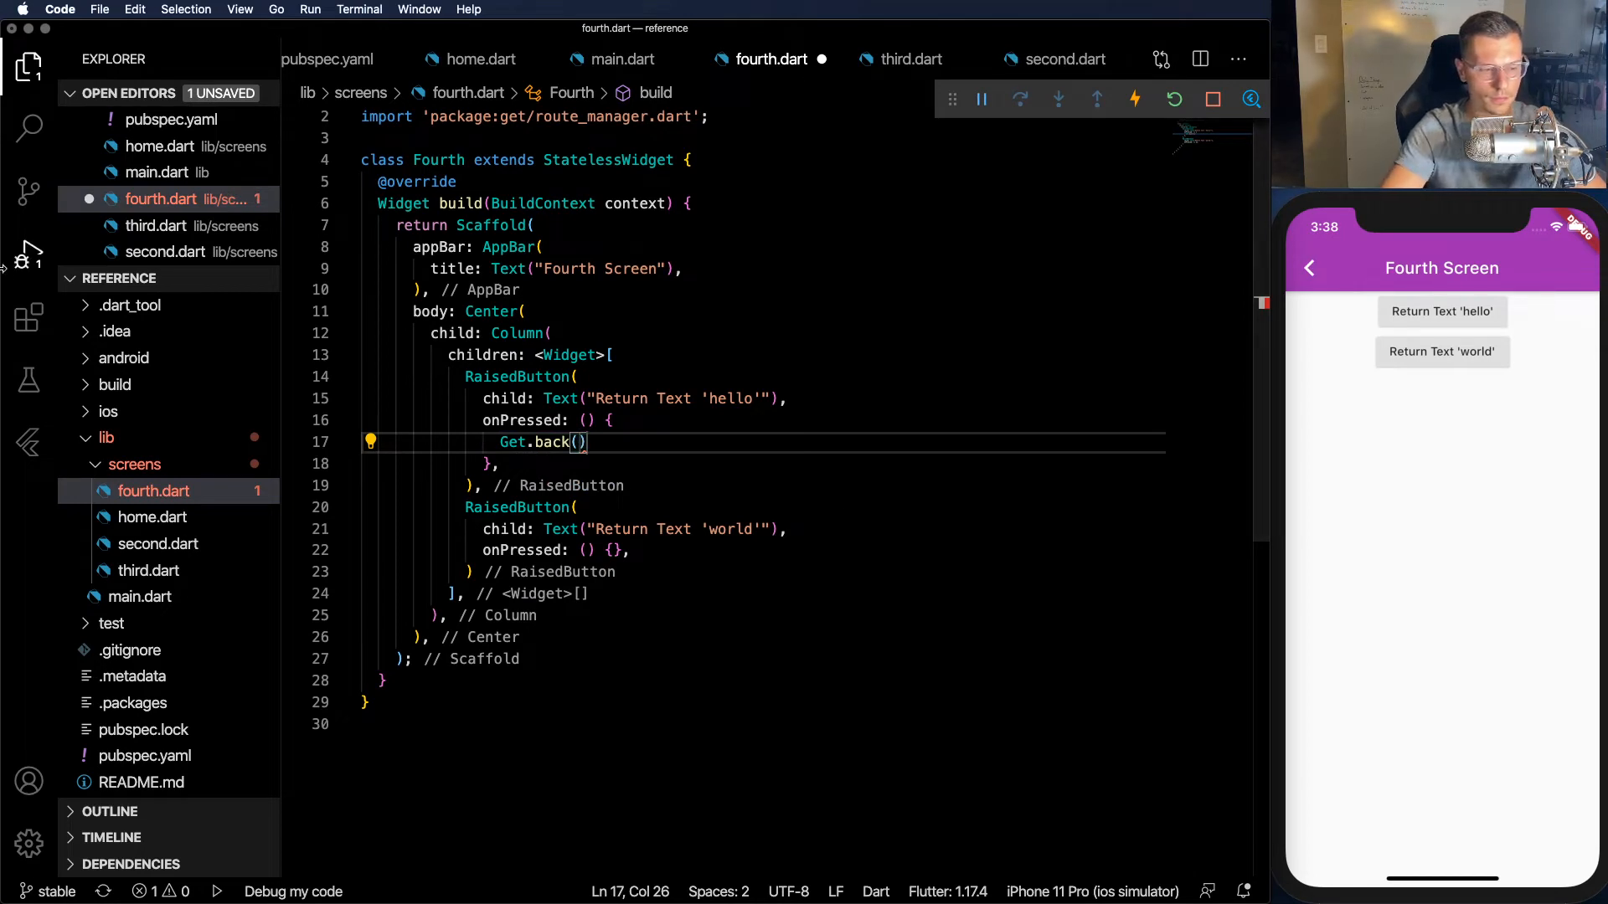
pyautogui.write('re')
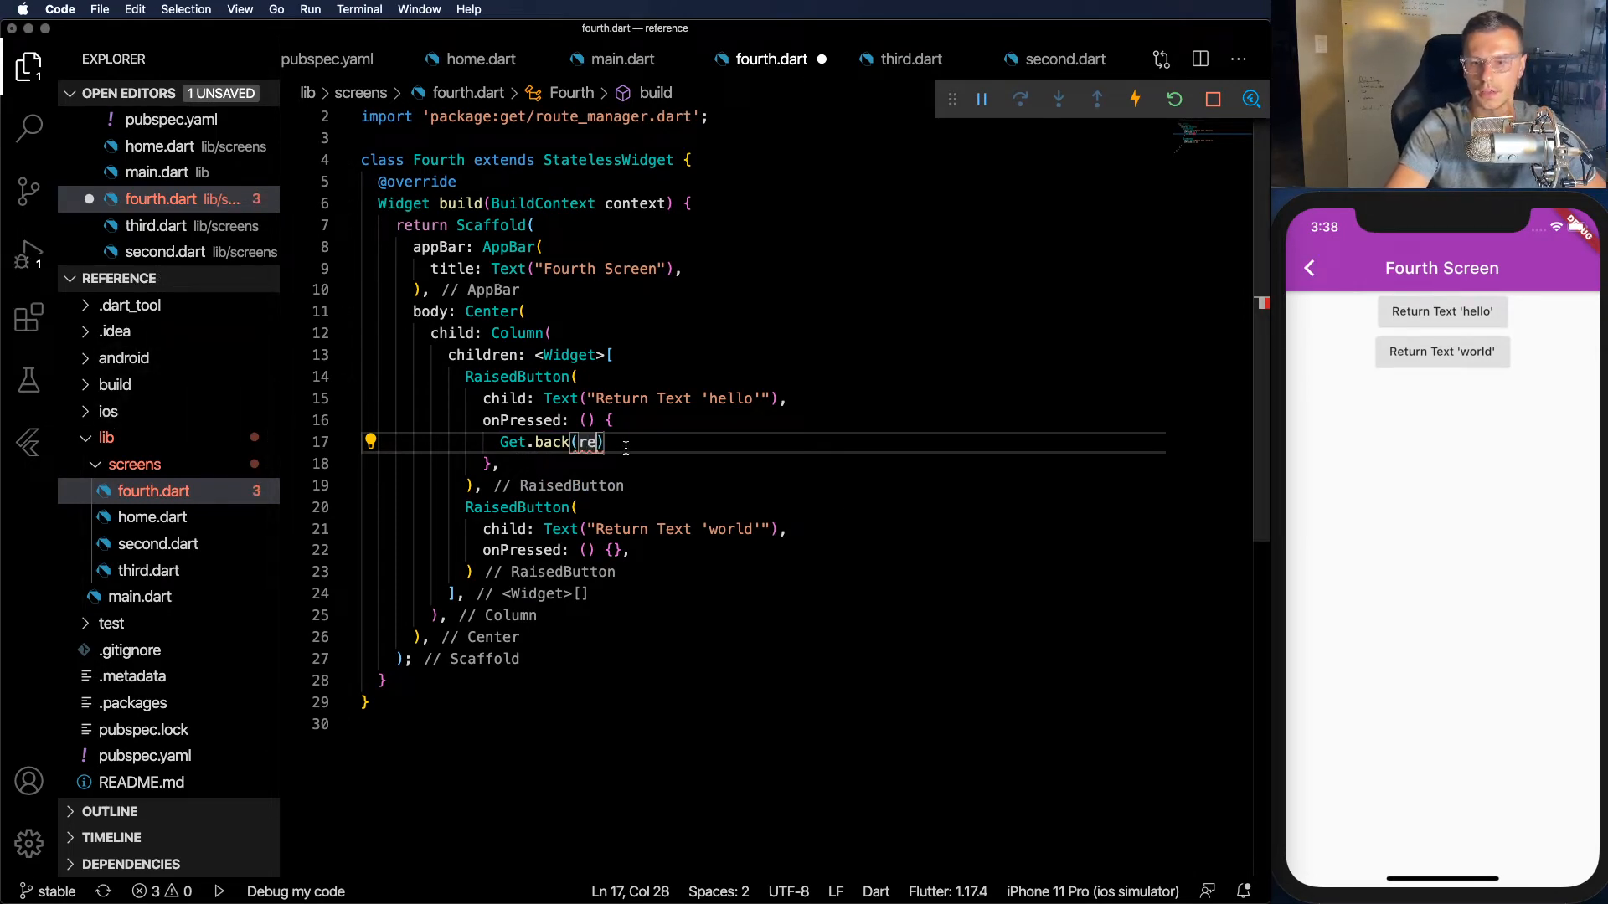
pyautogui.write('result: "hello')
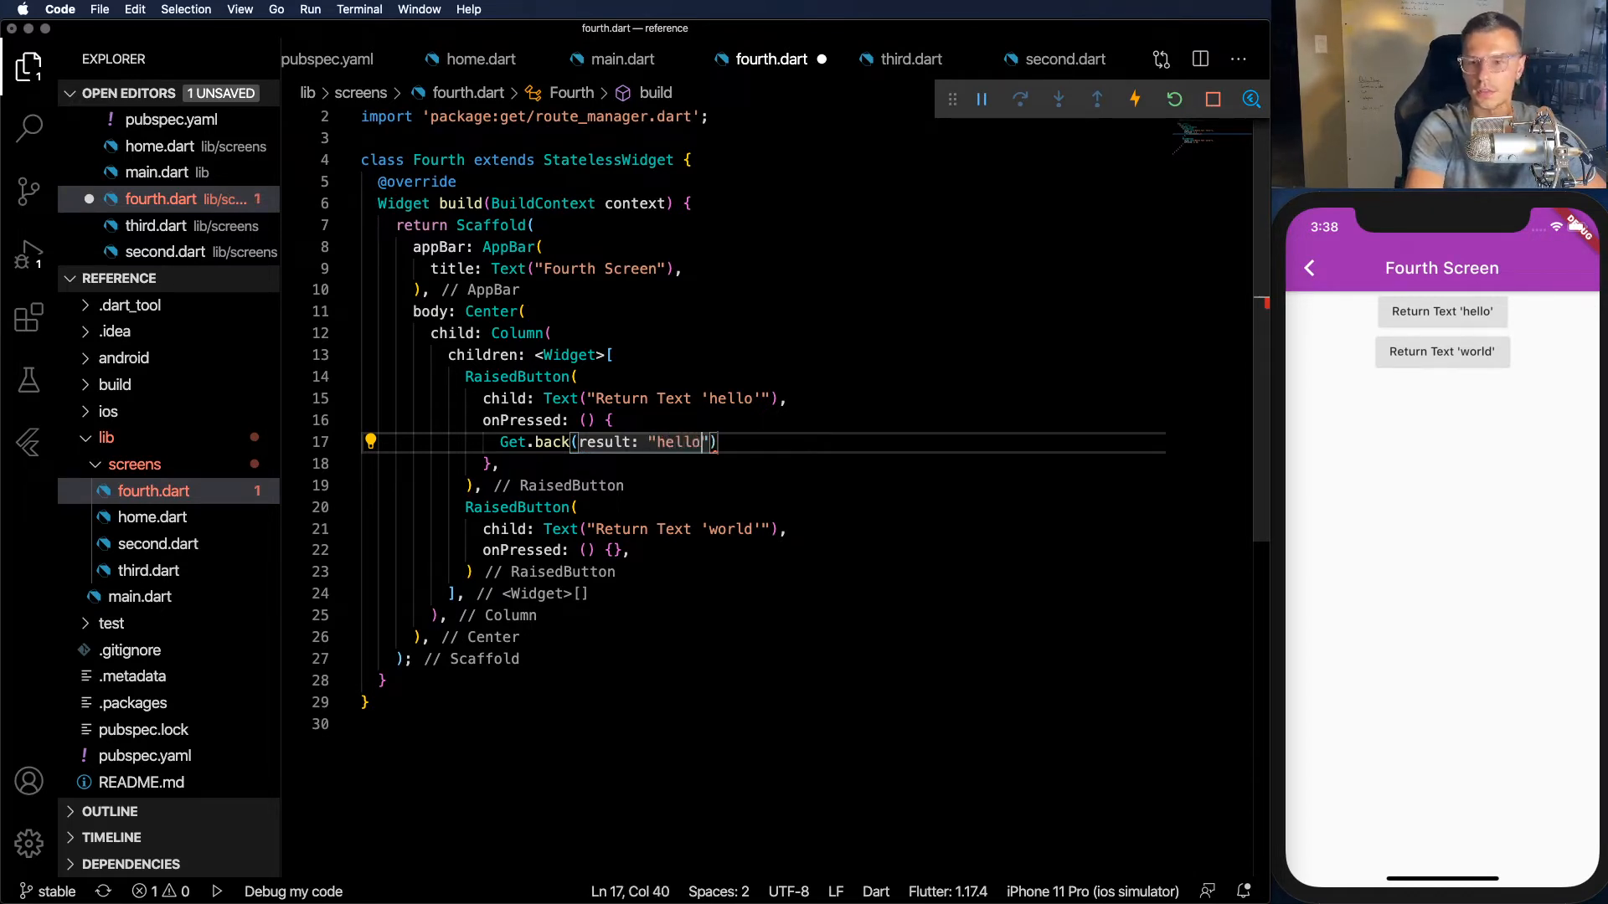
pyautogui.write(';')
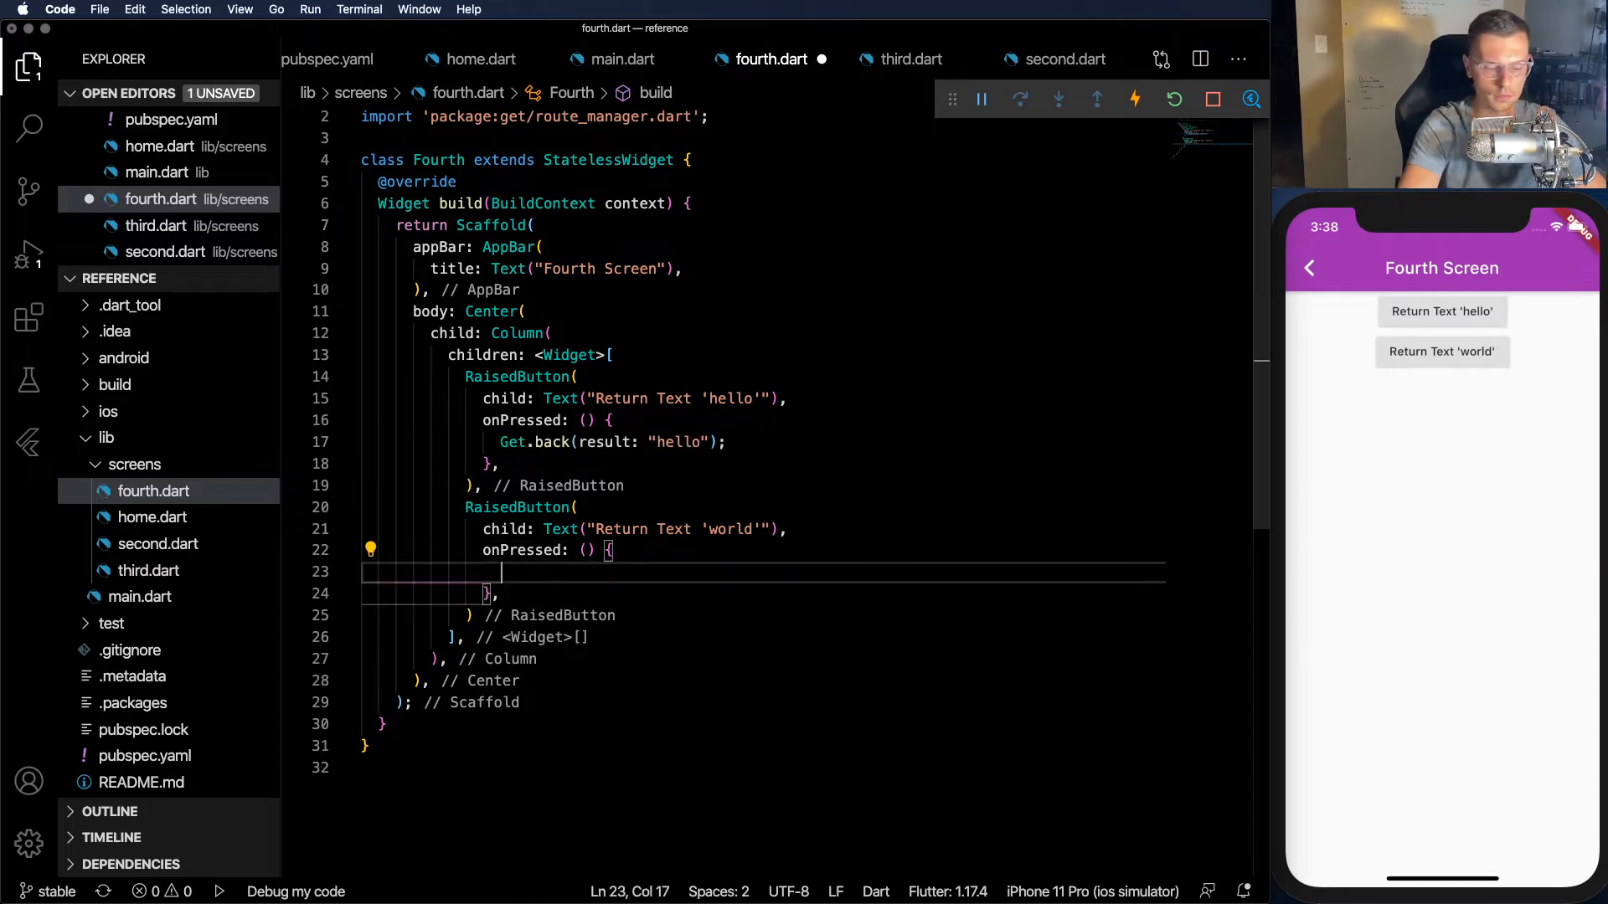
pyautogui.write('Get.back(result: "hello");')
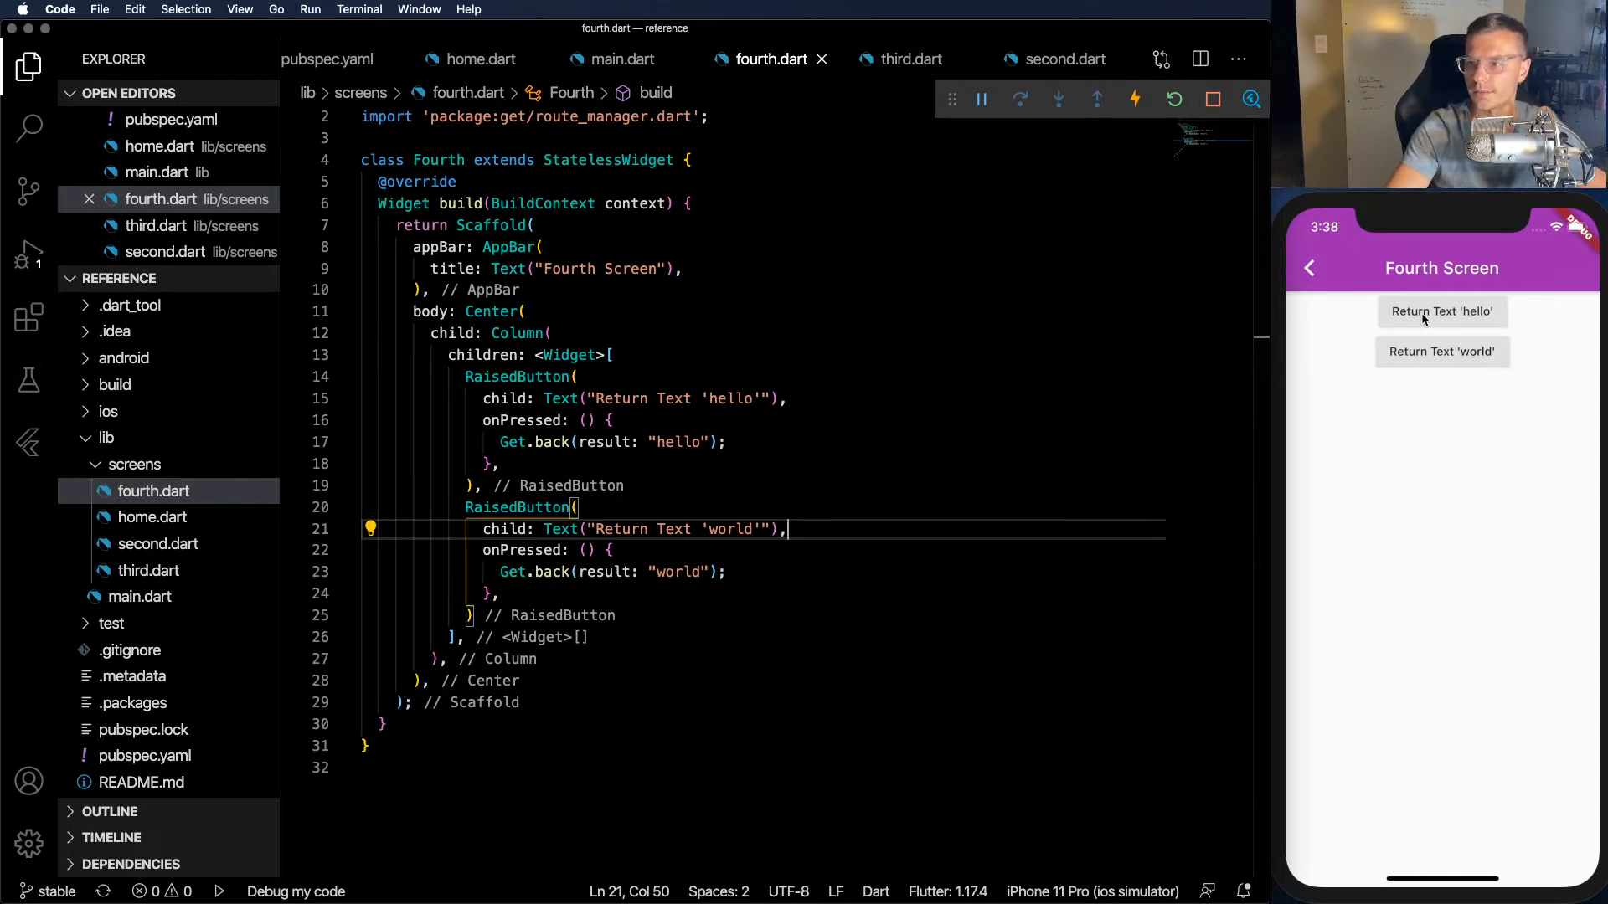
# - Return 'world' from the Fourth Screen to Second, then reopen the Fourth Screen in the simulator
pyautogui.click(1441, 312)
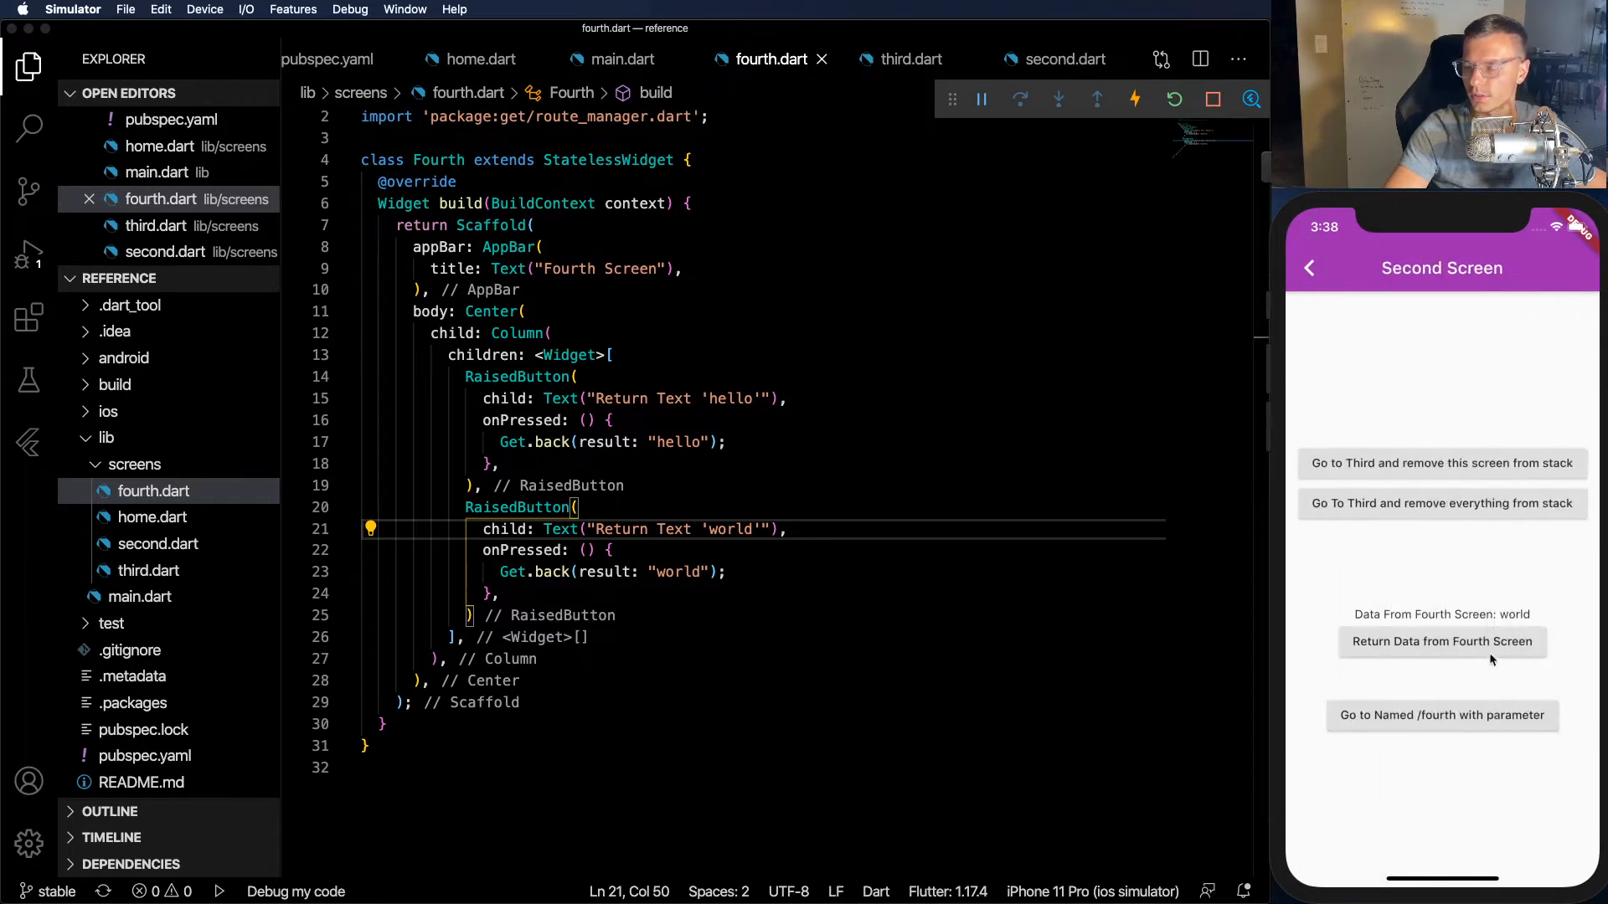
pyautogui.click(1442, 641)
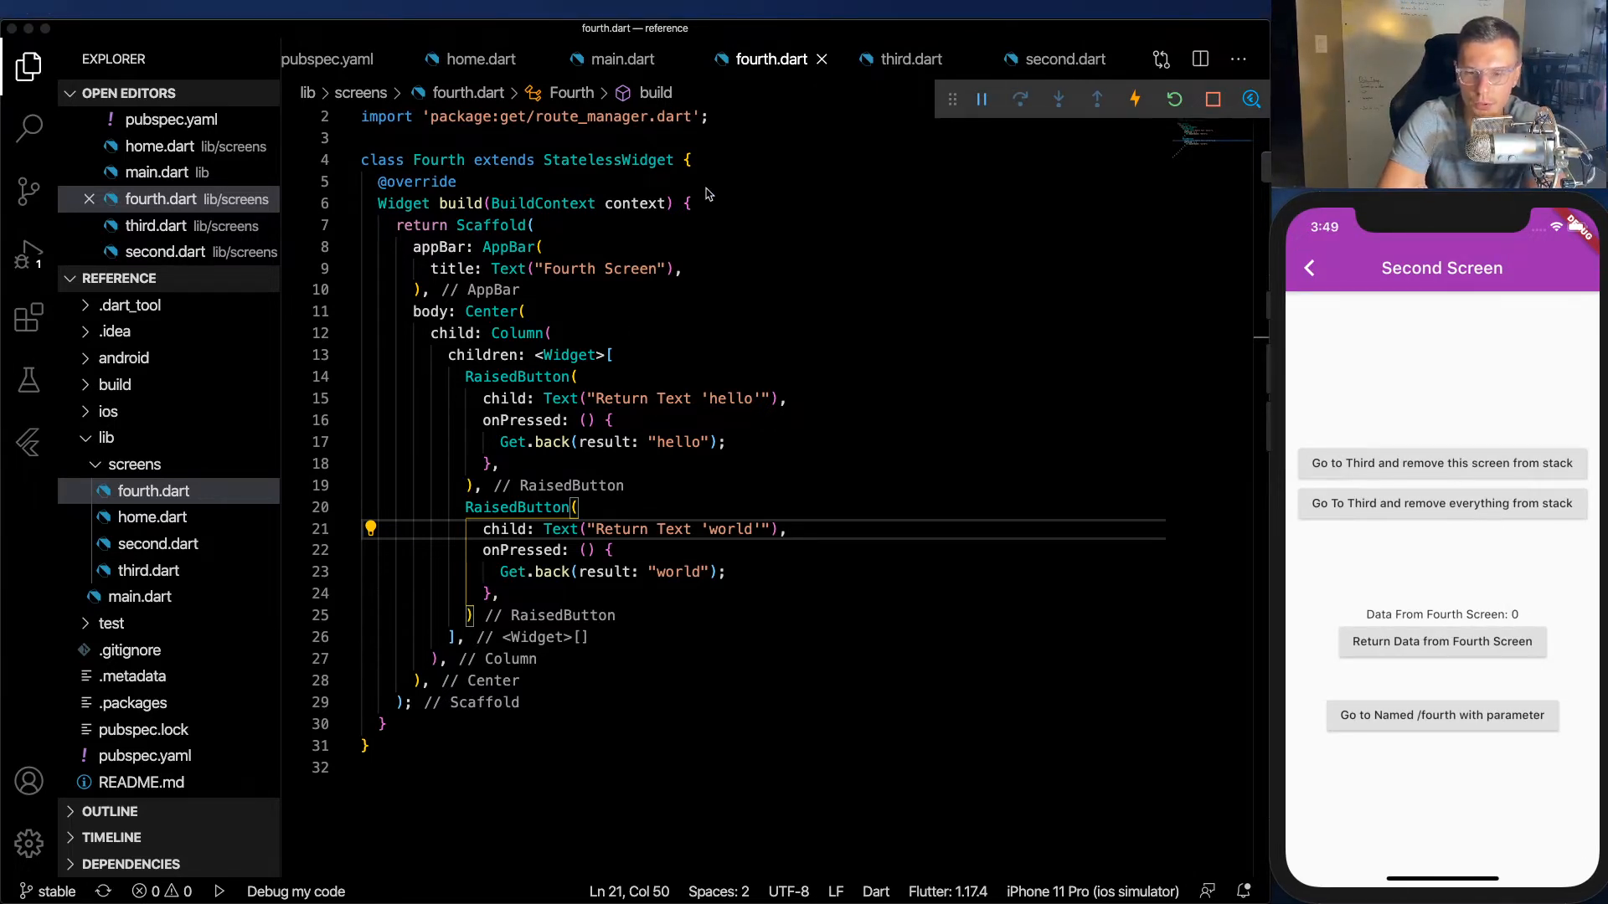
# - Add GetPage routes for /, /second, /third with Transition.zoom and /fourth to main.dart's getPages, then restart
pyautogui.click(623, 59)
pyautogui.write('getPages: [],')
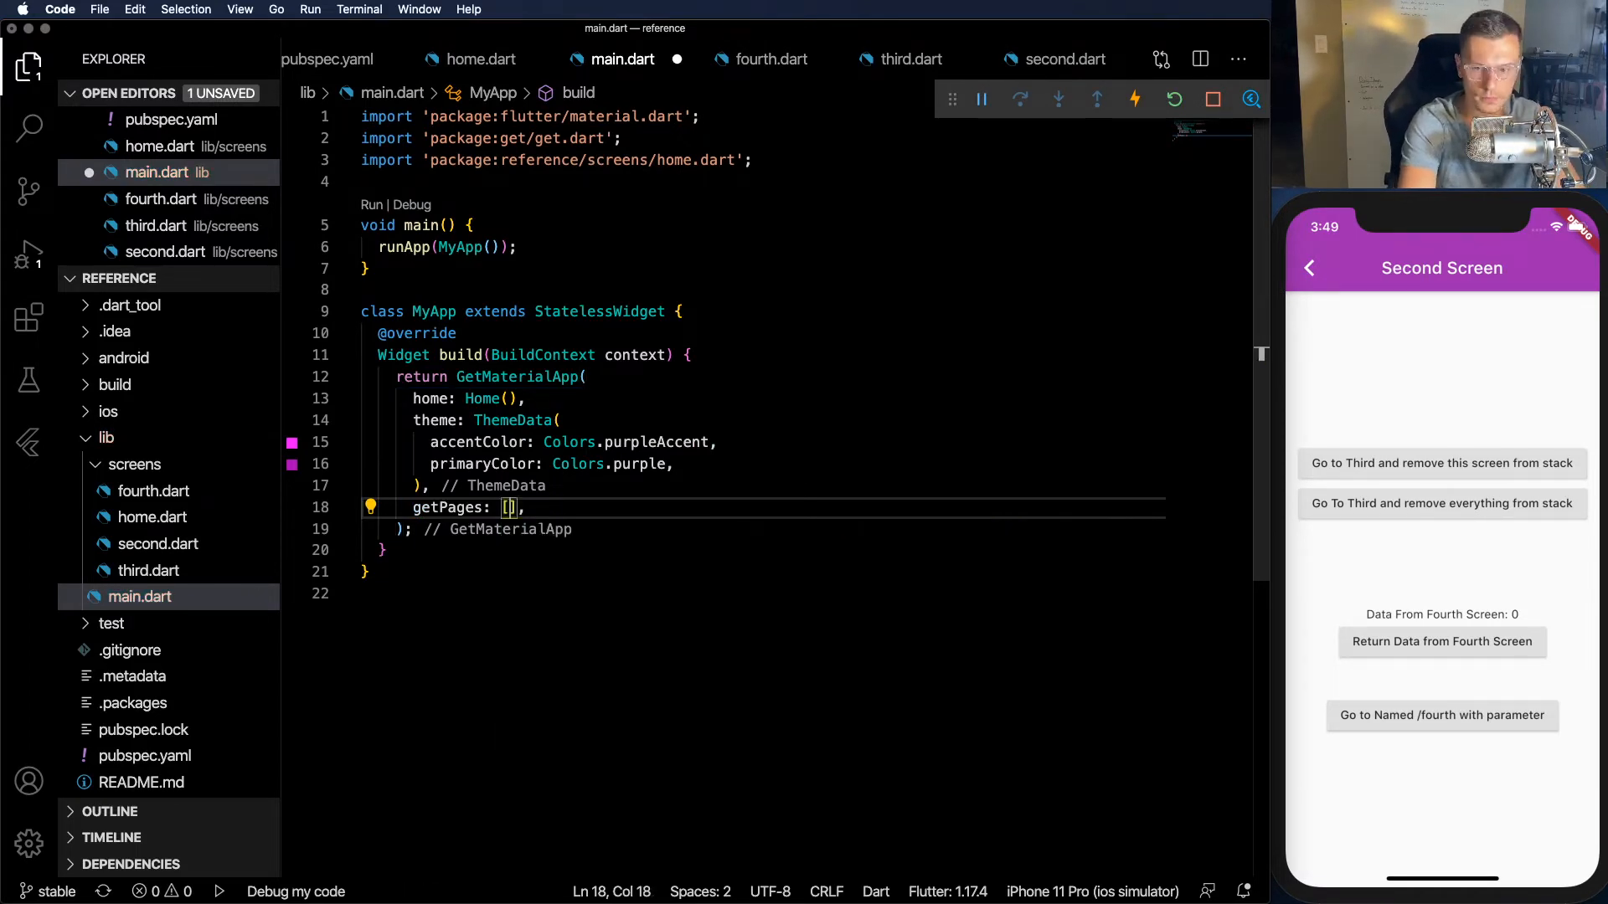
pyautogui.write("GetPage(name: '')")
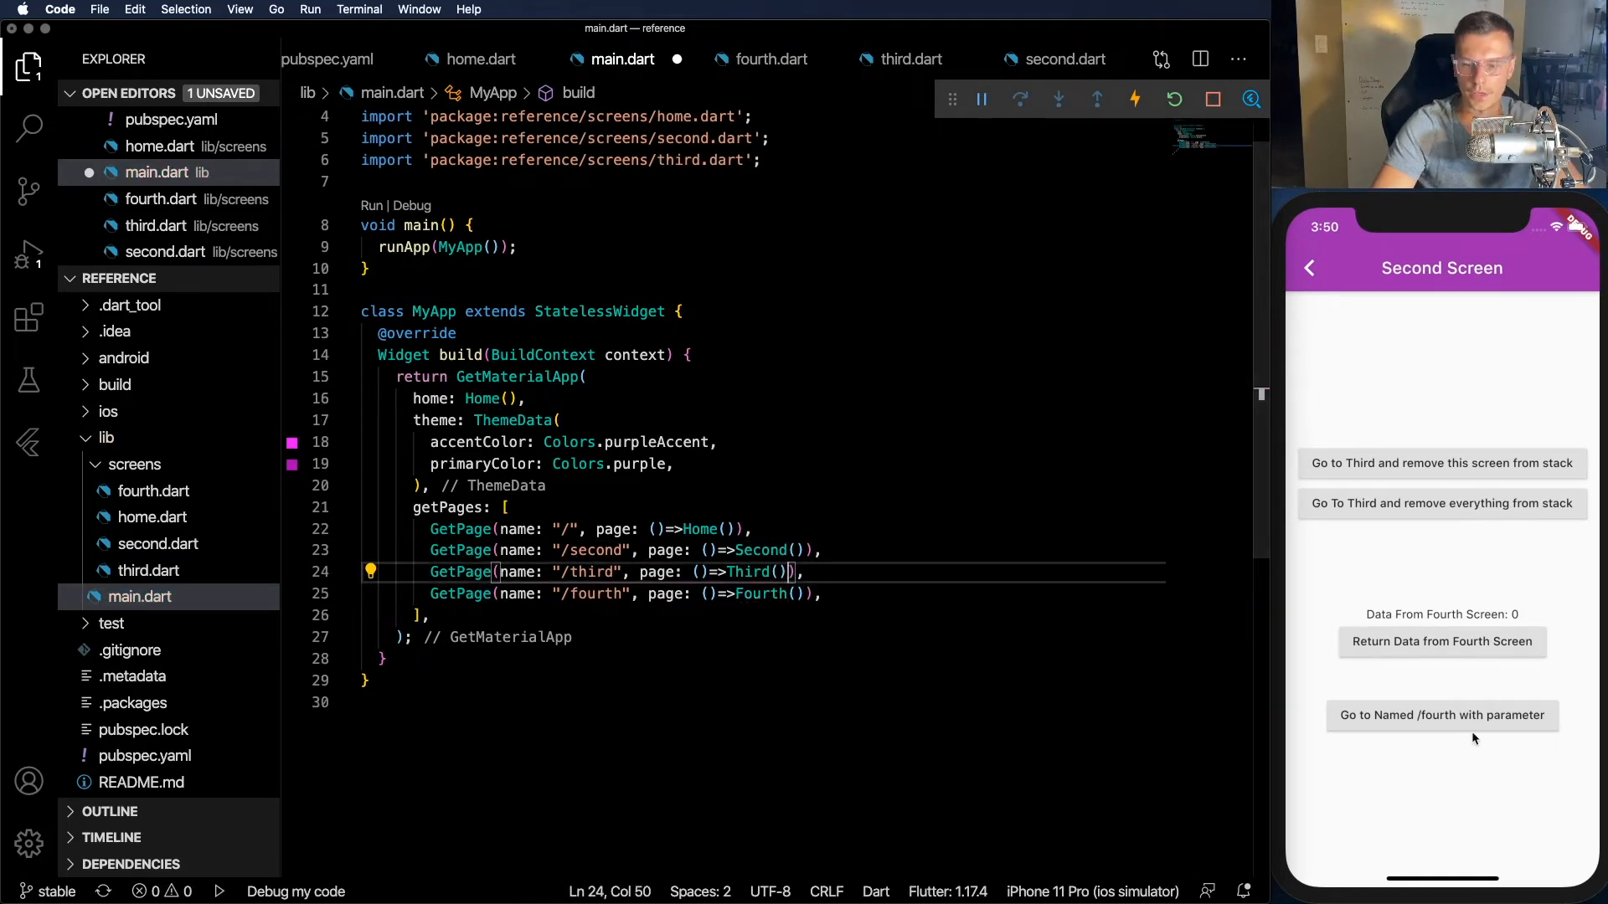
pyautogui.write(',tr')
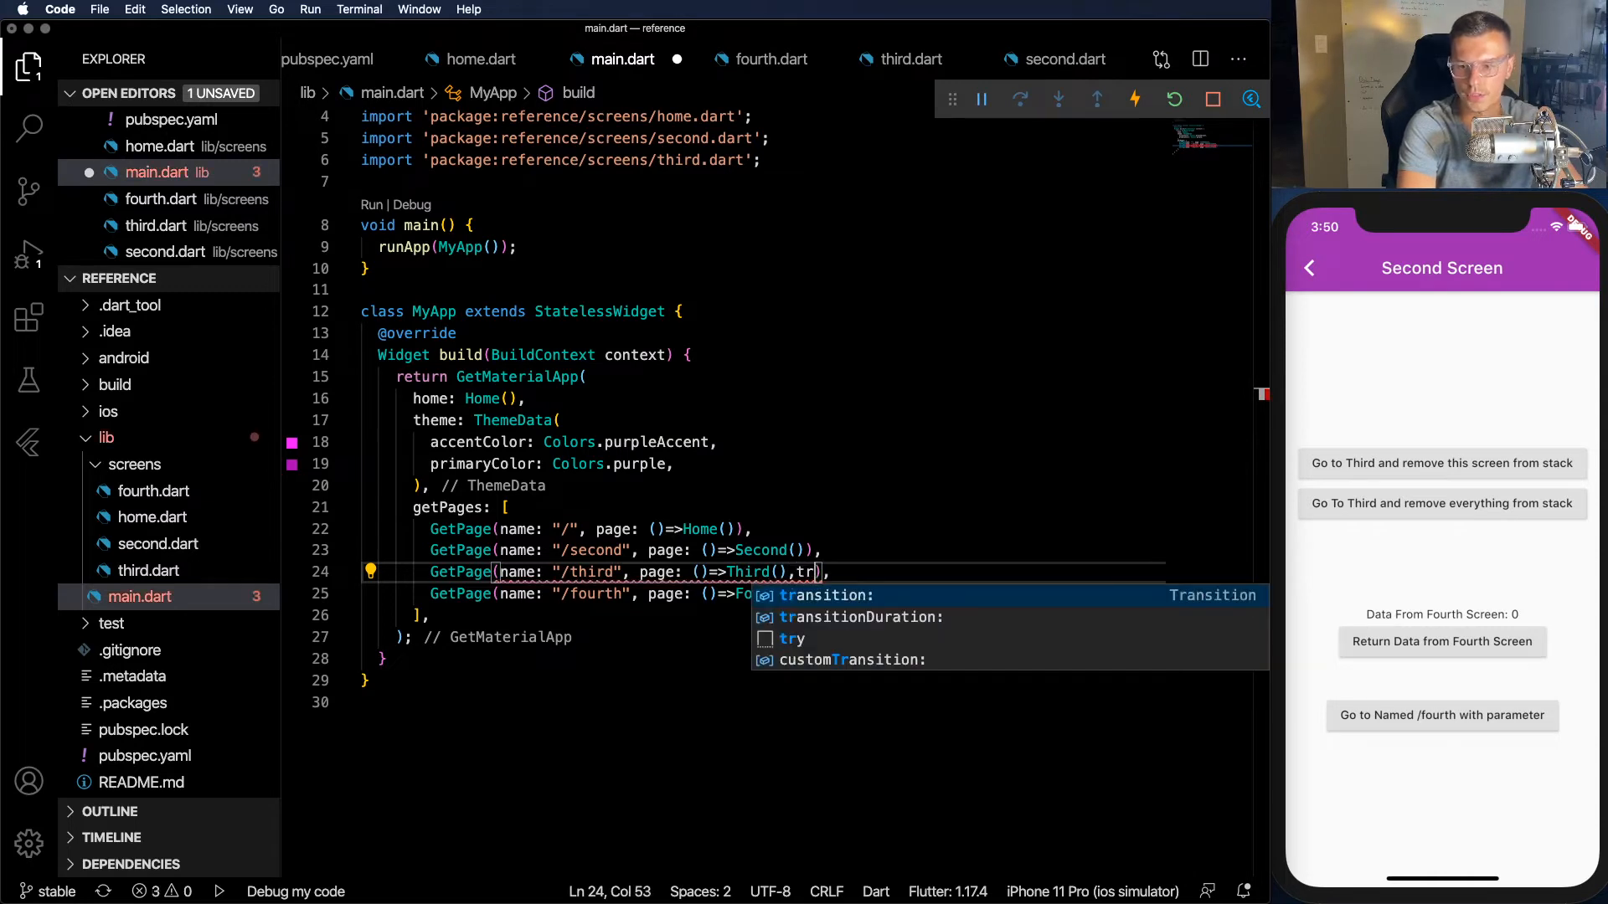
pyautogui.write('ansition:')
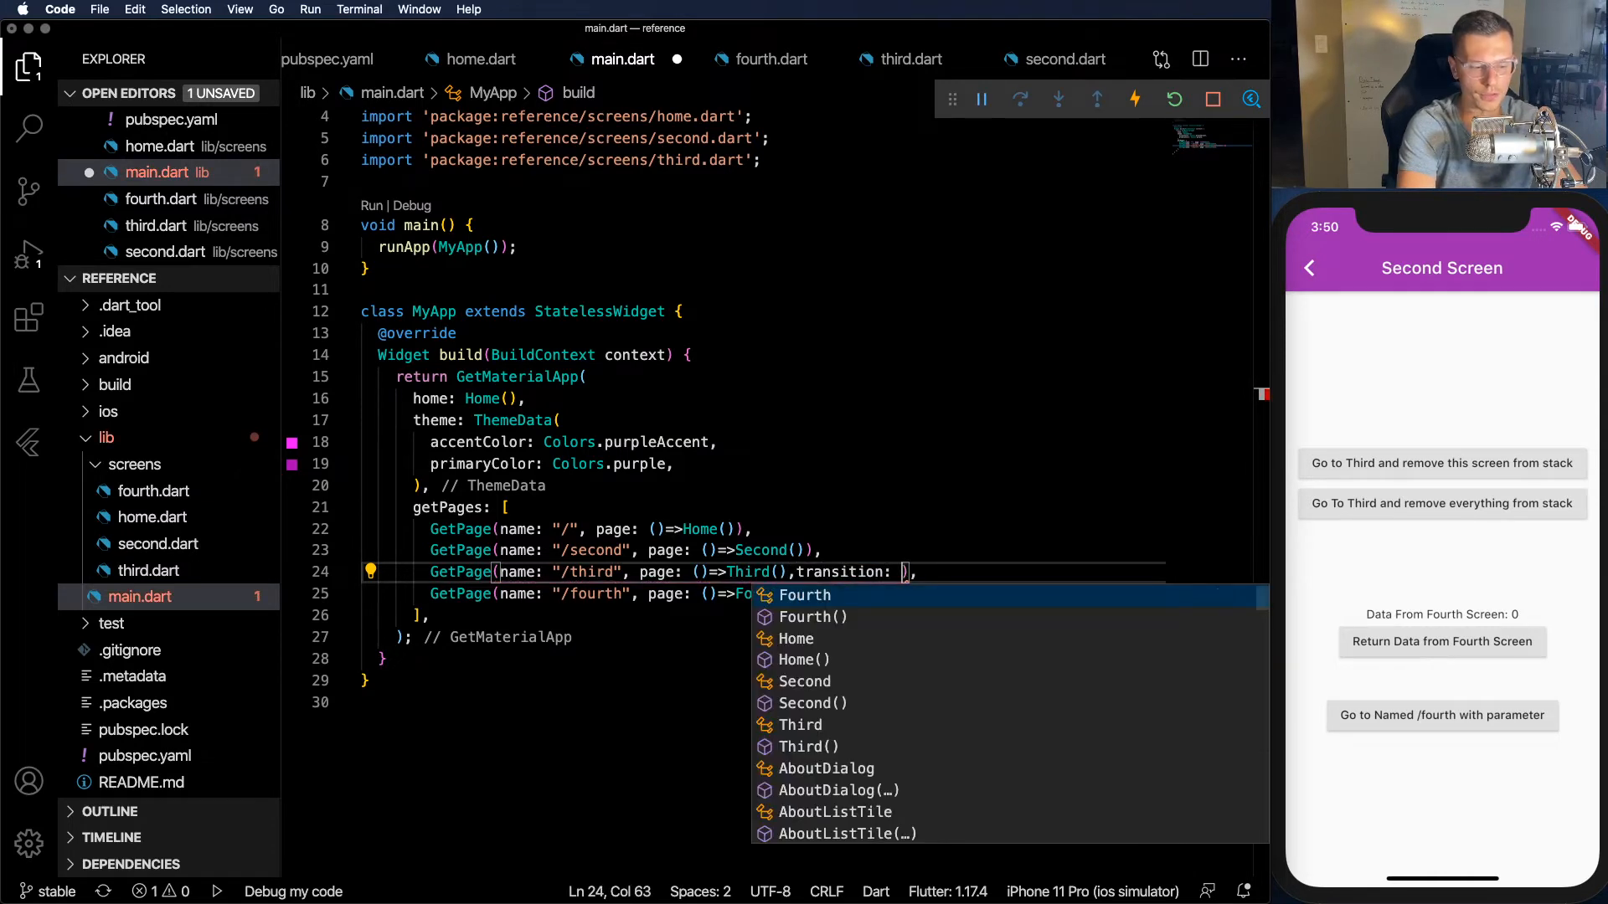
pyautogui.write('Transition.zoom,')
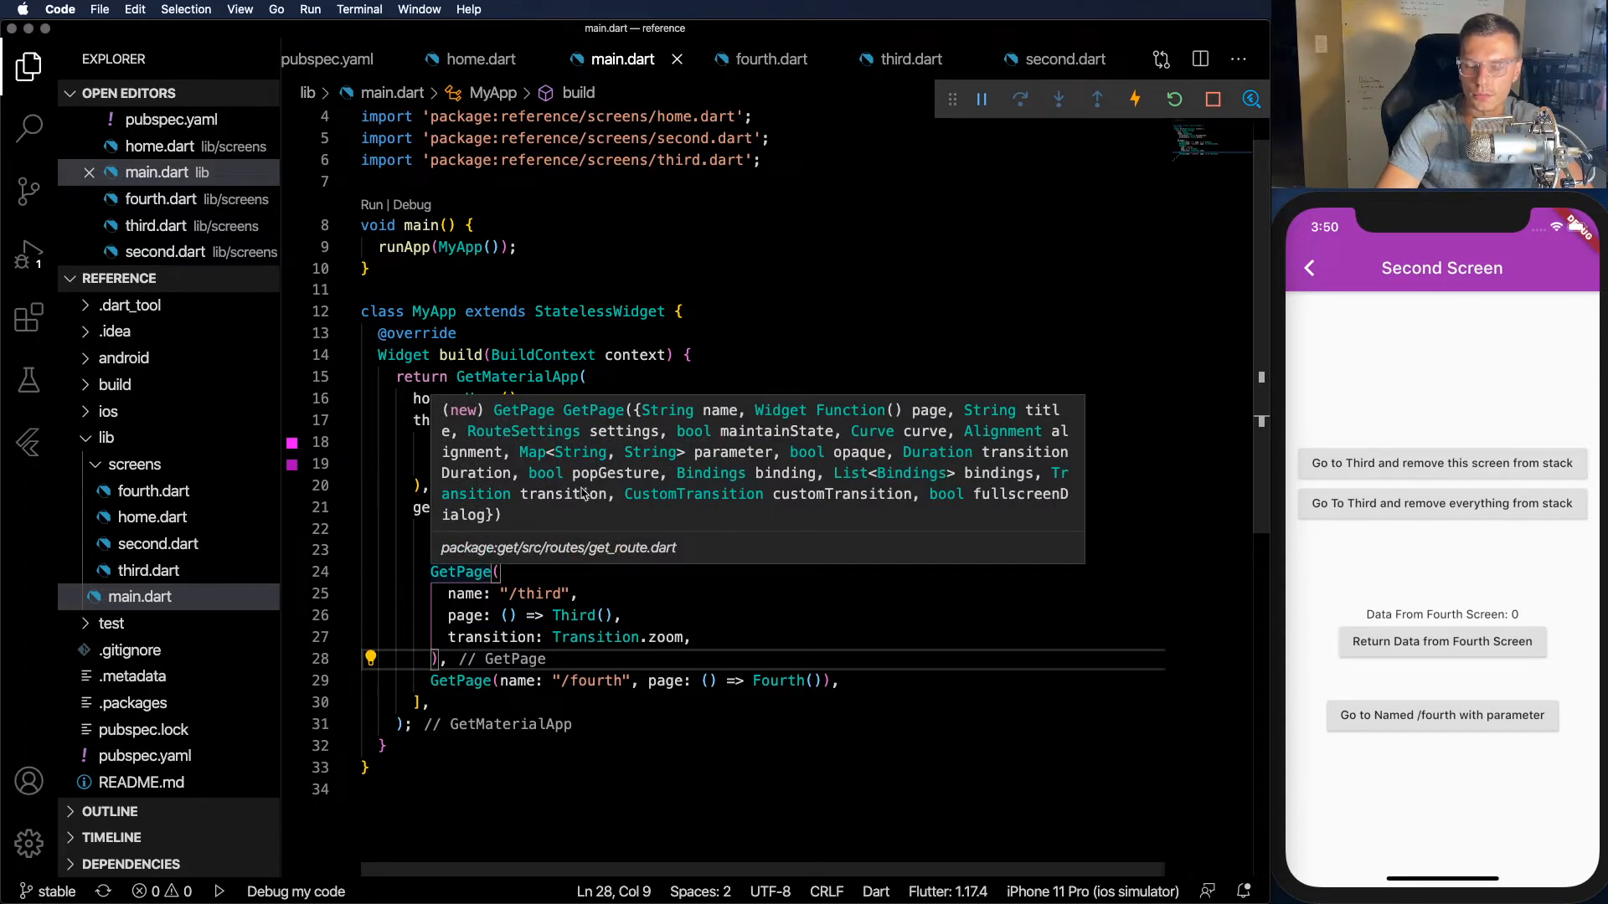
pyautogui.click(622, 614)
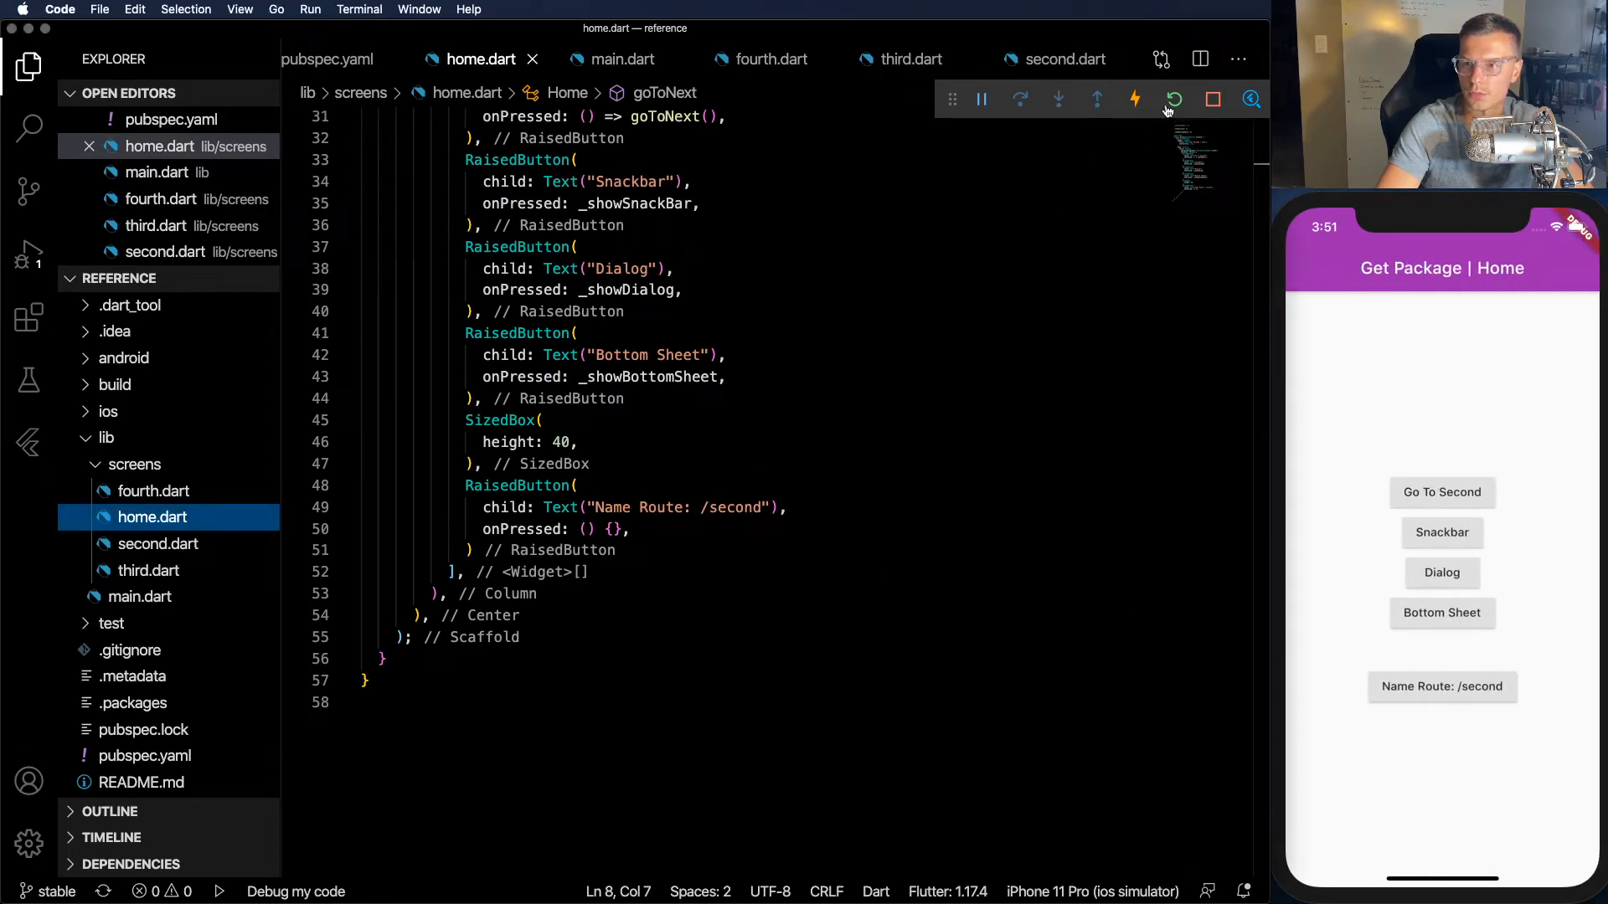
# - Set the Name Route button's onPressed to Get.toNamed("/second") in home.dart and tap it in the simulator
pyautogui.click(621, 59)
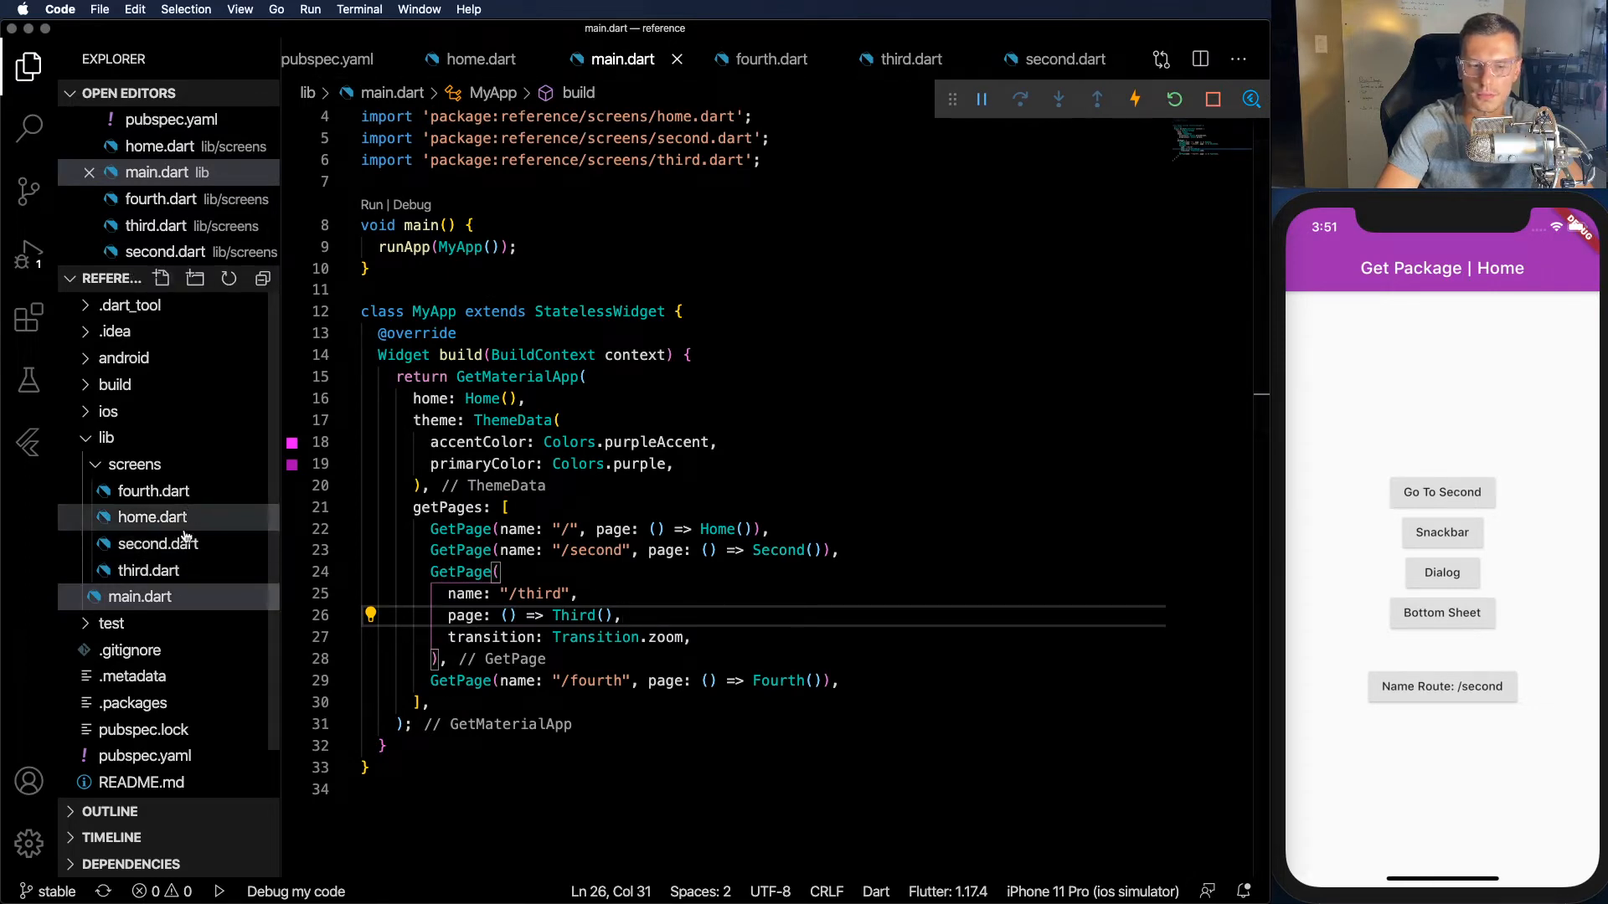
pyautogui.click(153, 517)
pyautogui.write('G')
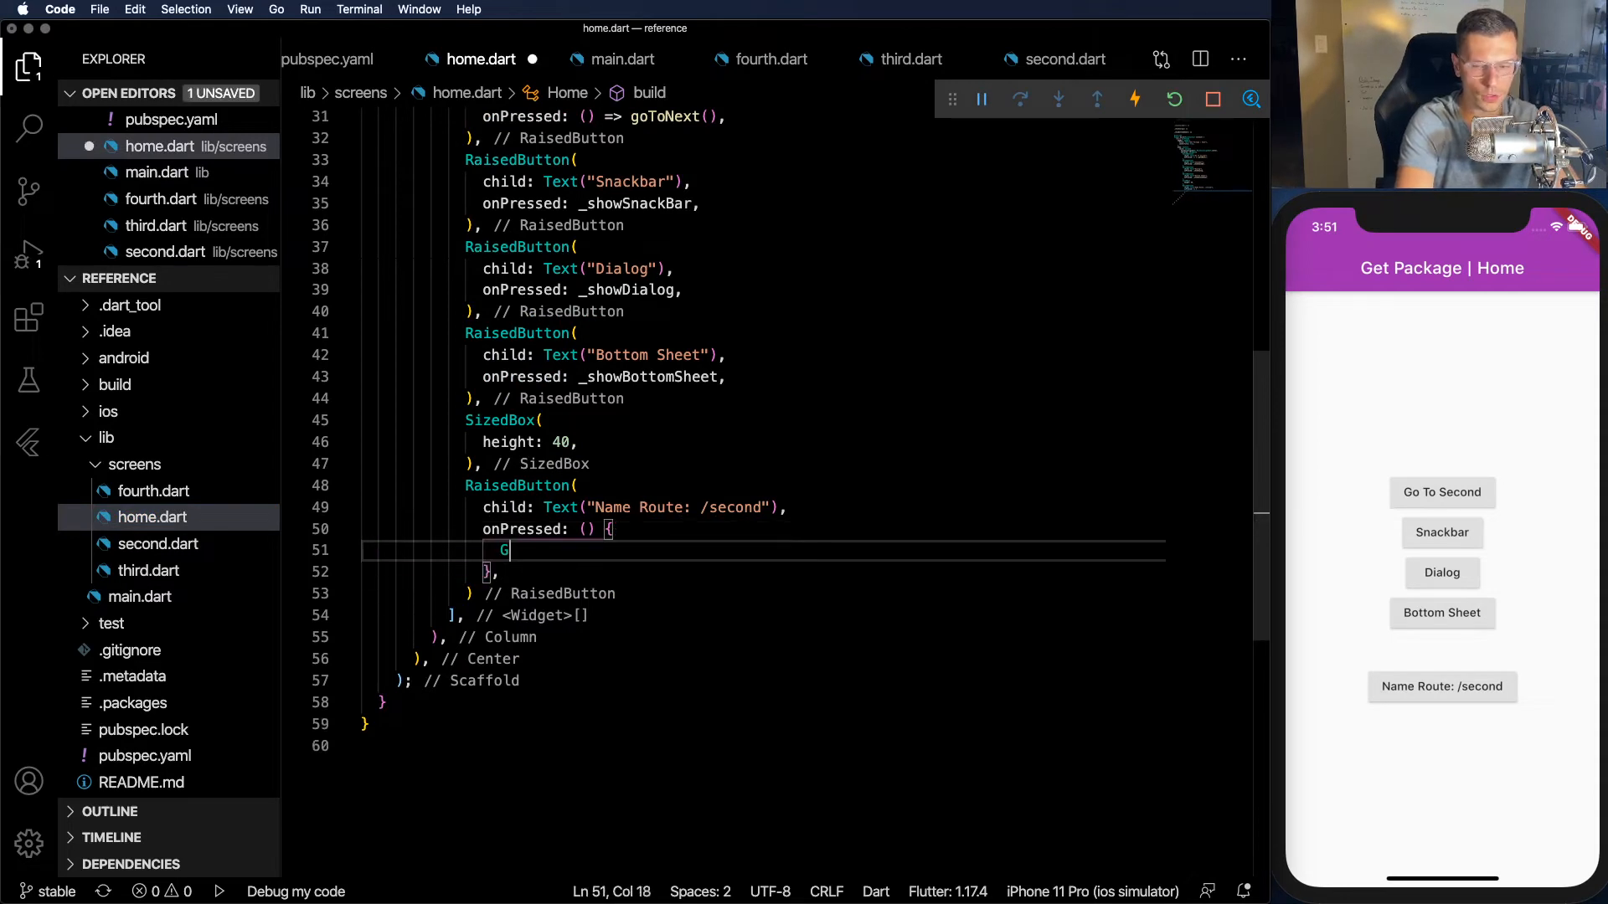
pyautogui.write('et.toNamed("page')
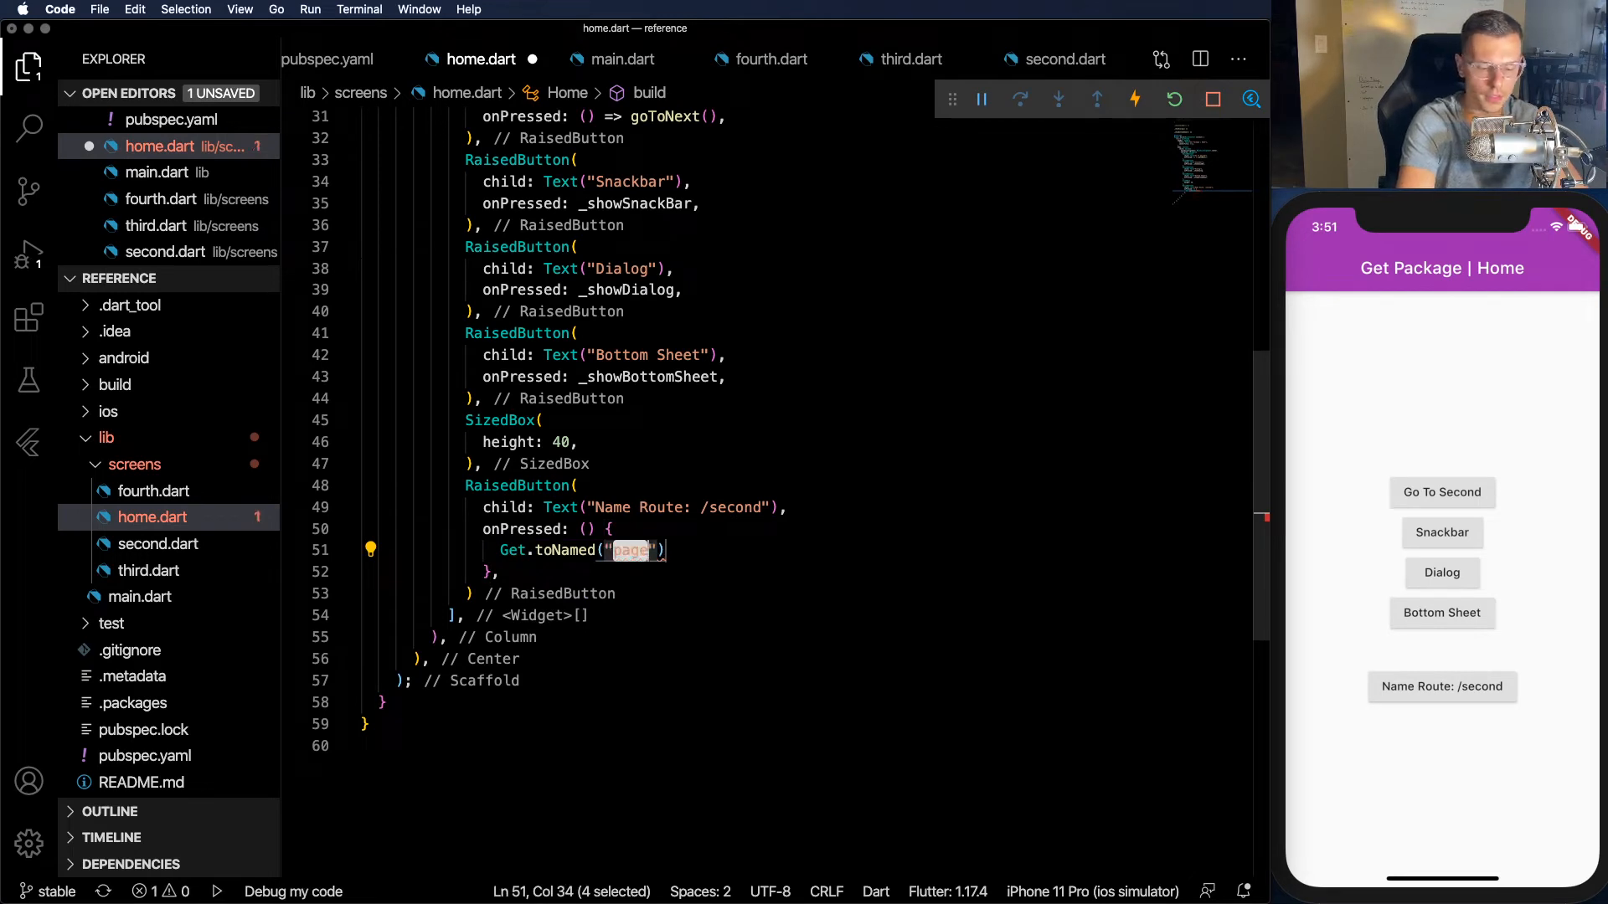
pyautogui.write('/second')
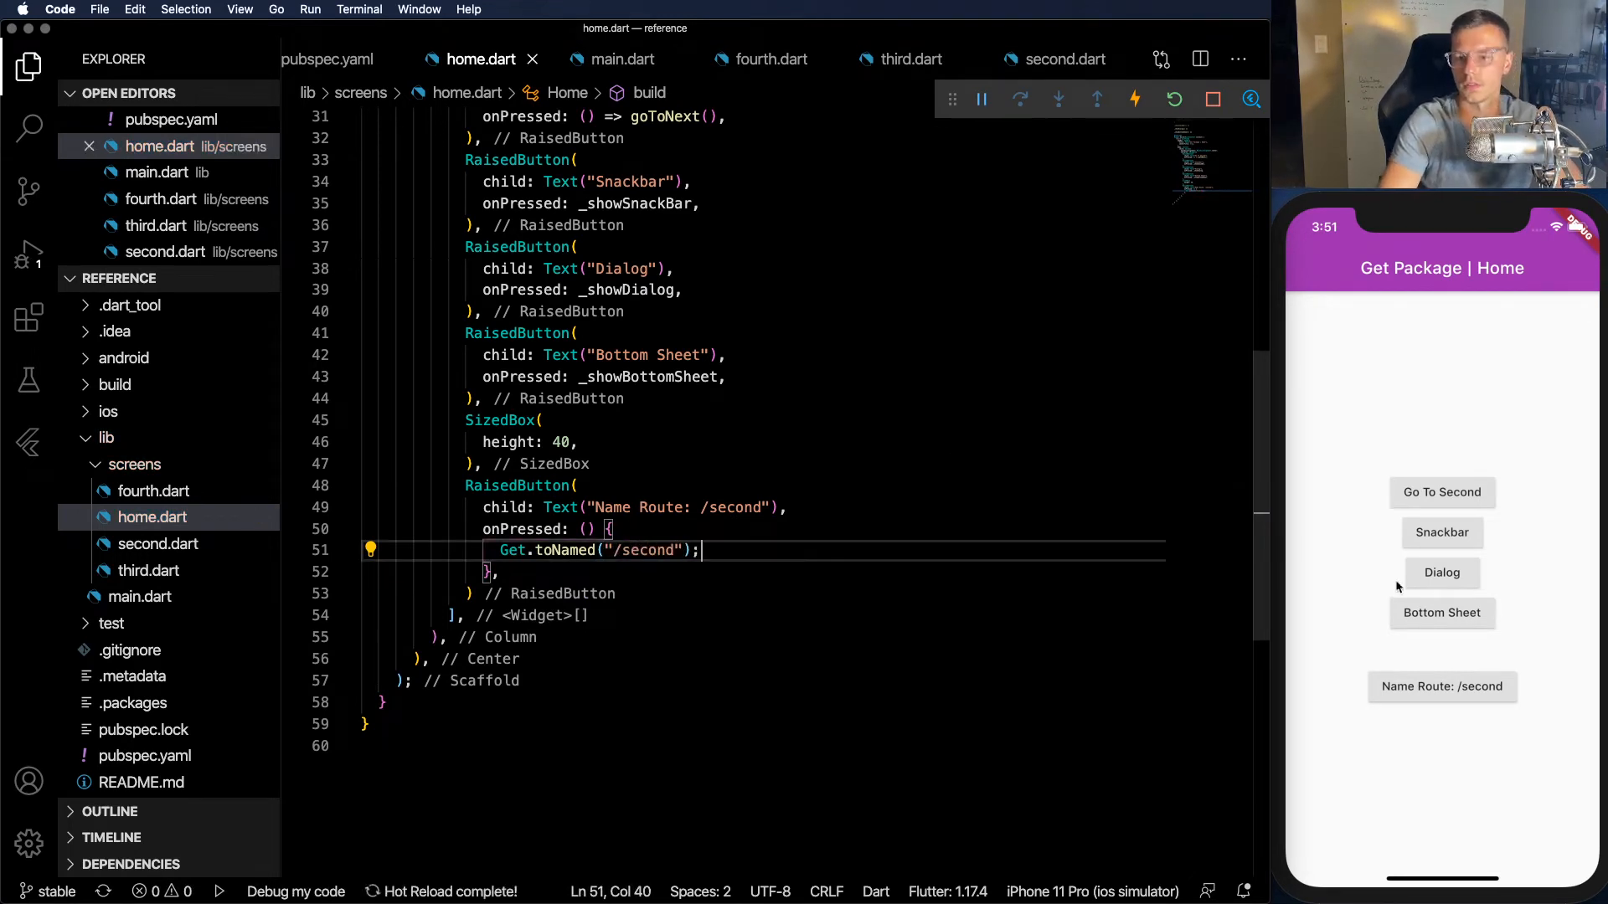
pyautogui.click(1440, 492)
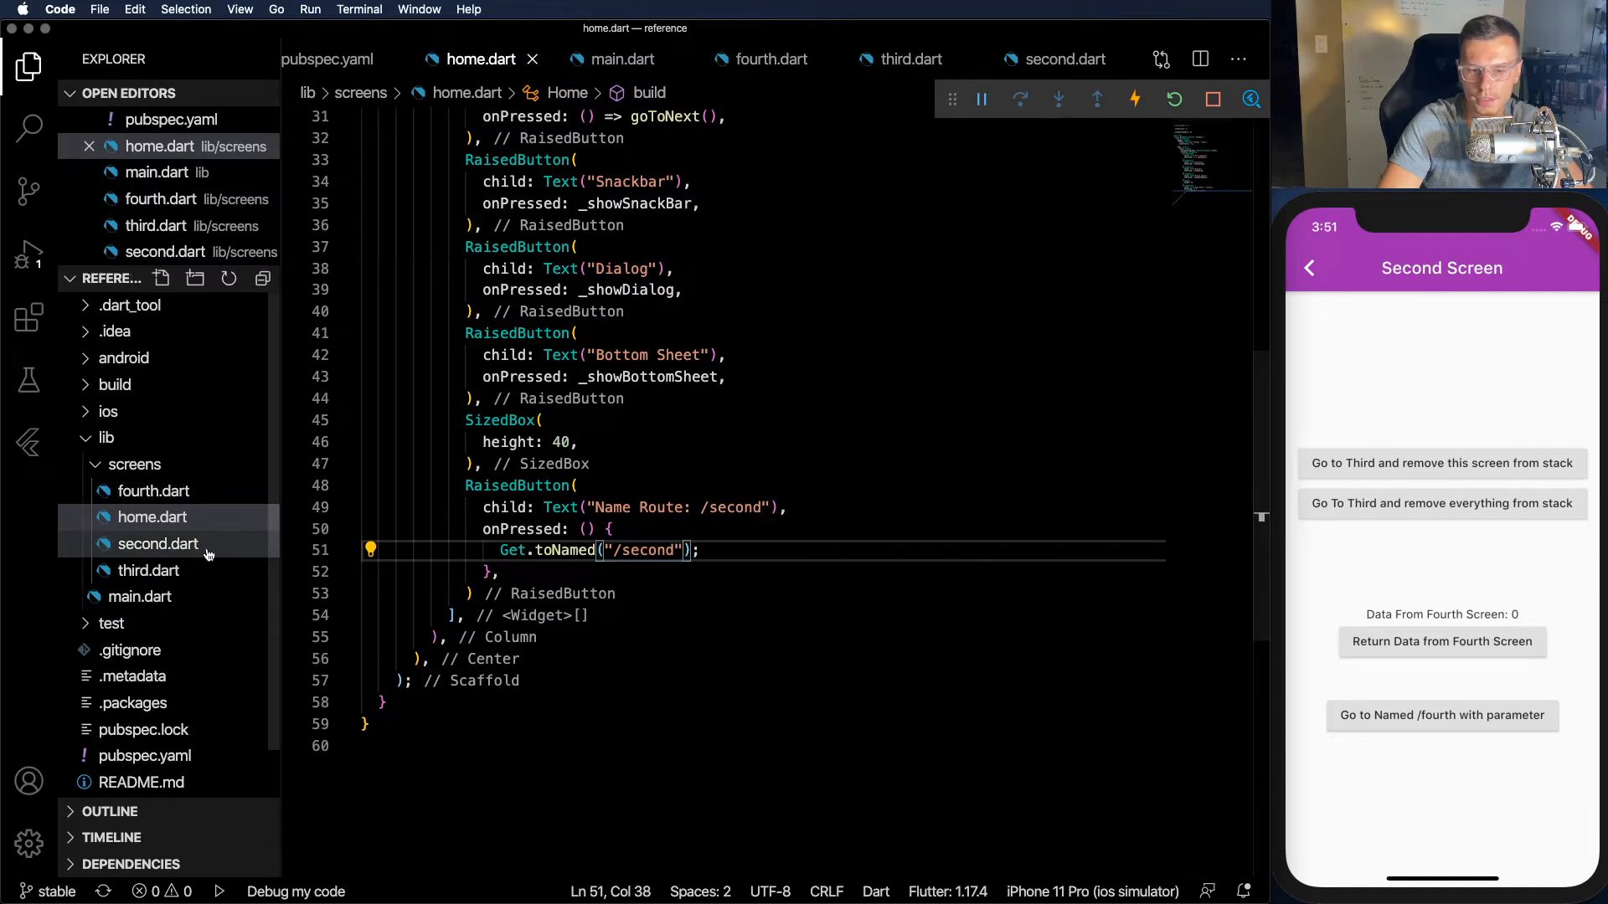
# - Set second.dart's named-route onPressed to Get.toNamed("/fourth", arguments: "Passed from Second") and save
pyautogui.click(158, 543)
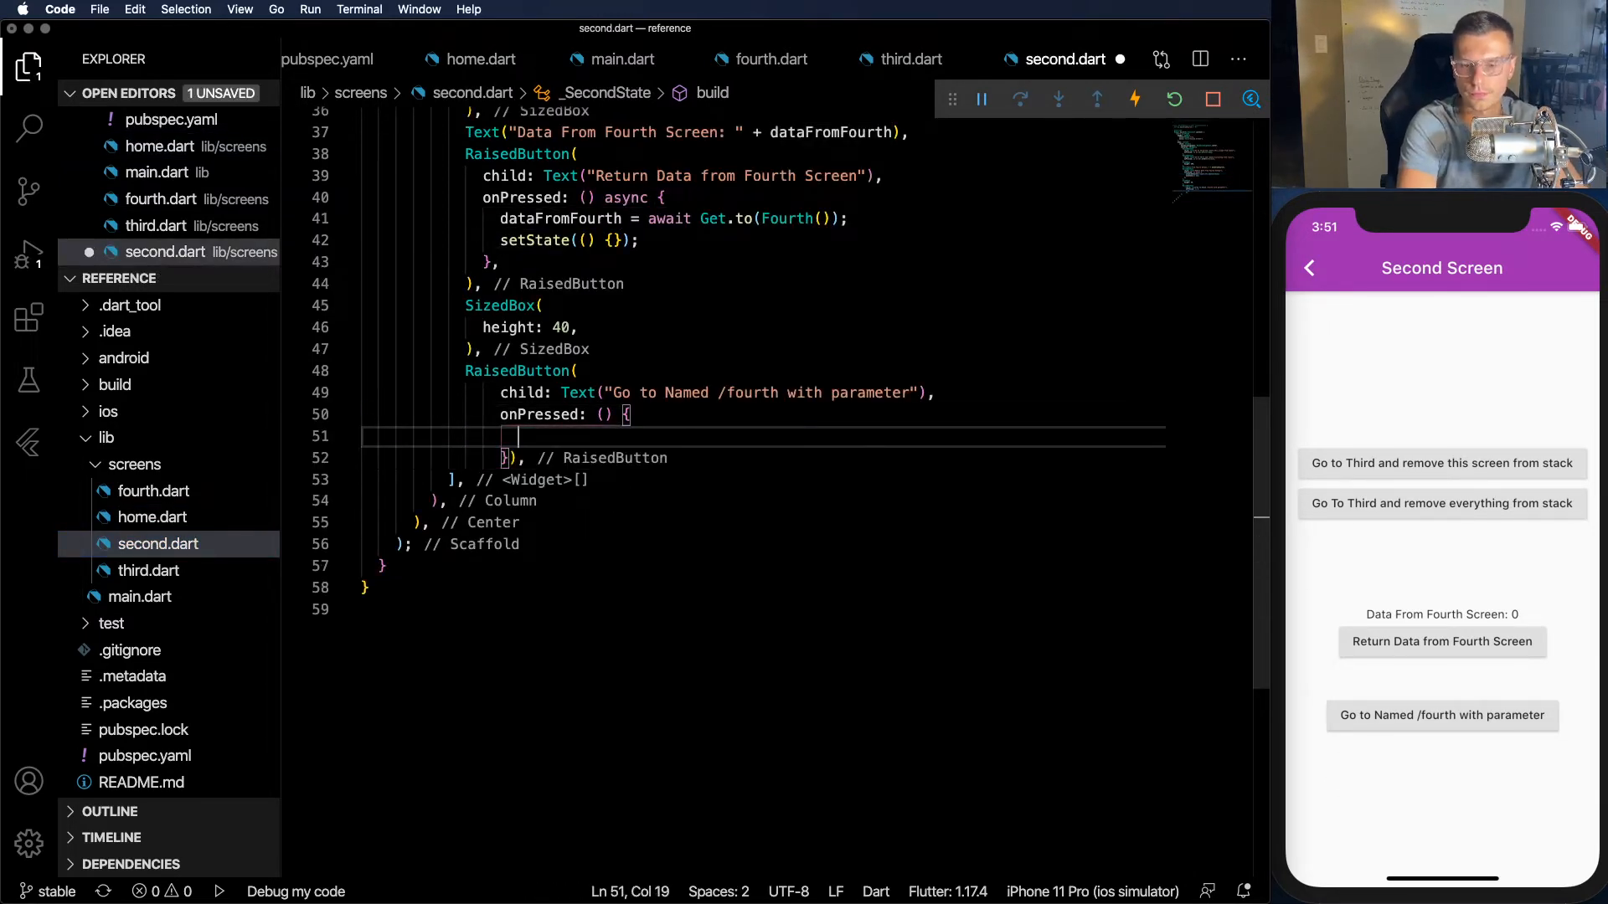
pyautogui.write('Get.toNamed(')
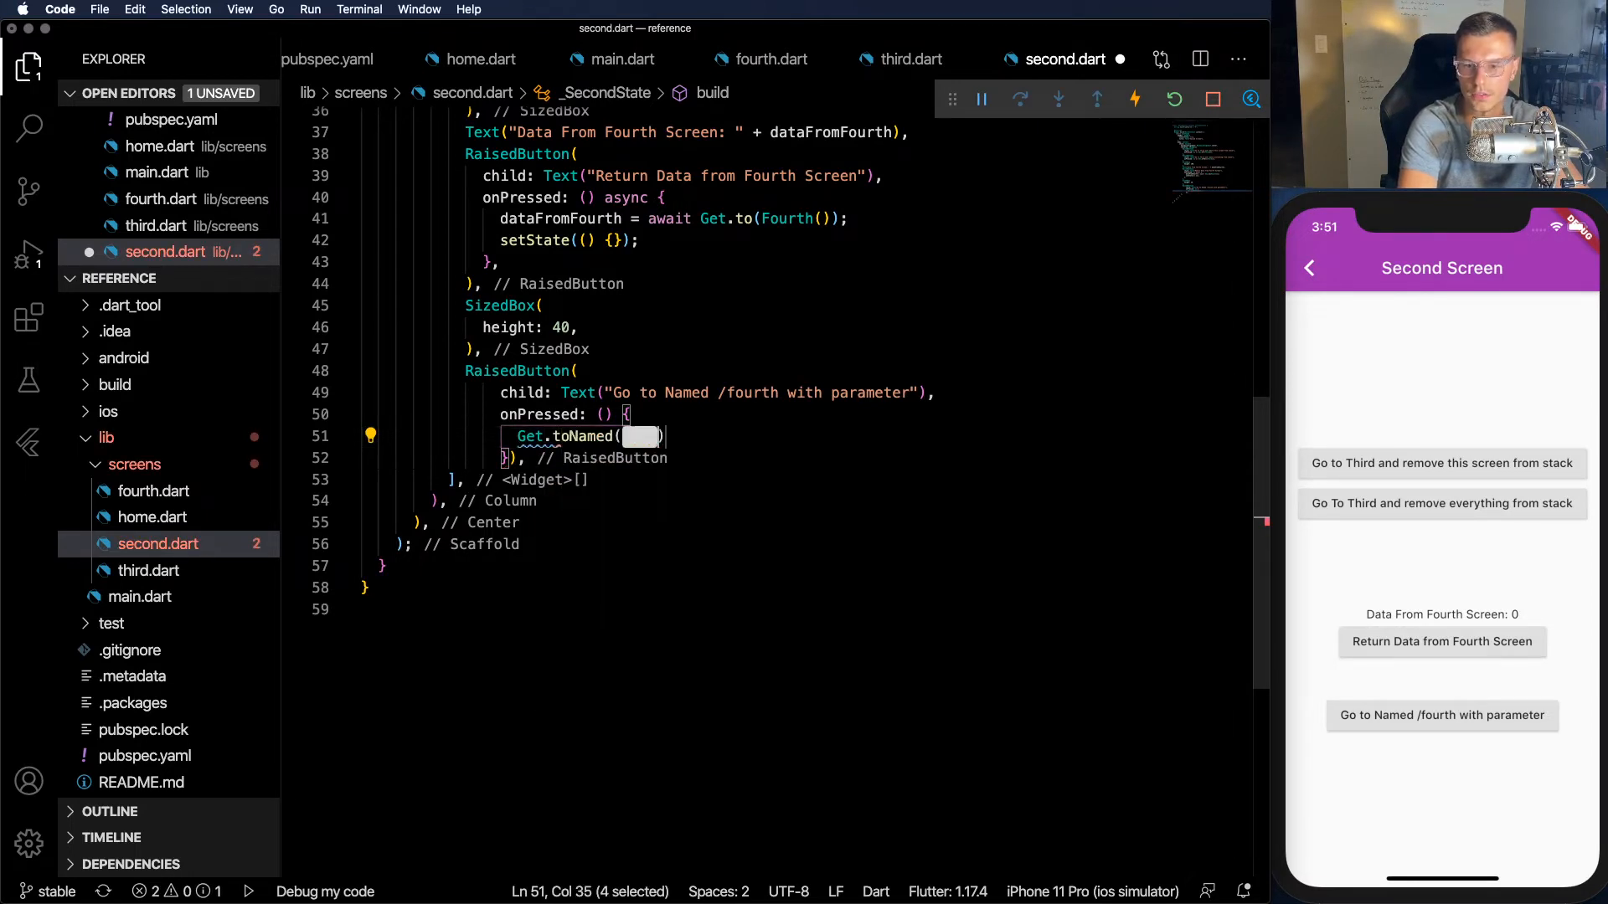
pyautogui.write('/fp')
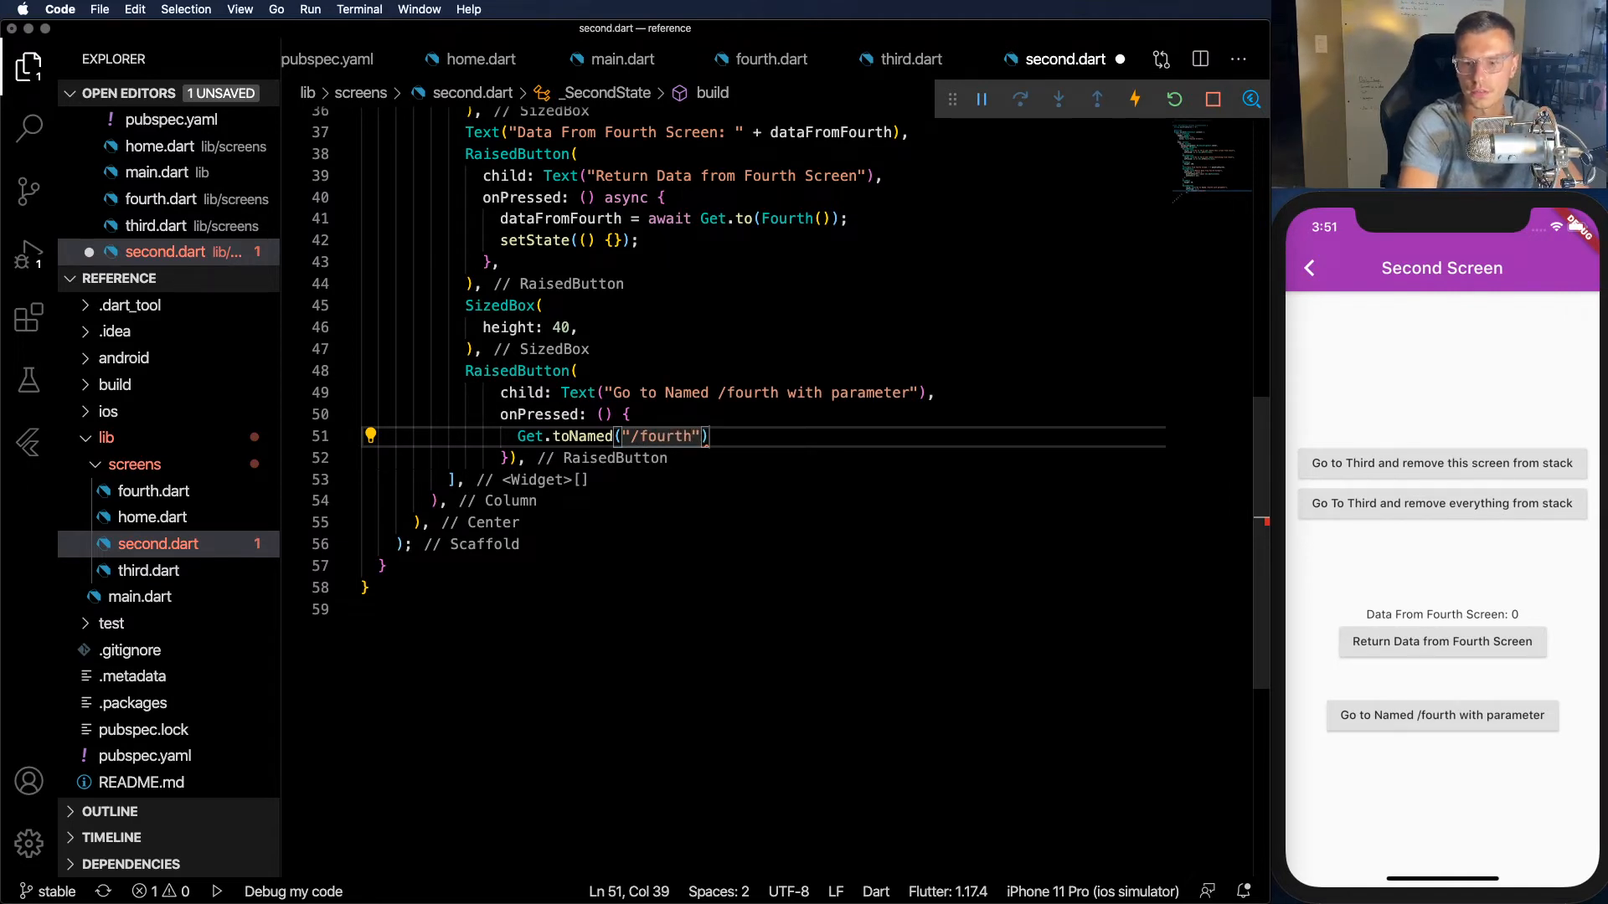
pyautogui.write(', arguments:"P')
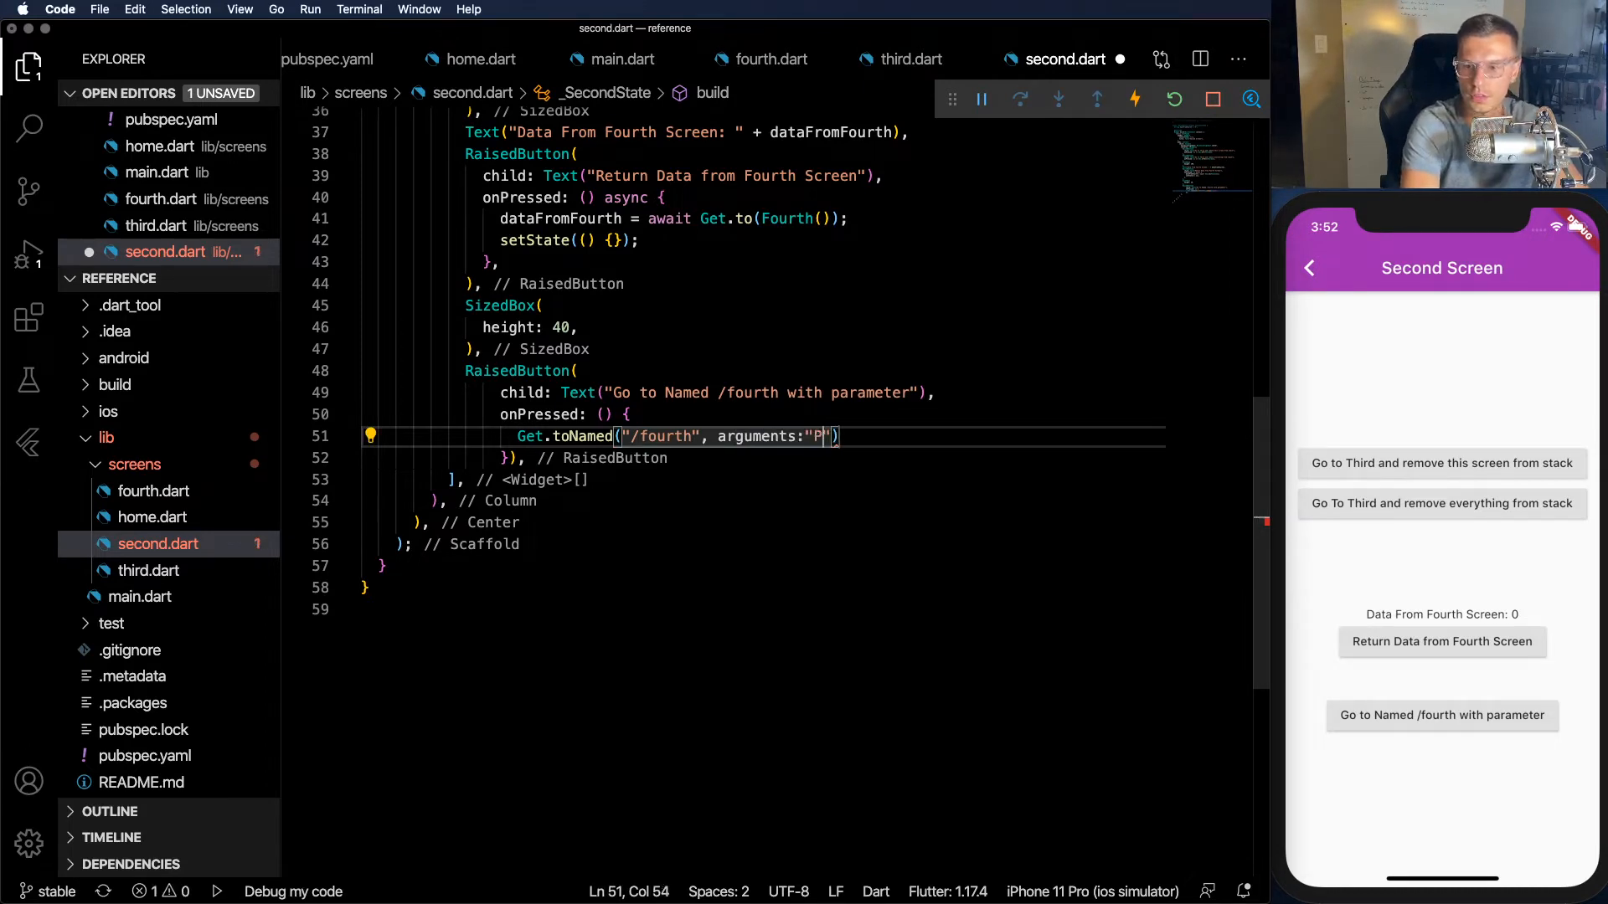
pyautogui.write('assed from')
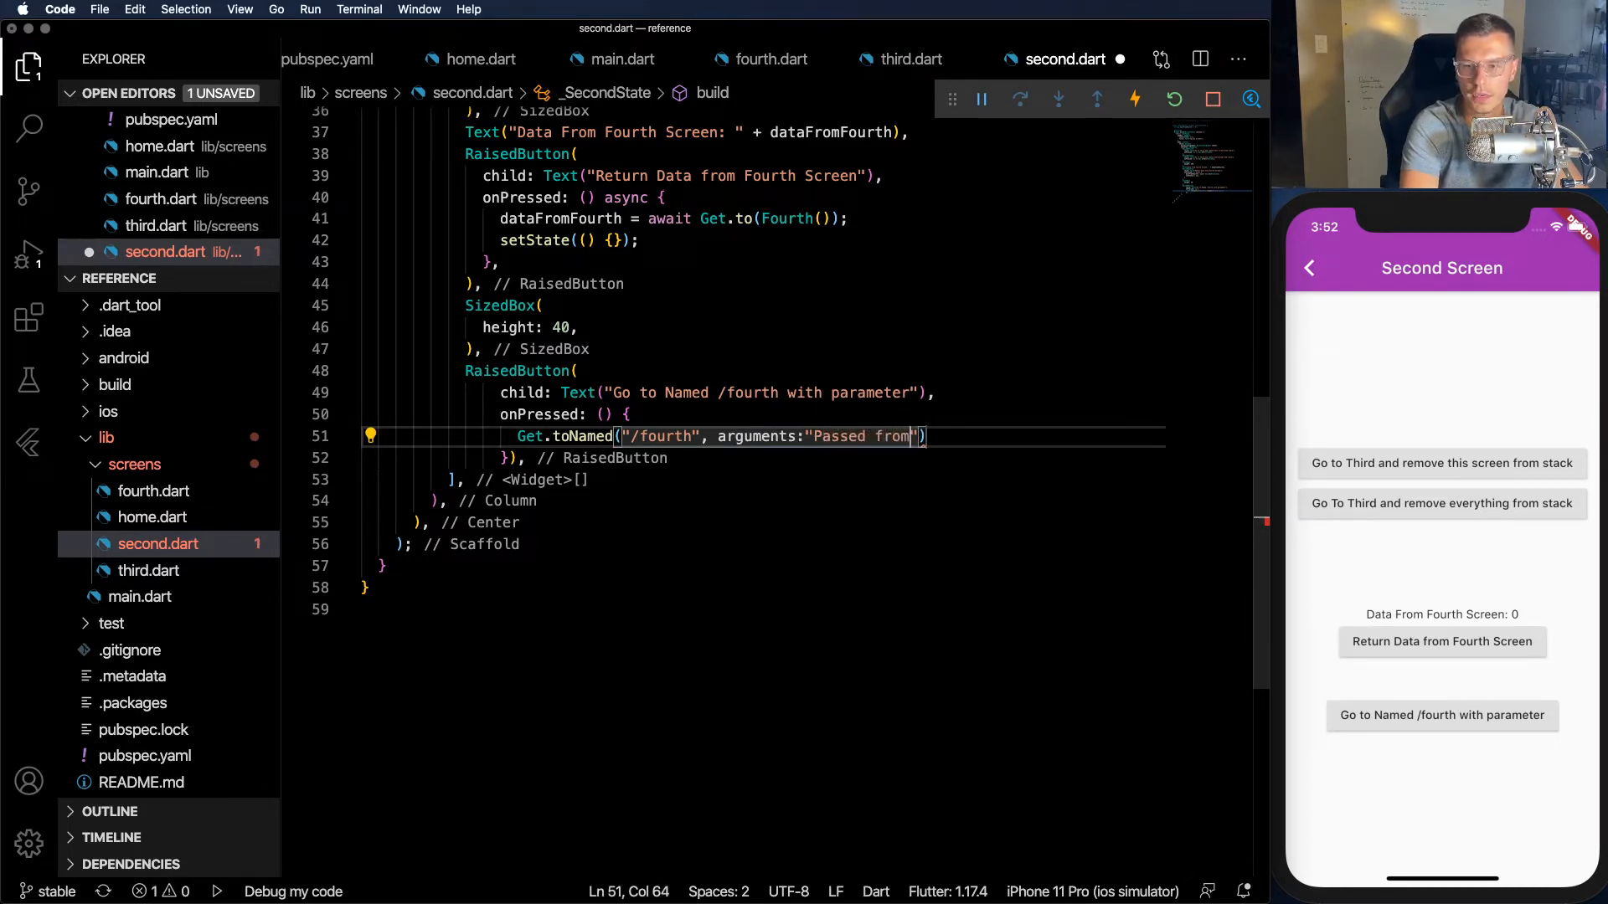
pyautogui.write('Second')
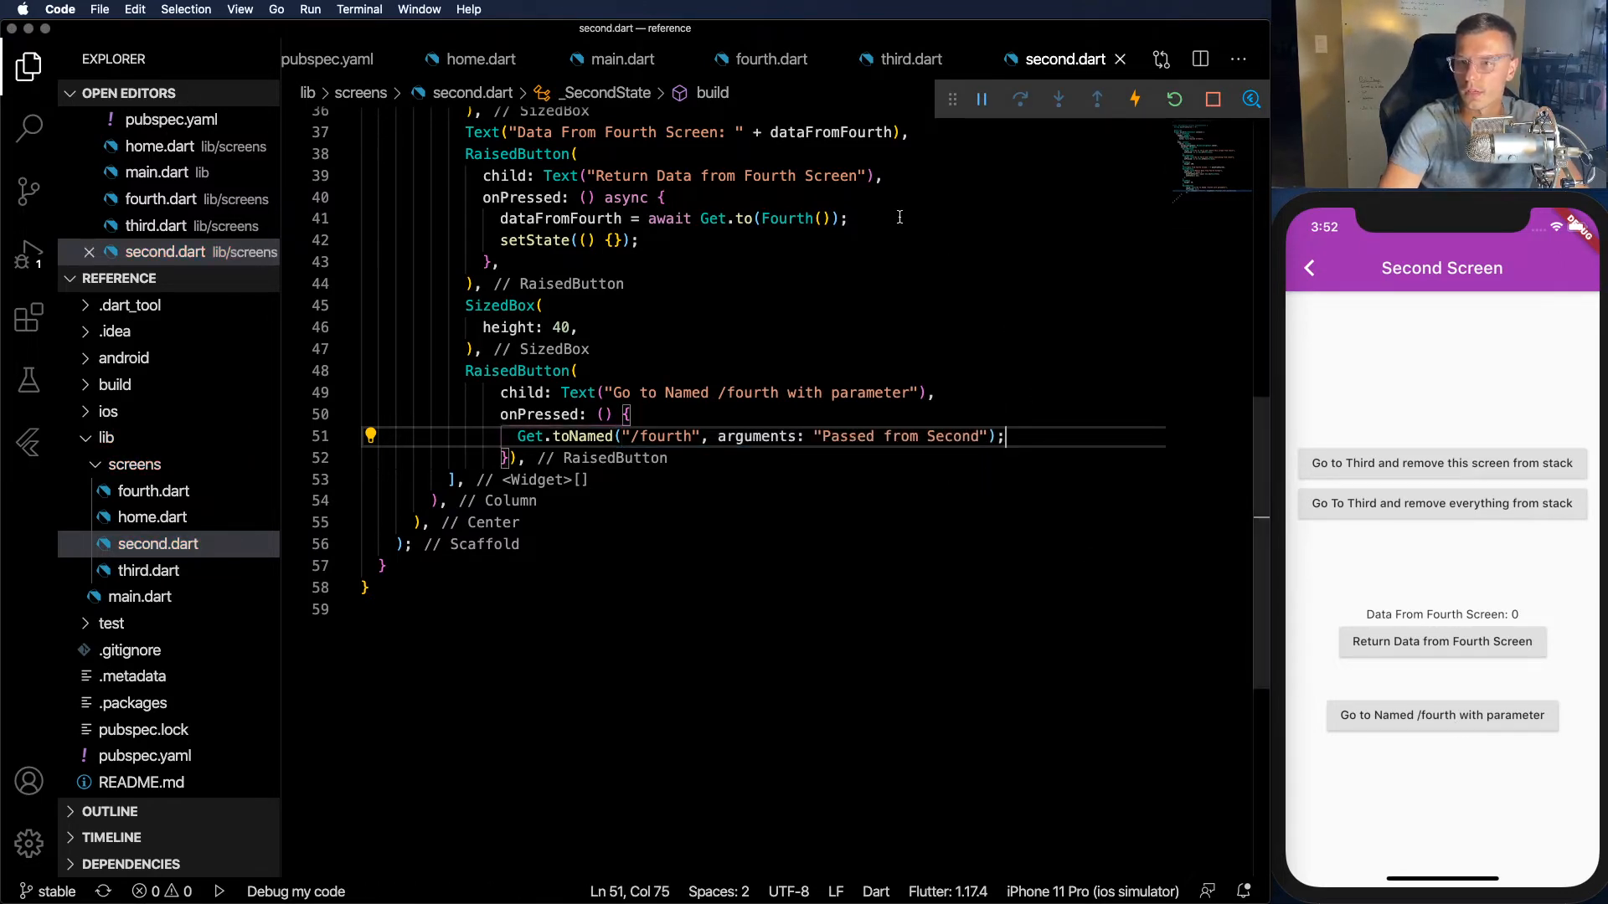
# - Change fourth.dart's body child to (Get.arguments != null) ? Text(Get.arguments) : Column(...) and save
pyautogui.click(771, 58)
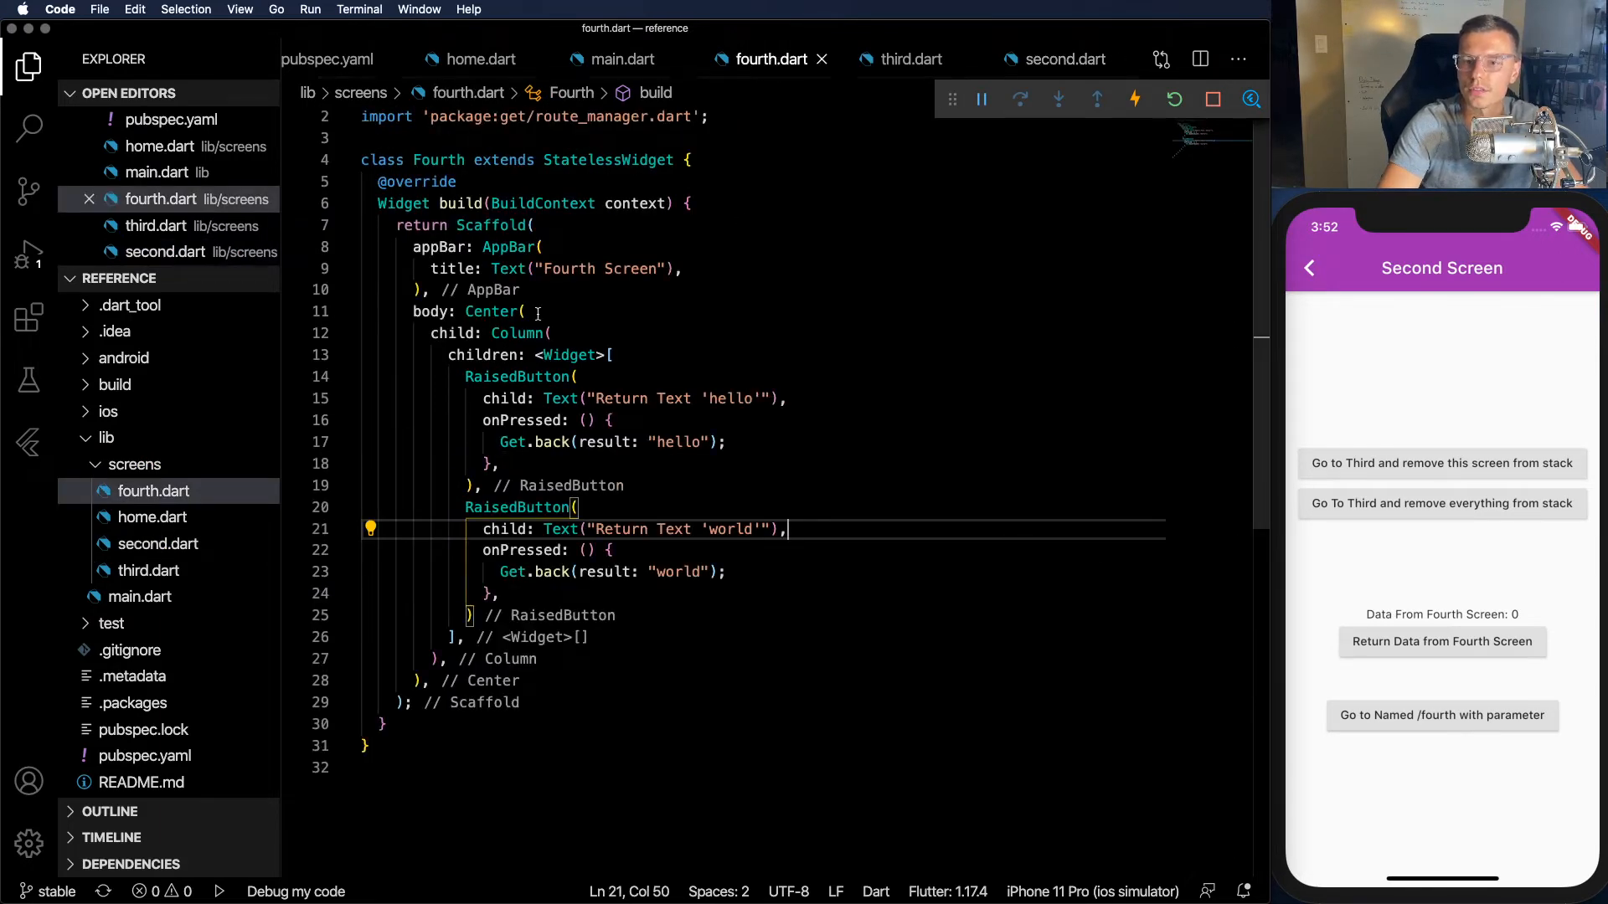
pyautogui.click(524, 312)
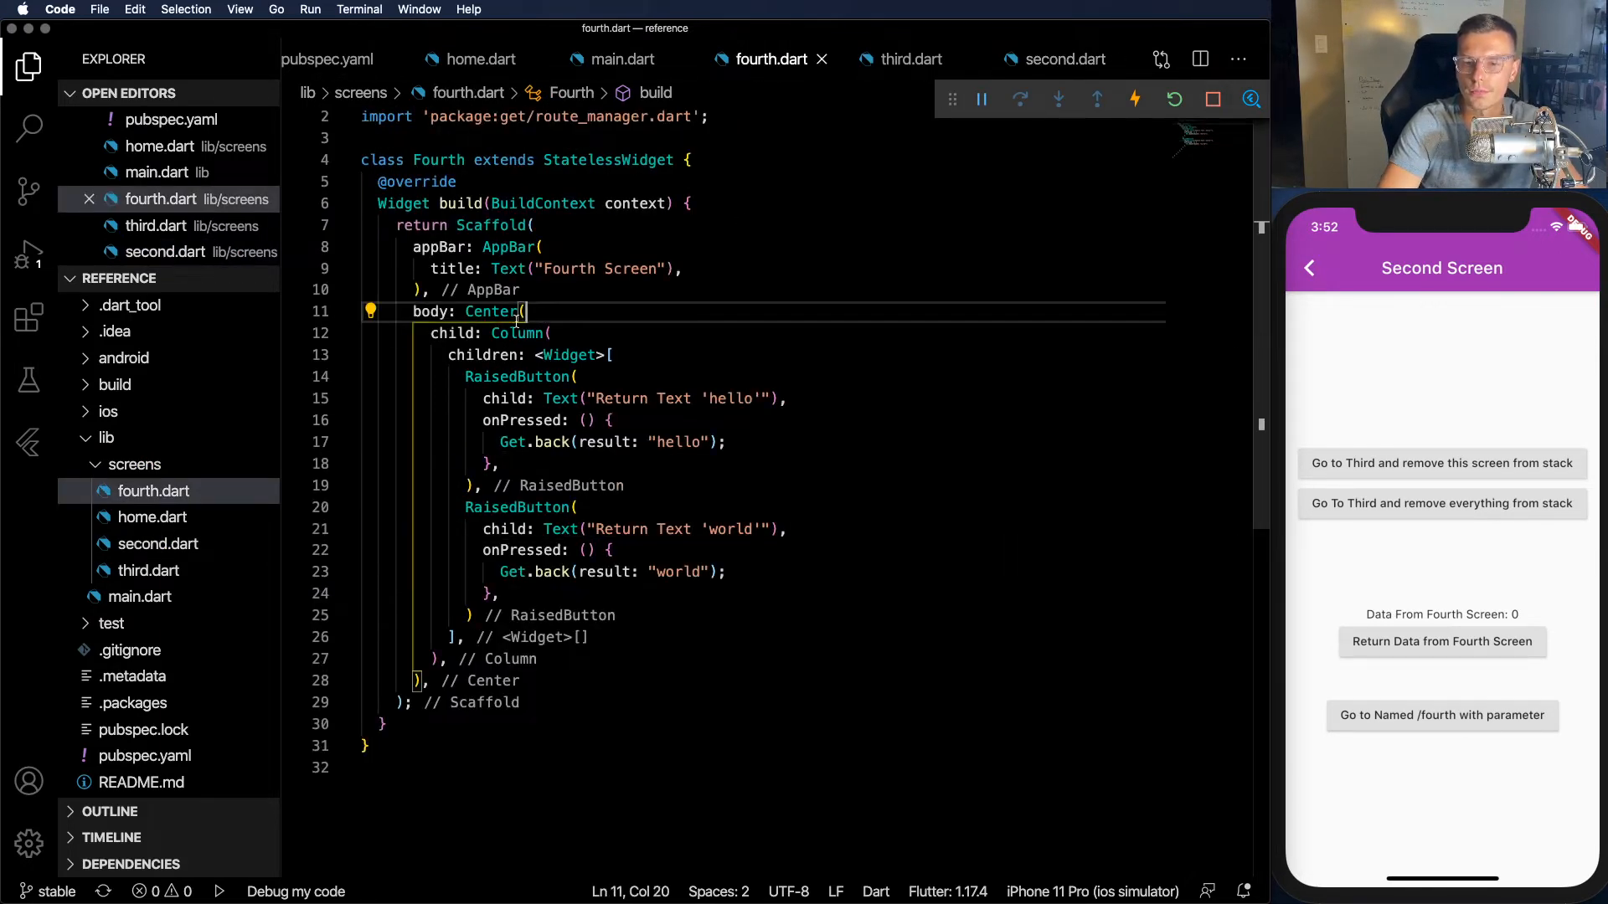
pyautogui.write('Get.arguments')
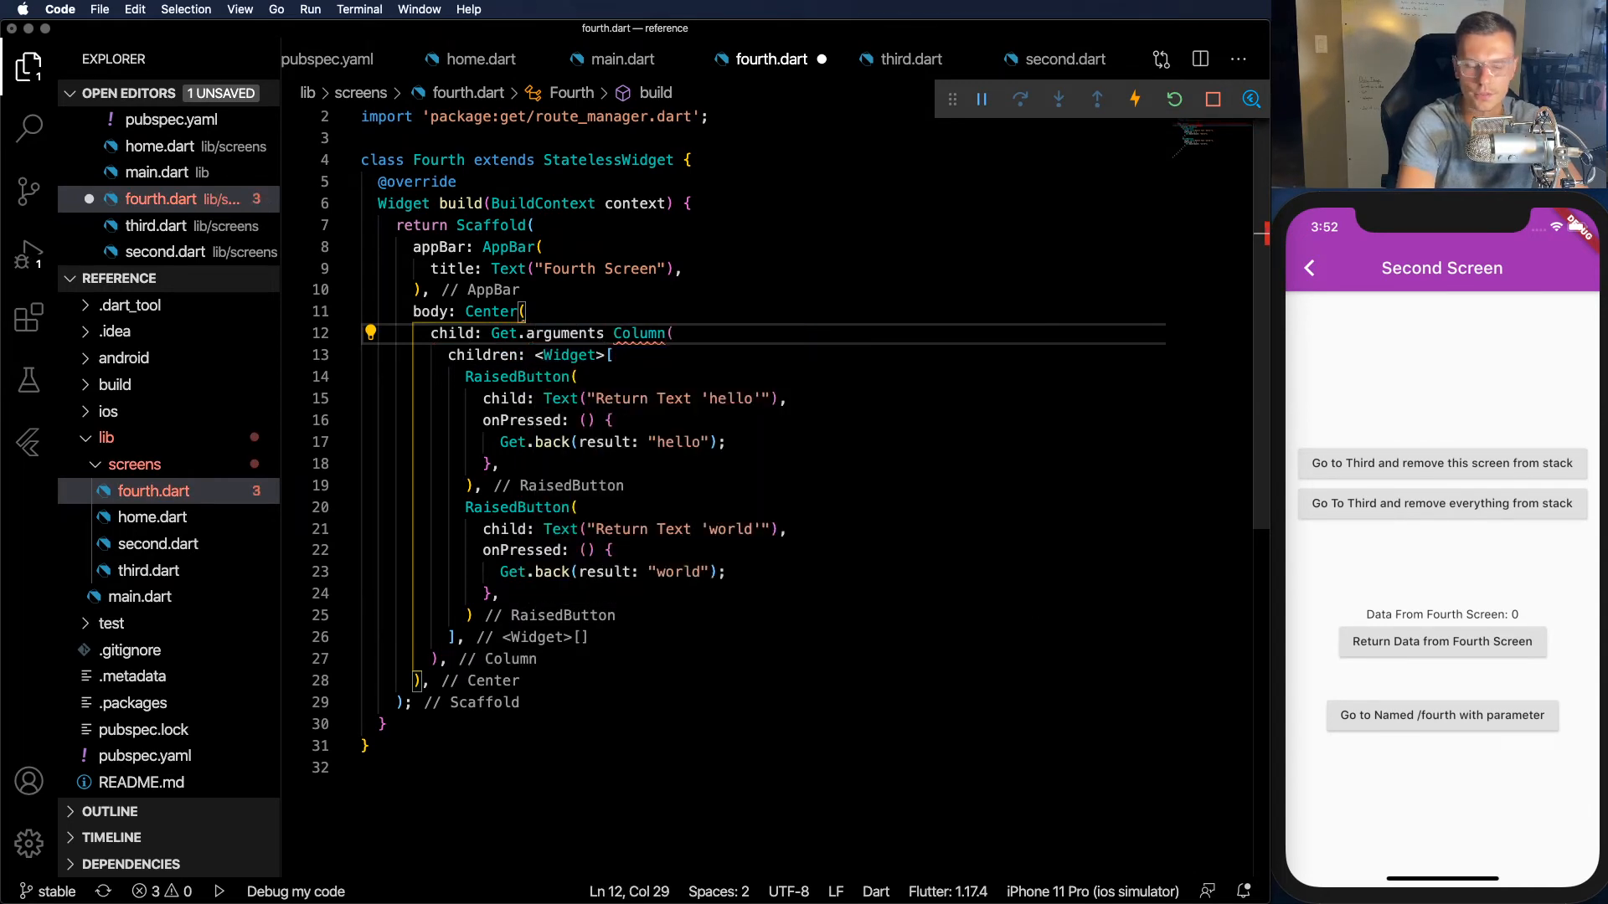
pyautogui.doubleClick(562, 332)
pyautogui.write('(')
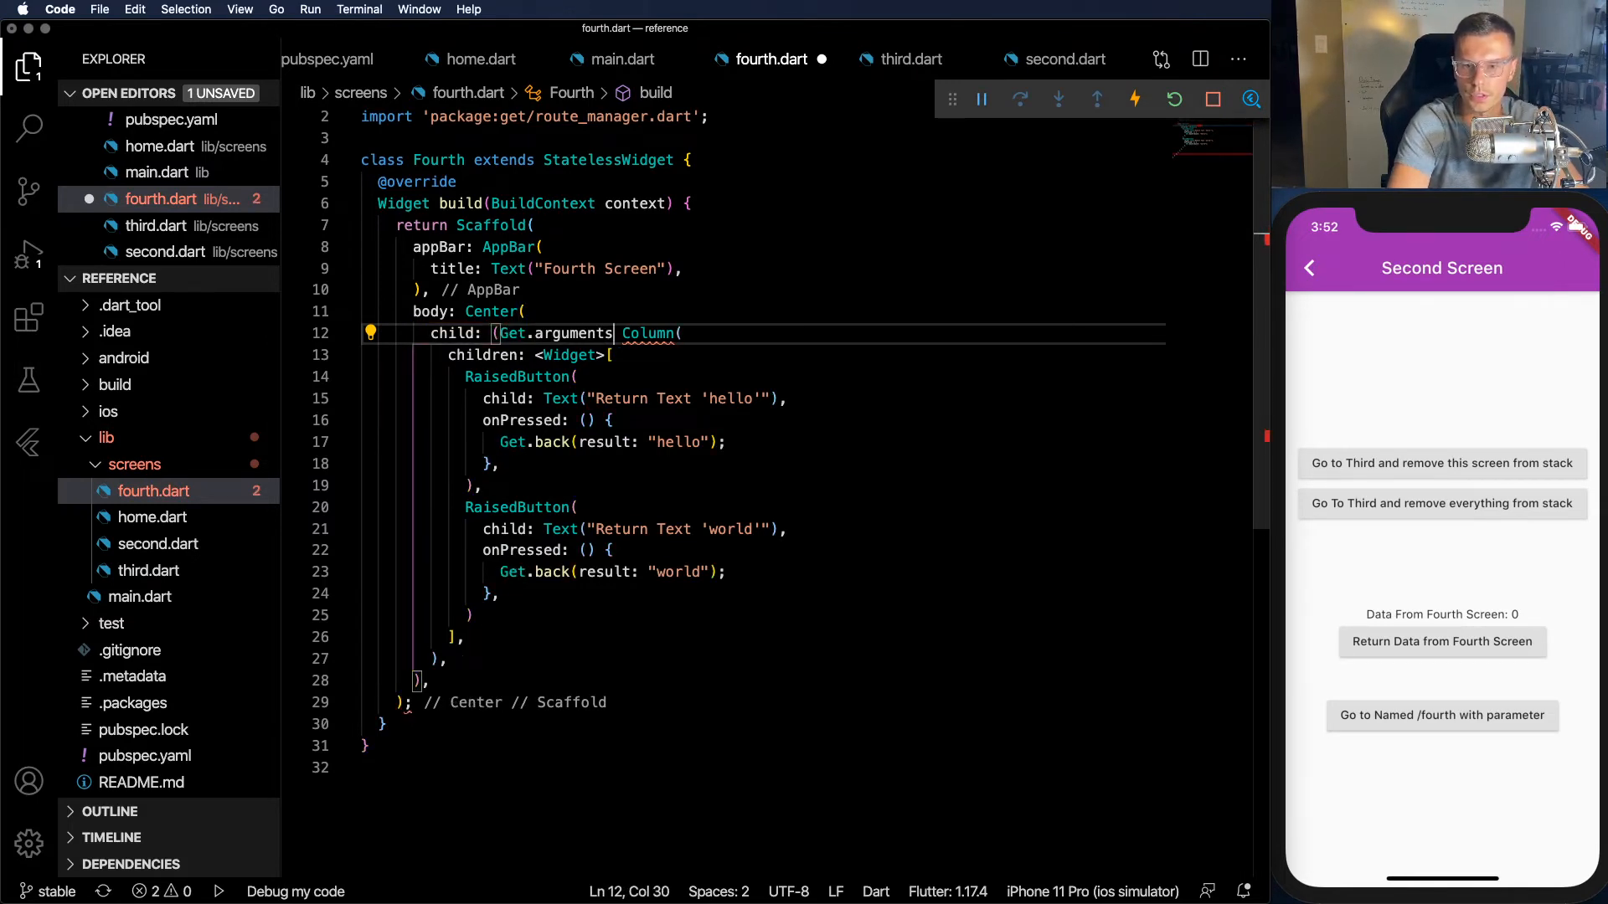
pyautogui.write('!=null')
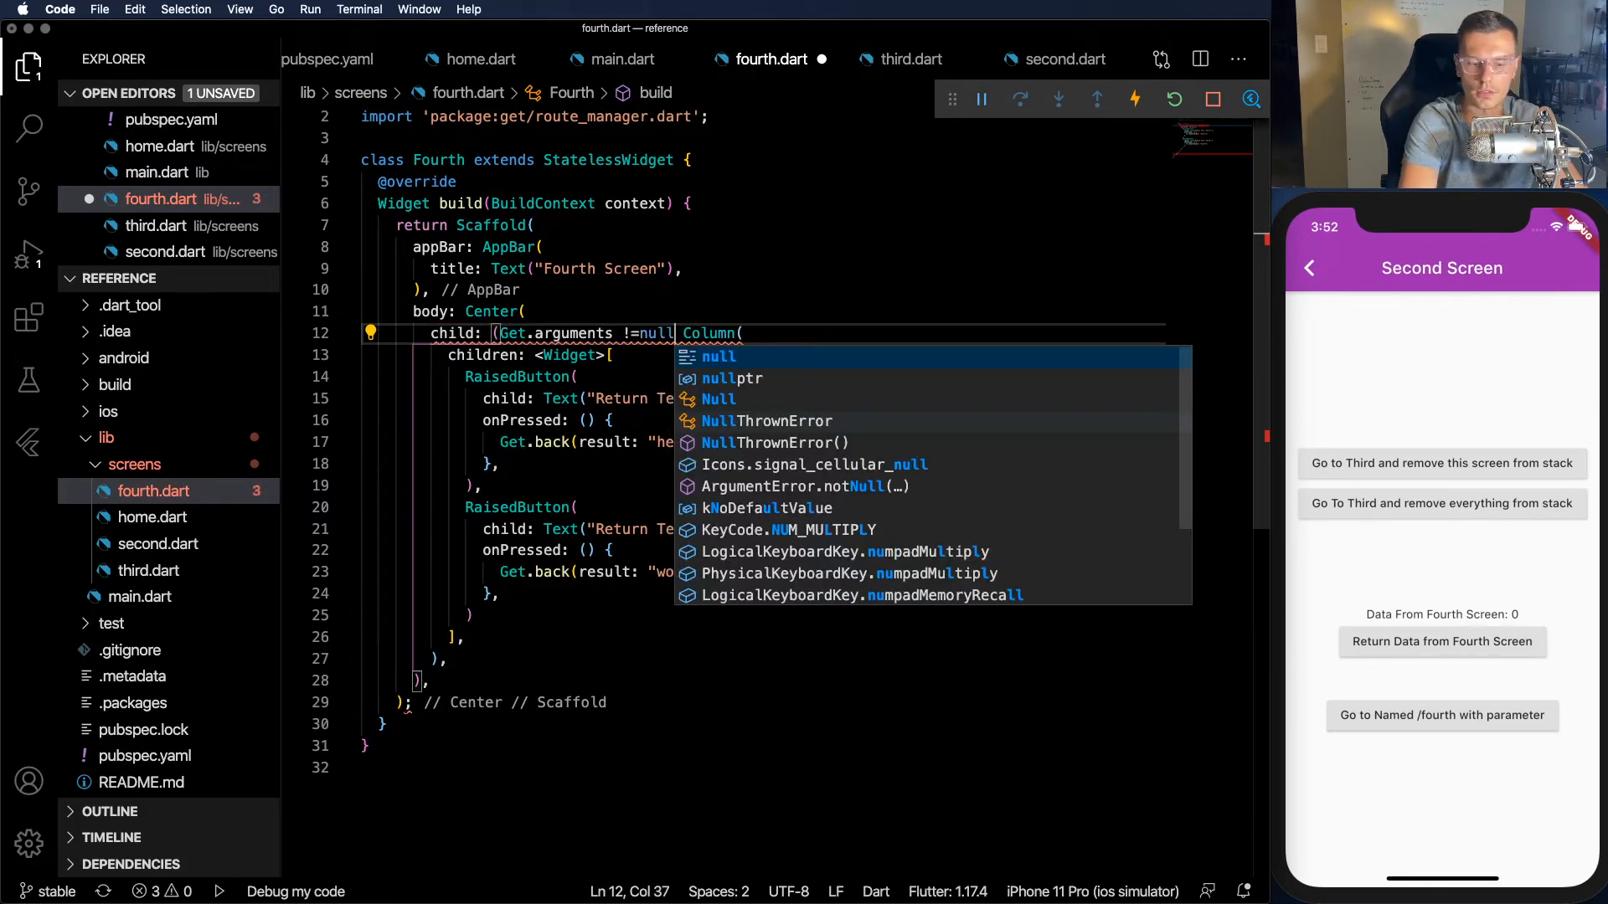
pyautogui.write('? :')
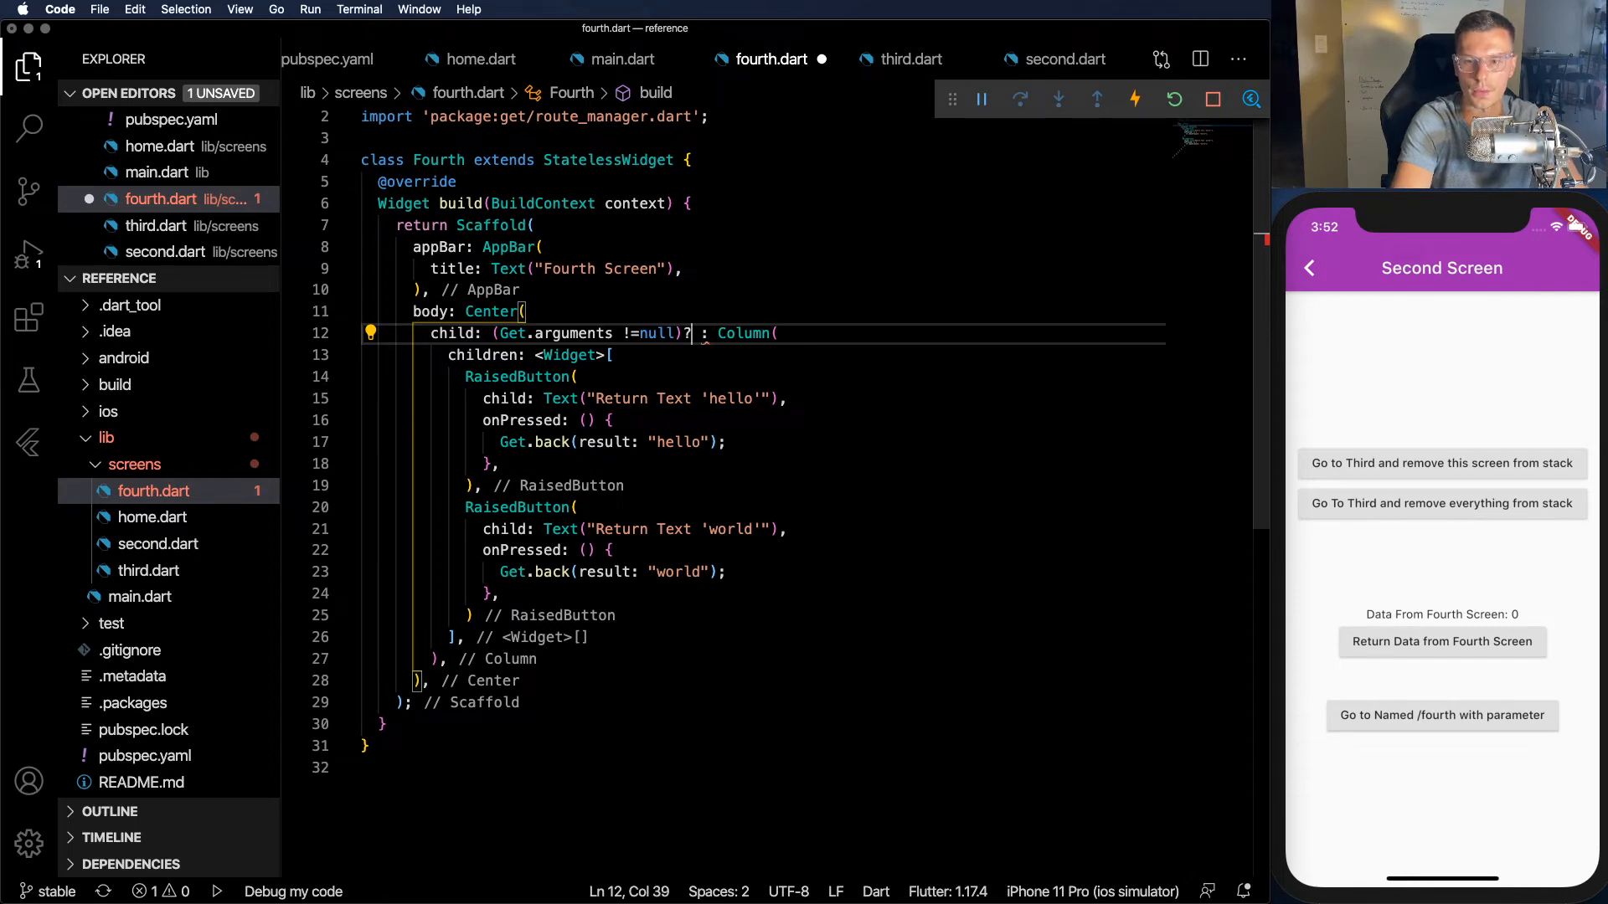
pyautogui.write('Text(')
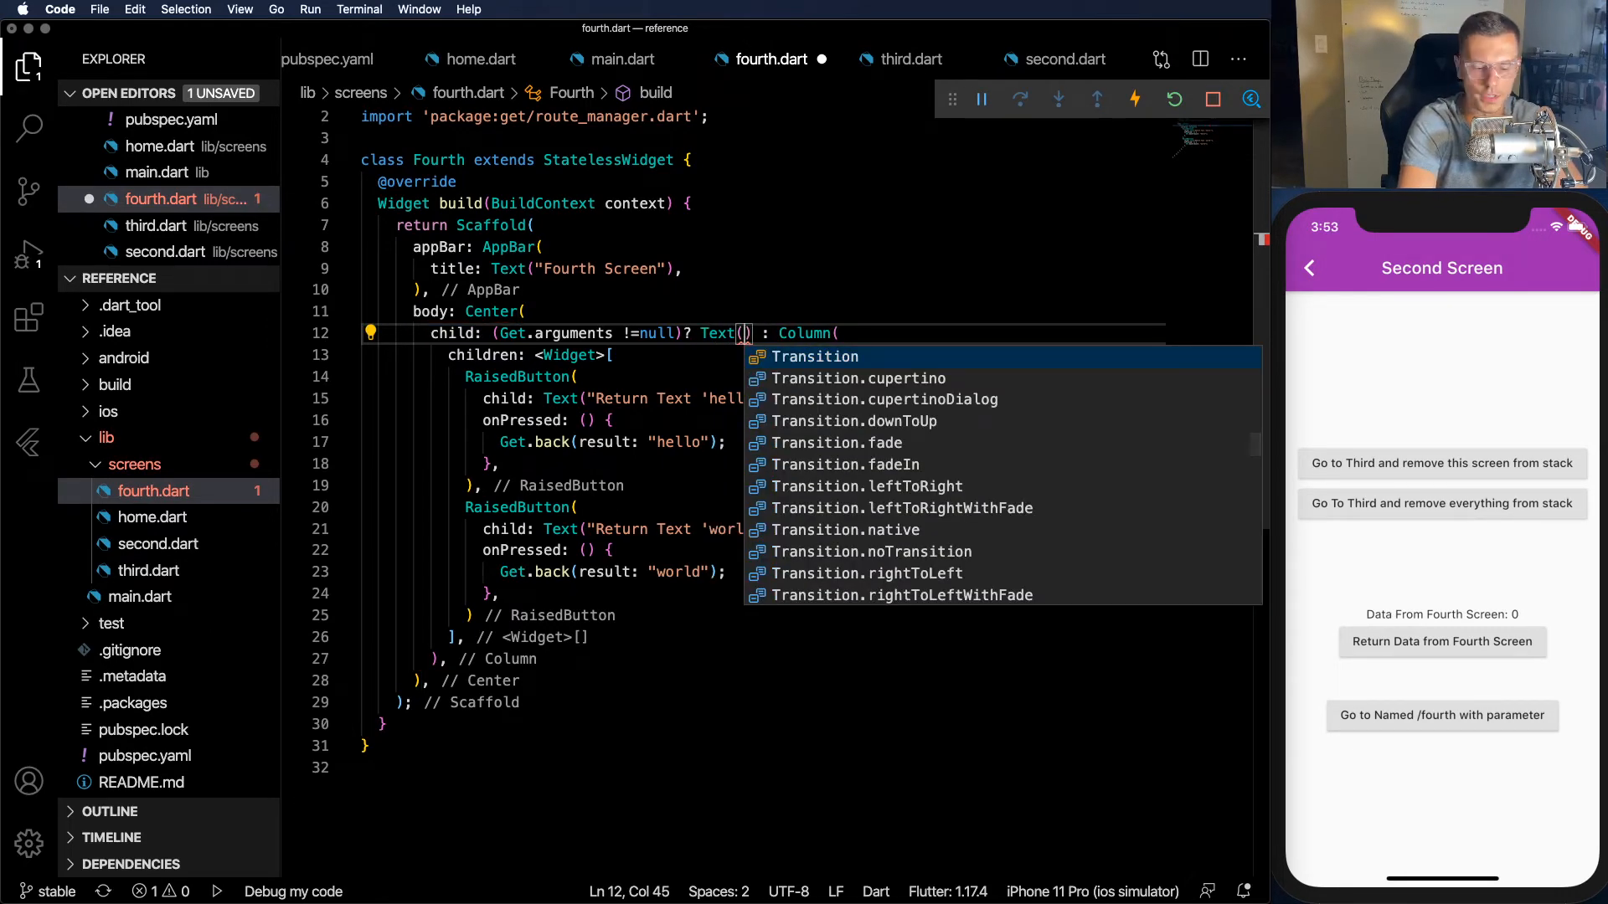
pyautogui.write('Get')
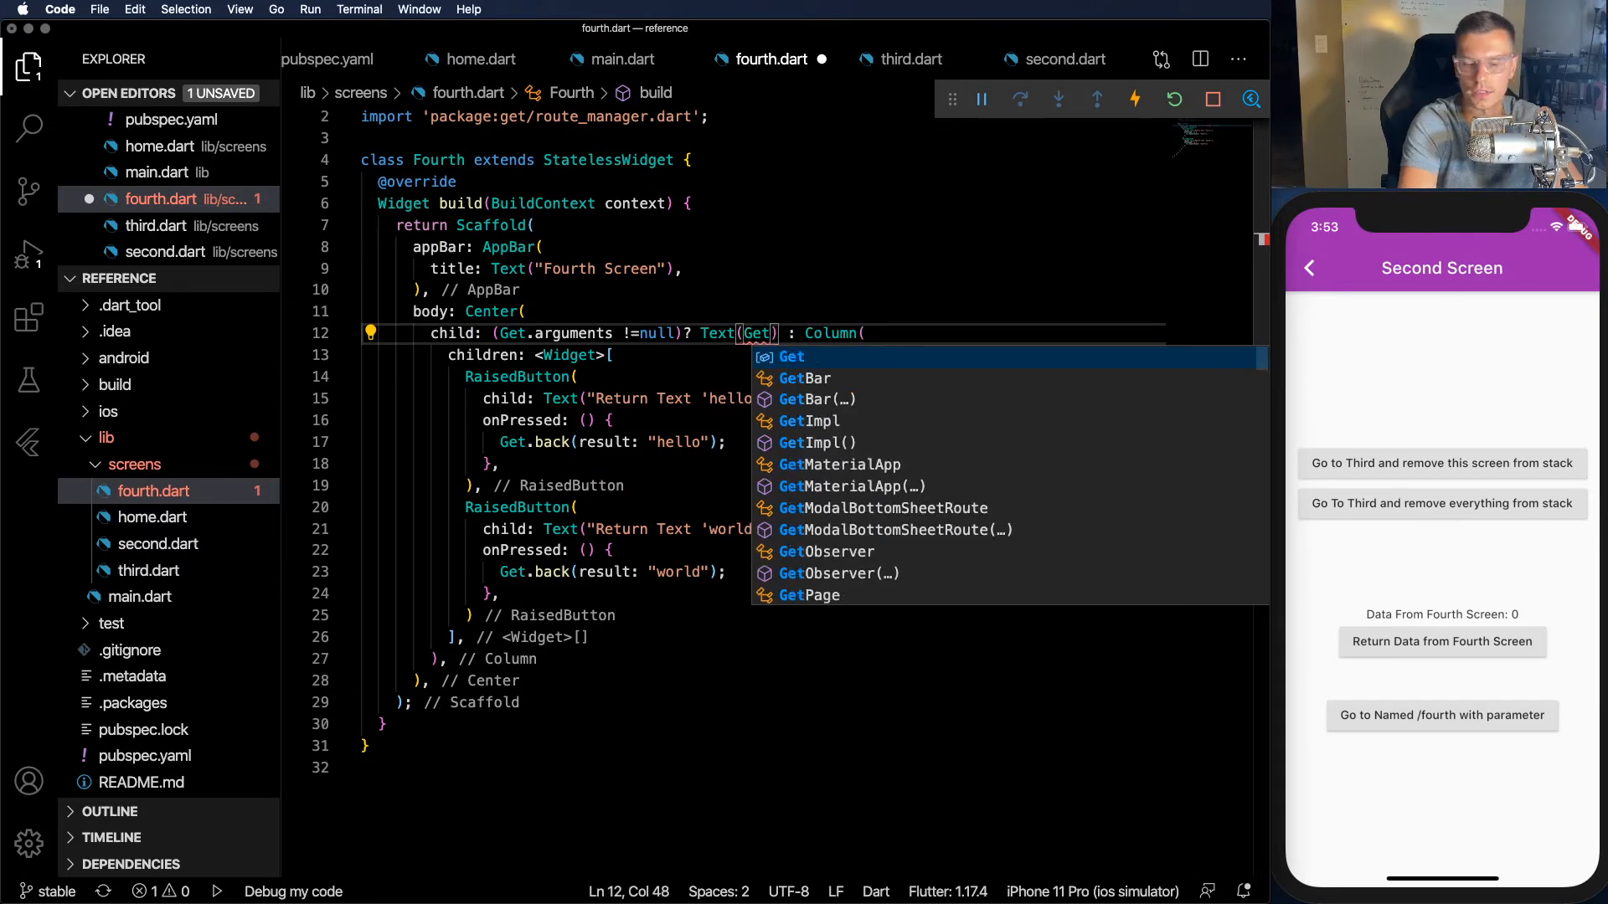
pyautogui.write('.arguments)')
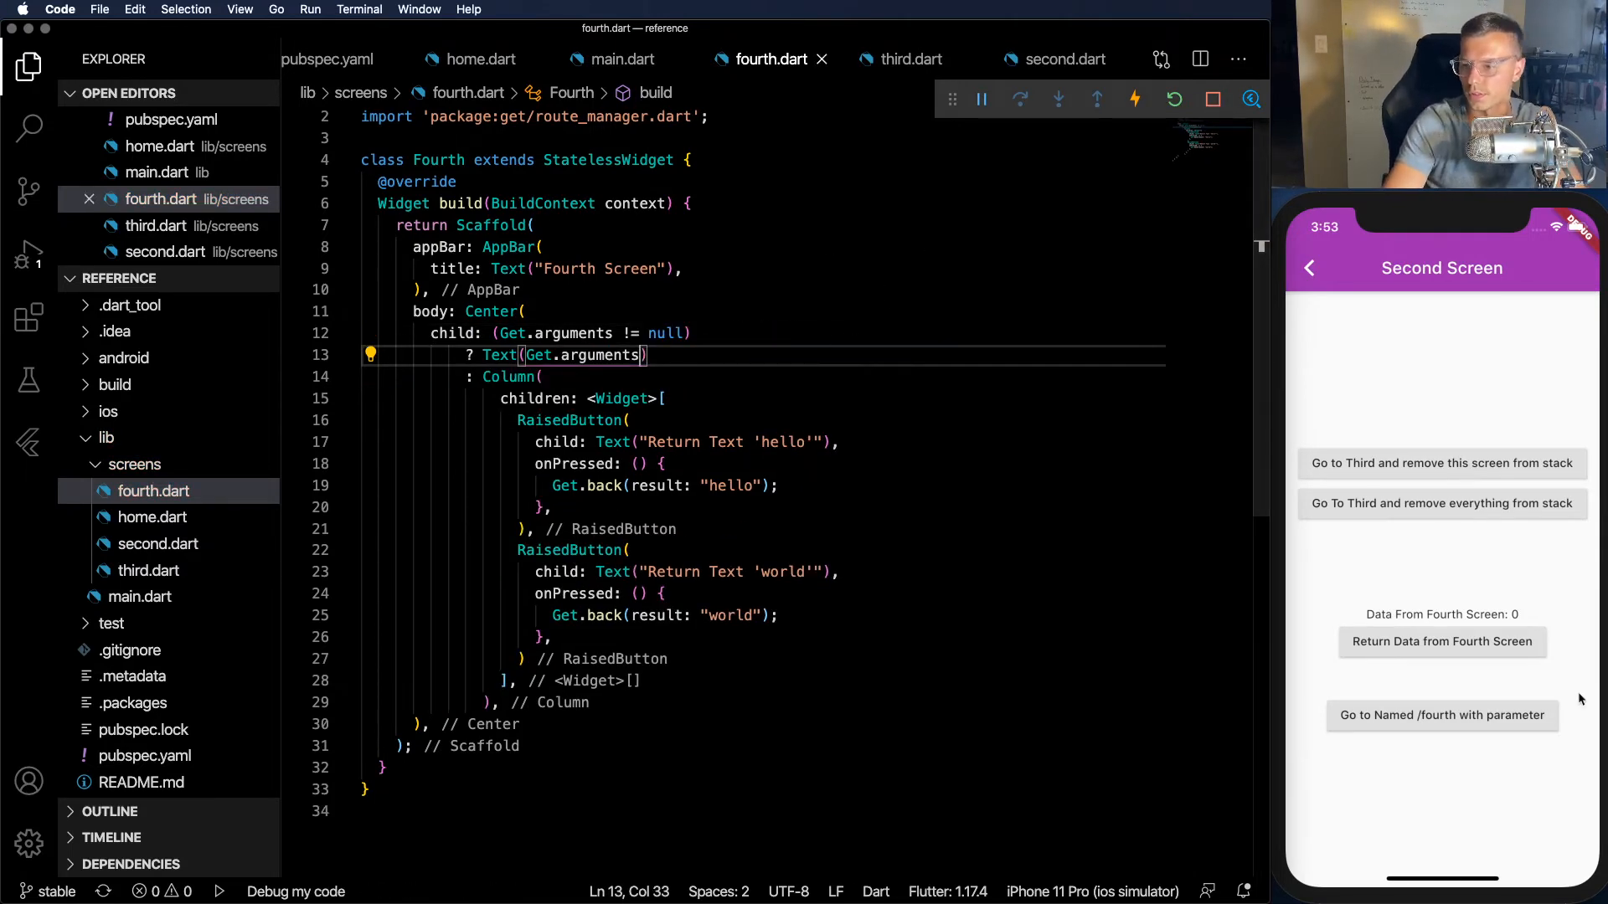
# - View the Fourth Screen showing 'Passed from Second', then go back to the Second Screen
pyautogui.click(1442, 716)
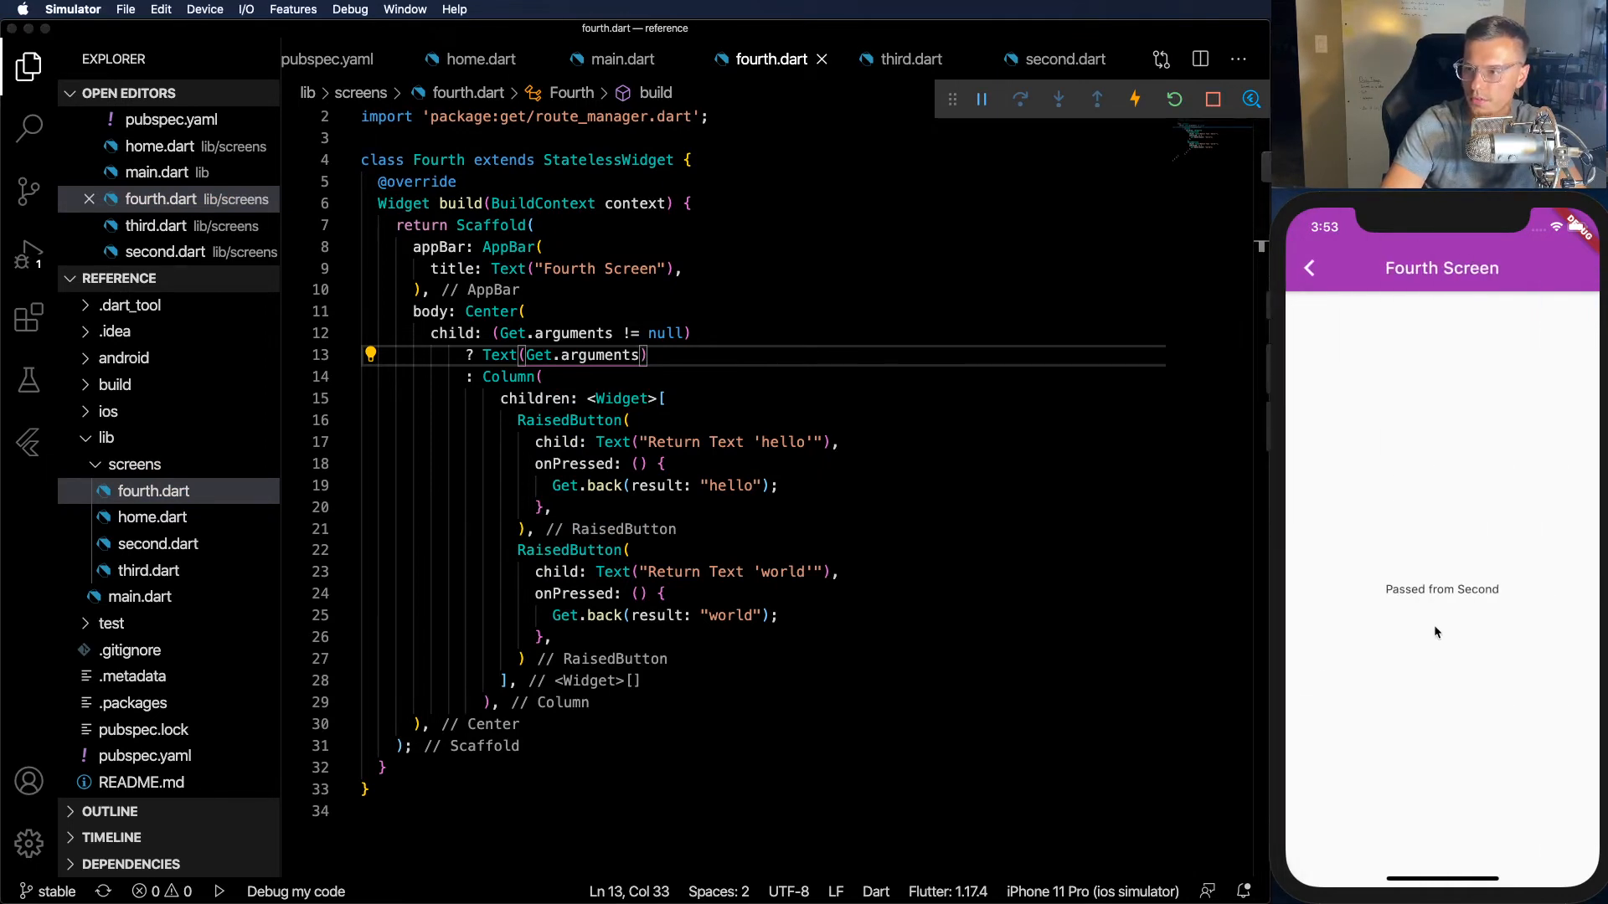
pyautogui.click(1310, 268)
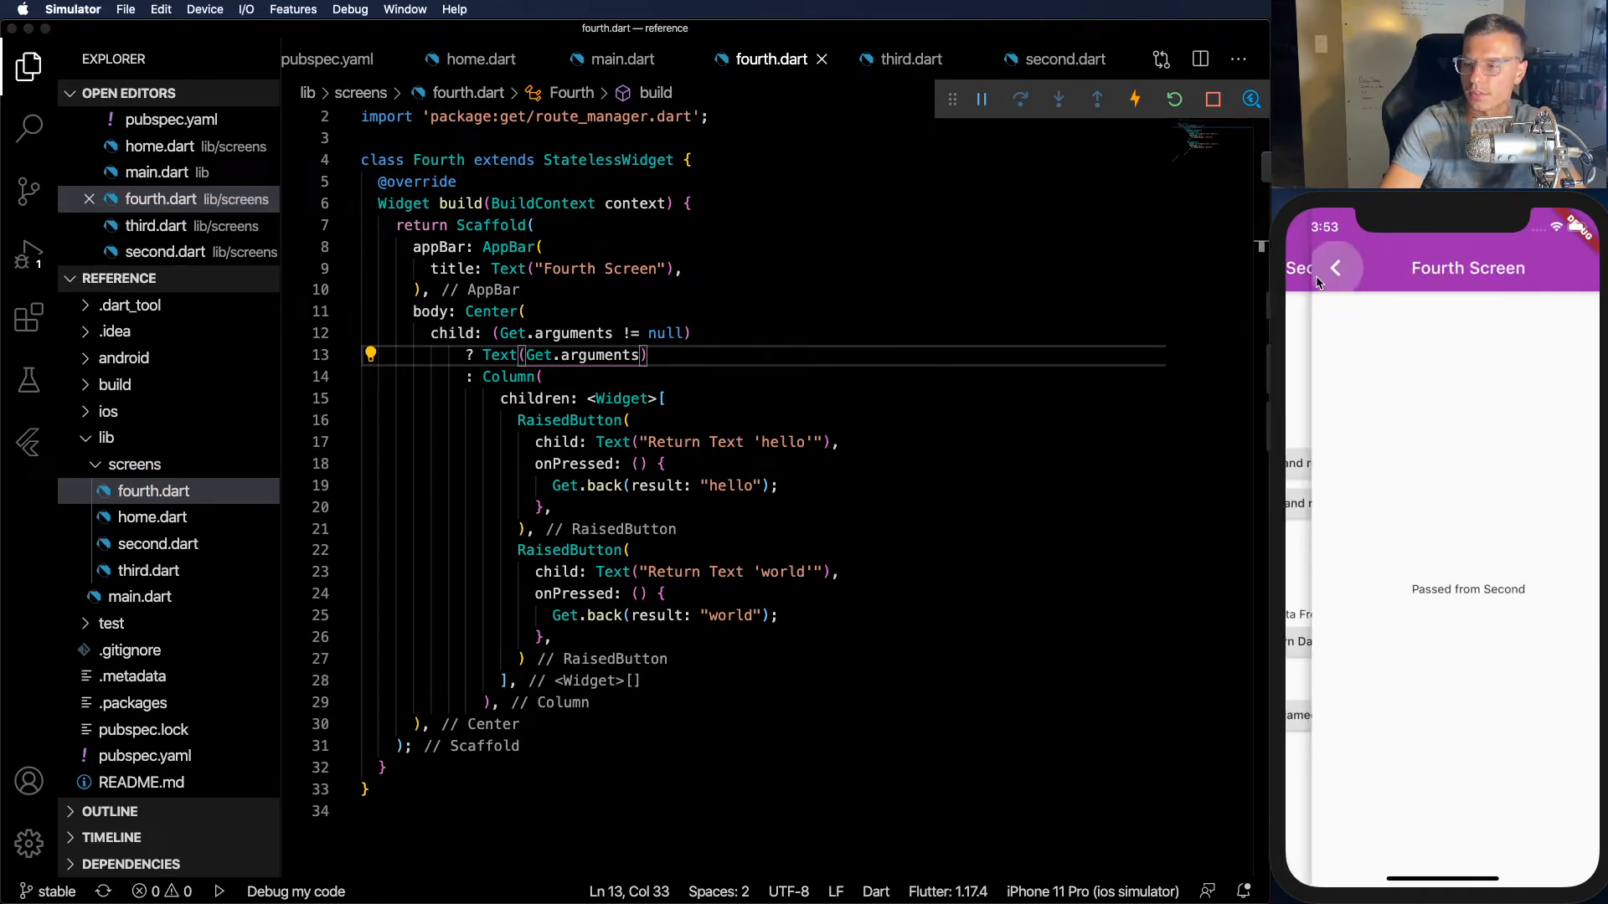
pyautogui.click(1334, 268)
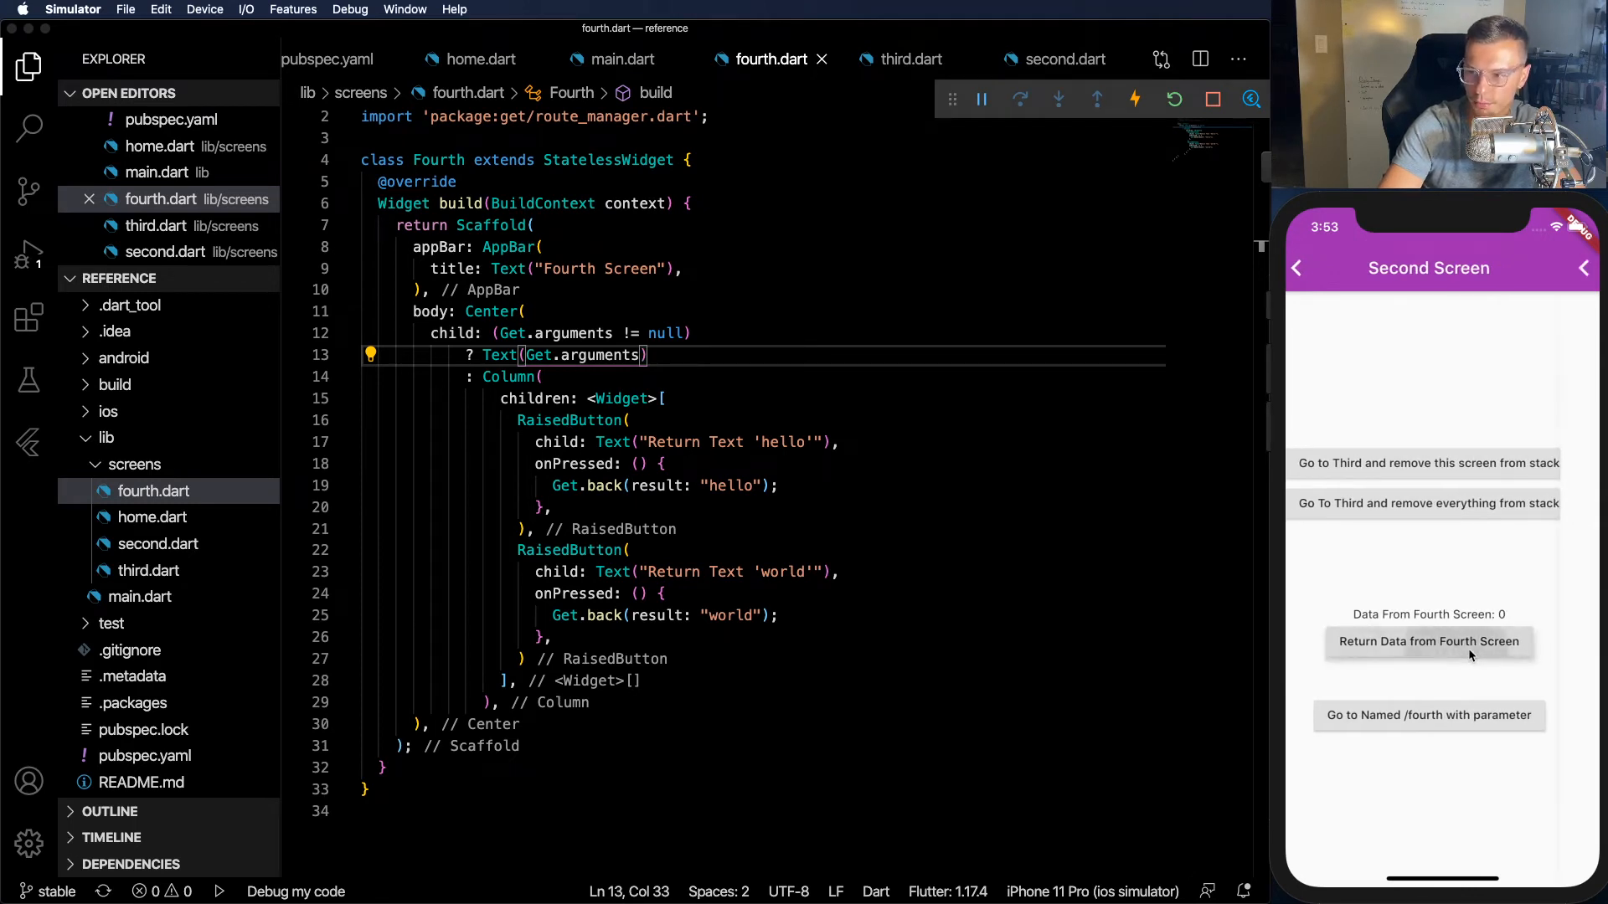
# - Fetch 'hello' from the Fourth Screen, revisit it with the parameter, and back out to Home
pyautogui.click(1429, 641)
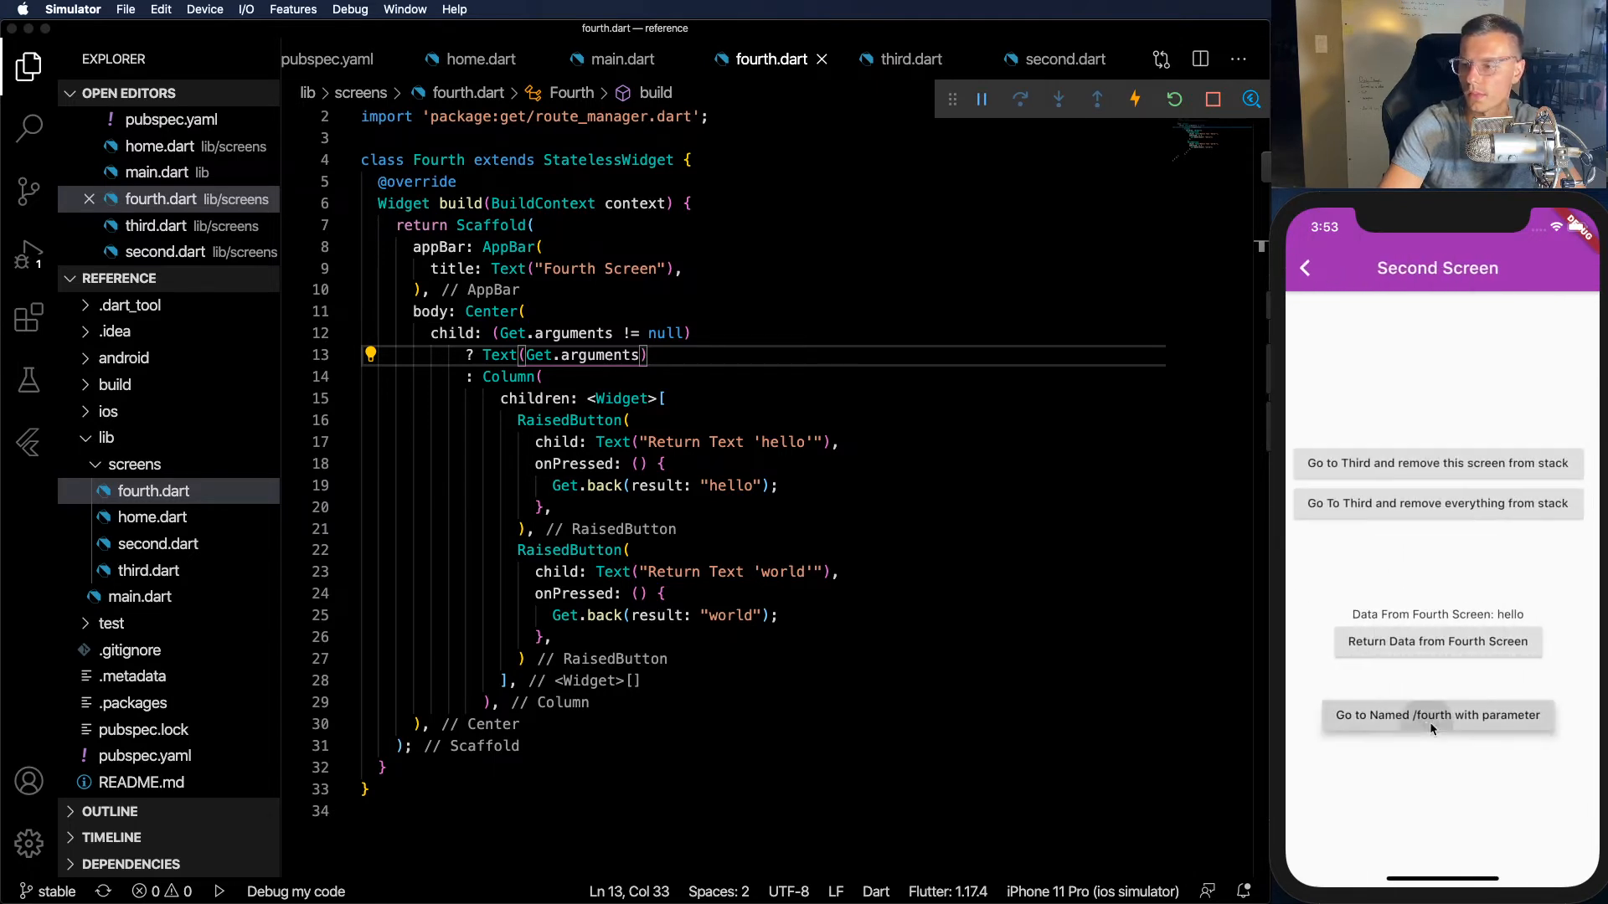
pyautogui.click(1437, 715)
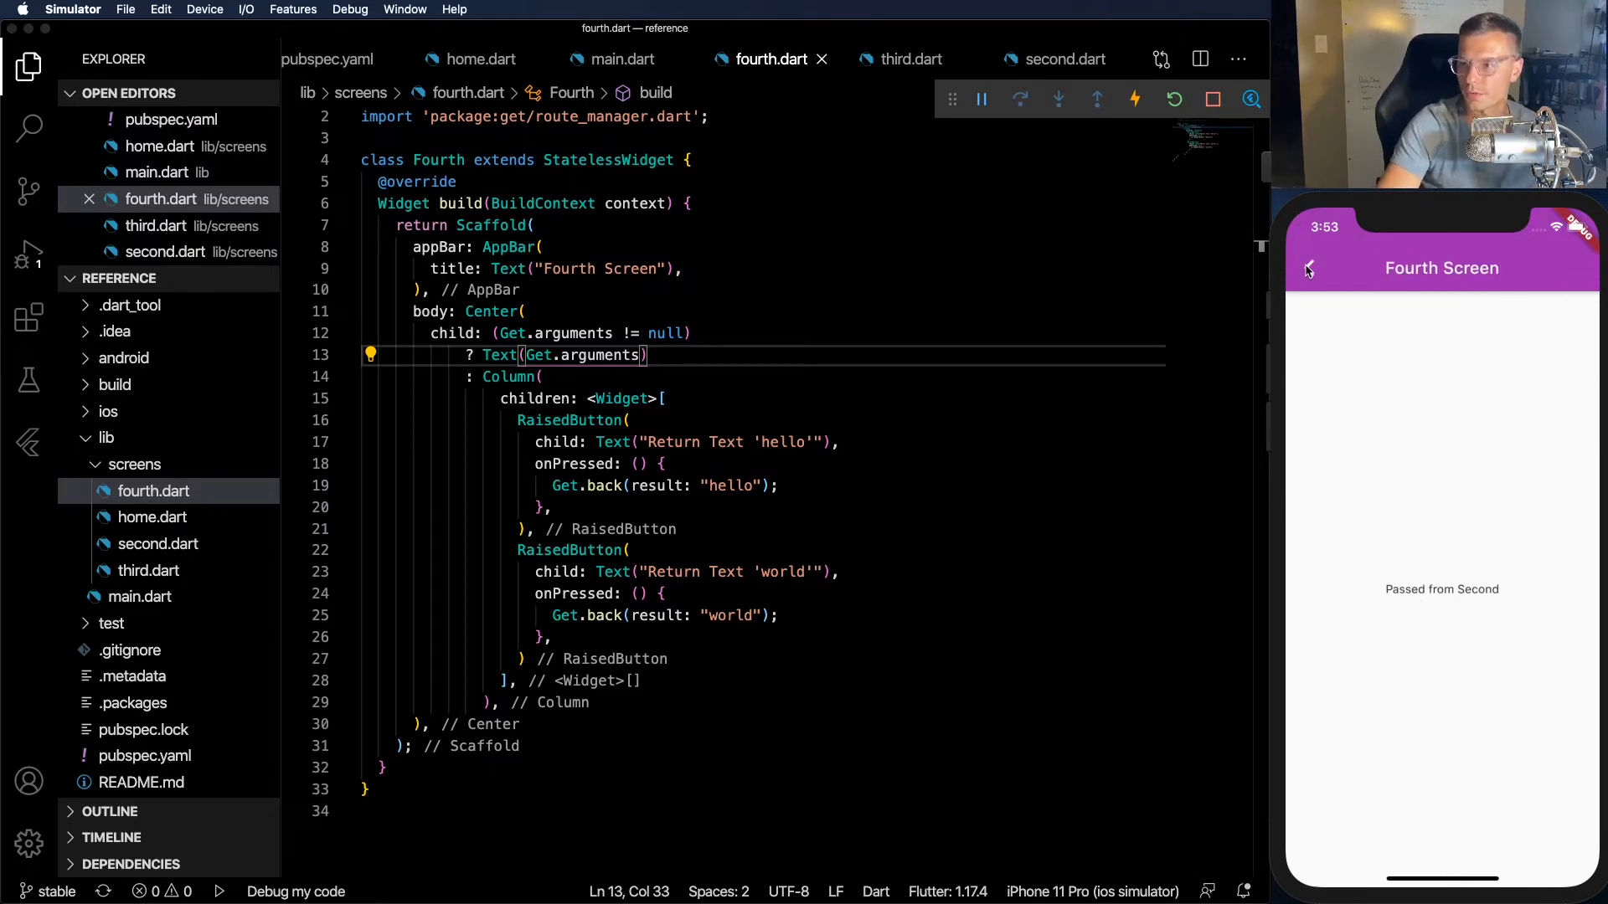
pyautogui.click(1310, 268)
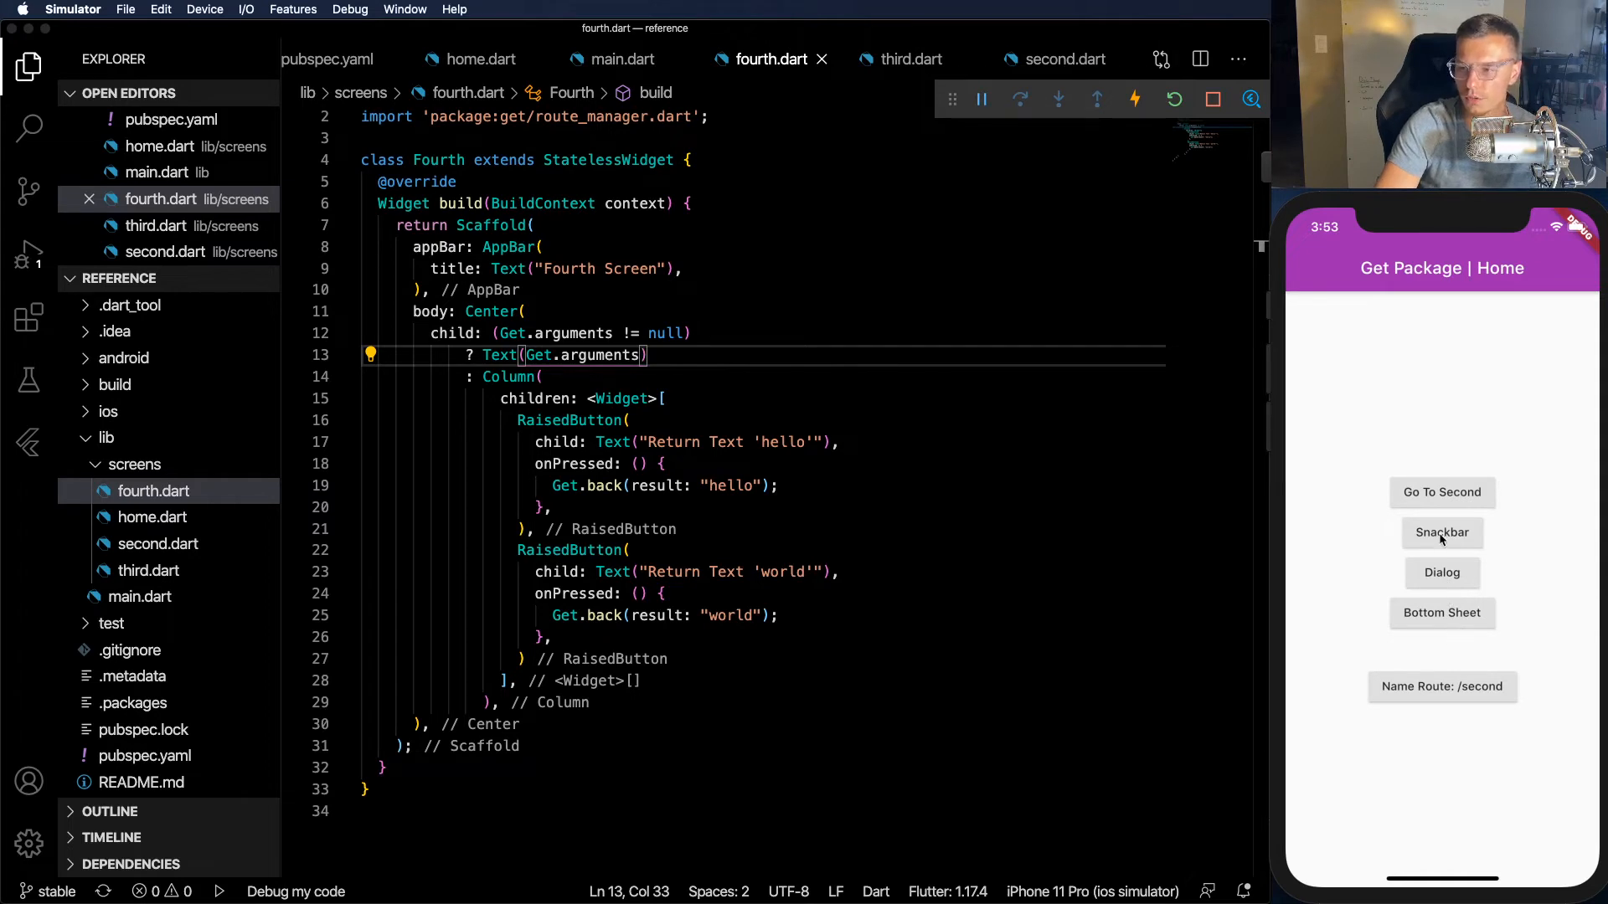
pyautogui.moveTo(1135, 528)
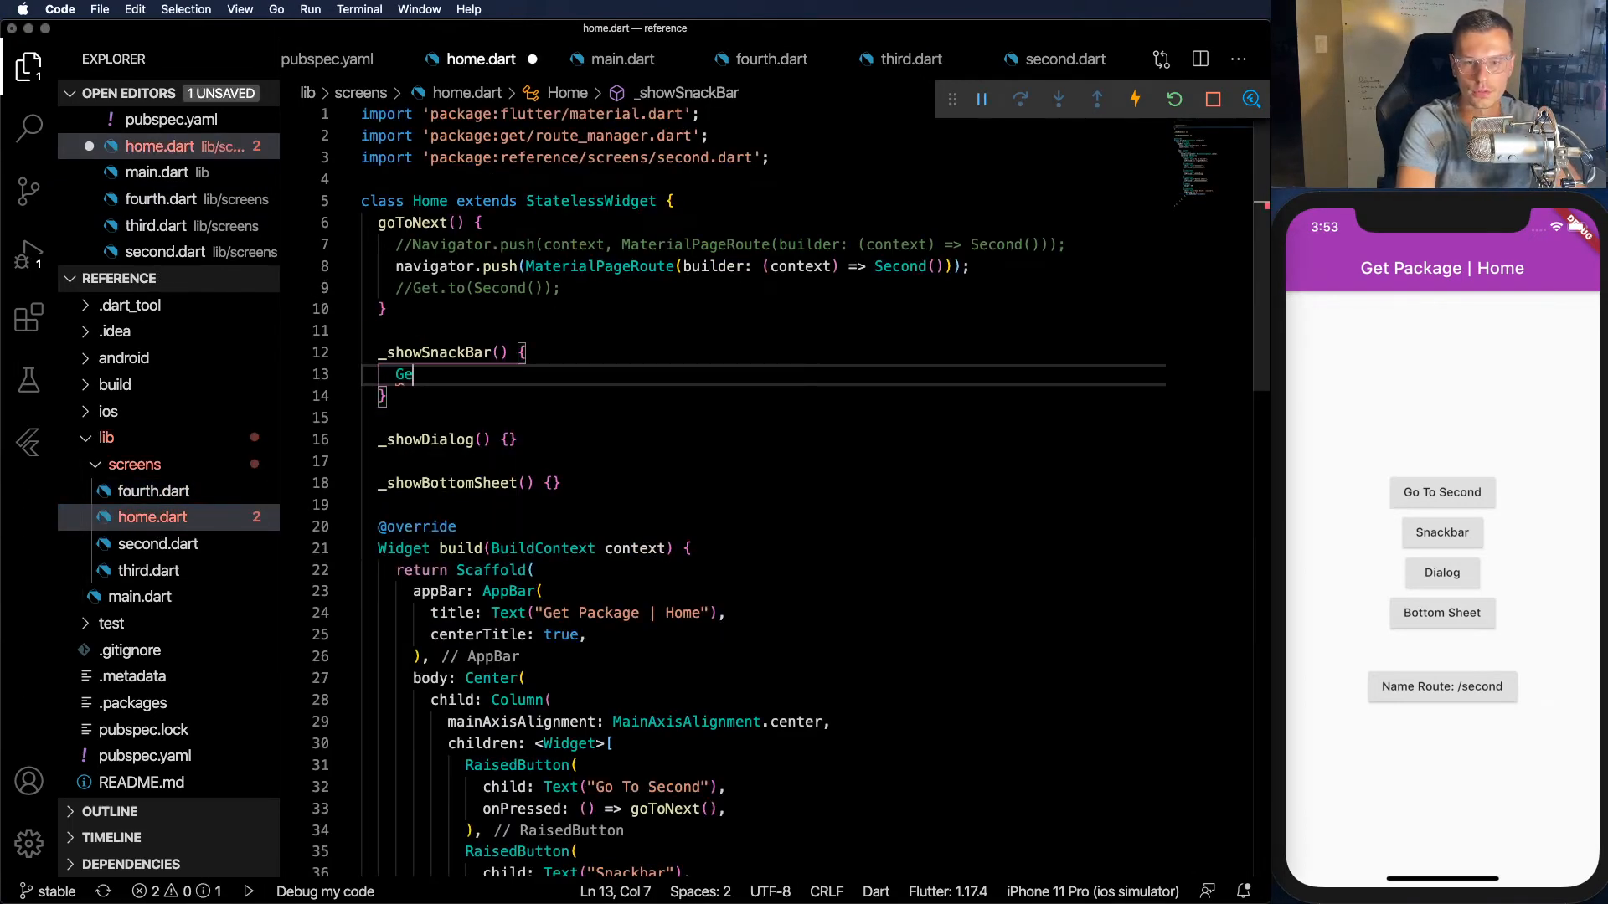
# - Write Get.snackbar("GetX is Awesome", "You should try it") in _showSnackBar
pyautogui.write('t.snackbar(title, message')
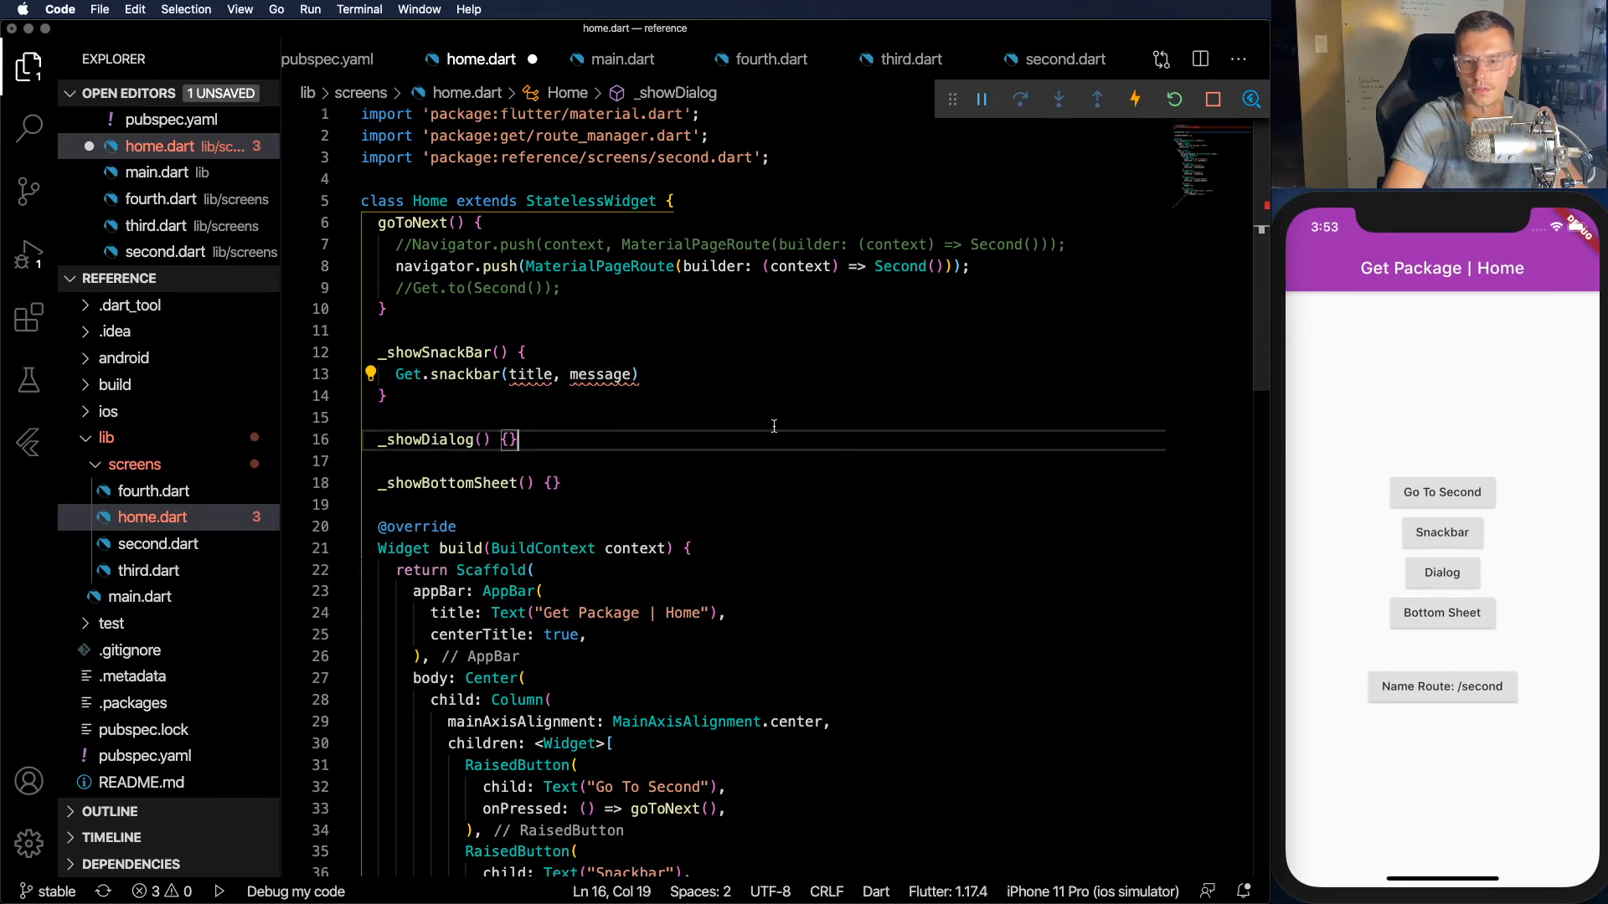
pyautogui.write('"GetX is Aw')
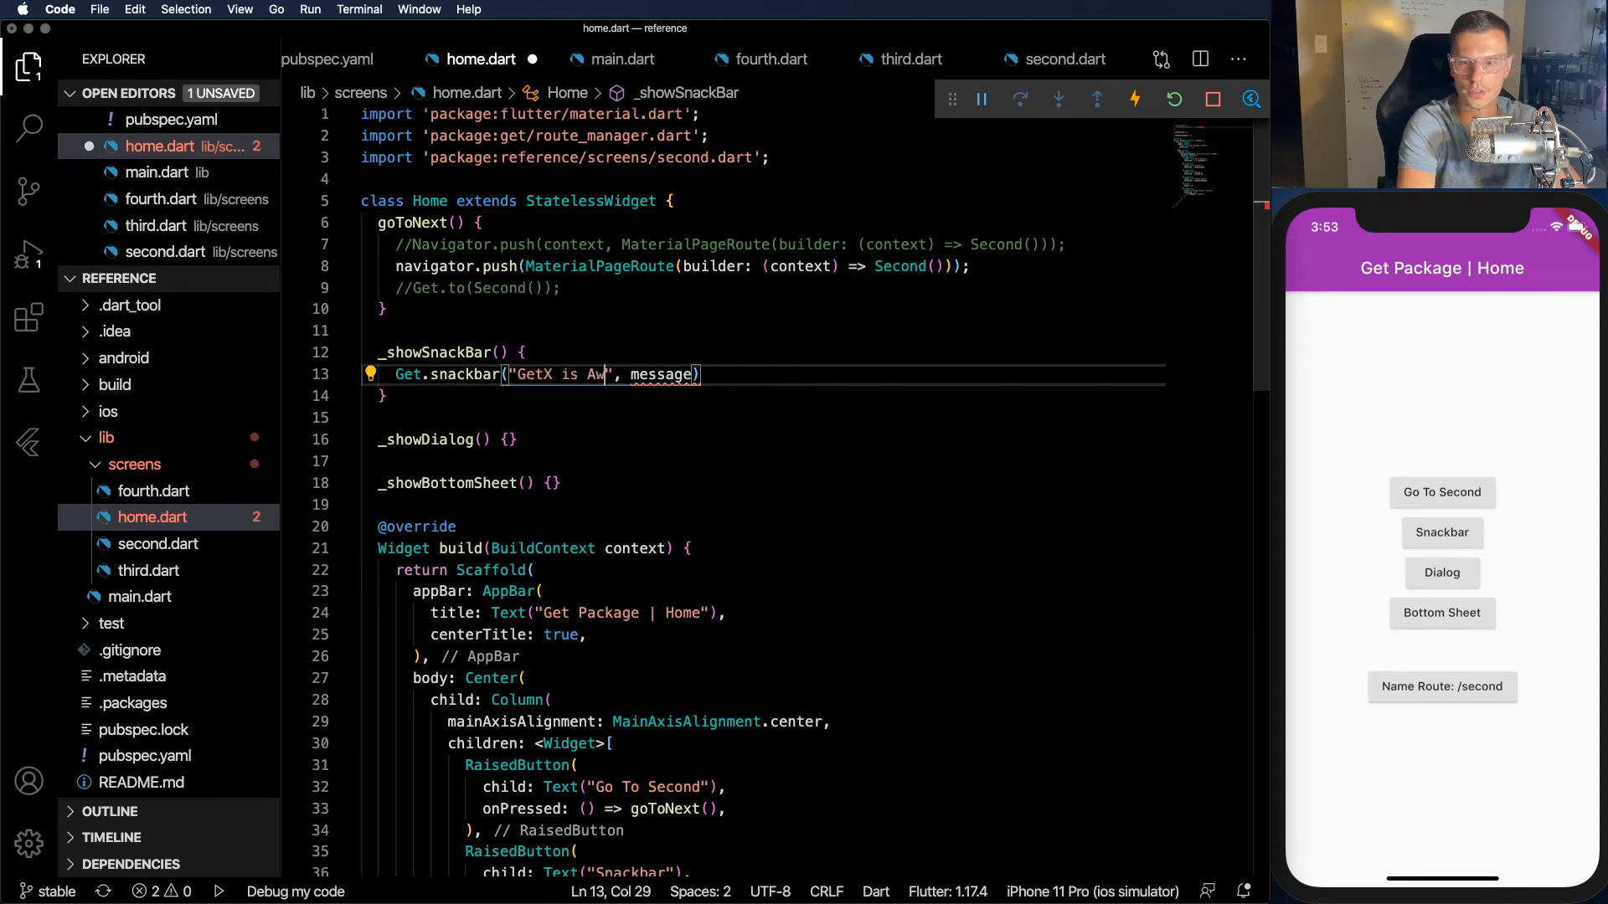
pyautogui.write('esome')
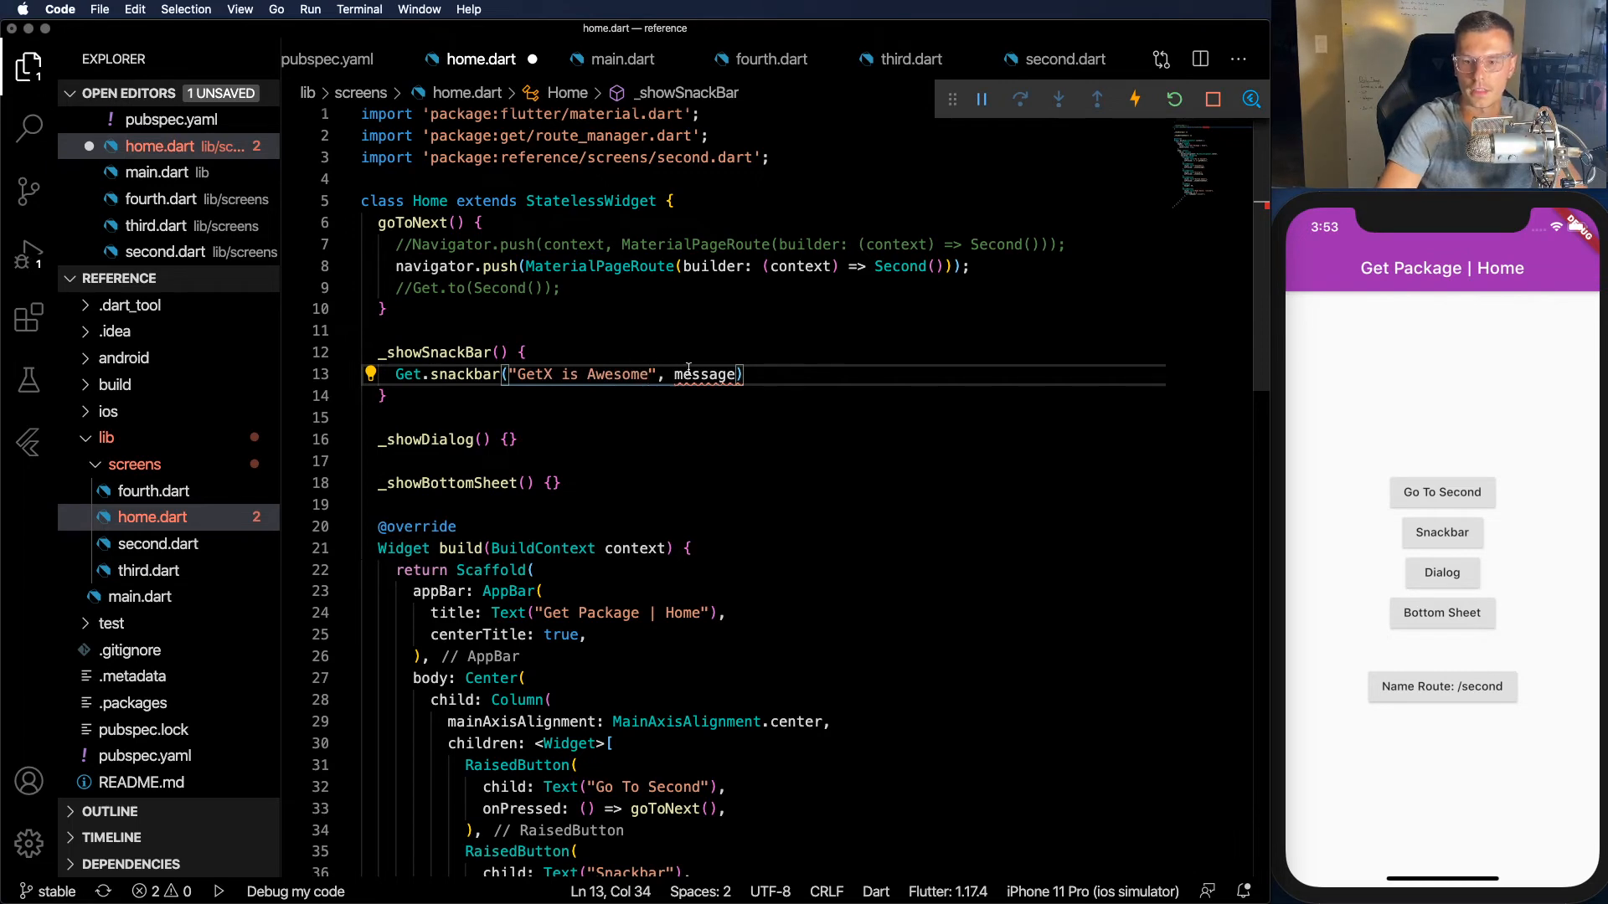
pyautogui.write('"You"')
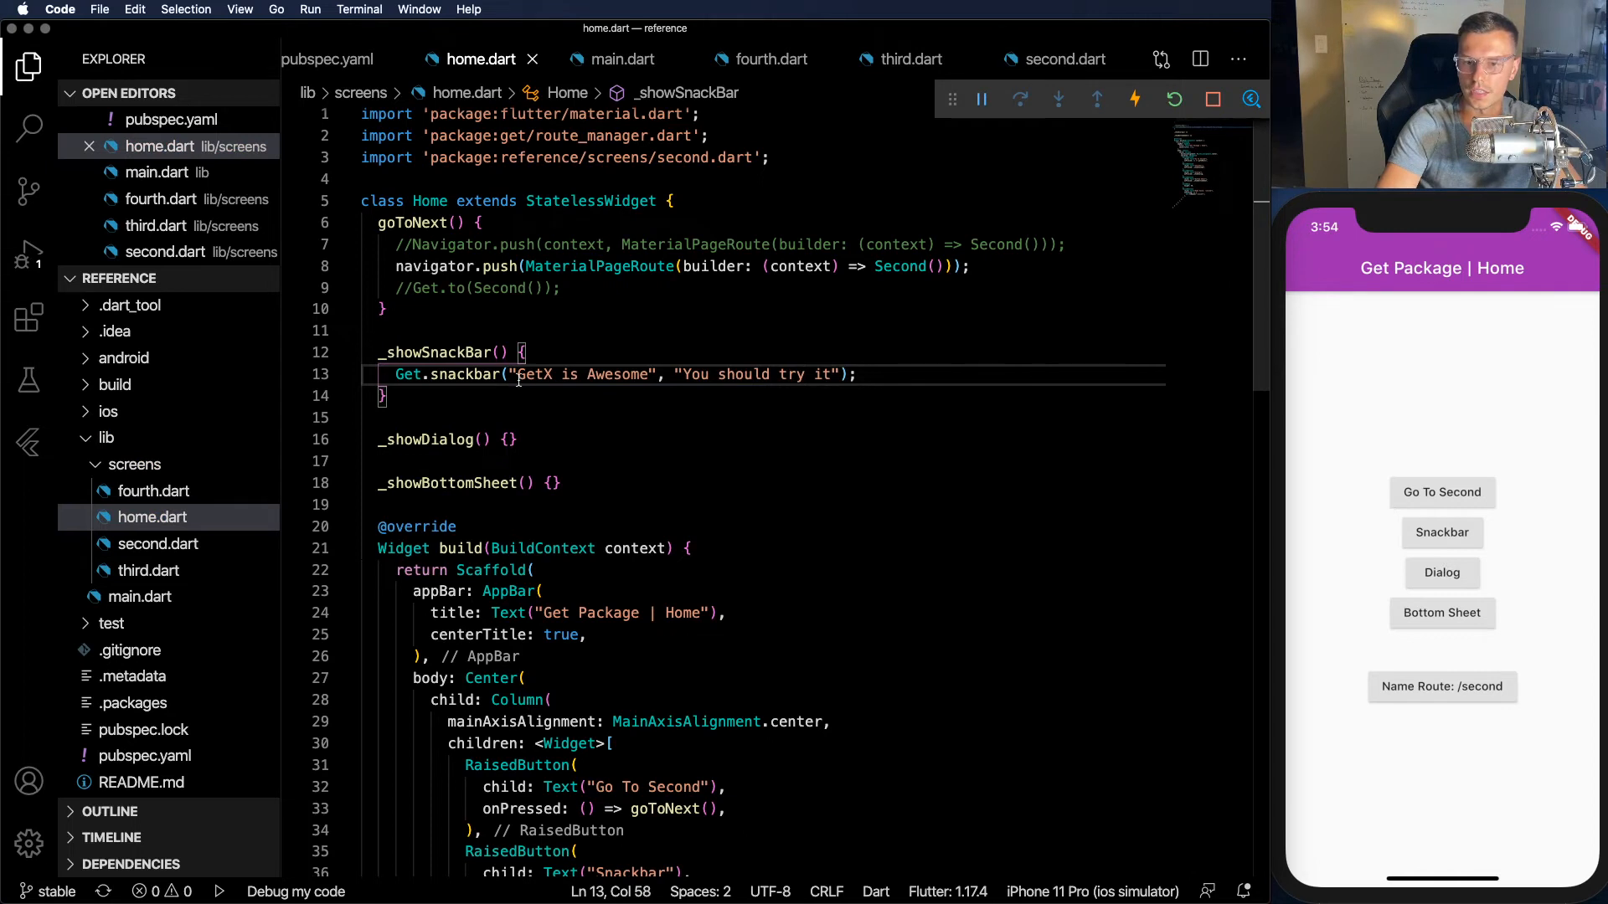
# - Add snackPosition: SnackPosition.BOTTOM, save to reload, and trigger the snackbar in the simulator
pyautogui.click(1440, 532)
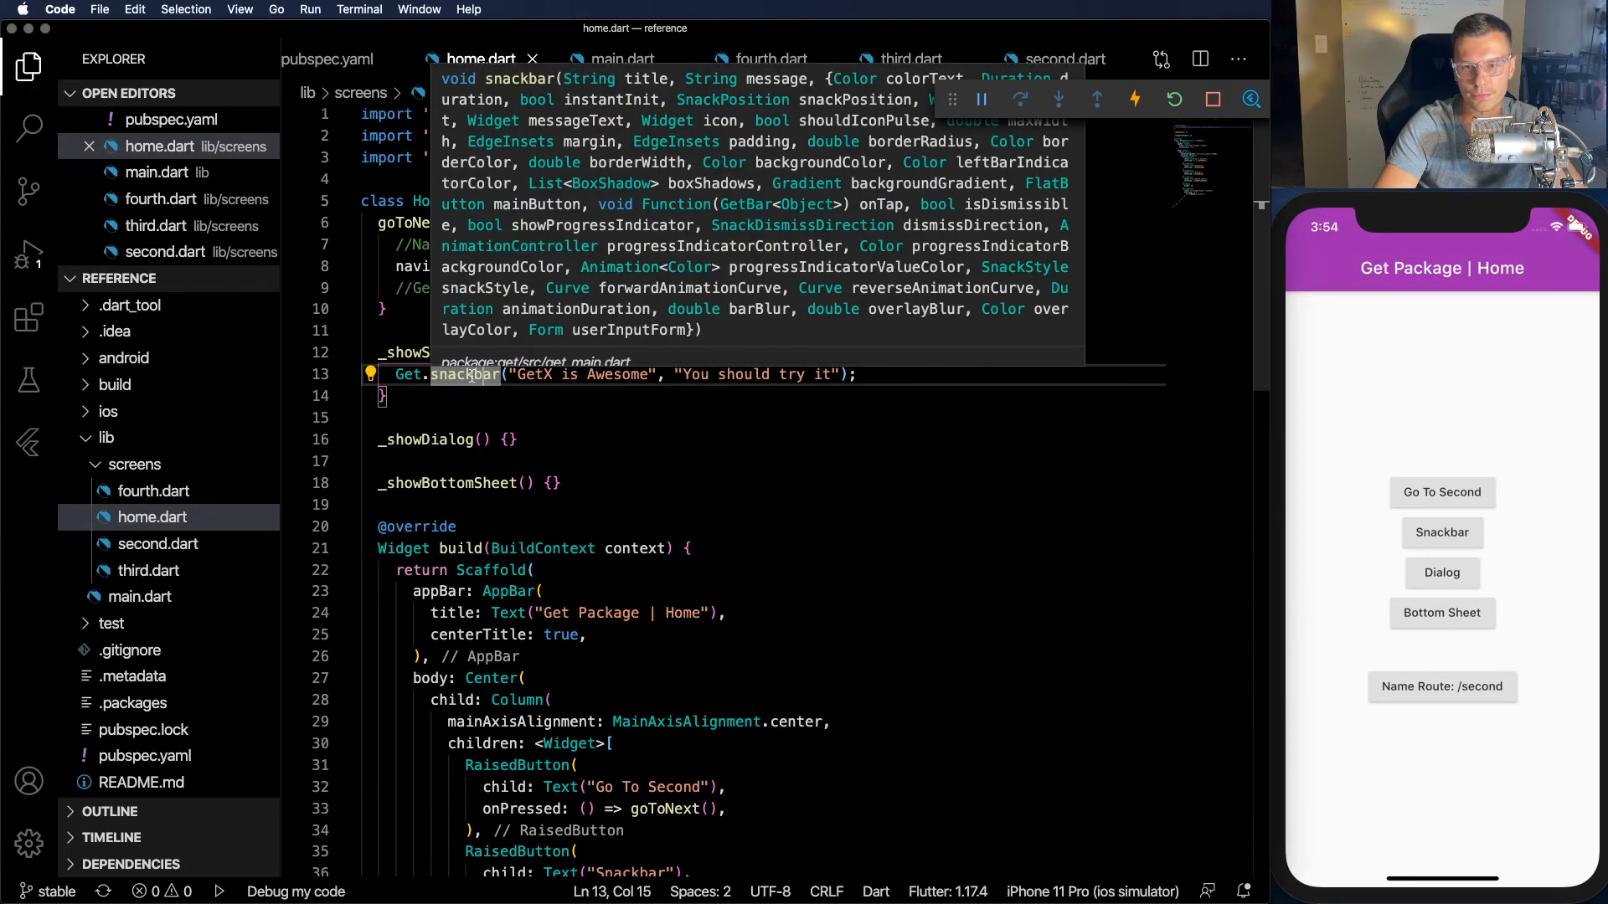
pyautogui.moveTo(884, 348)
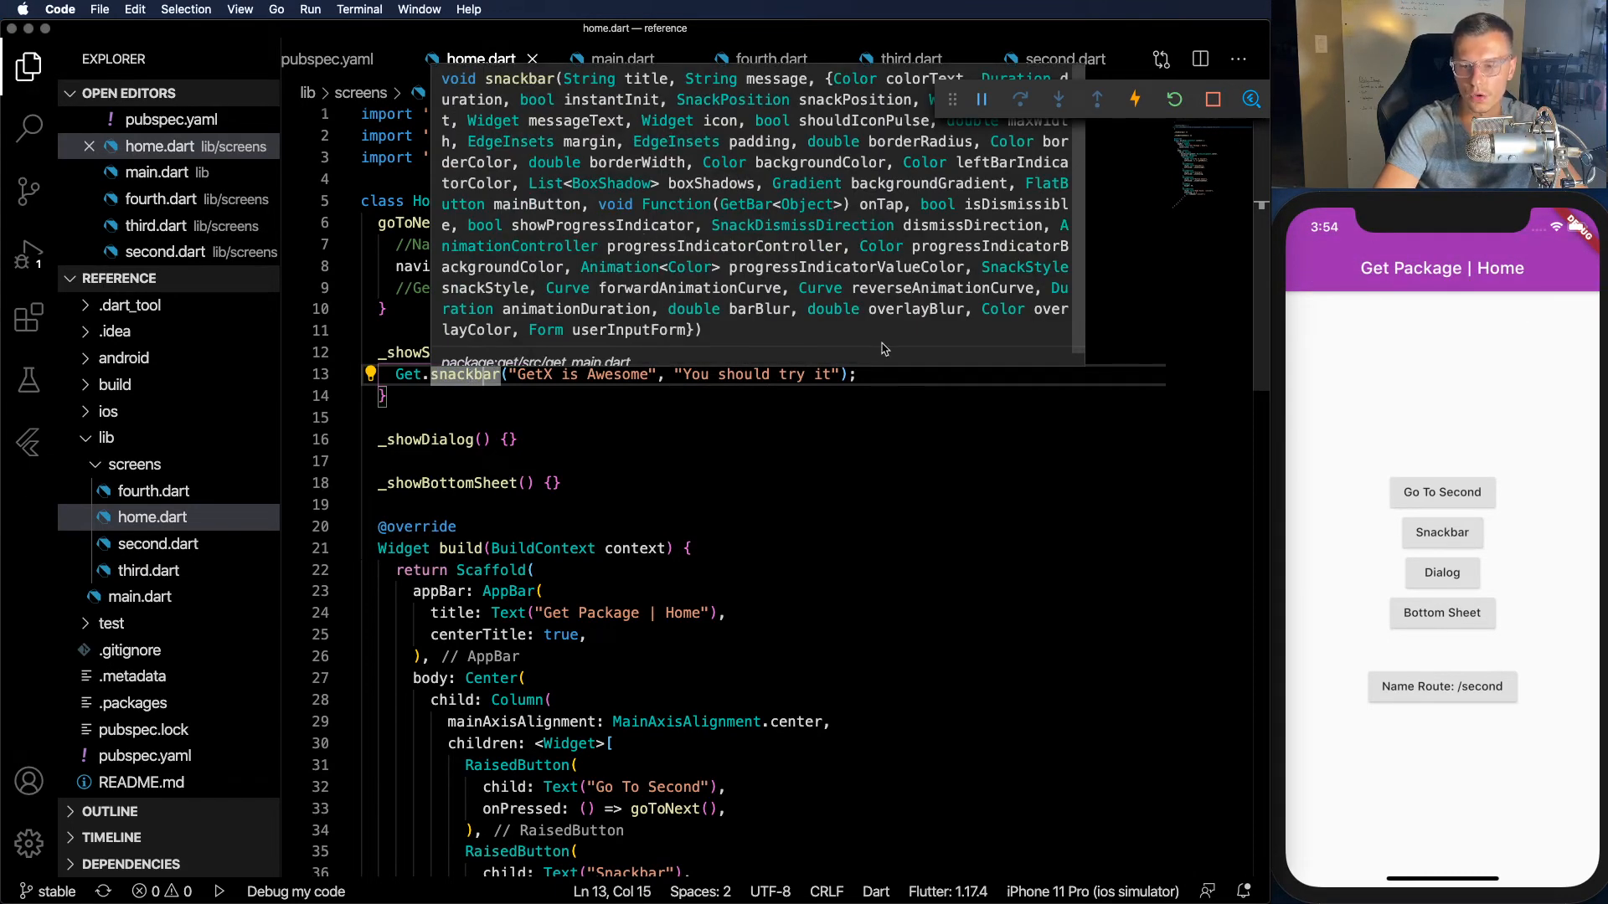
pyautogui.write('",')
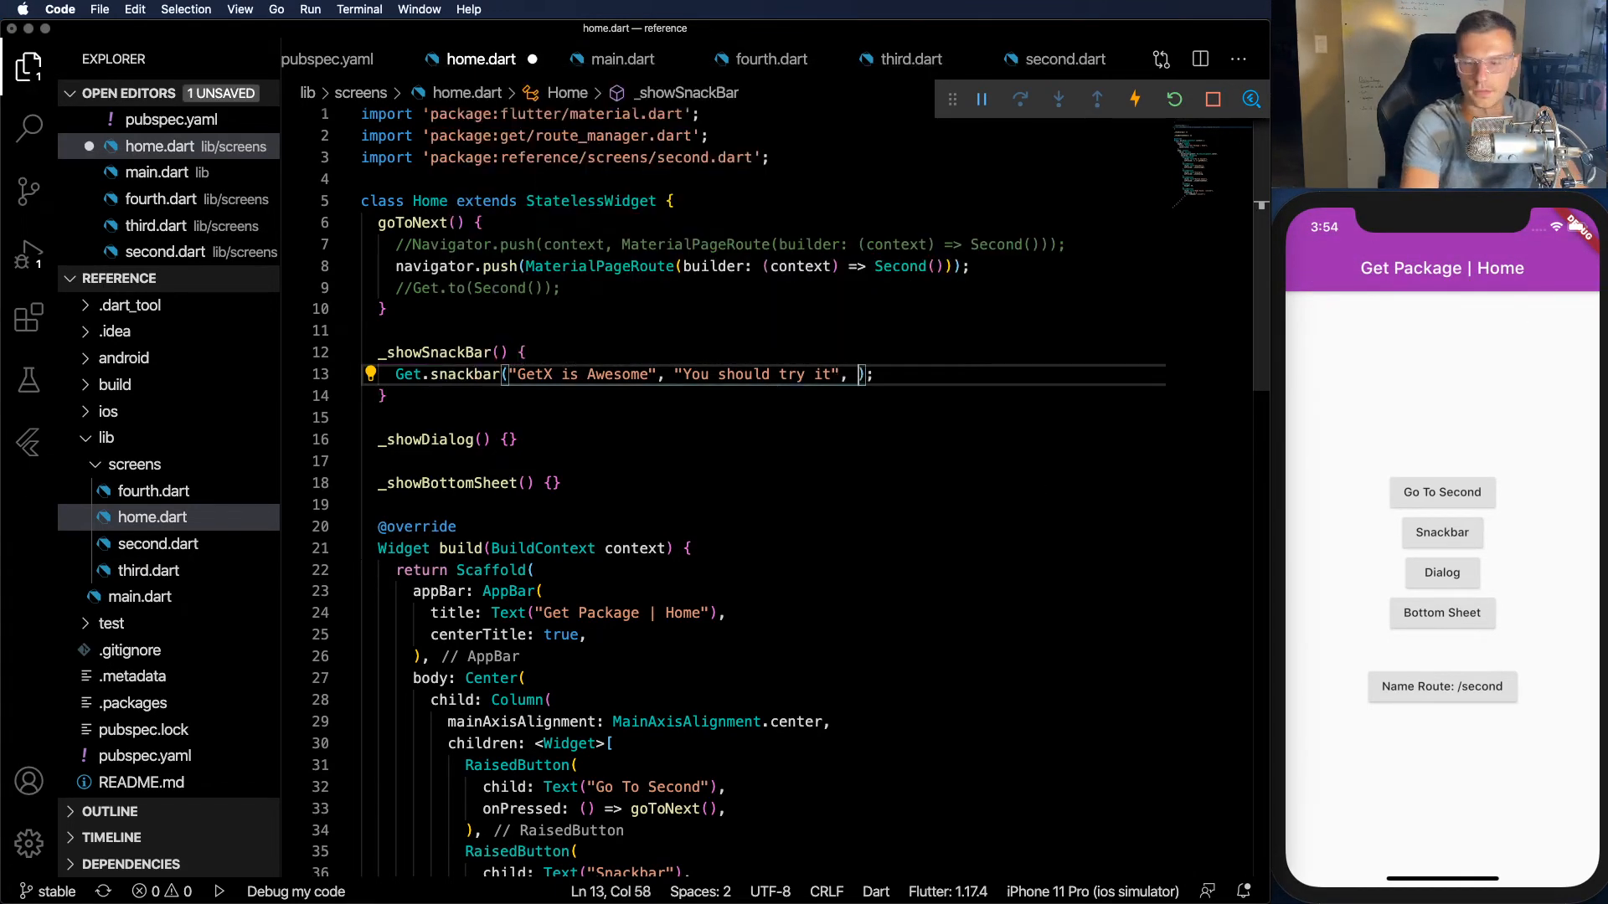
pyautogui.write('pos')
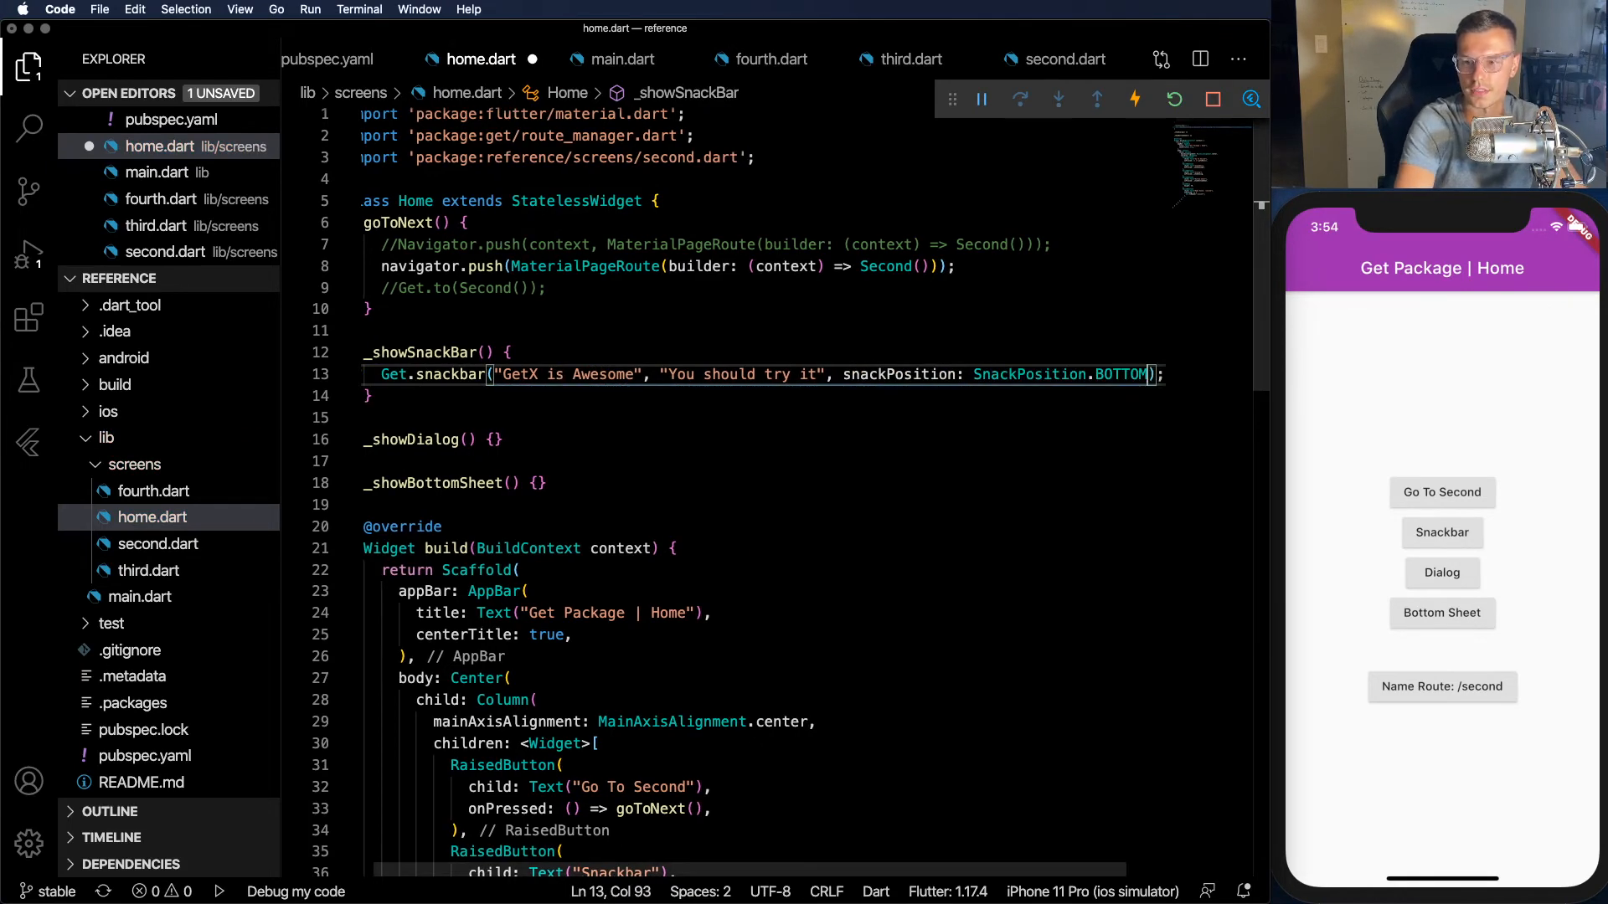
pyautogui.press('Enter')
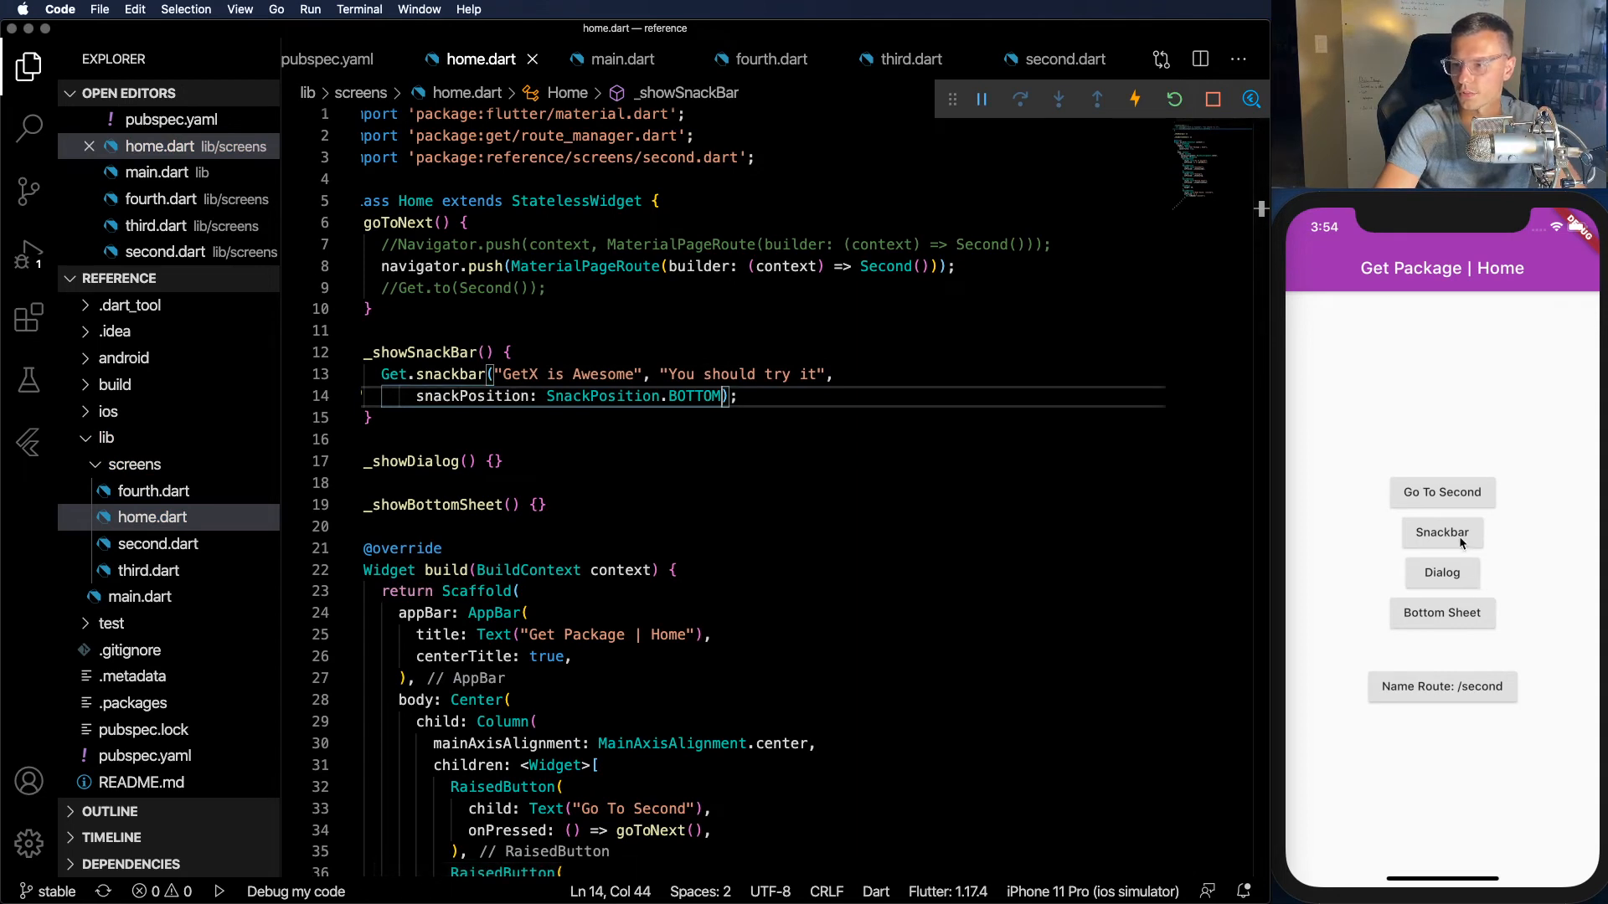
pyautogui.click(1440, 532)
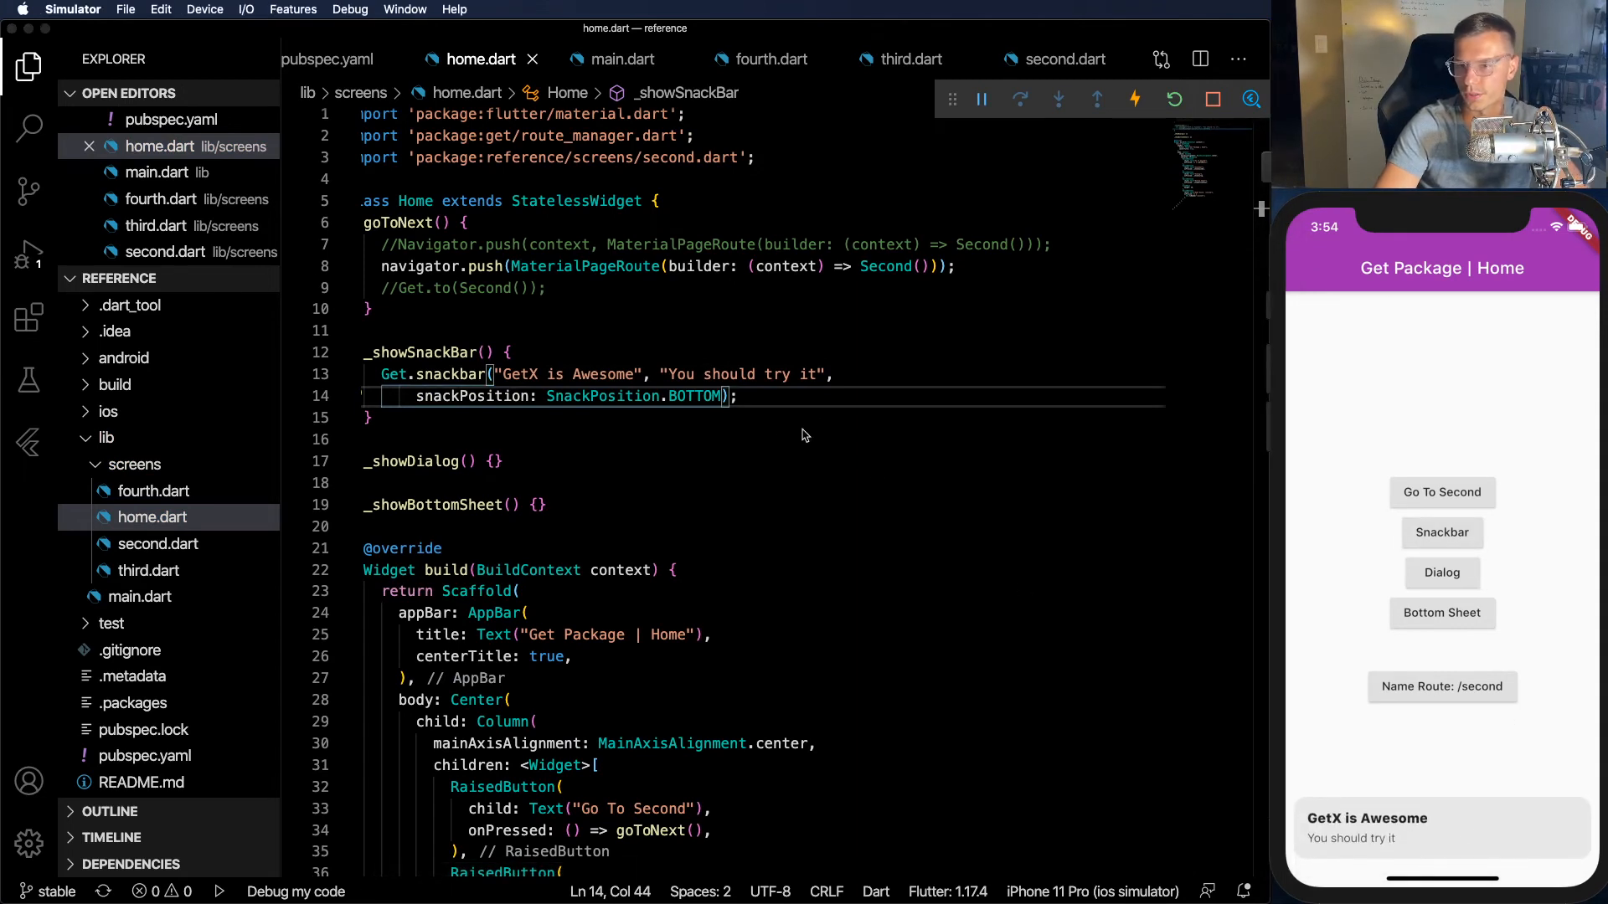
pyautogui.write(',')
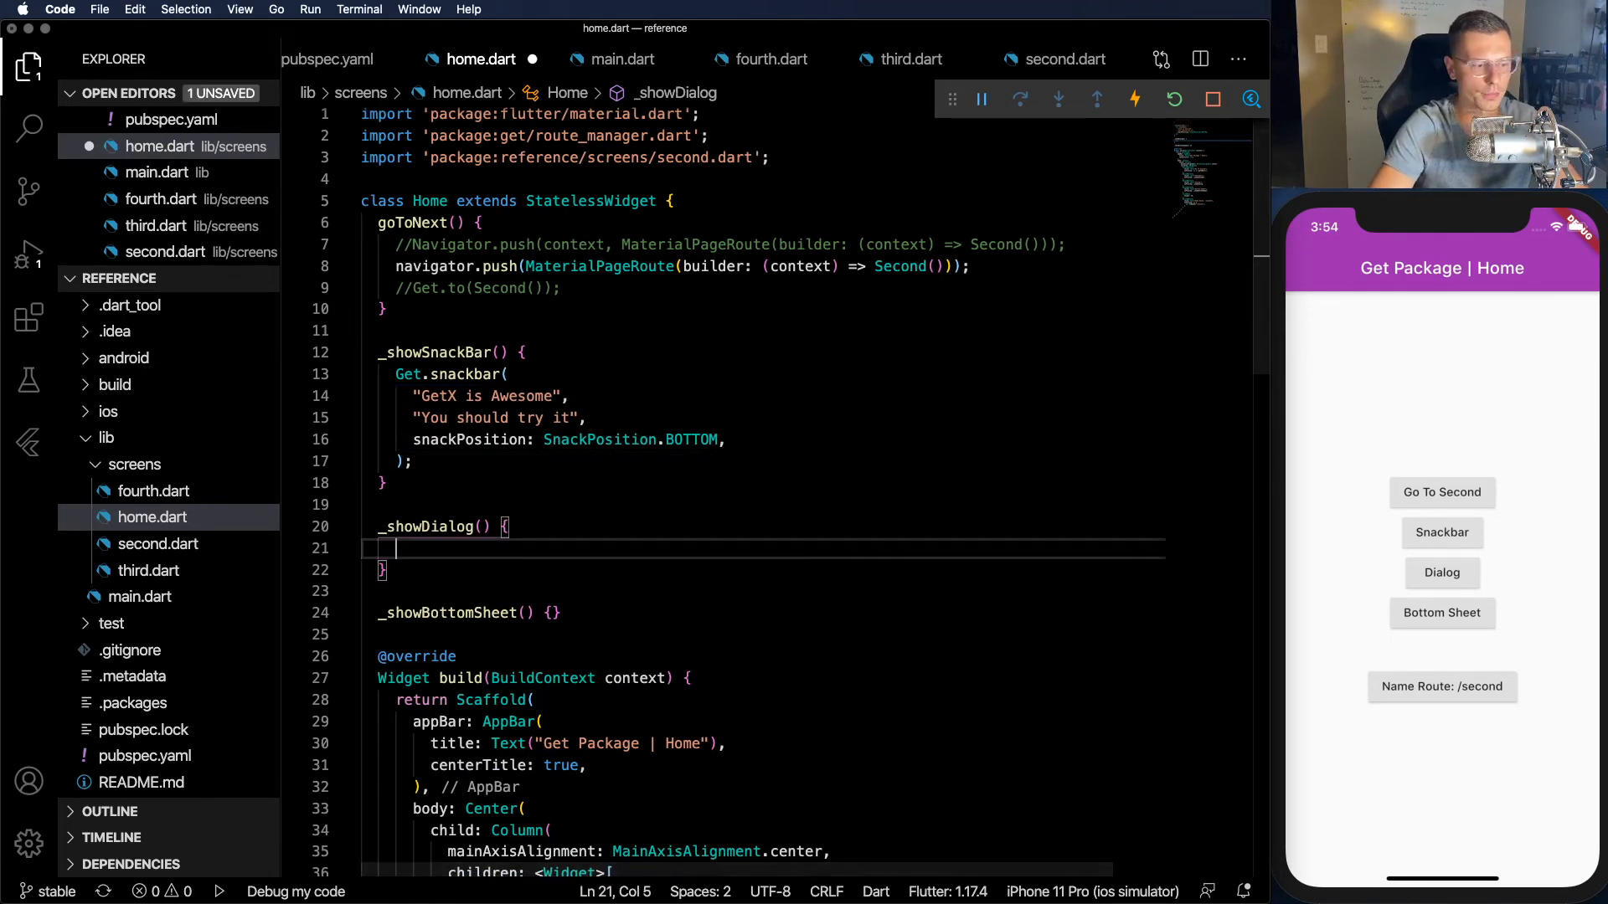
# - Add Get.defaultDialog(title: "Easy Dialog", content: Text("This is too easy")) to _showDialog, save, and try it in the app
pyautogui.write('Get.defaultDialog(')
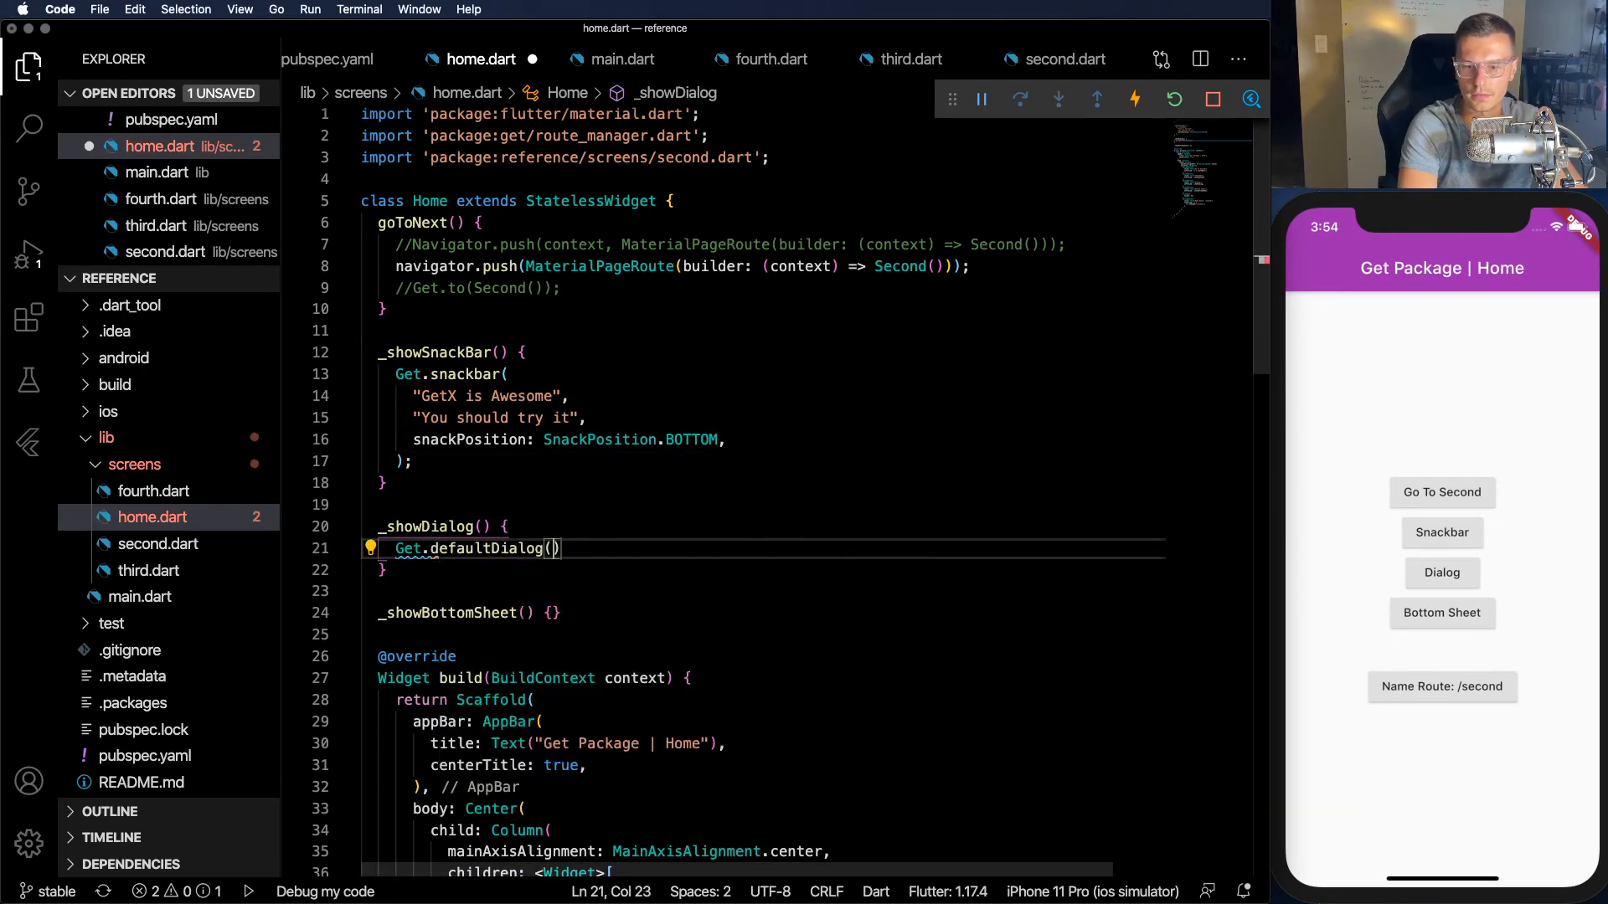
pyautogui.write('tit')
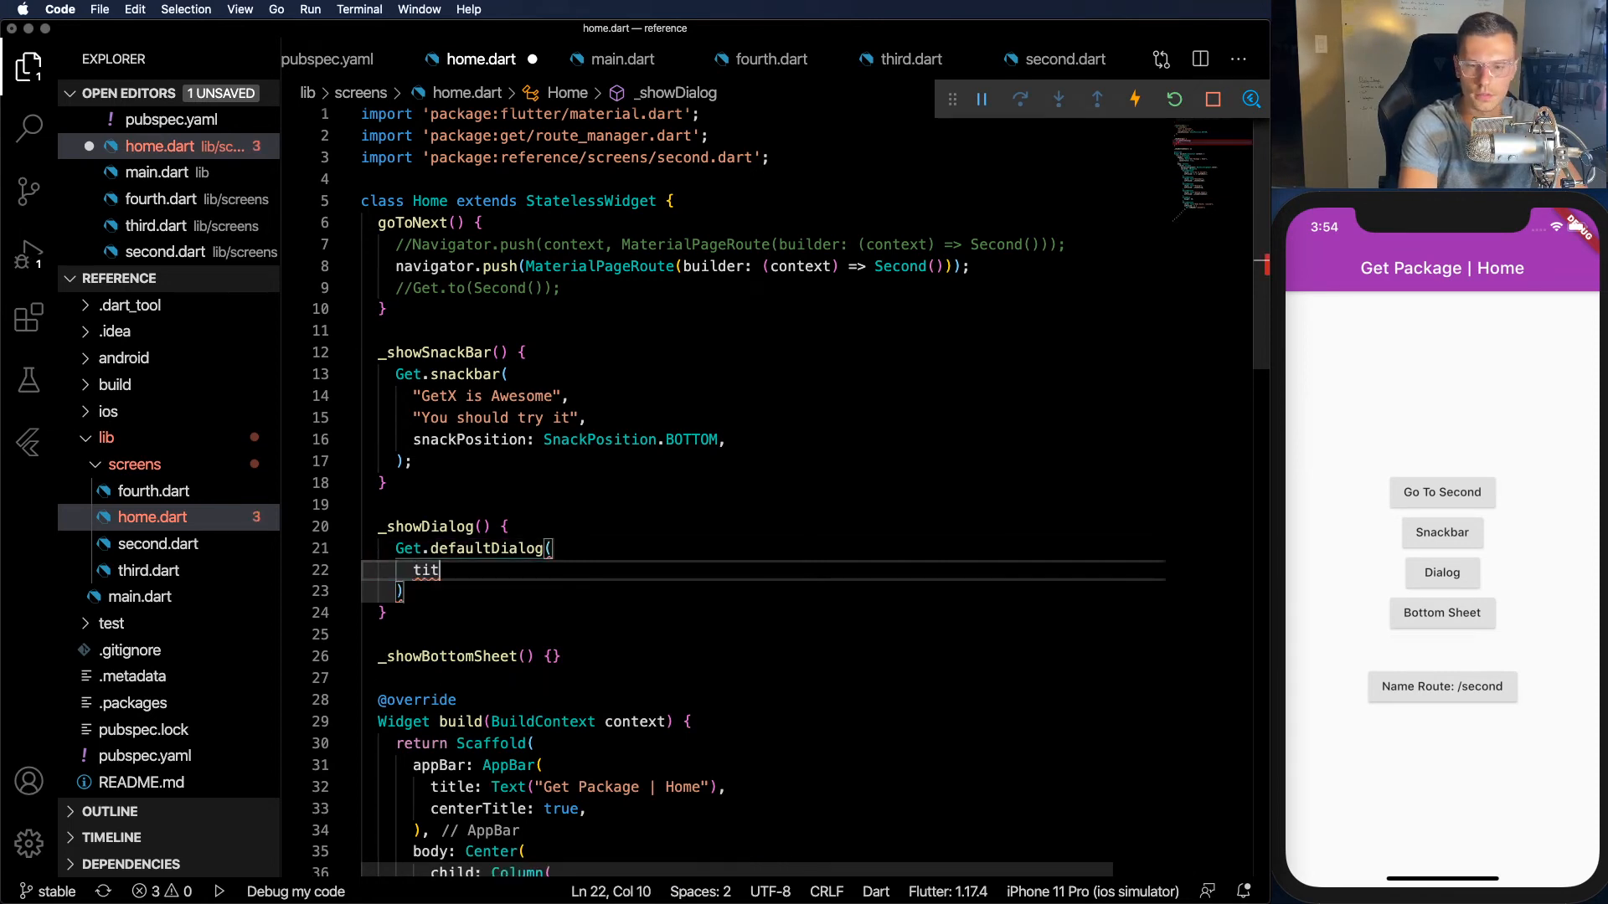
pyautogui.write('le:')
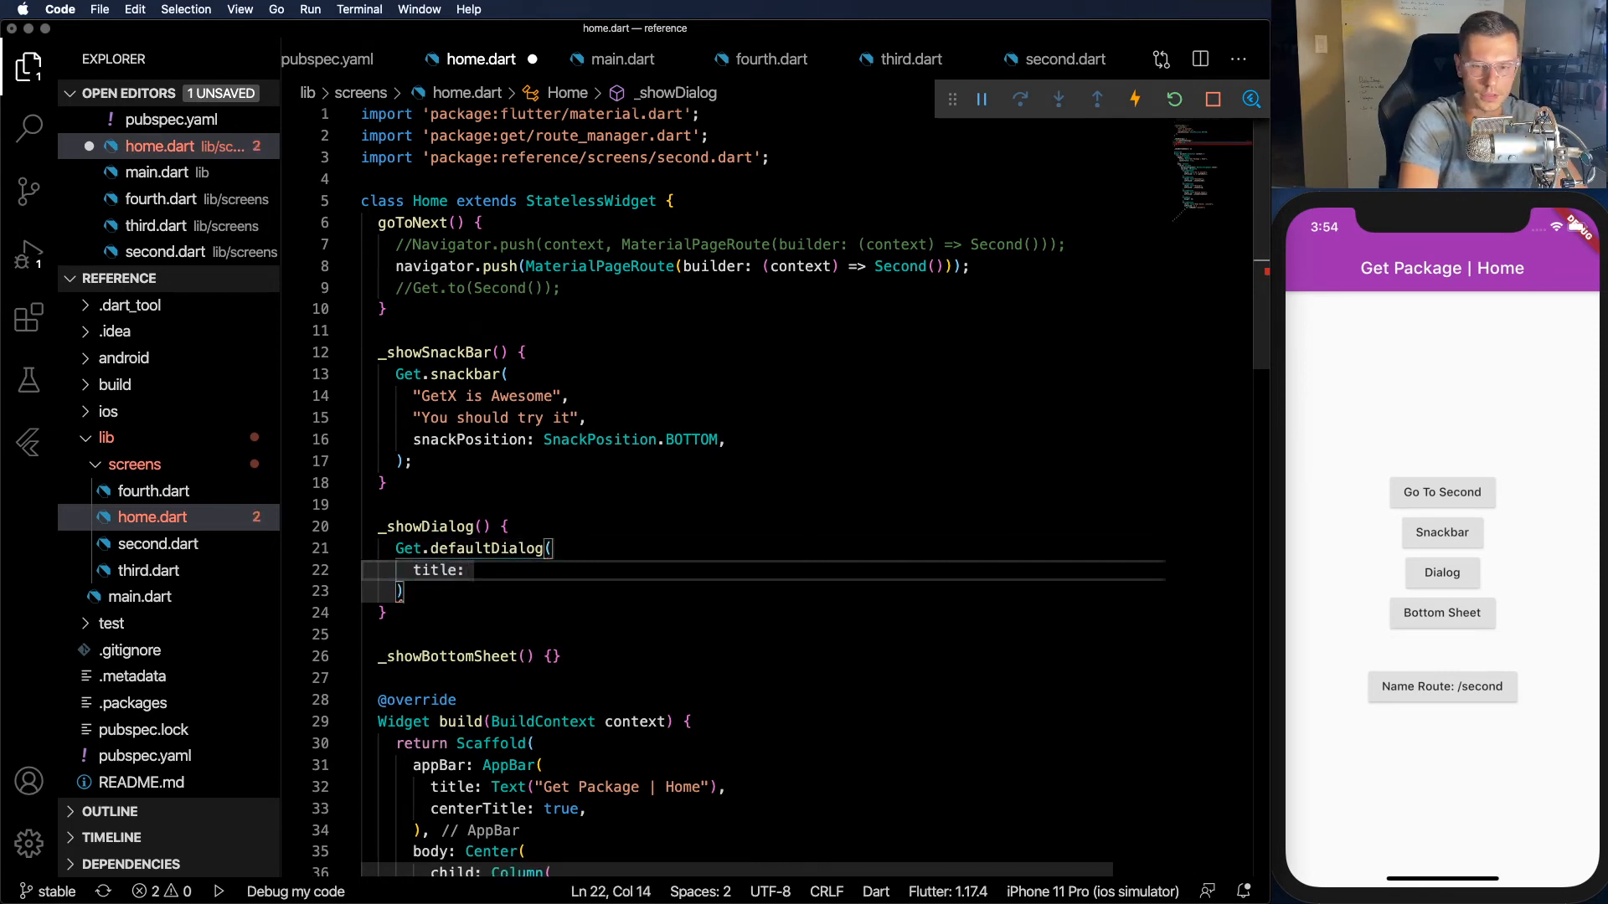
pyautogui.write('"Easy Dialog",')
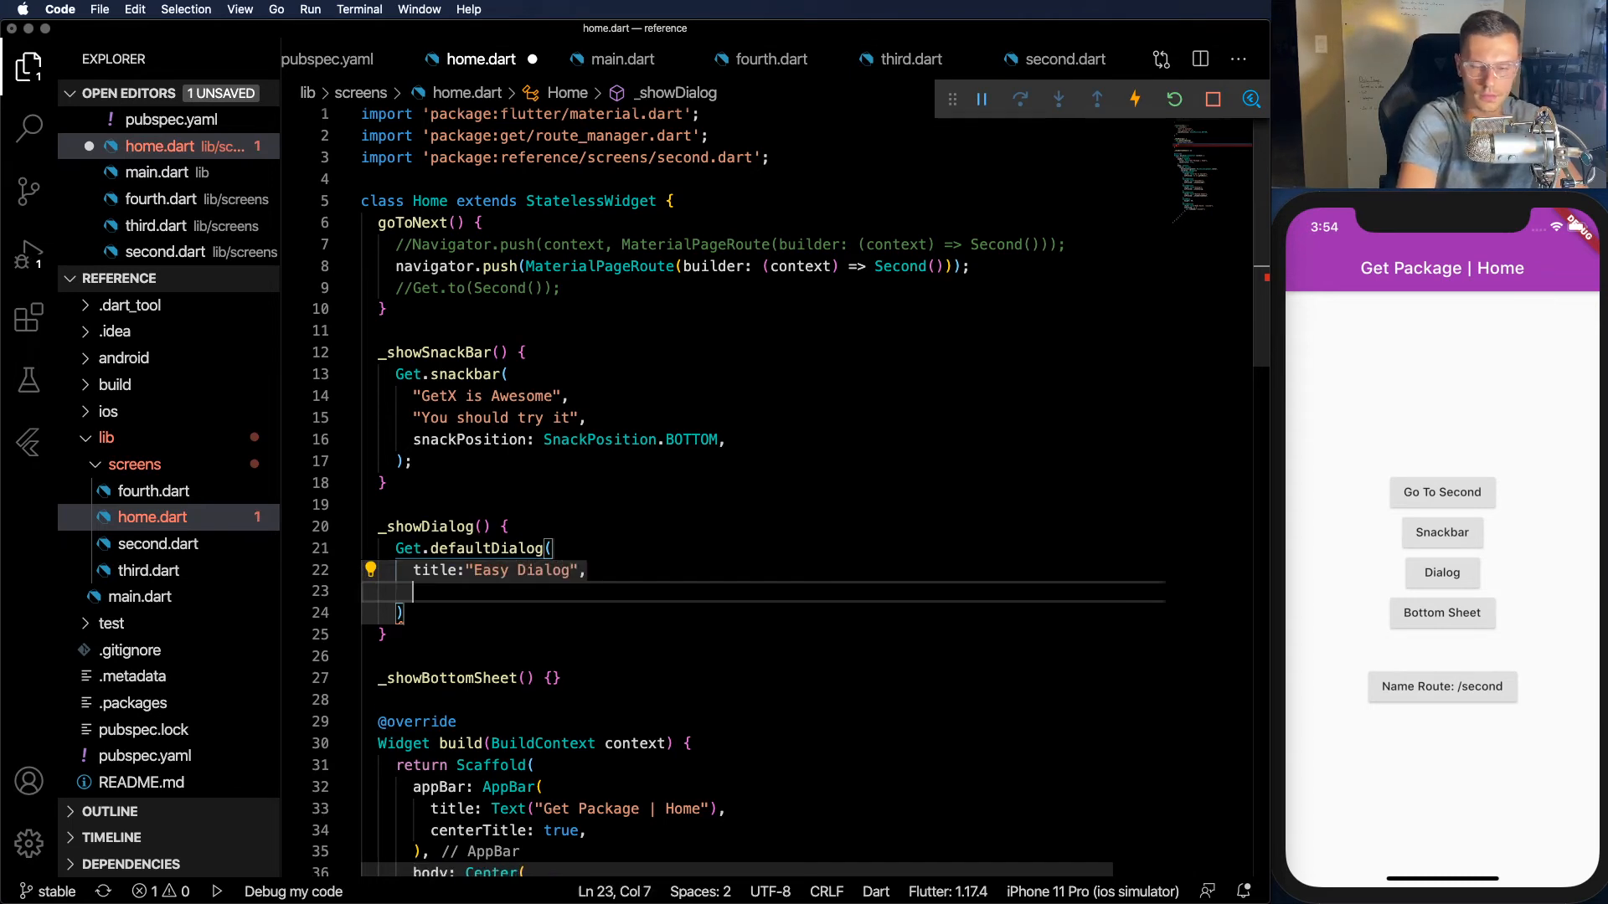
pyautogui.write('content: Text(""')
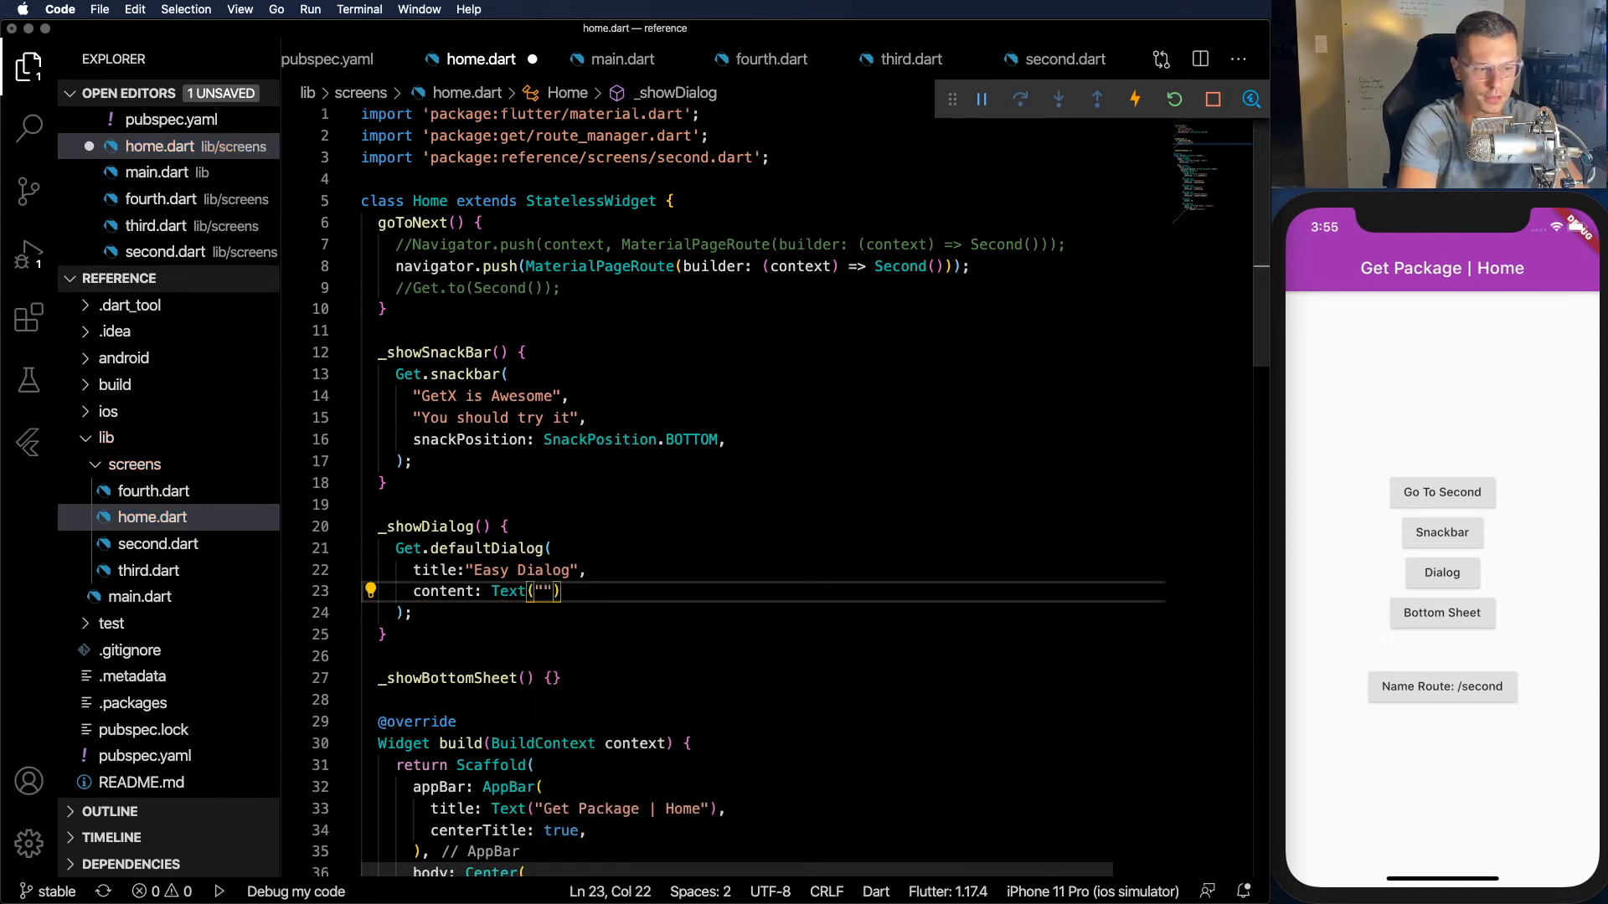
pyautogui.write('This is')
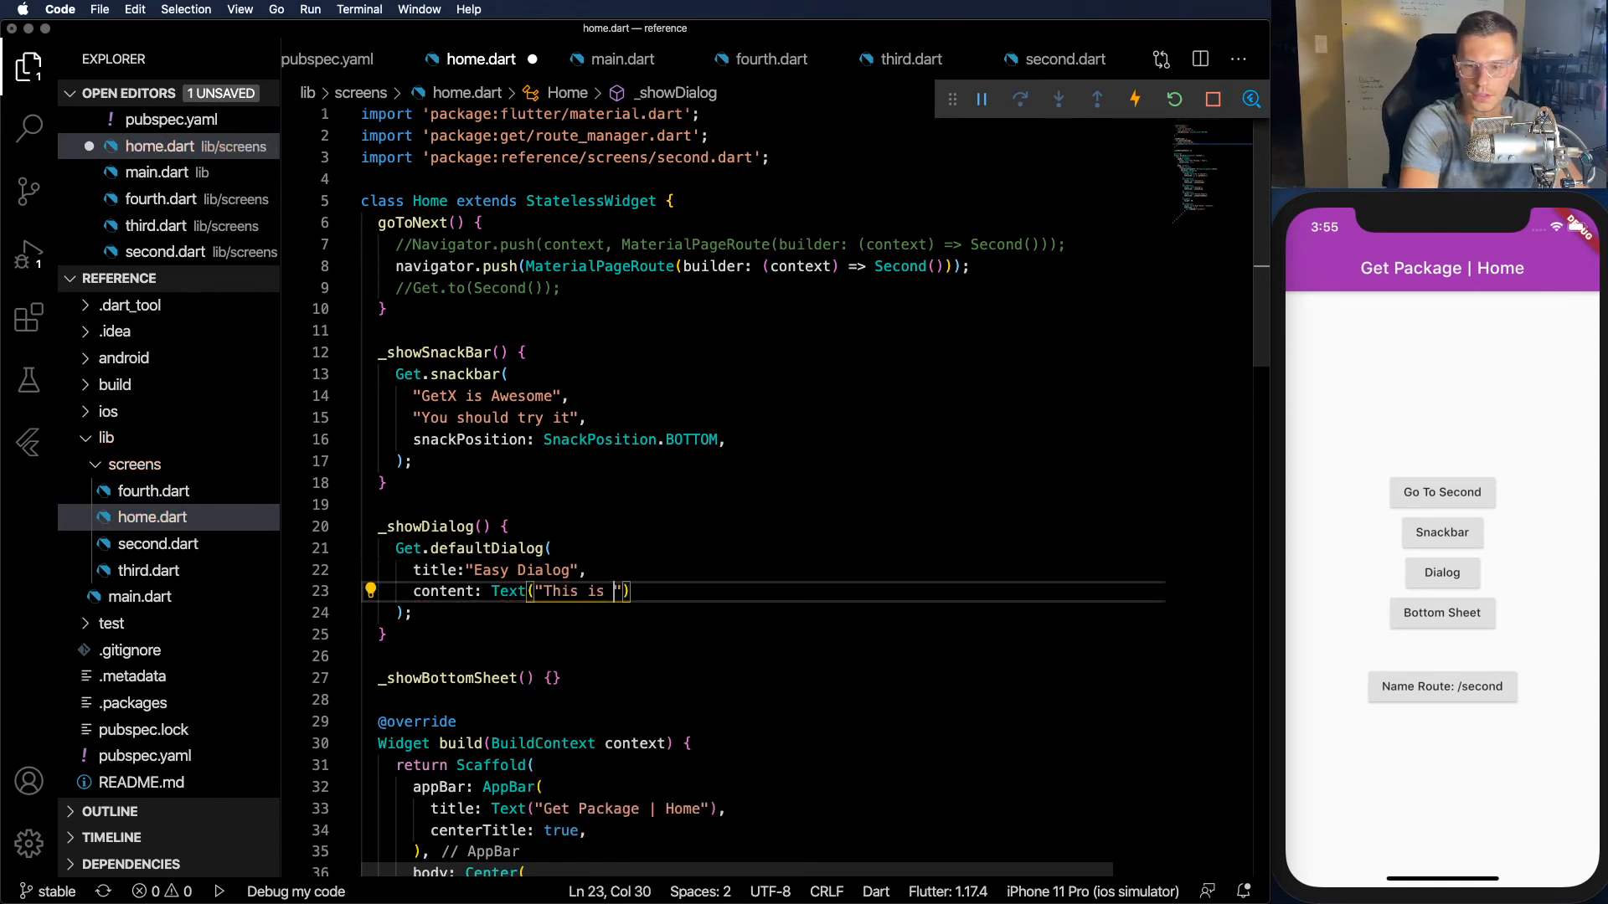
pyautogui.write('too easy')
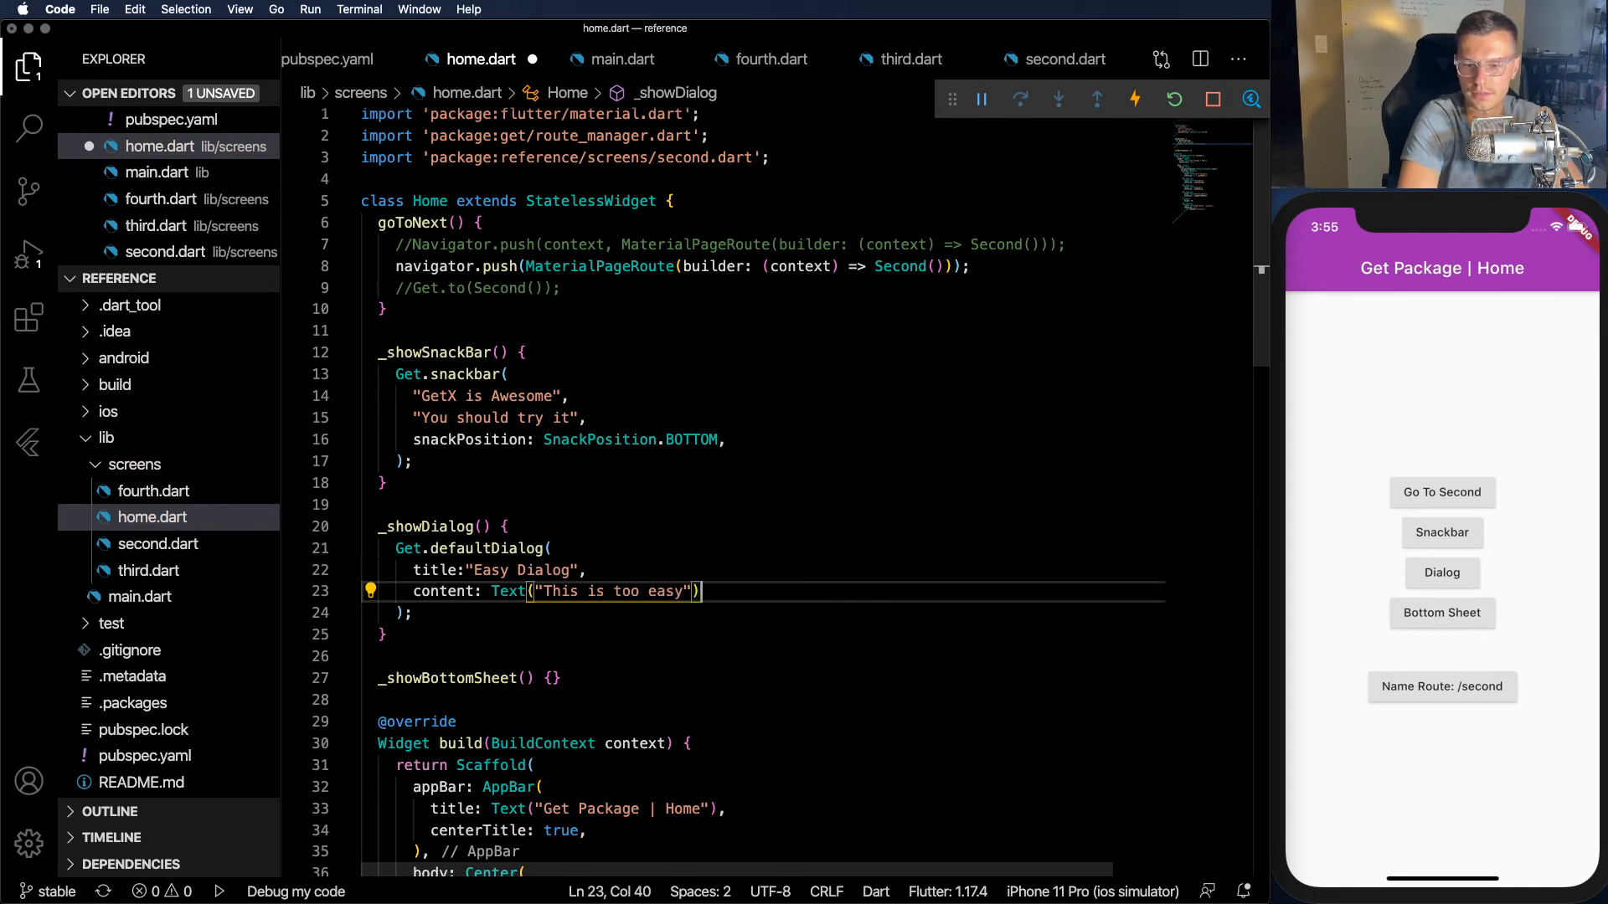
pyautogui.write(',')
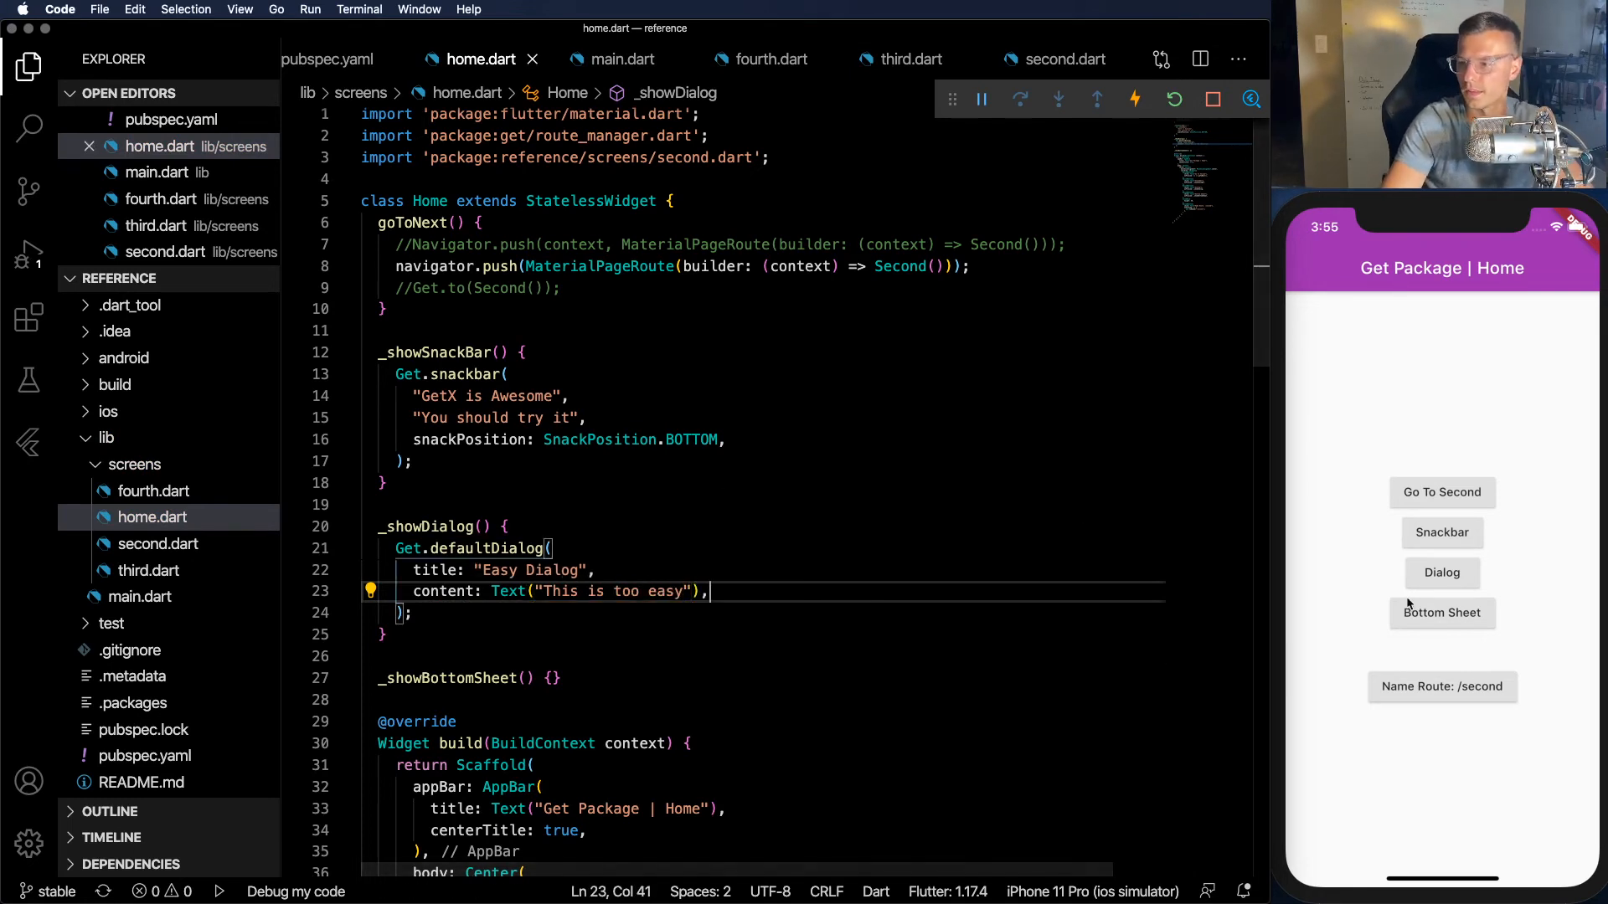
pyautogui.click(1440, 573)
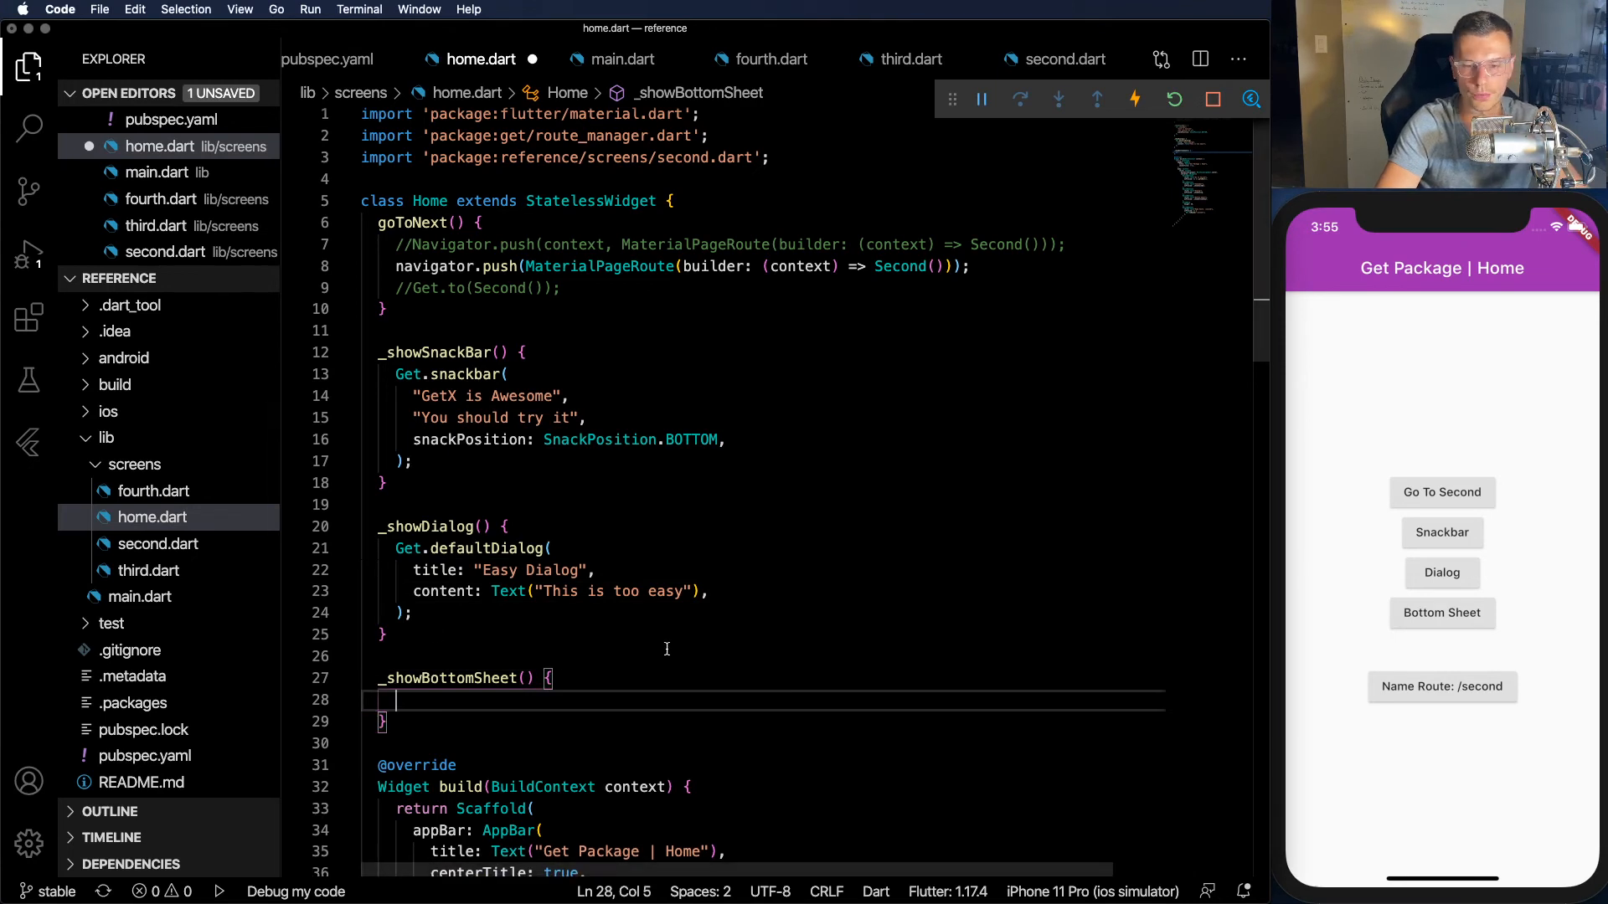
# - Add Get.bottomSheet with a white padded Container reading "Look How Easy", save, and show it in the simulator
pyautogui.write('Get.bottomSheet(')
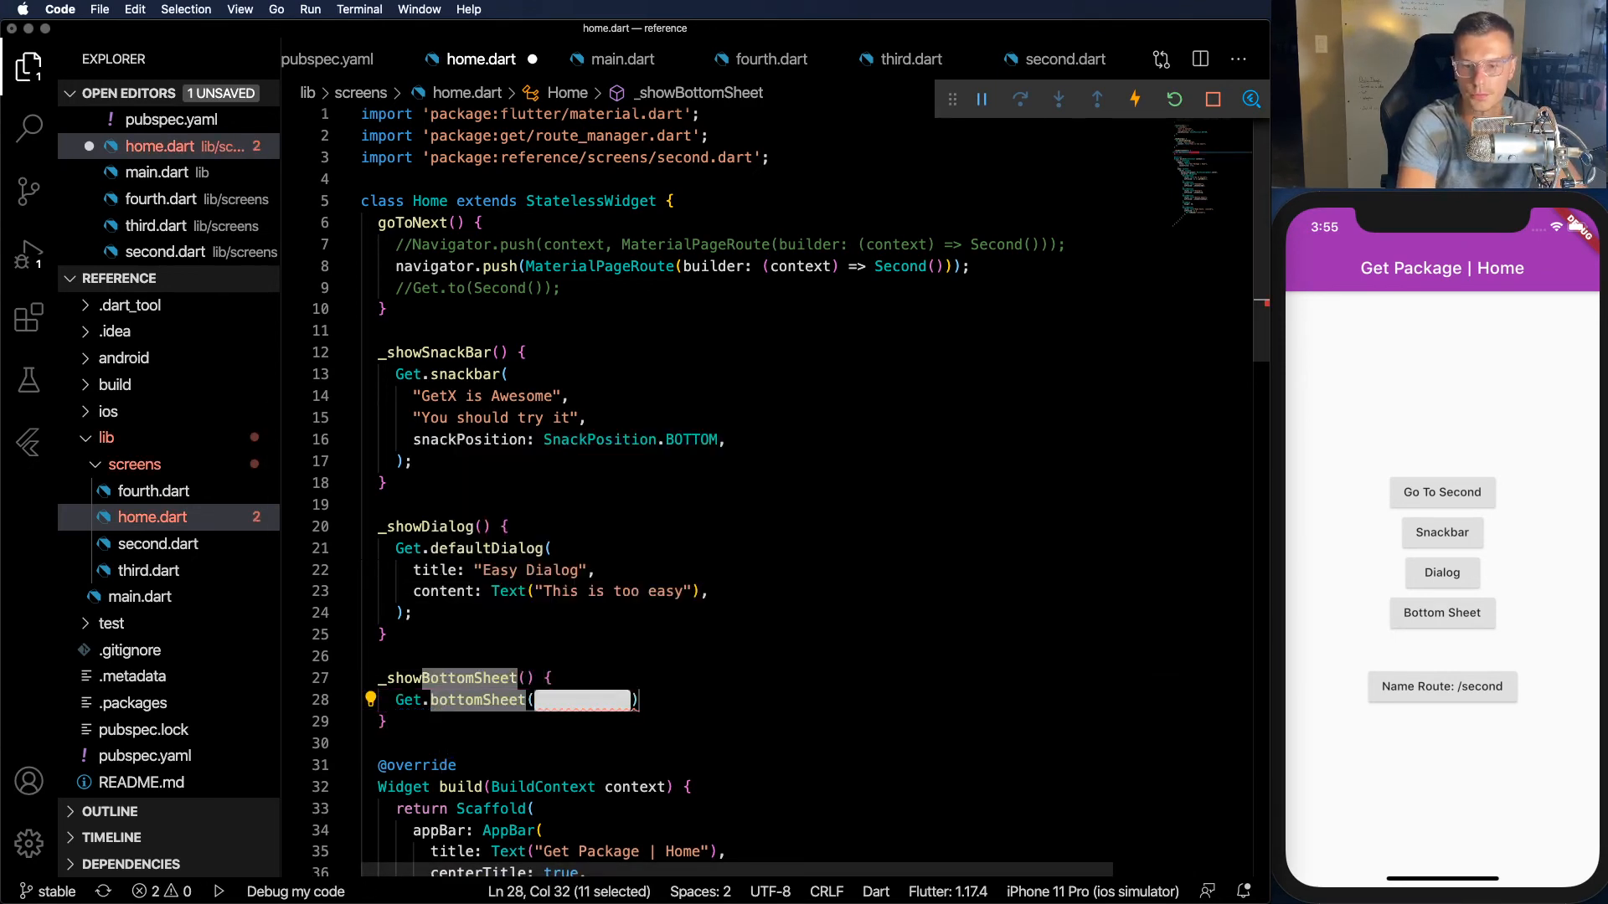
pyautogui.write('bottomsheet')
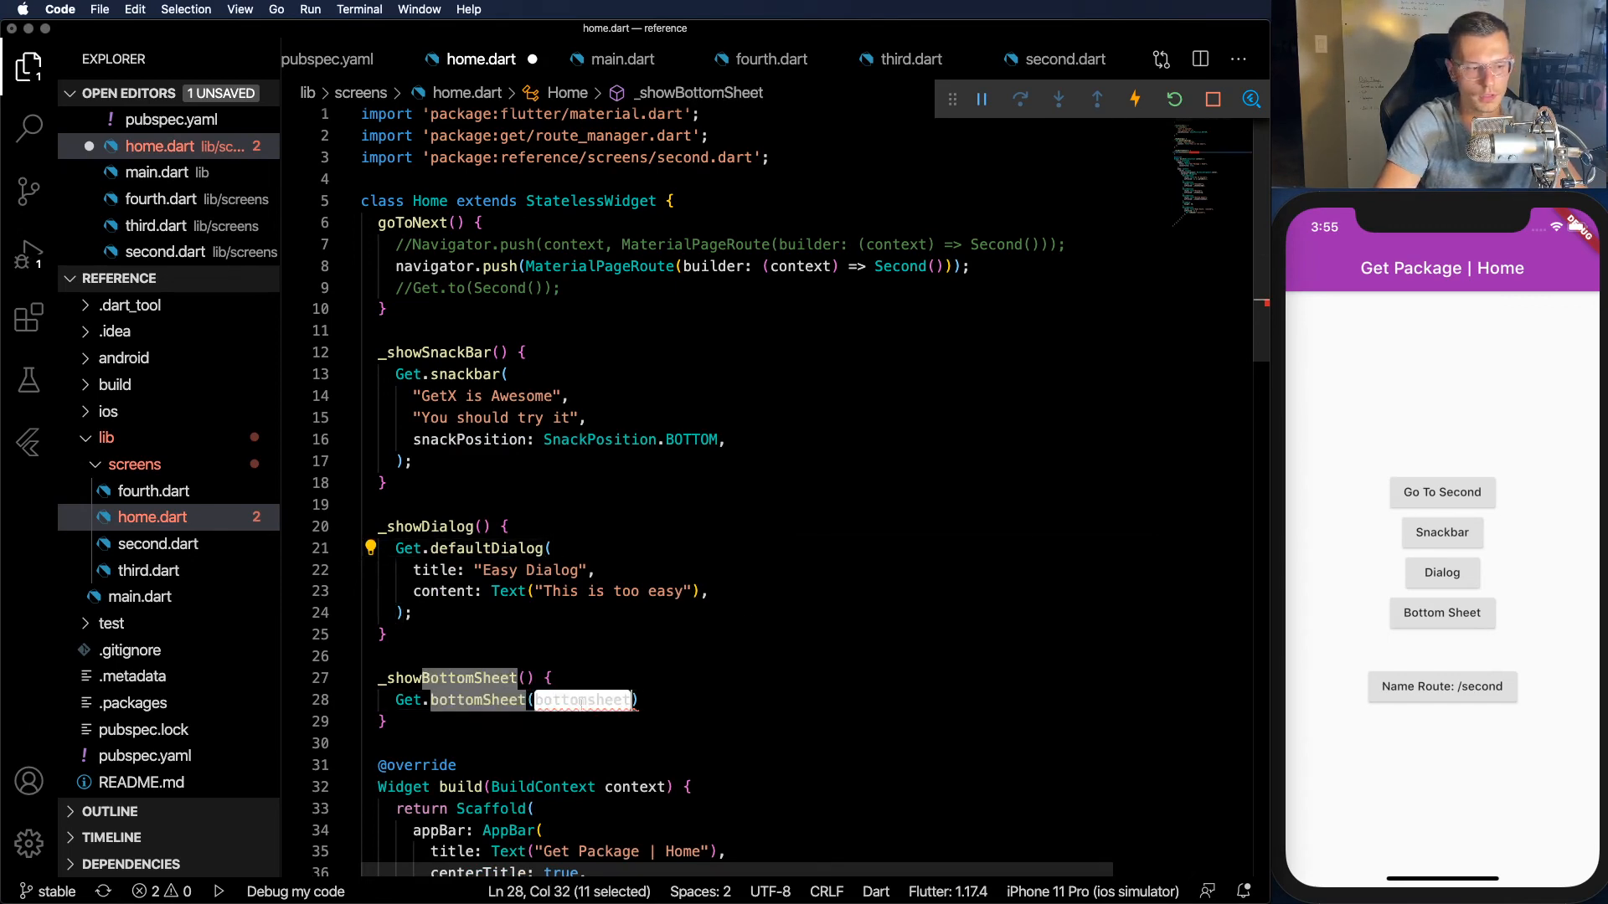
pyautogui.write('Cou')
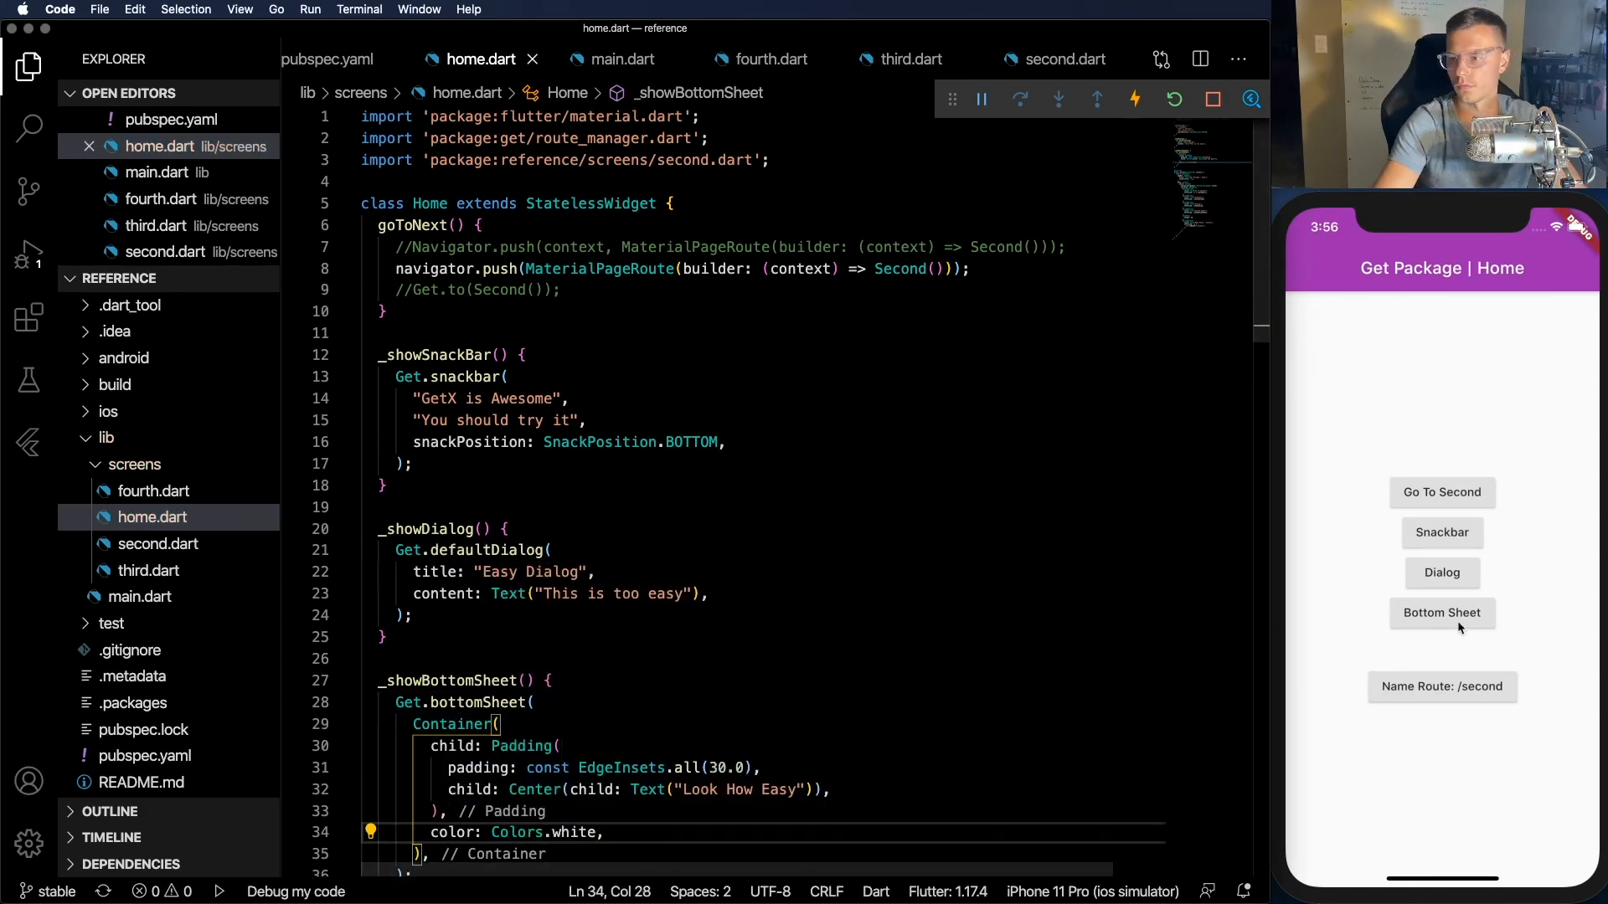
pyautogui.click(1440, 613)
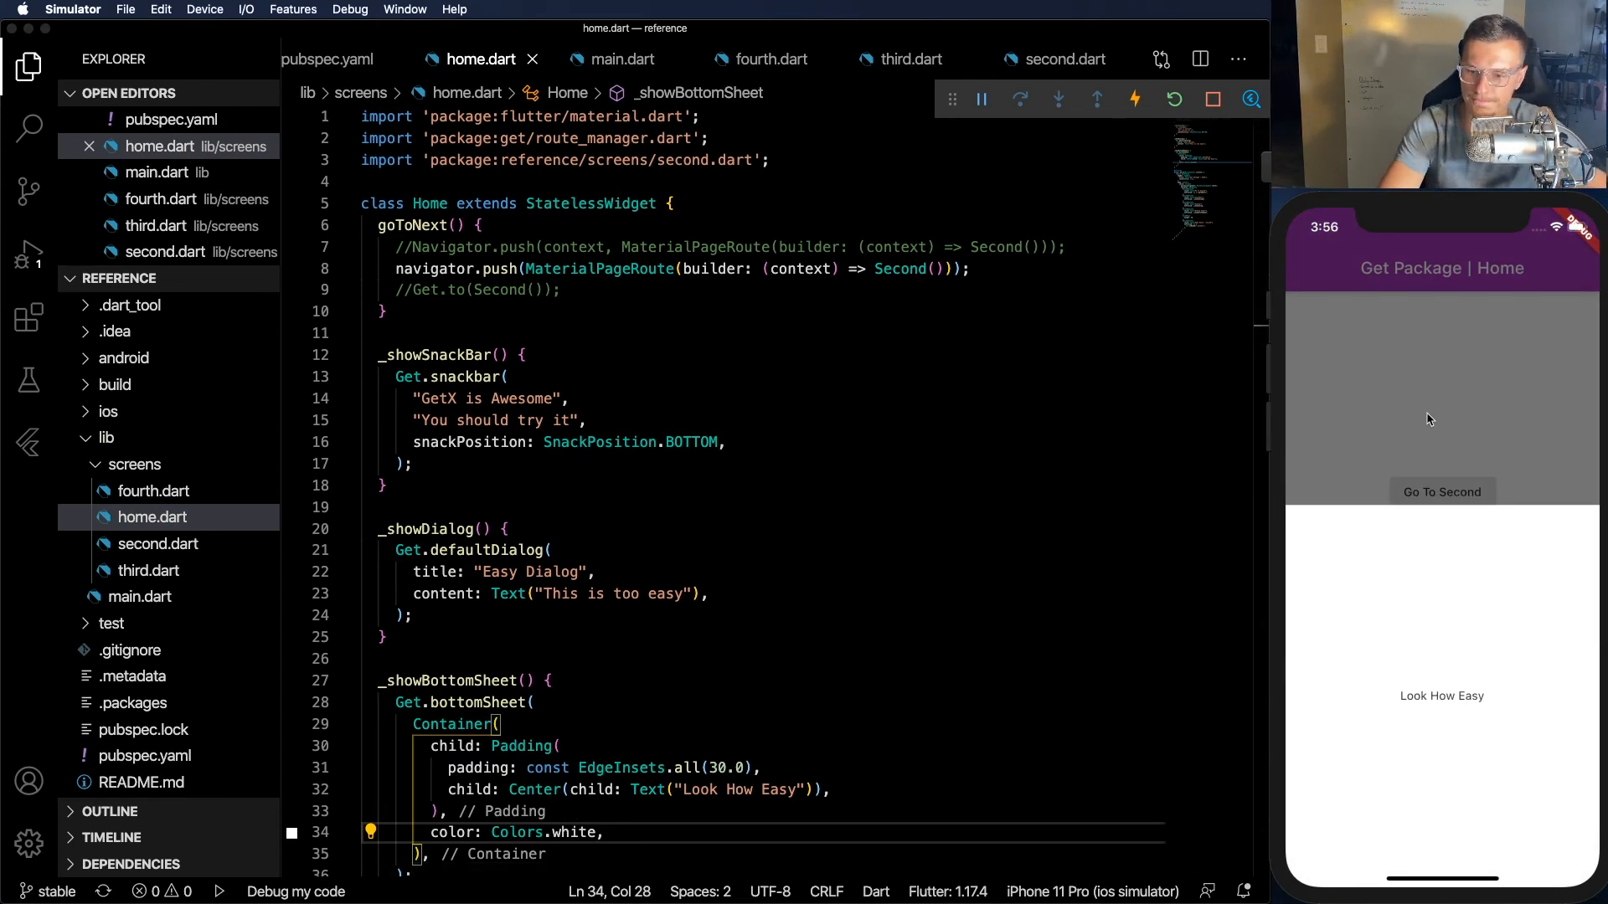